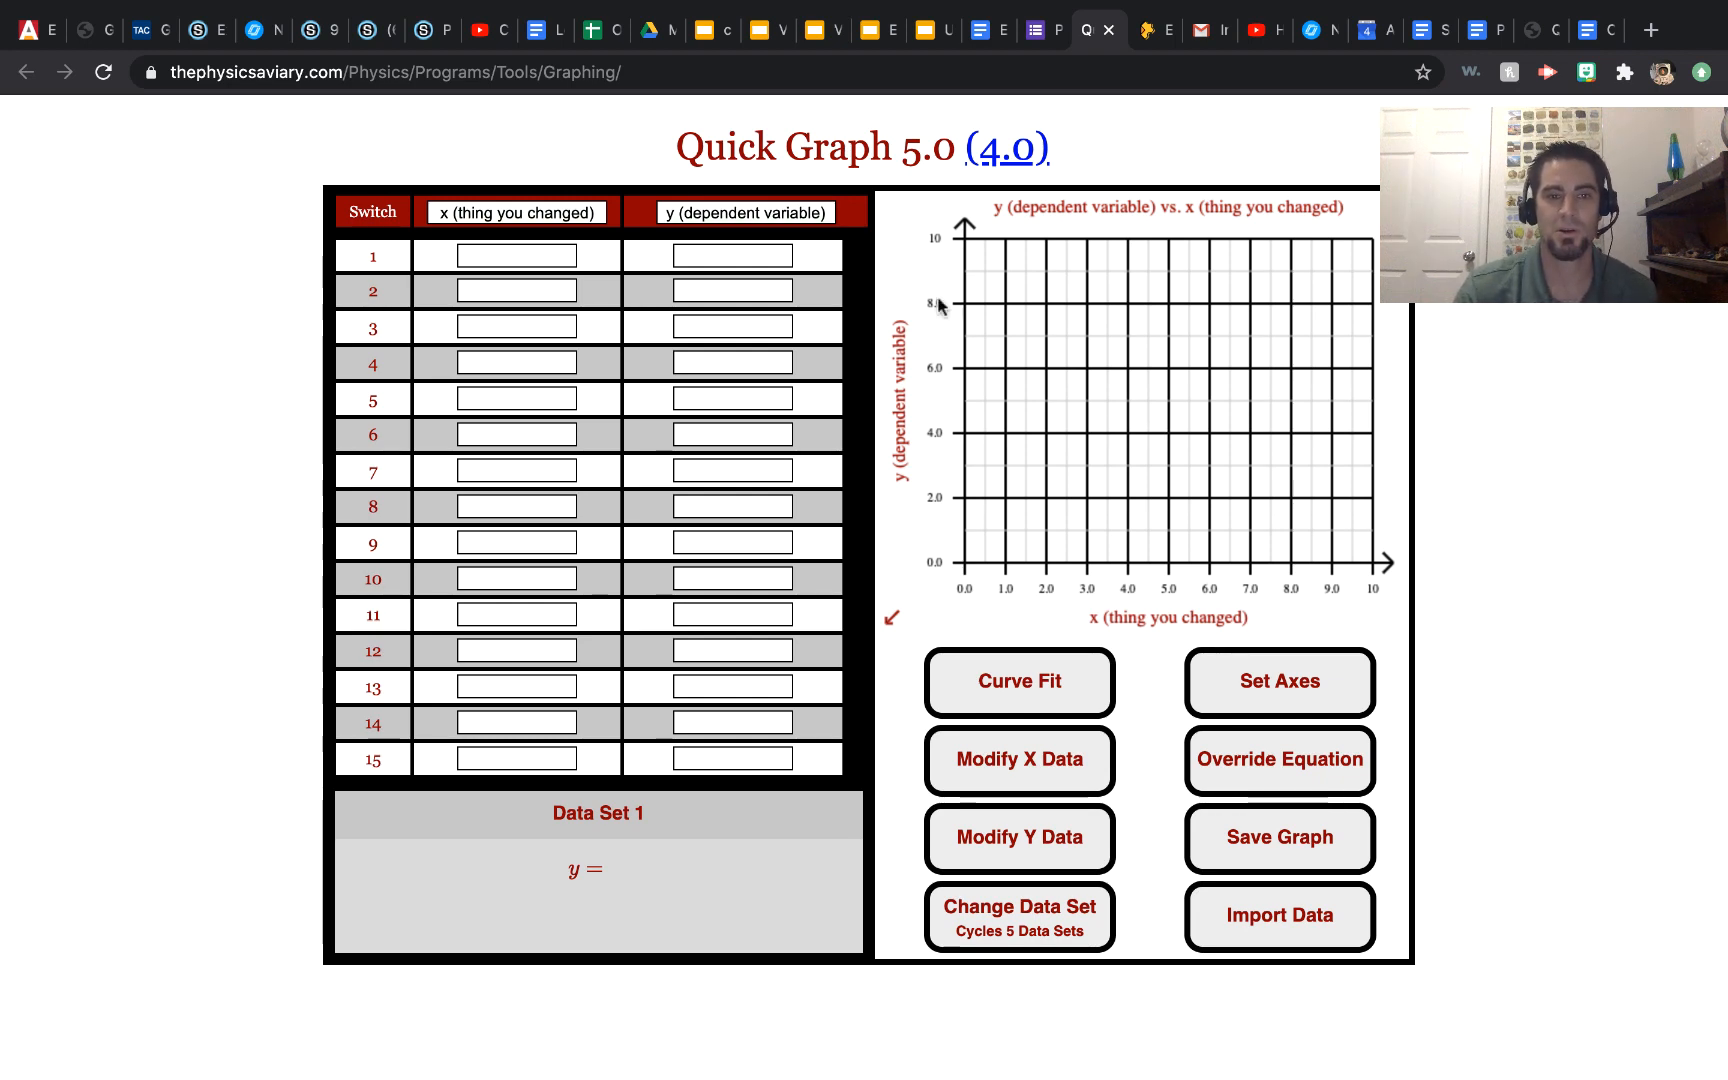
mouse_move(933, 298)
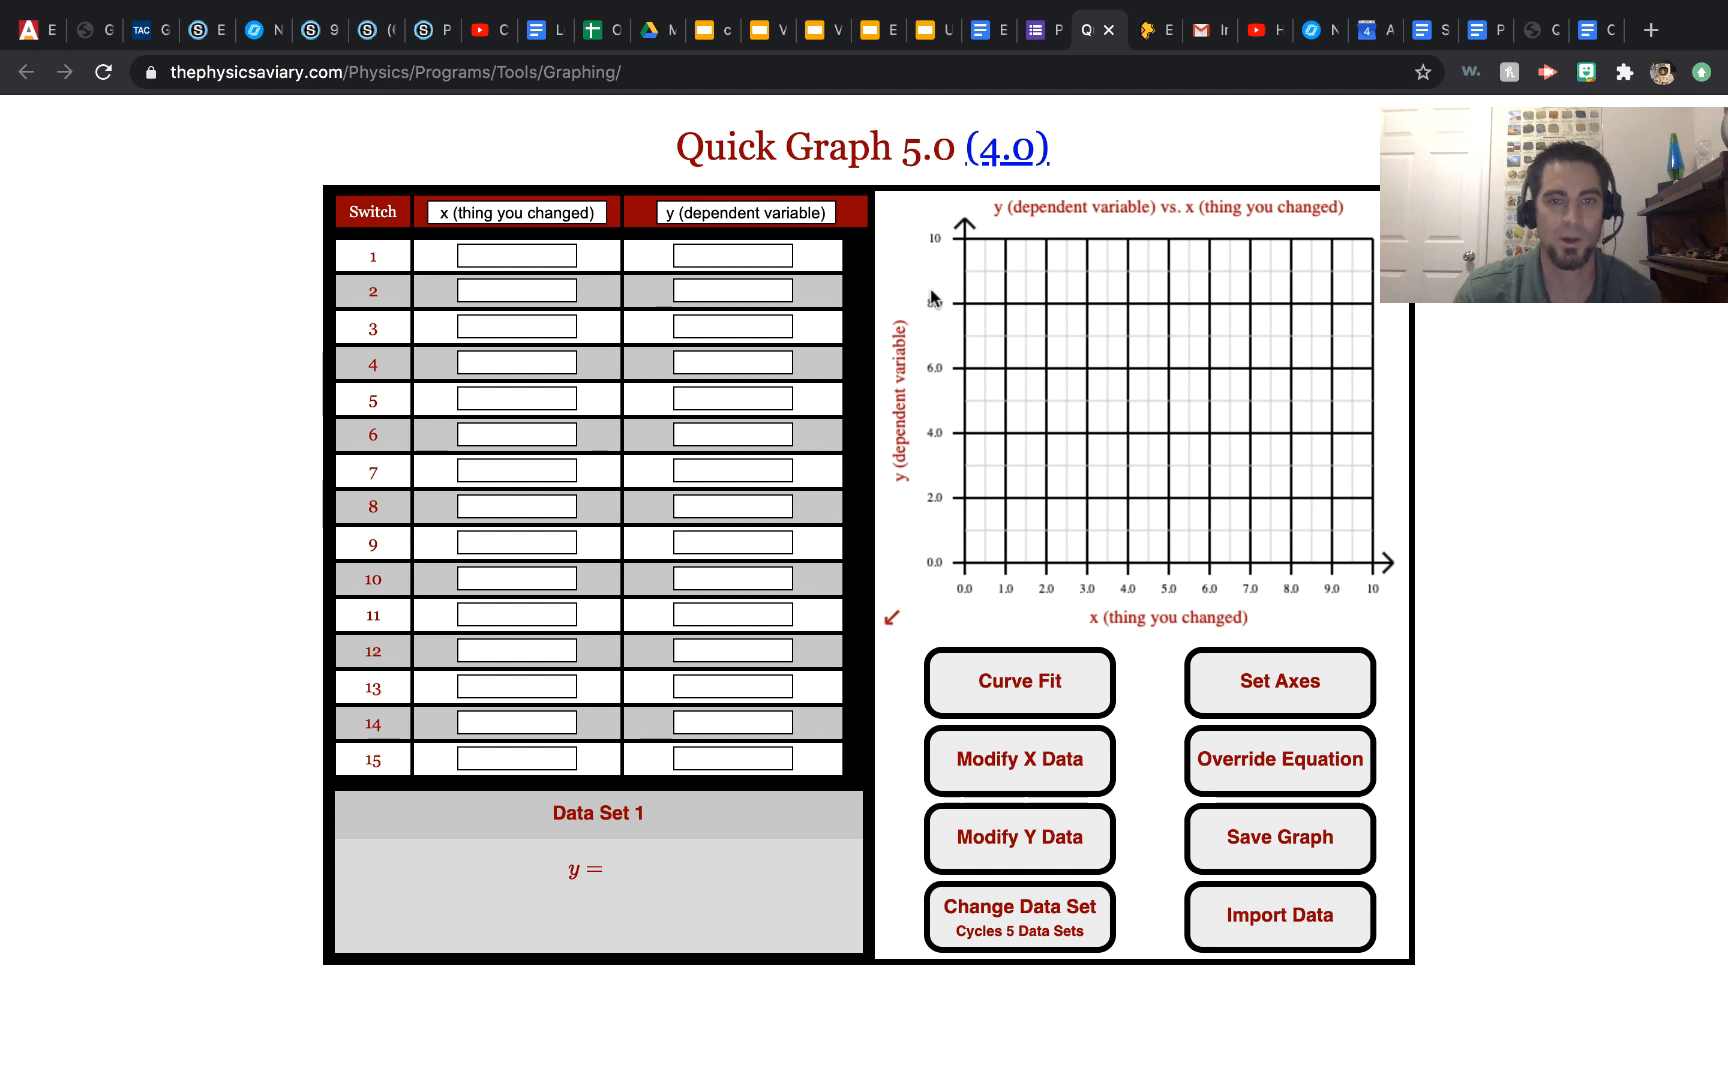
mouse_move(754, 119)
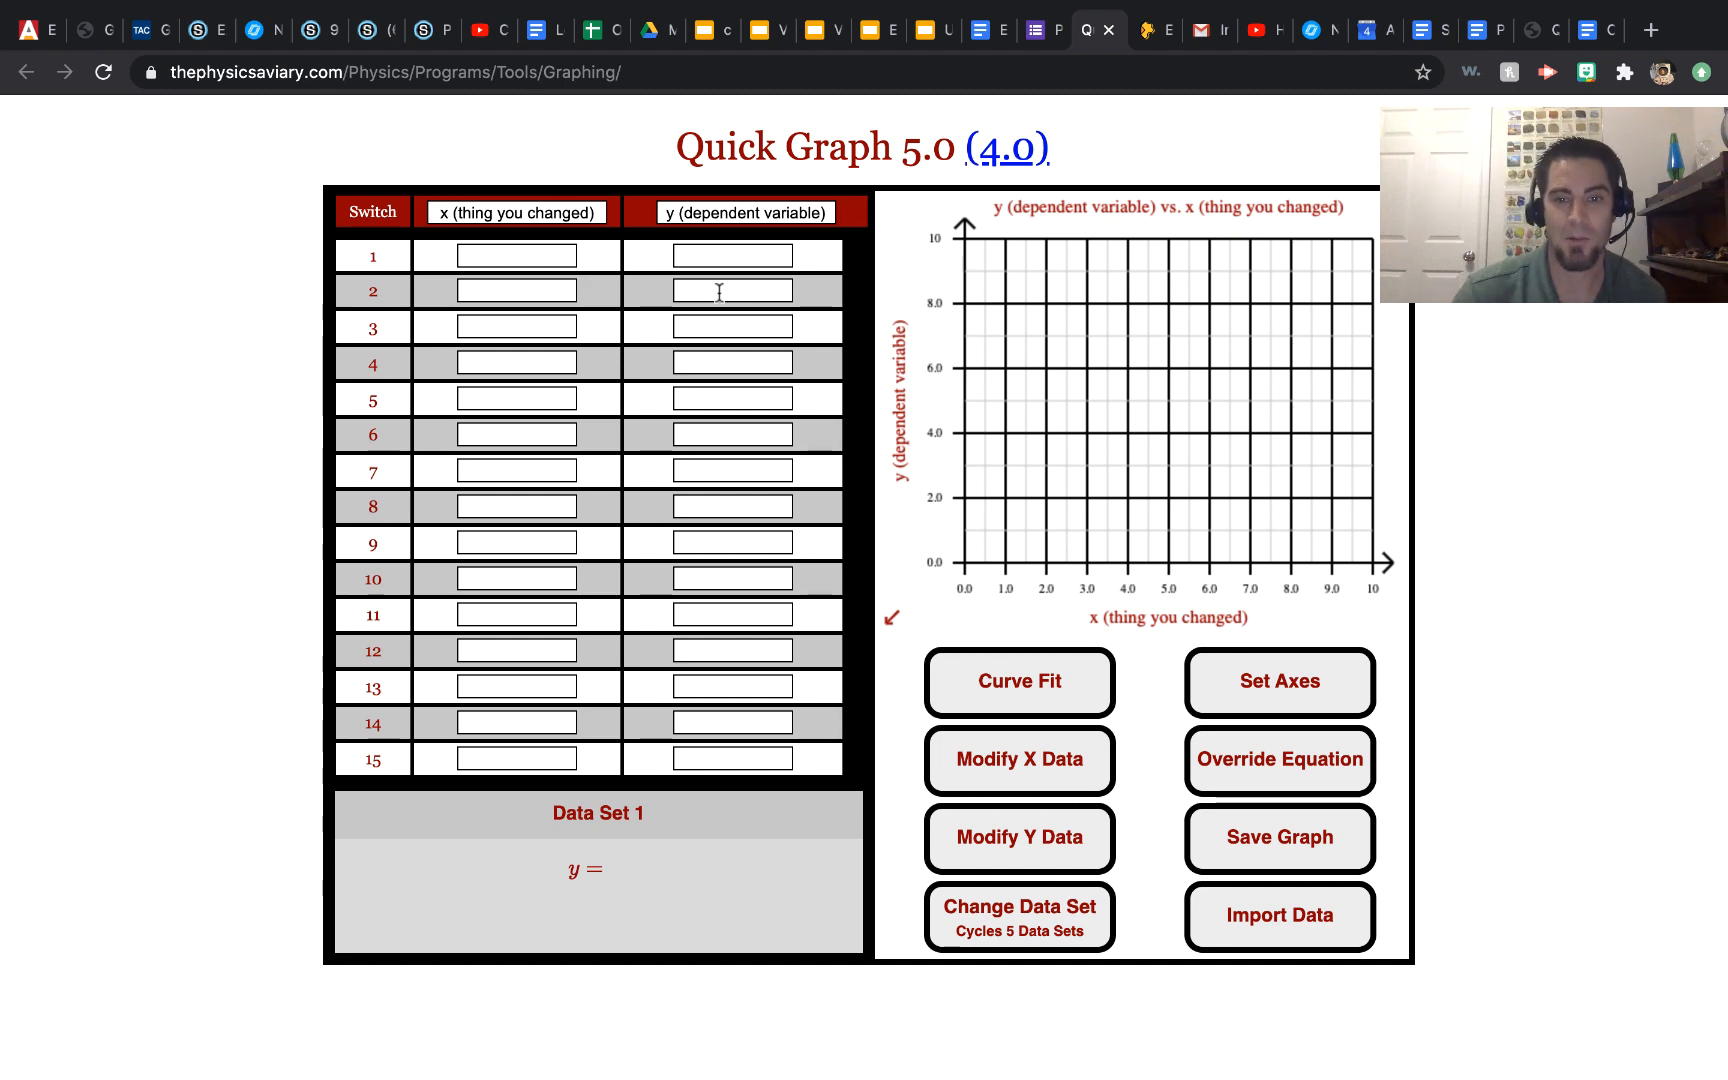
mouse_move(1079, 466)
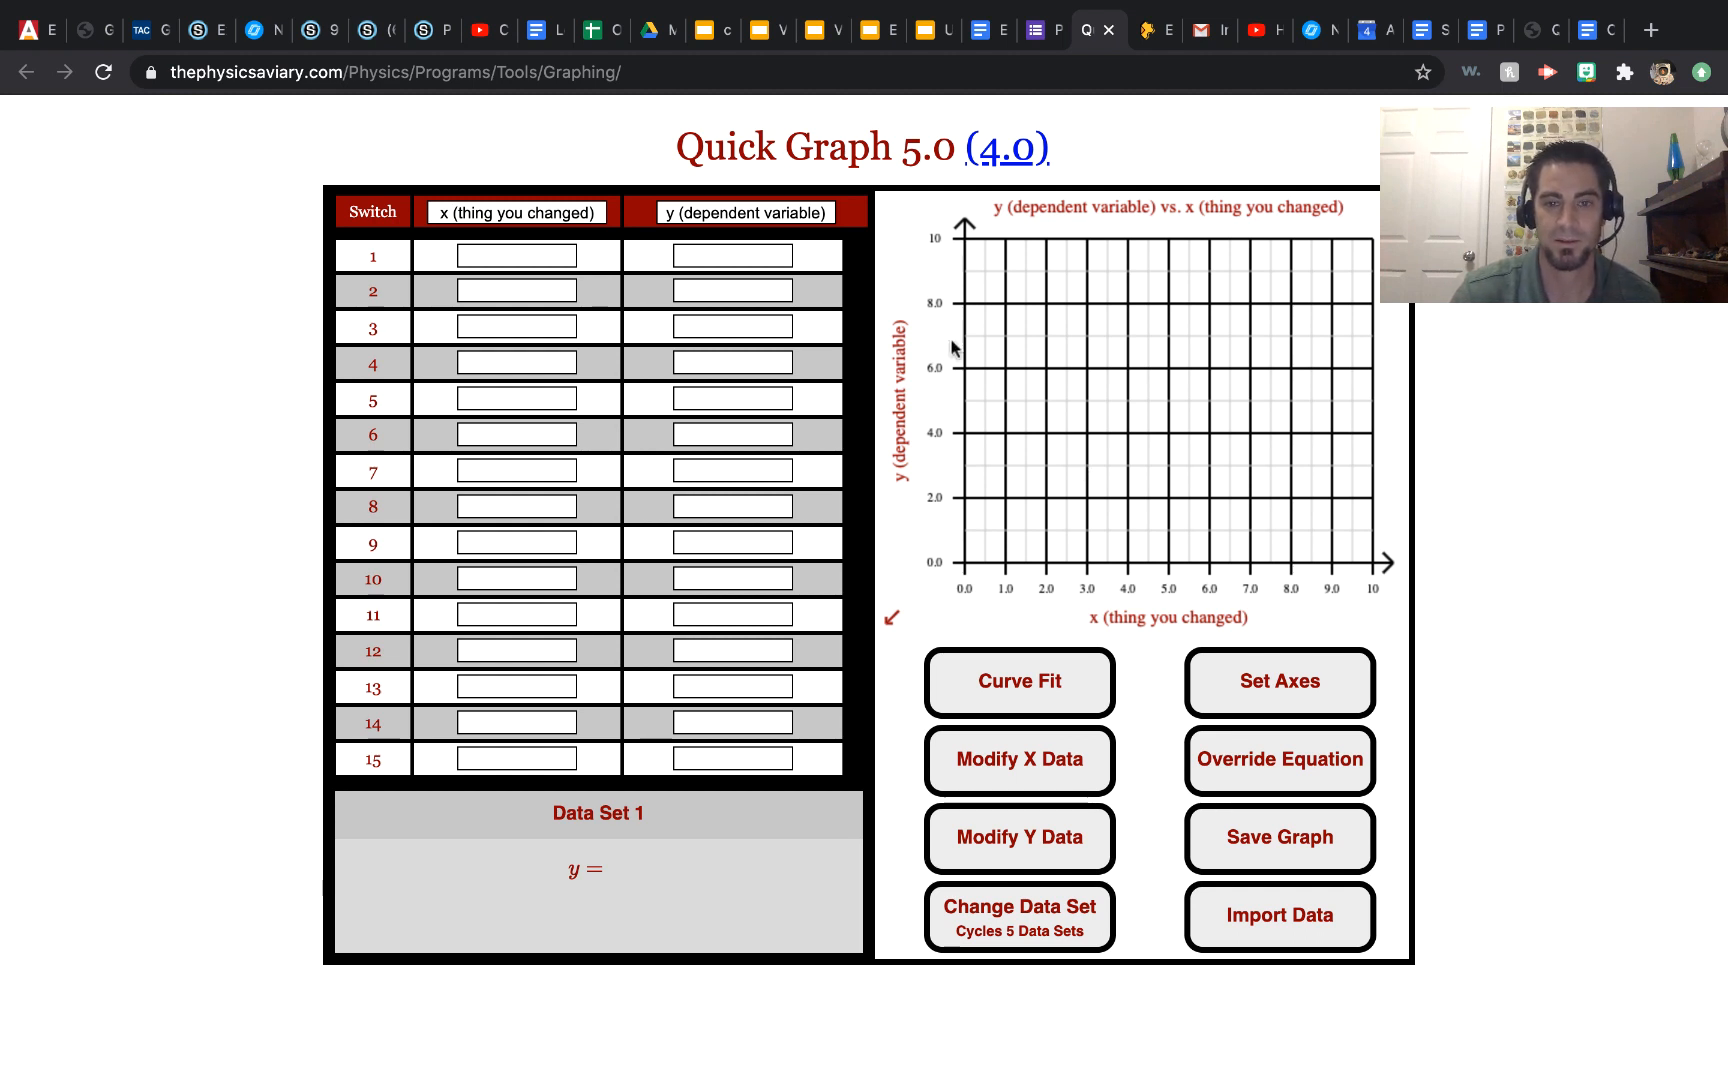
mouse_move(986, 606)
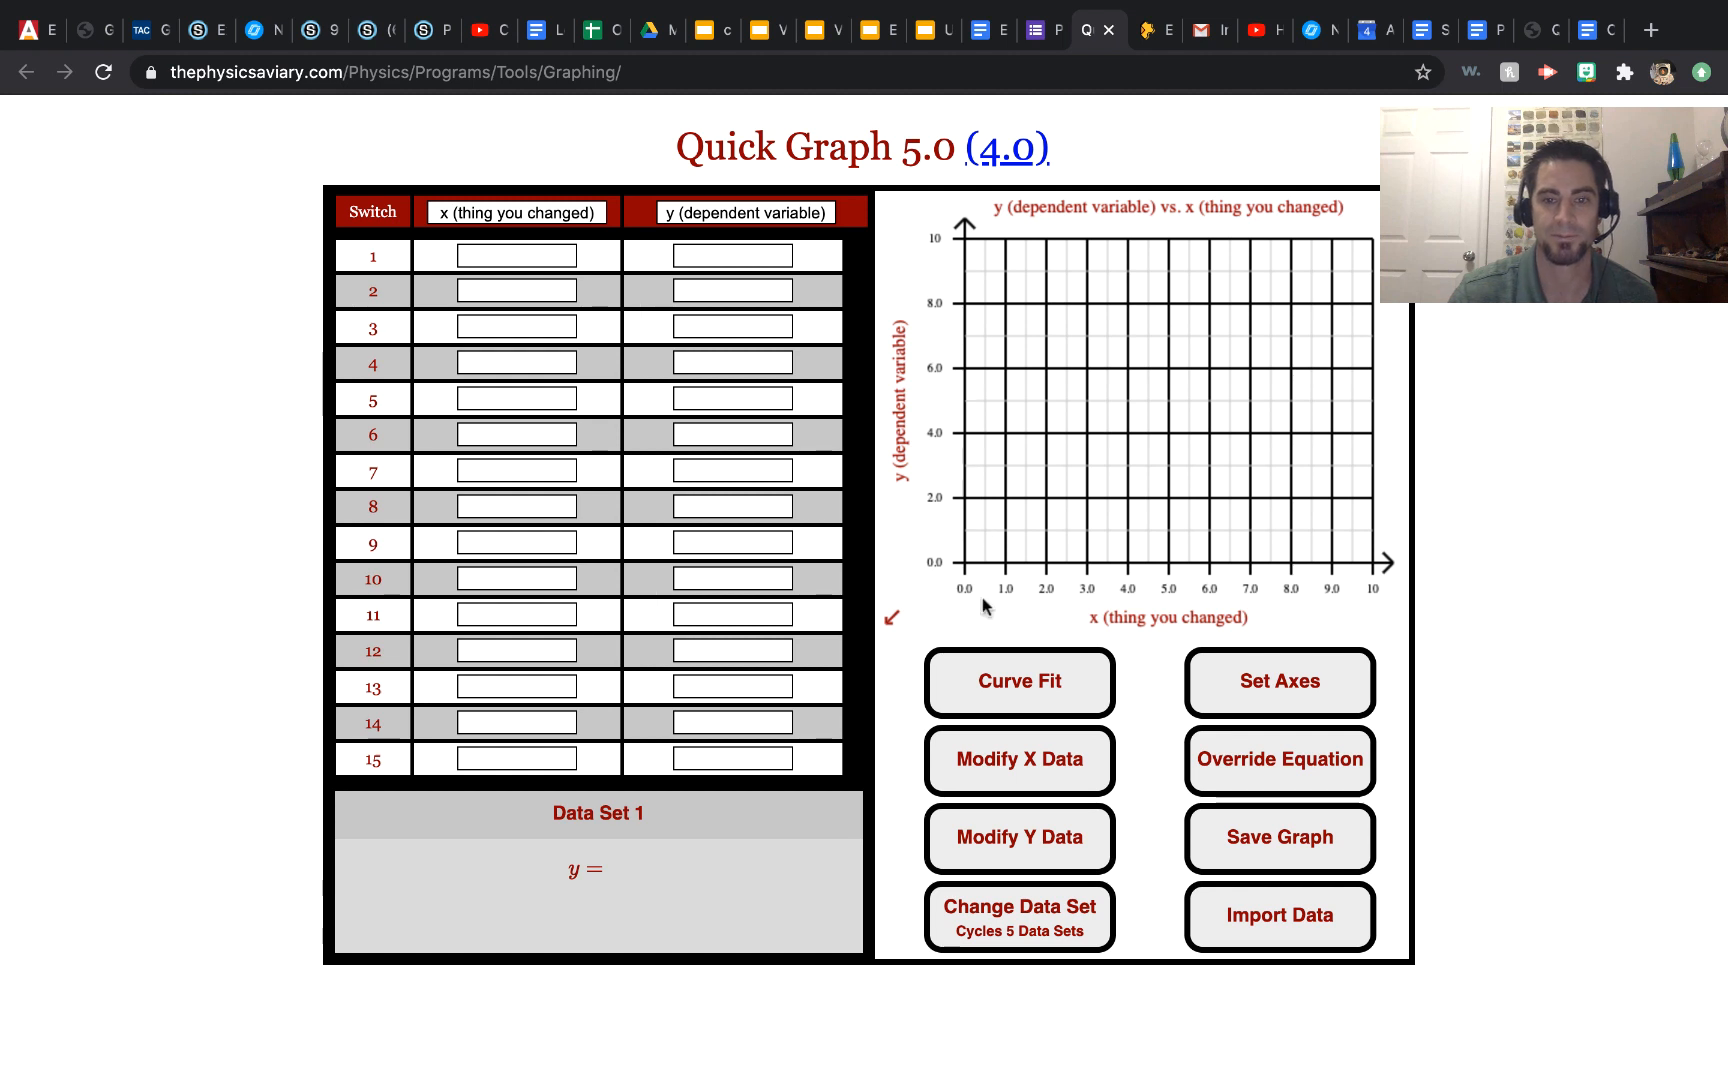
mouse_move(1327, 557)
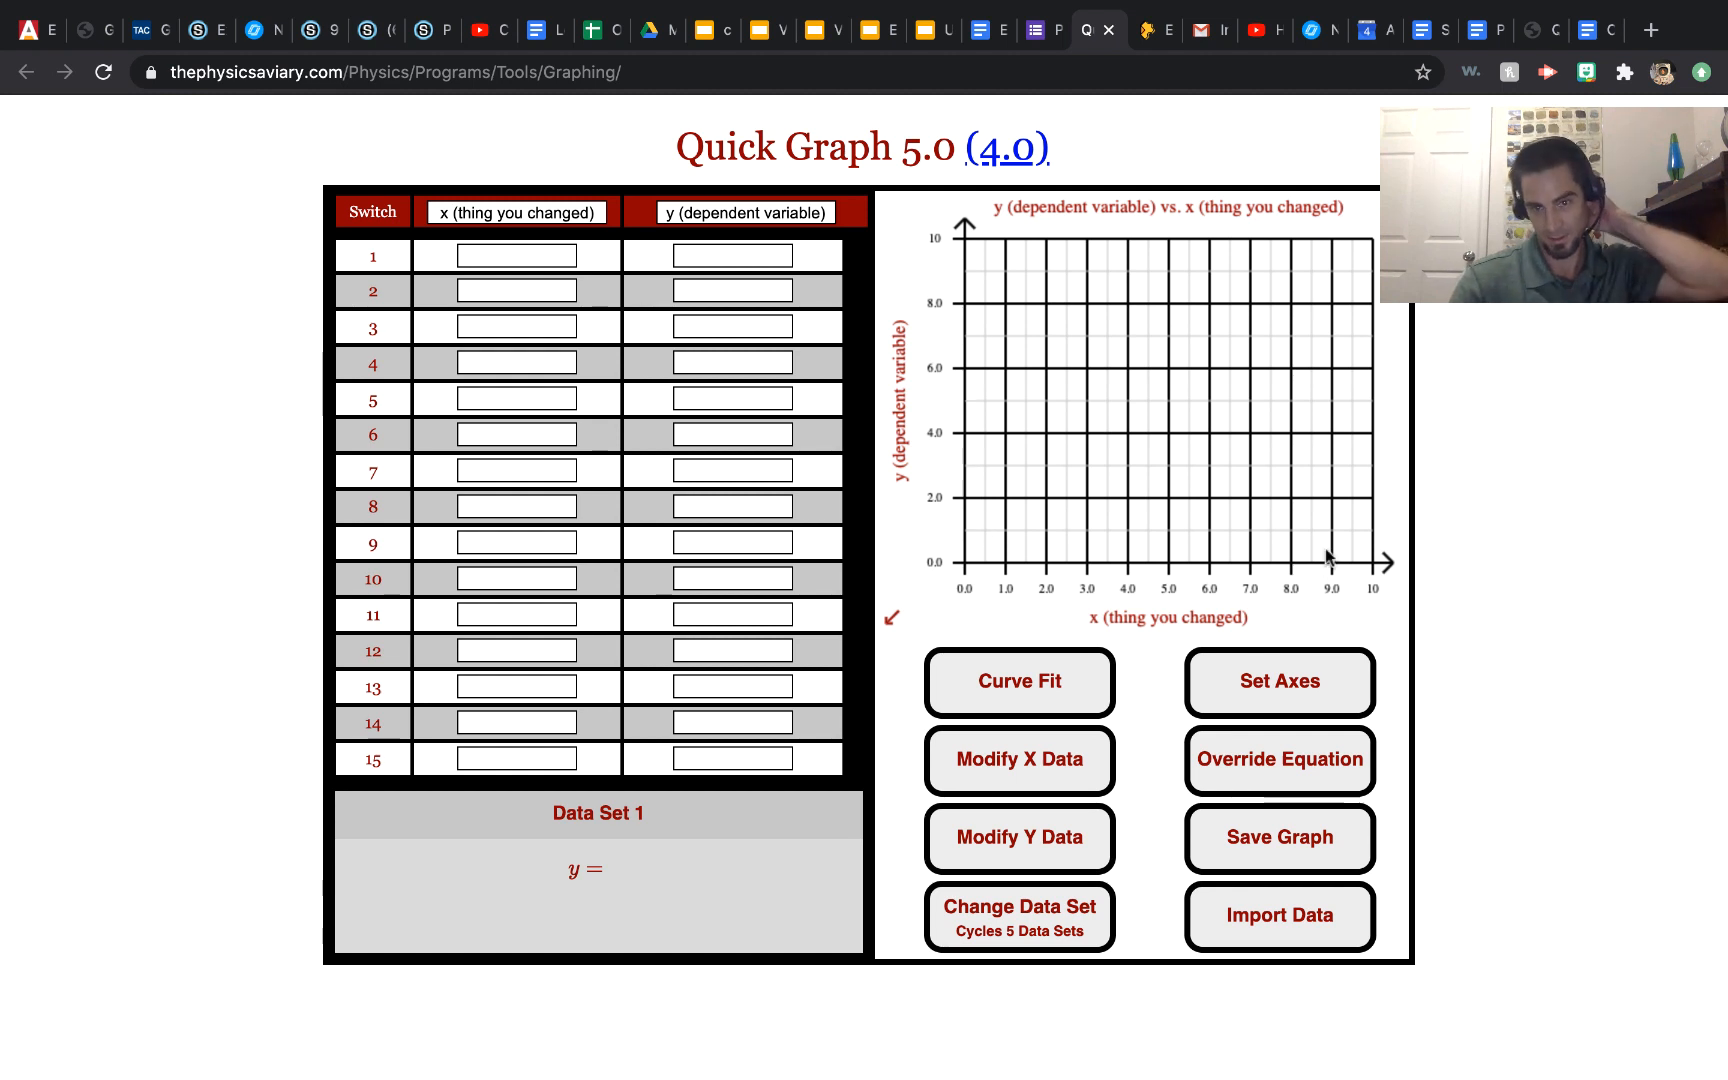
mouse_move(645, 226)
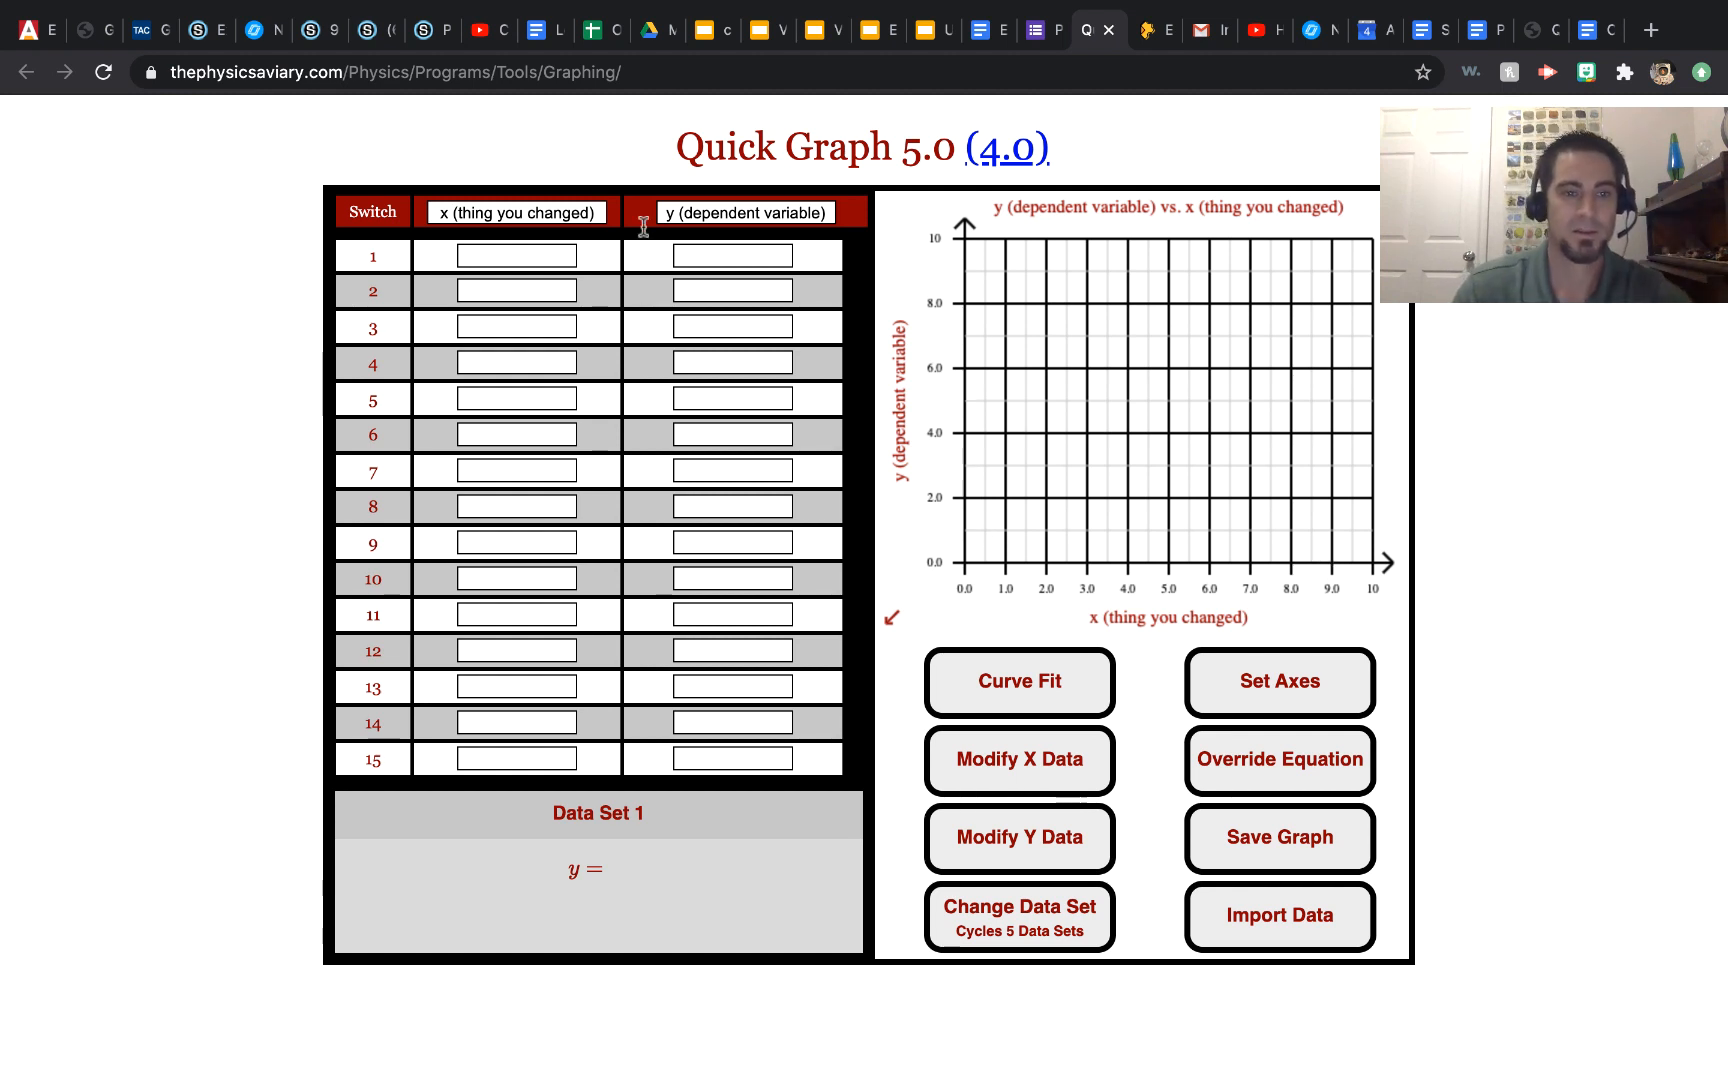
Rename the column headers to 'Time (Hours)' and 'Distance (Miles)'
left_click(515, 212)
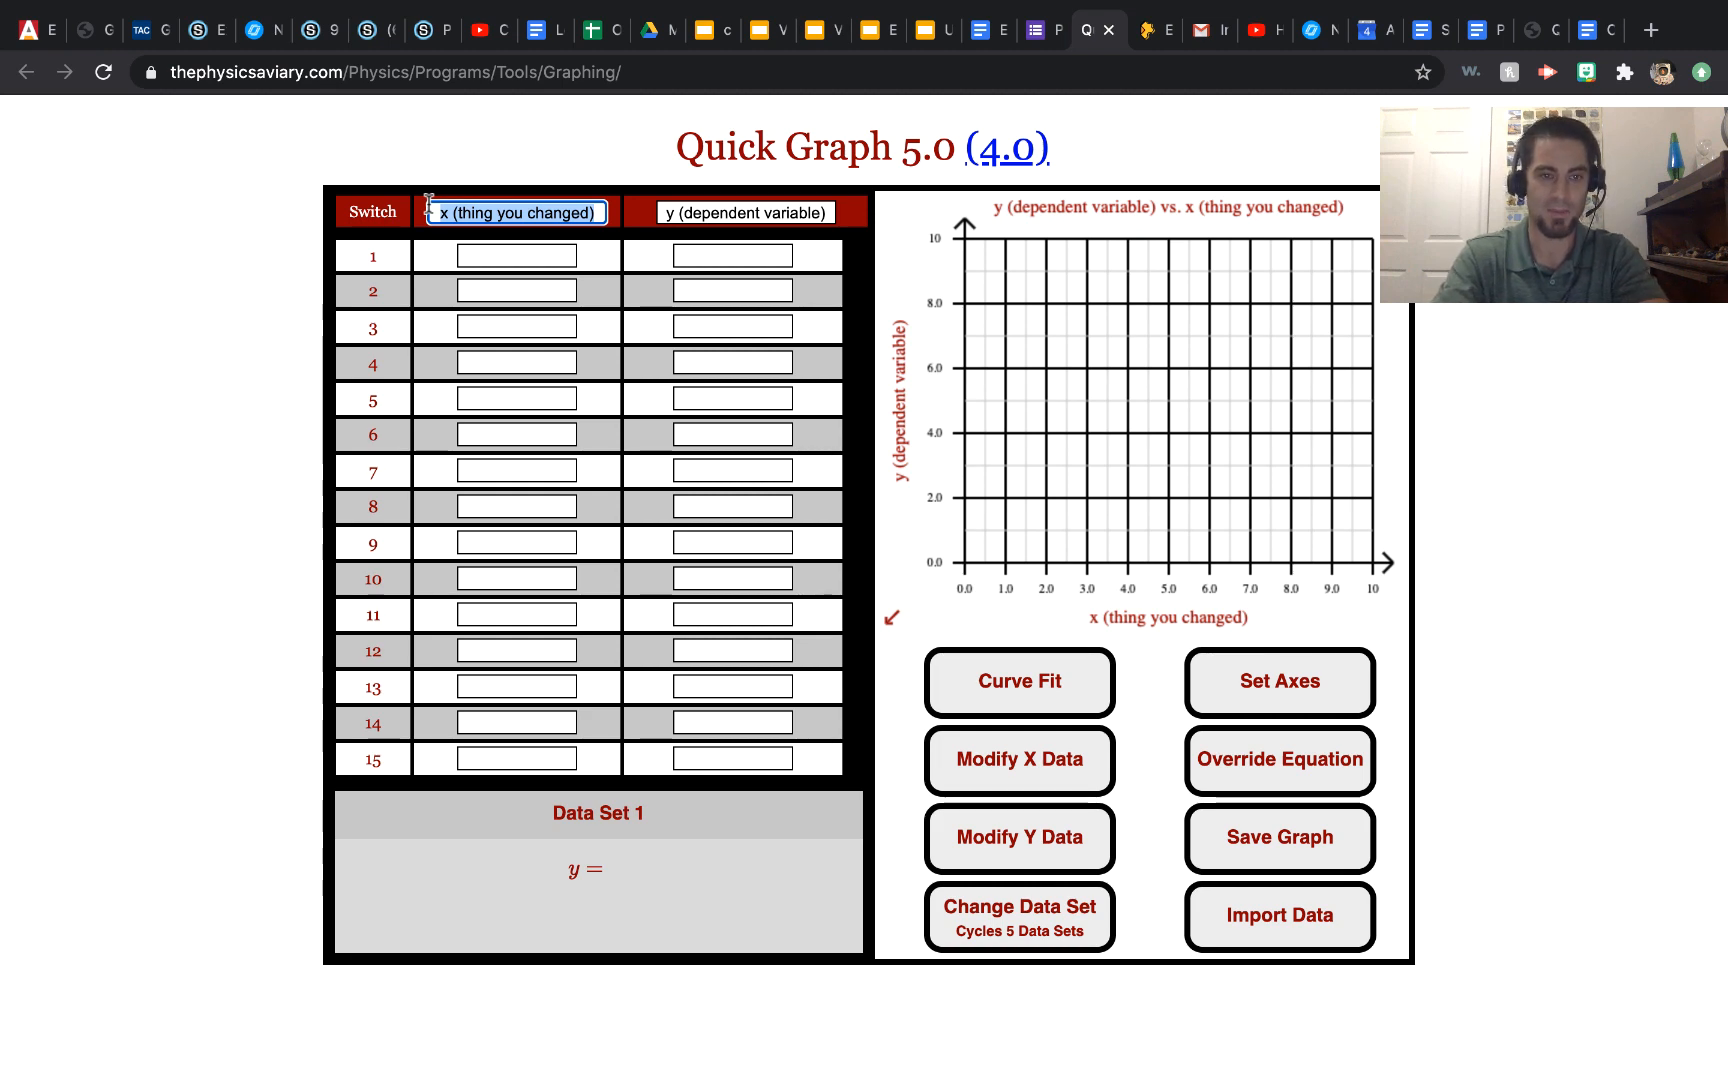
type("Time (")
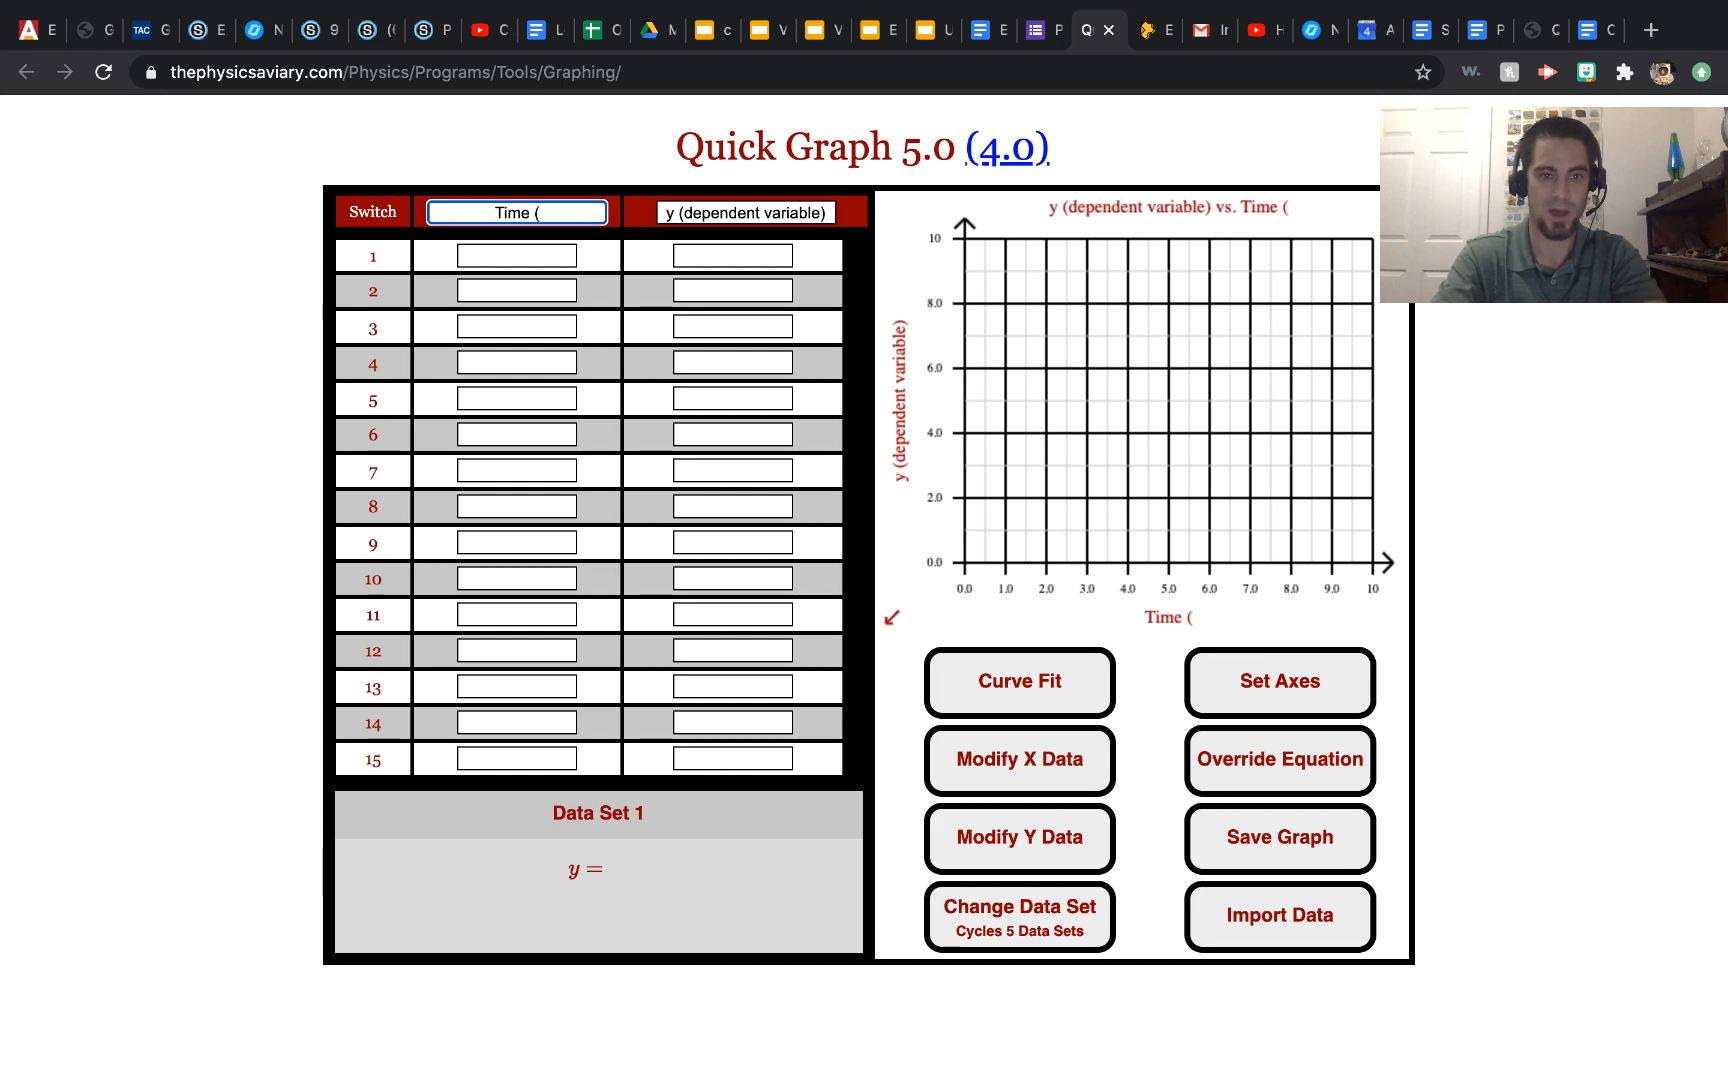
type("H")
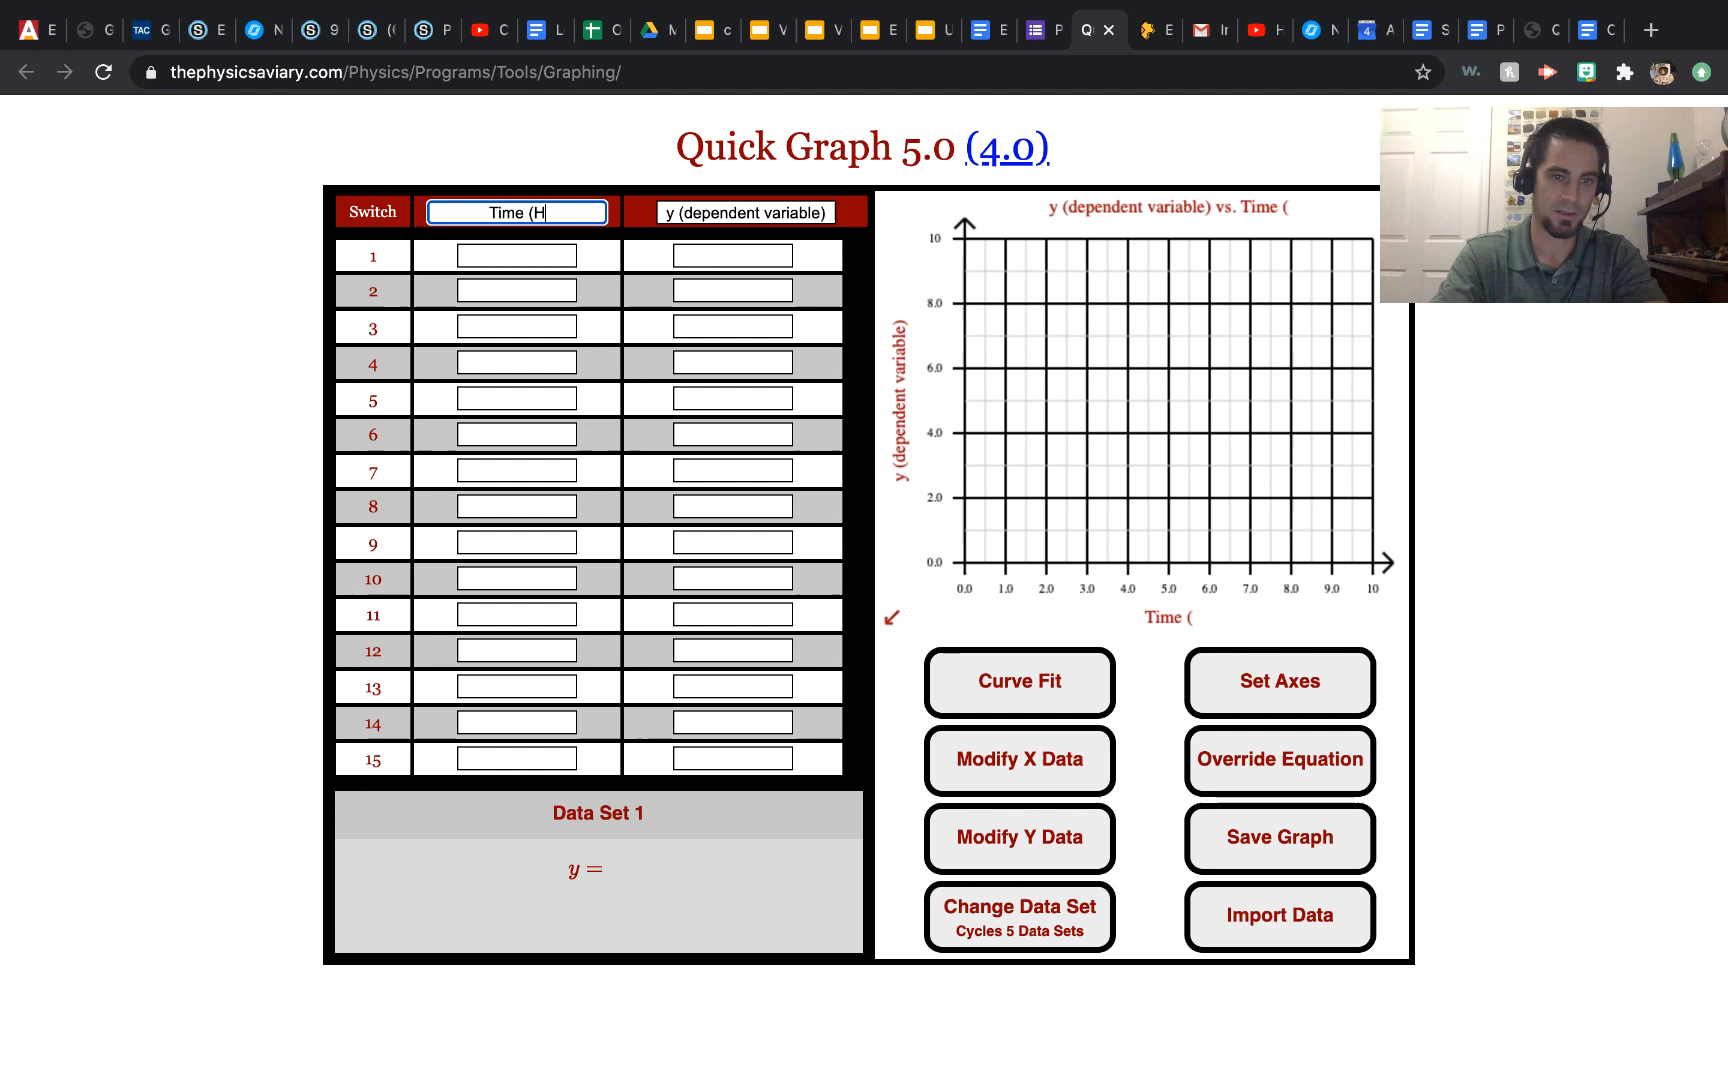
type("ours)")
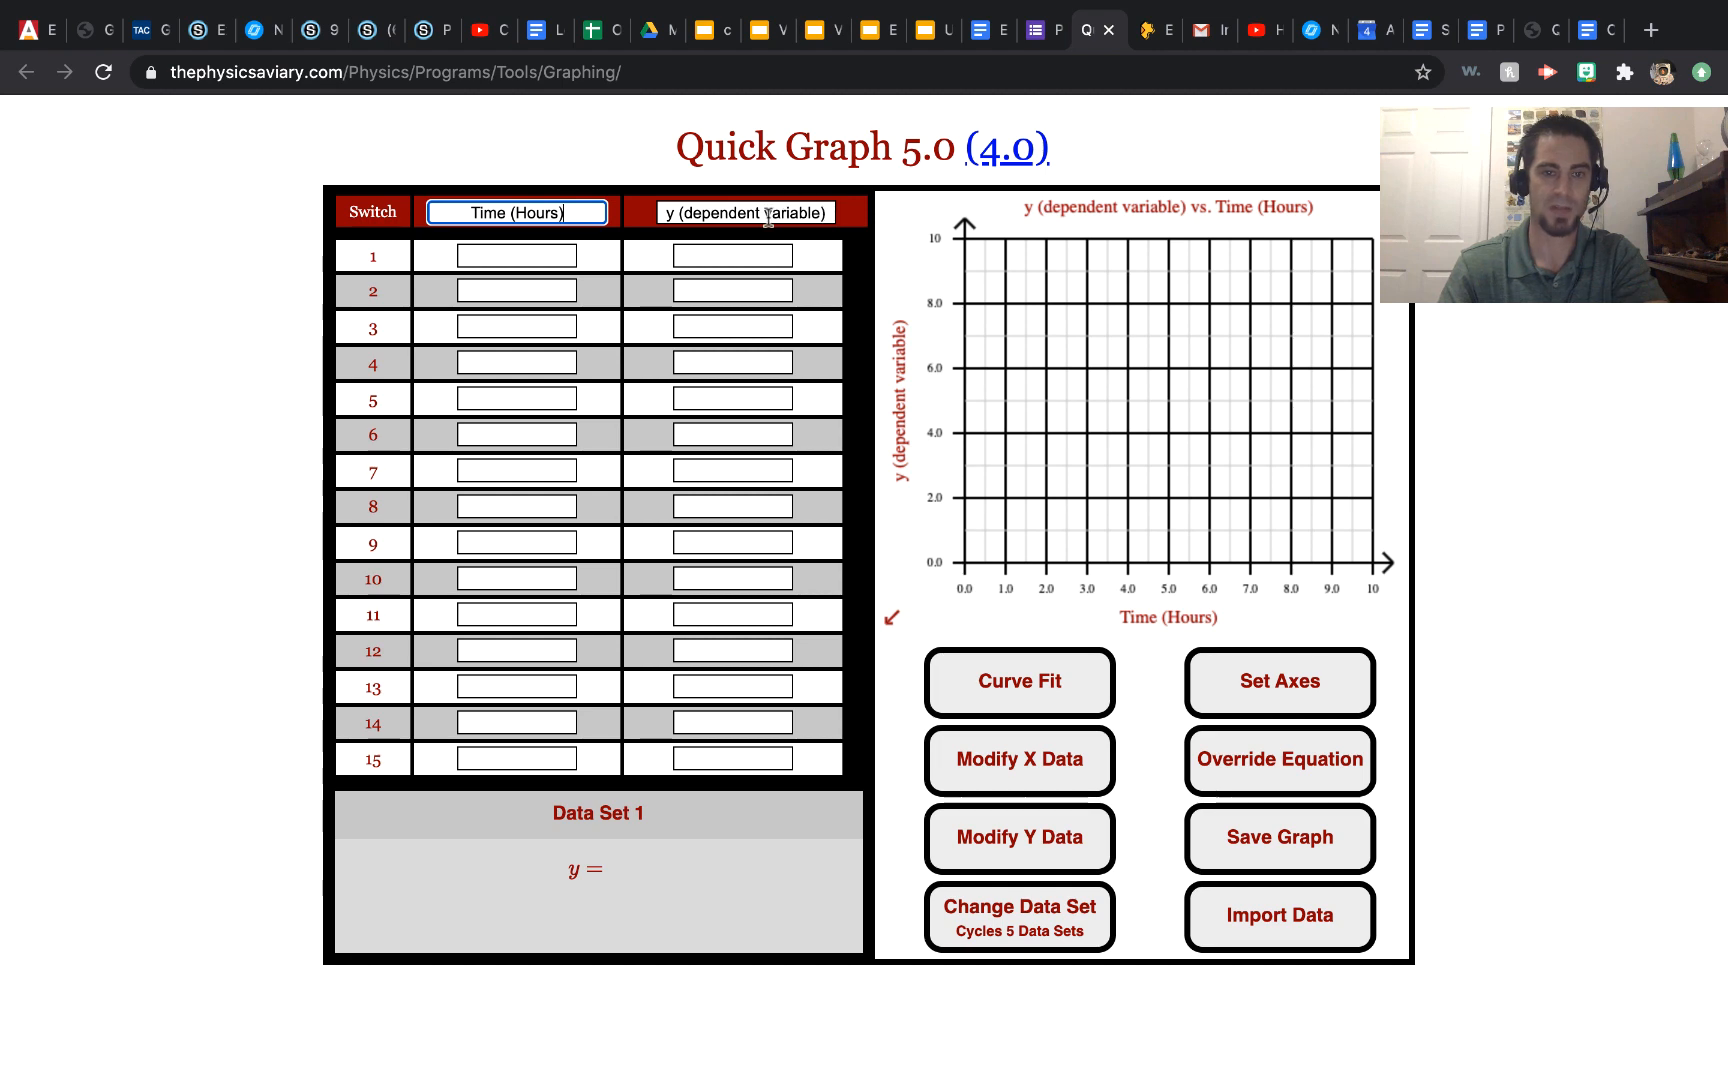
left_click(744, 212)
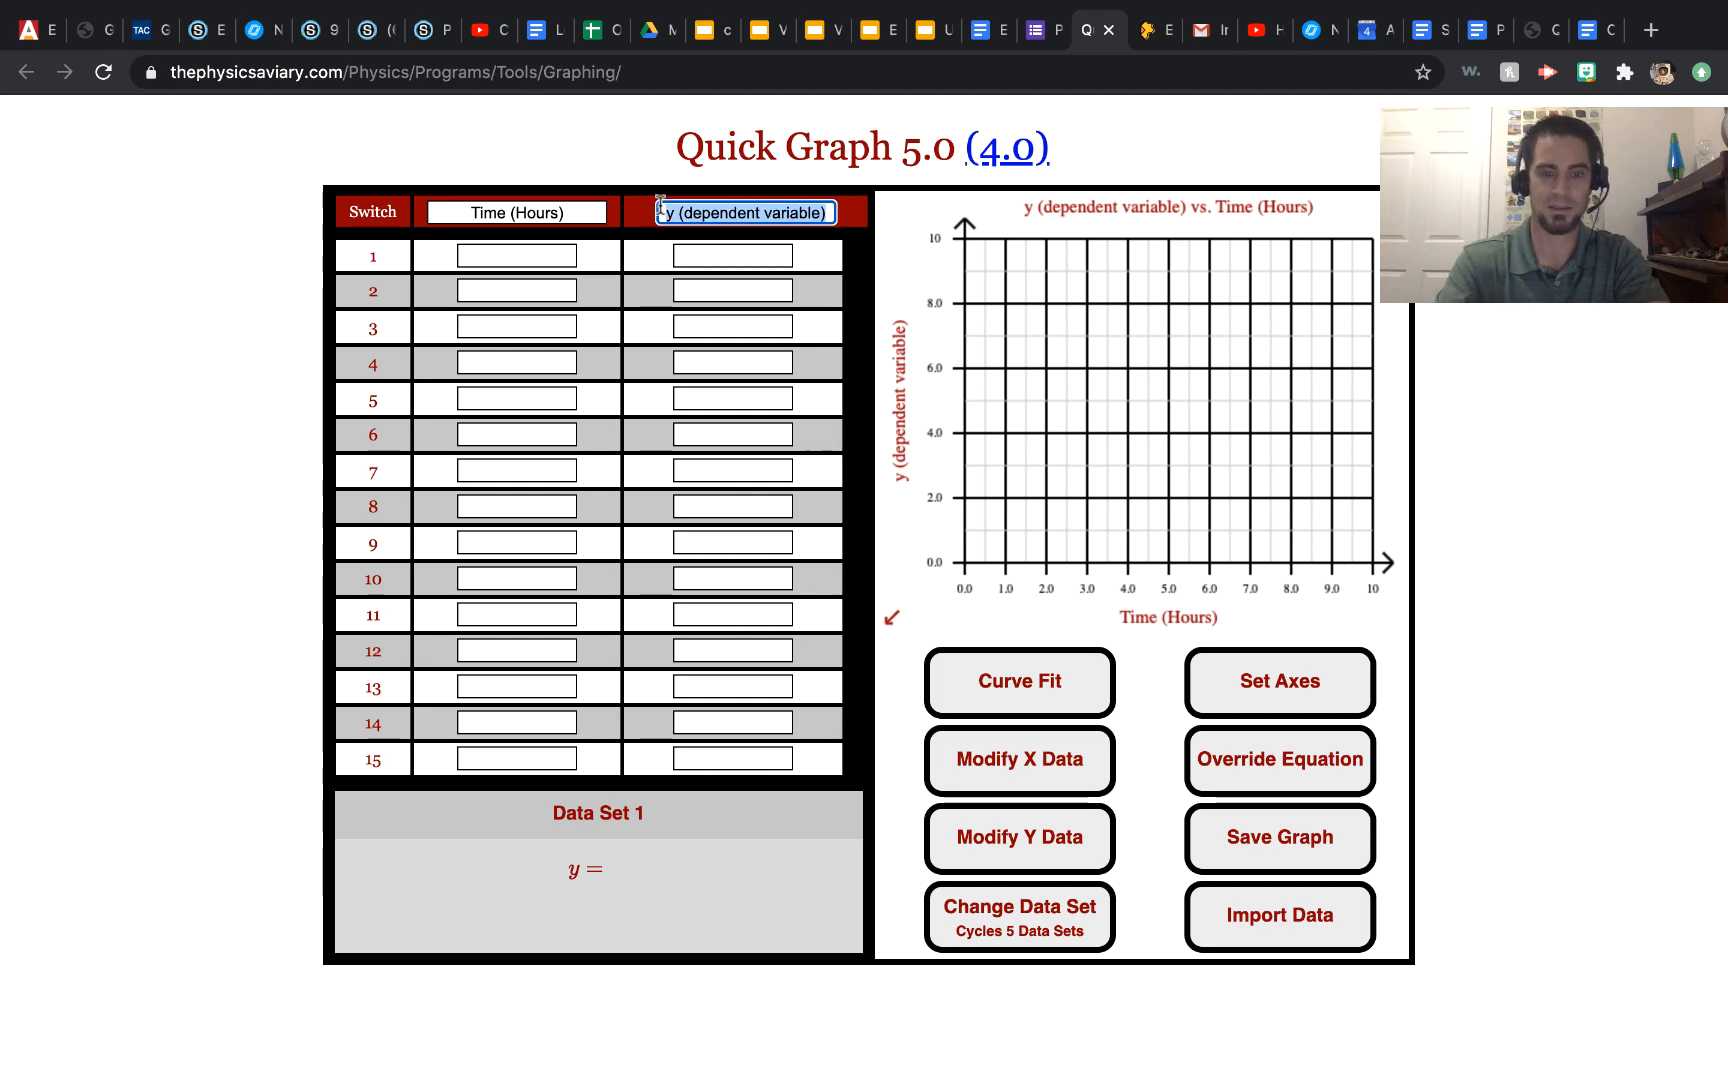
type("Distance (")
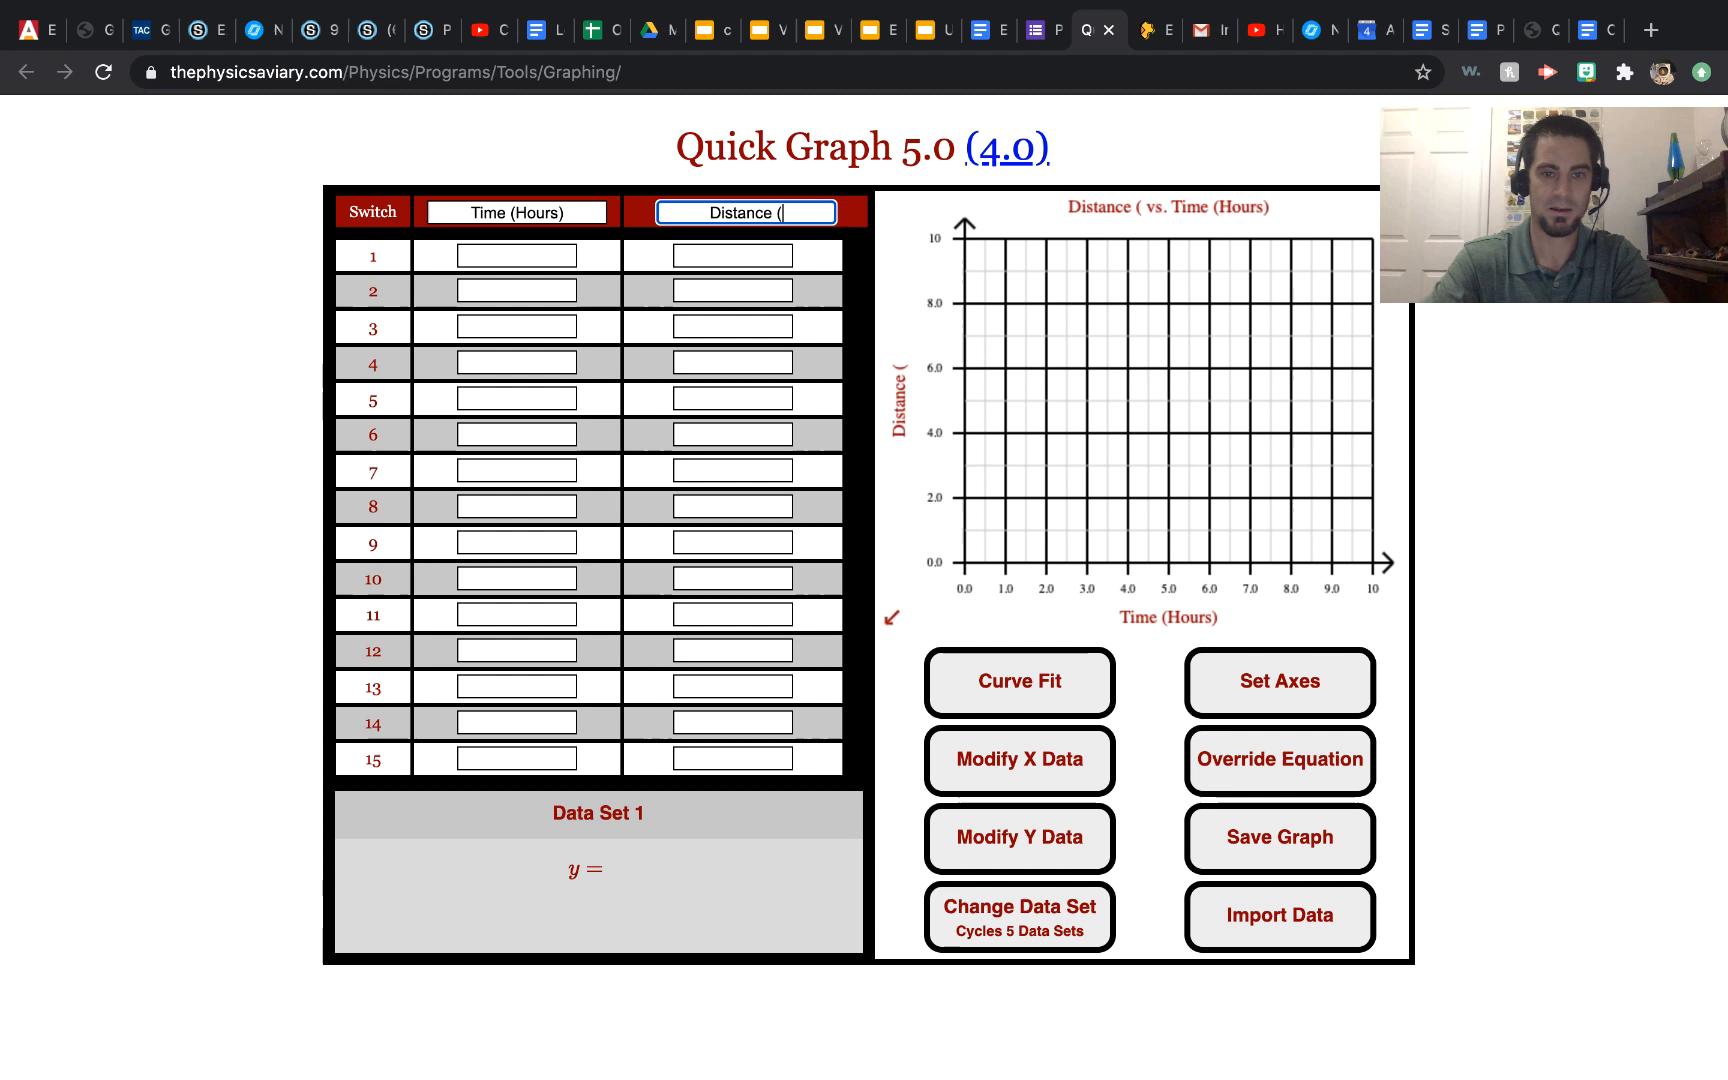
type("Mile")
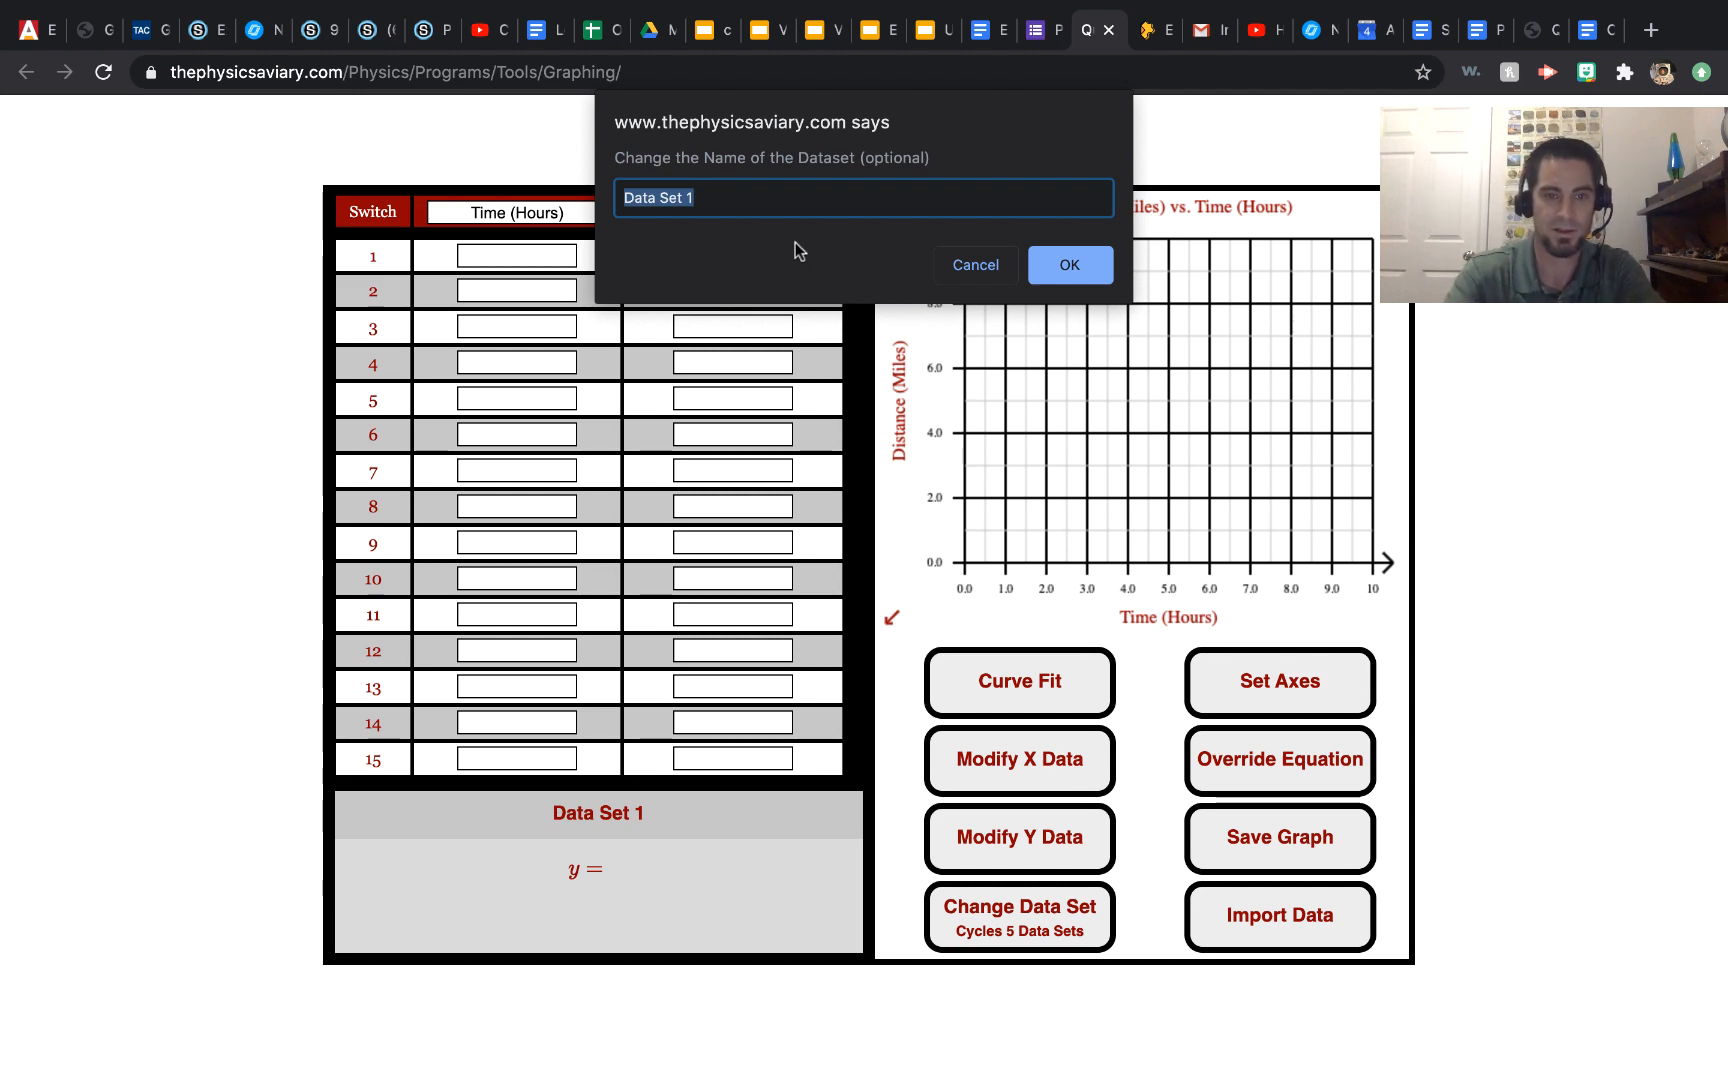
Enter 'Driver One' as the first data set's name and confirm it
type("Driver O")
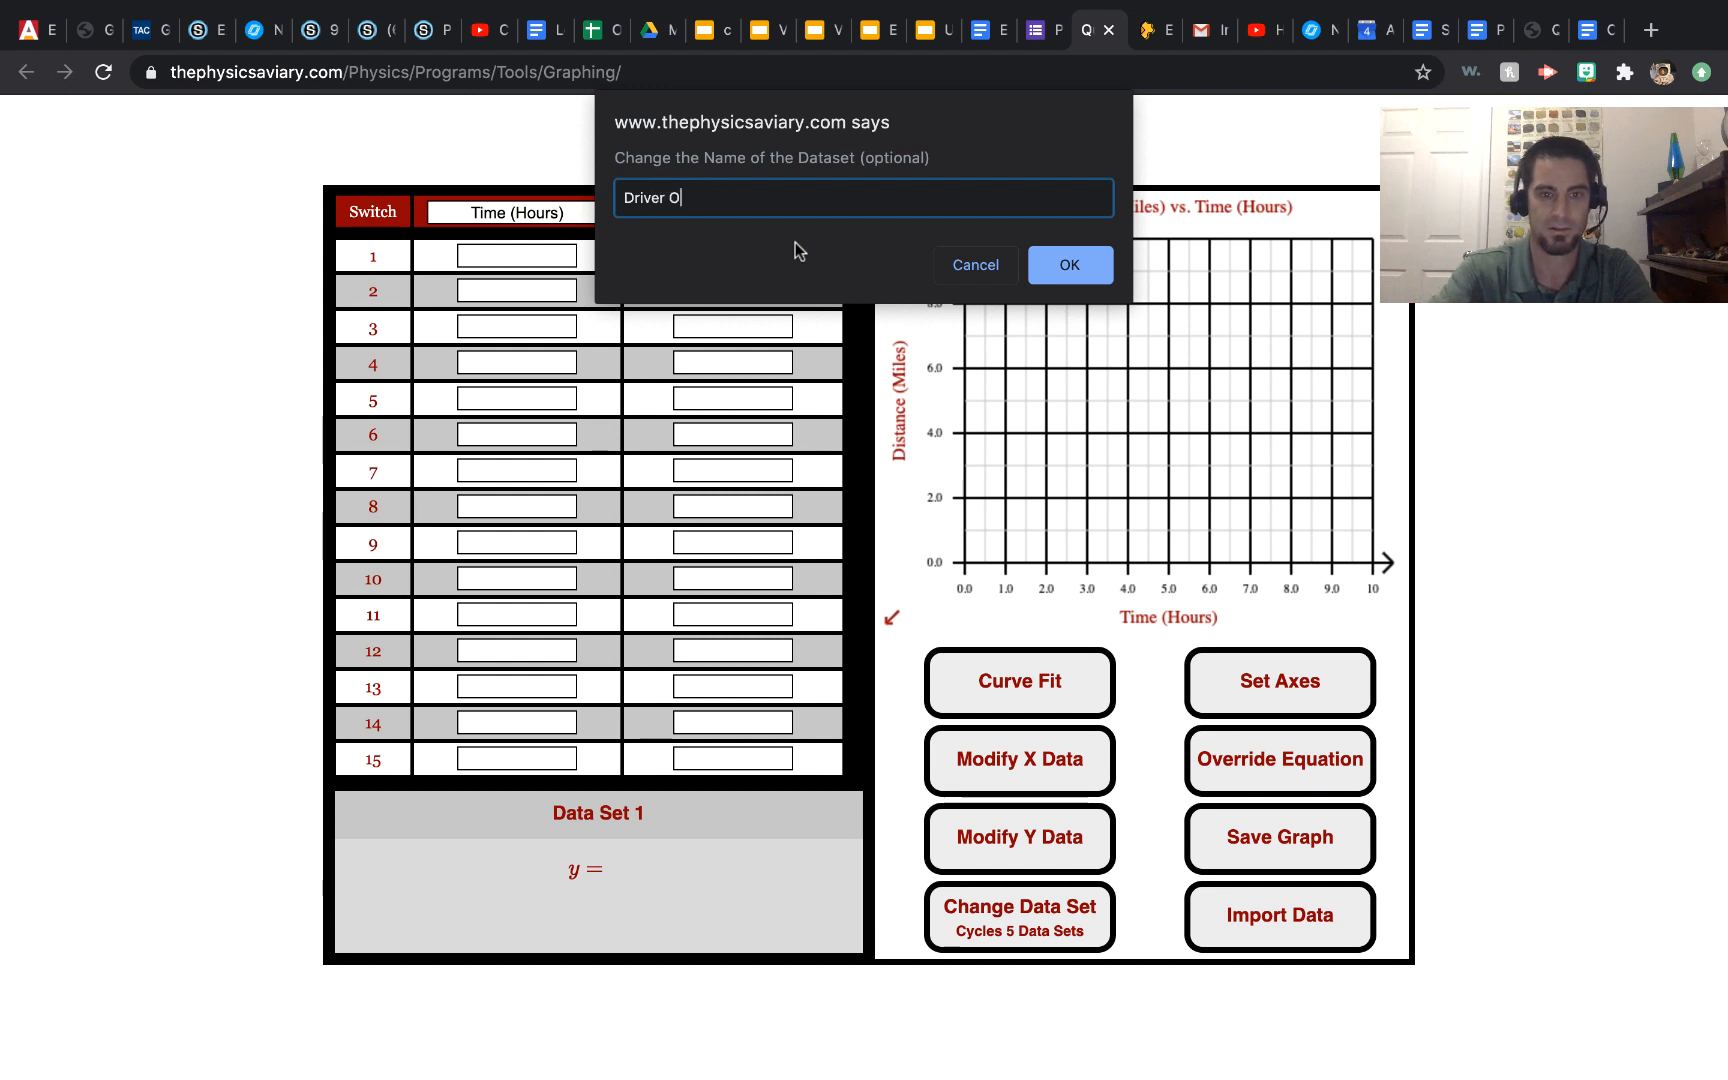
left_click(1068, 264)
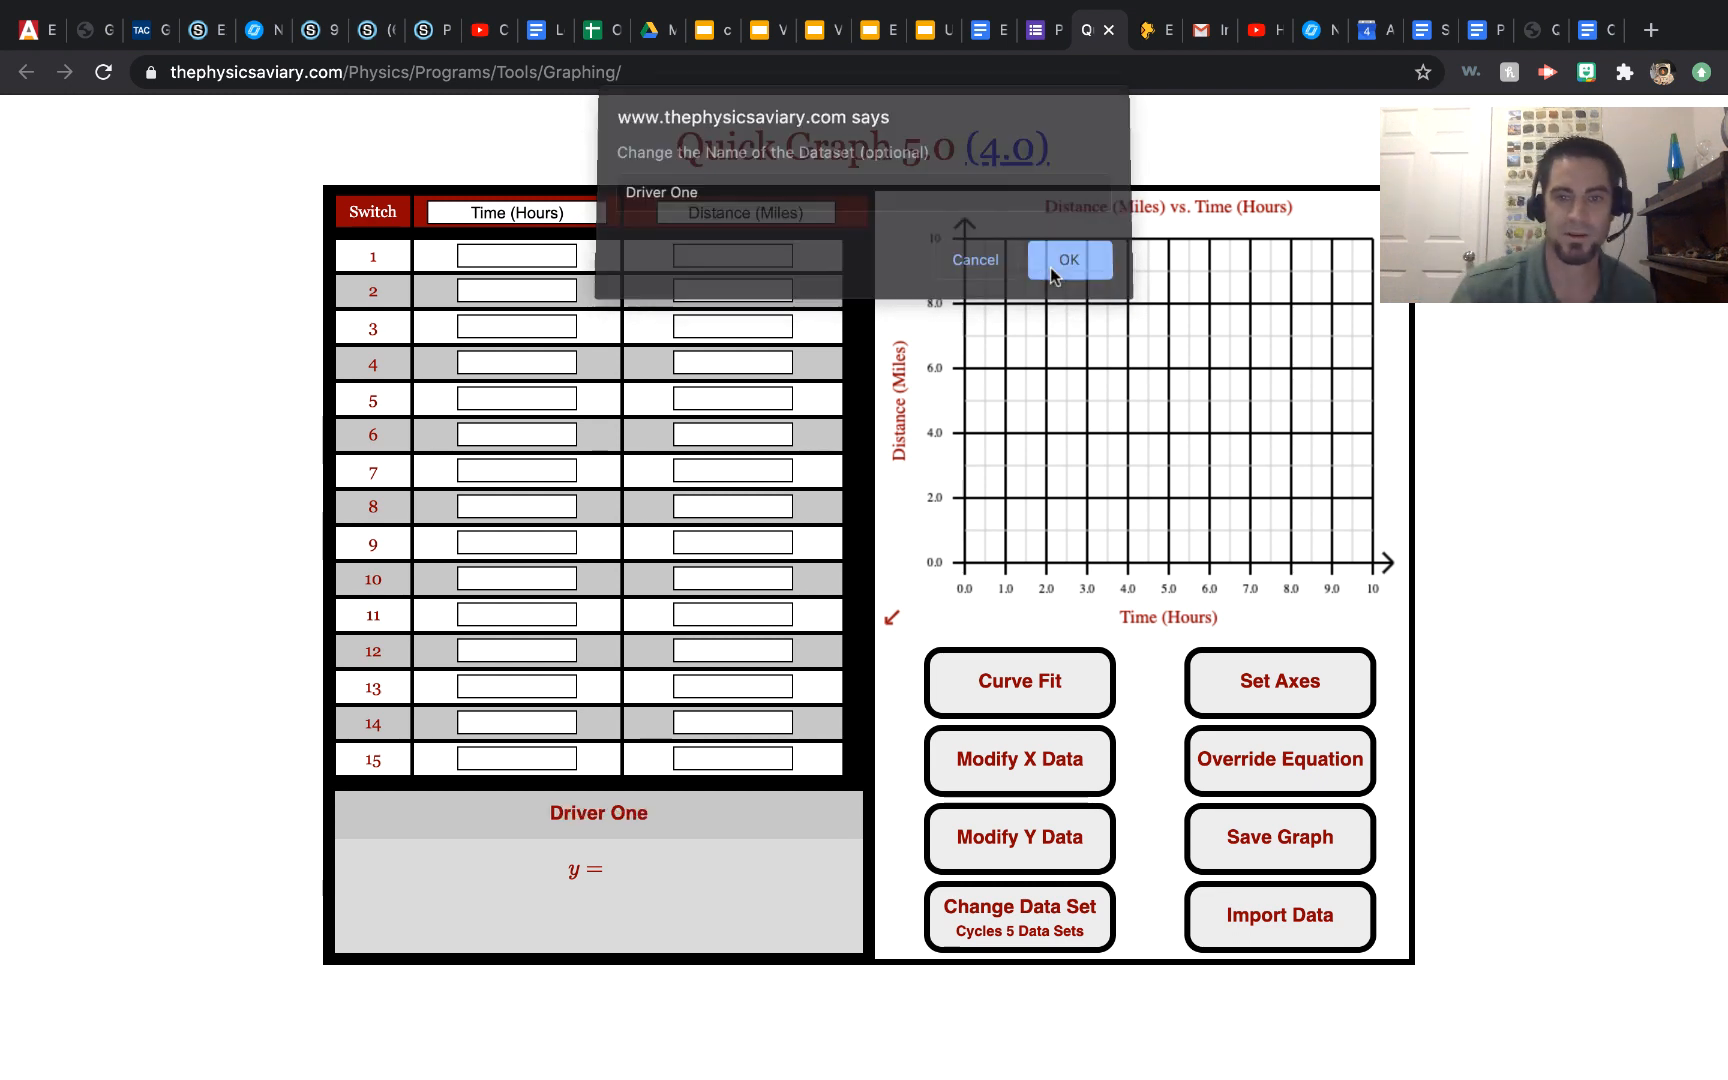
left_click(1066, 260)
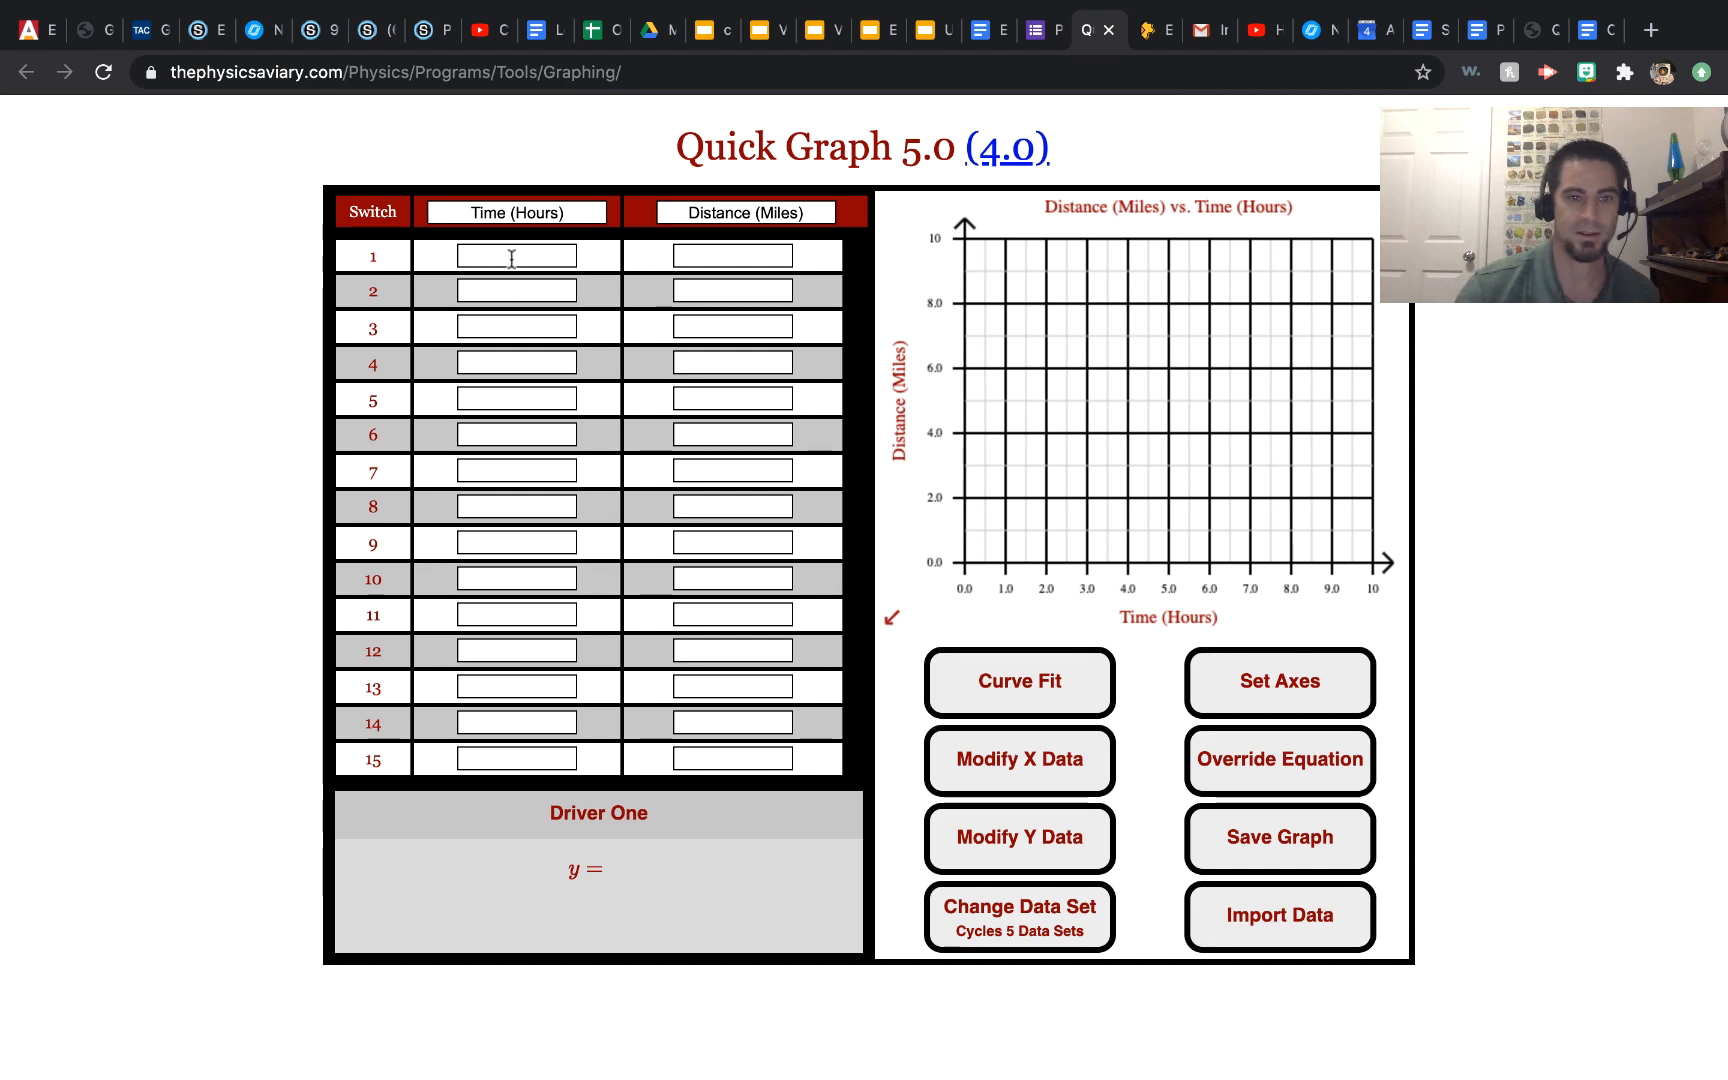
Enter Driver One's first three points: (1, 15), (2, 25), (3, 27)
left_click(516, 255)
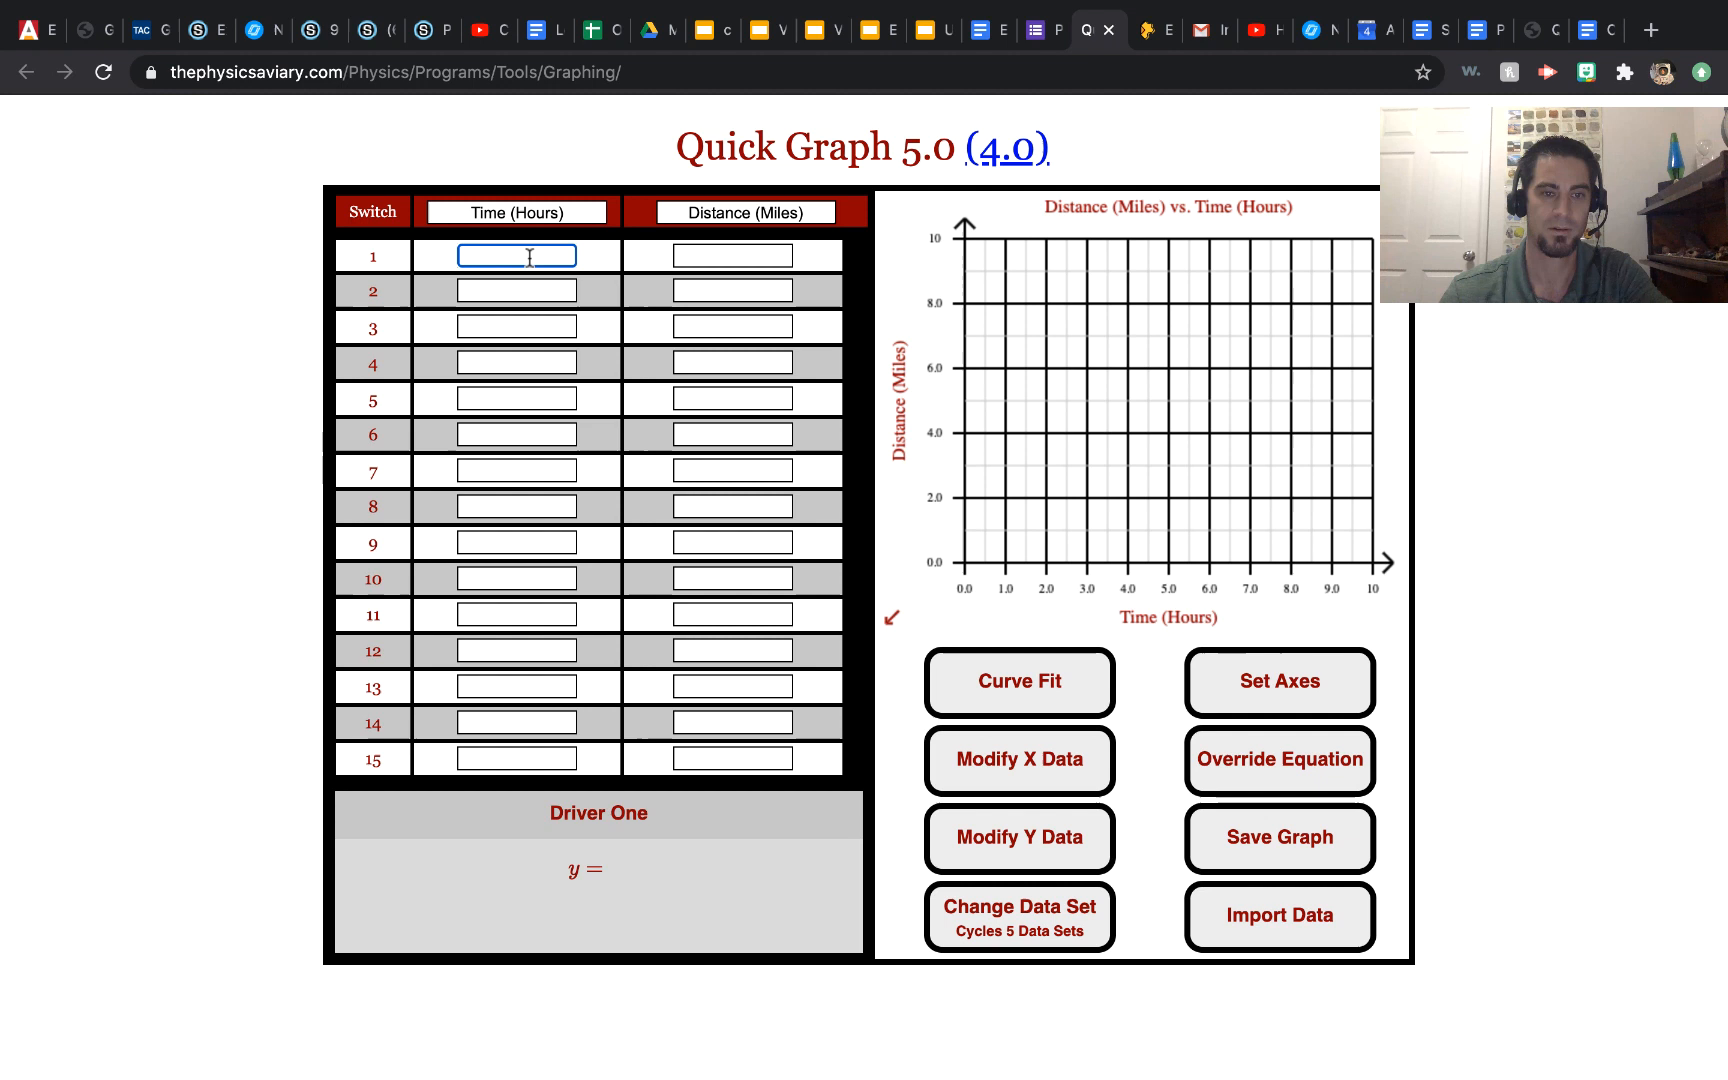
type("1")
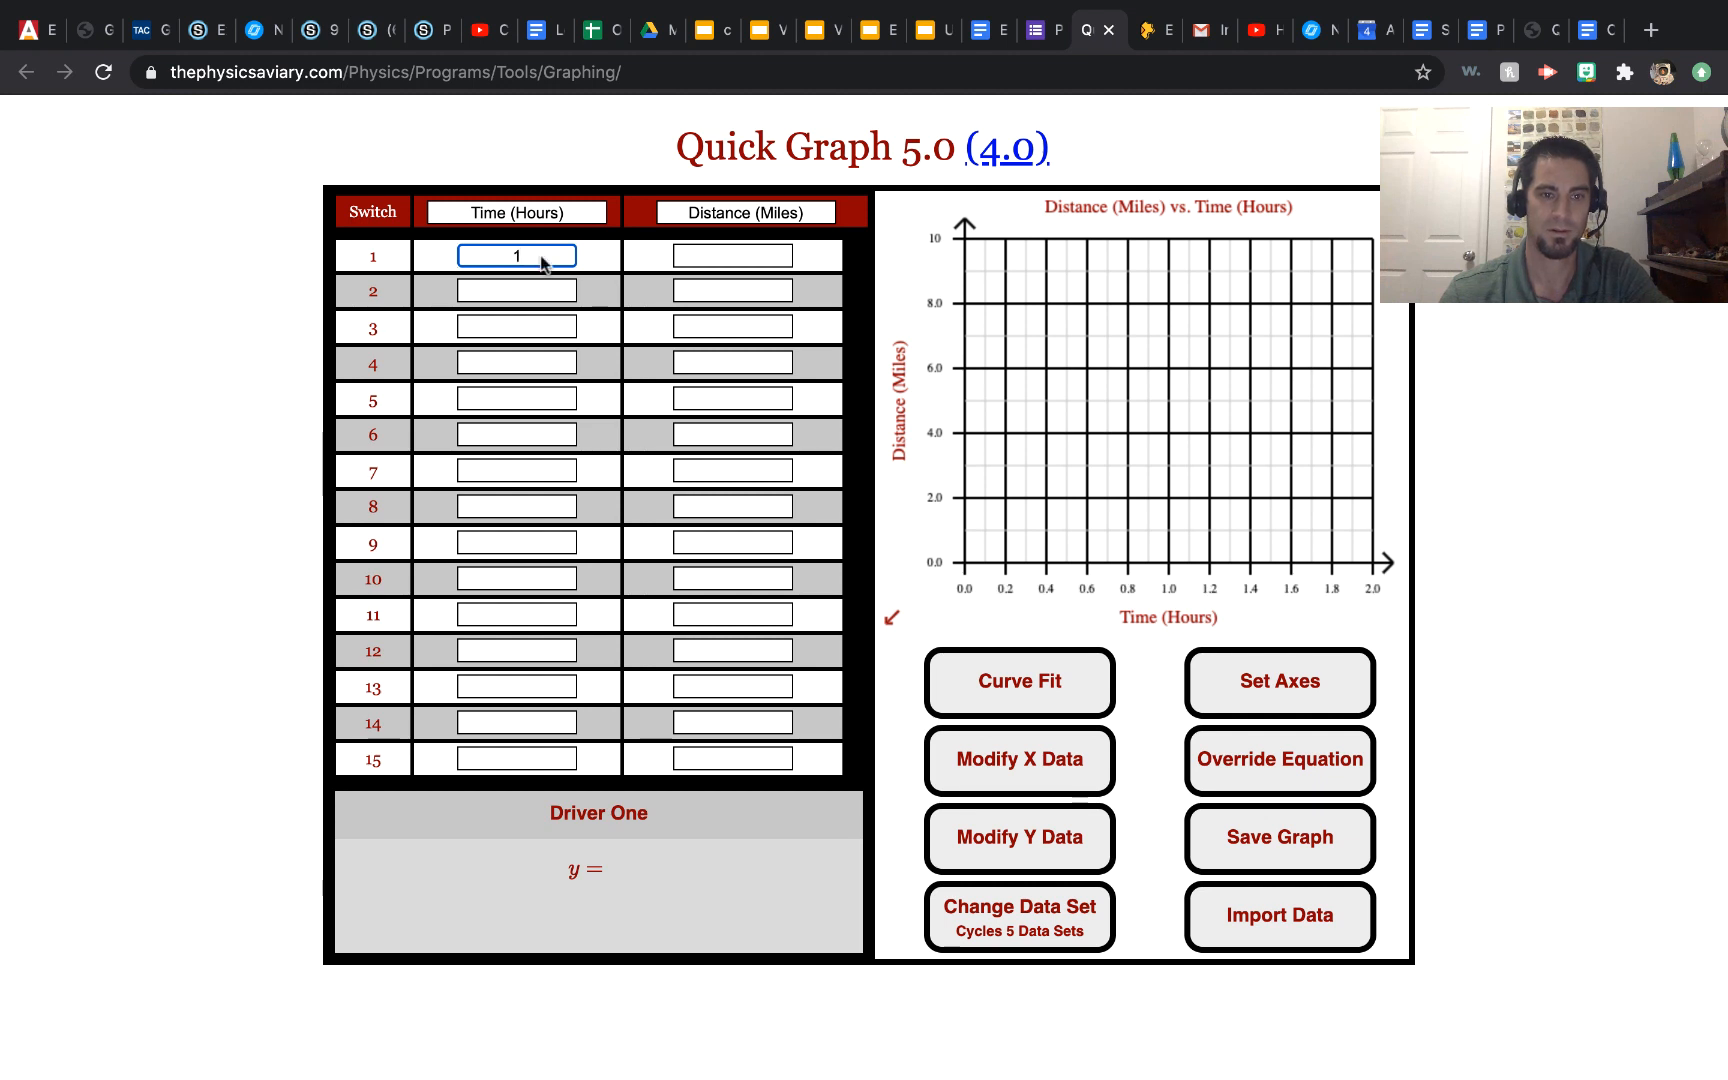
left_click(732, 255)
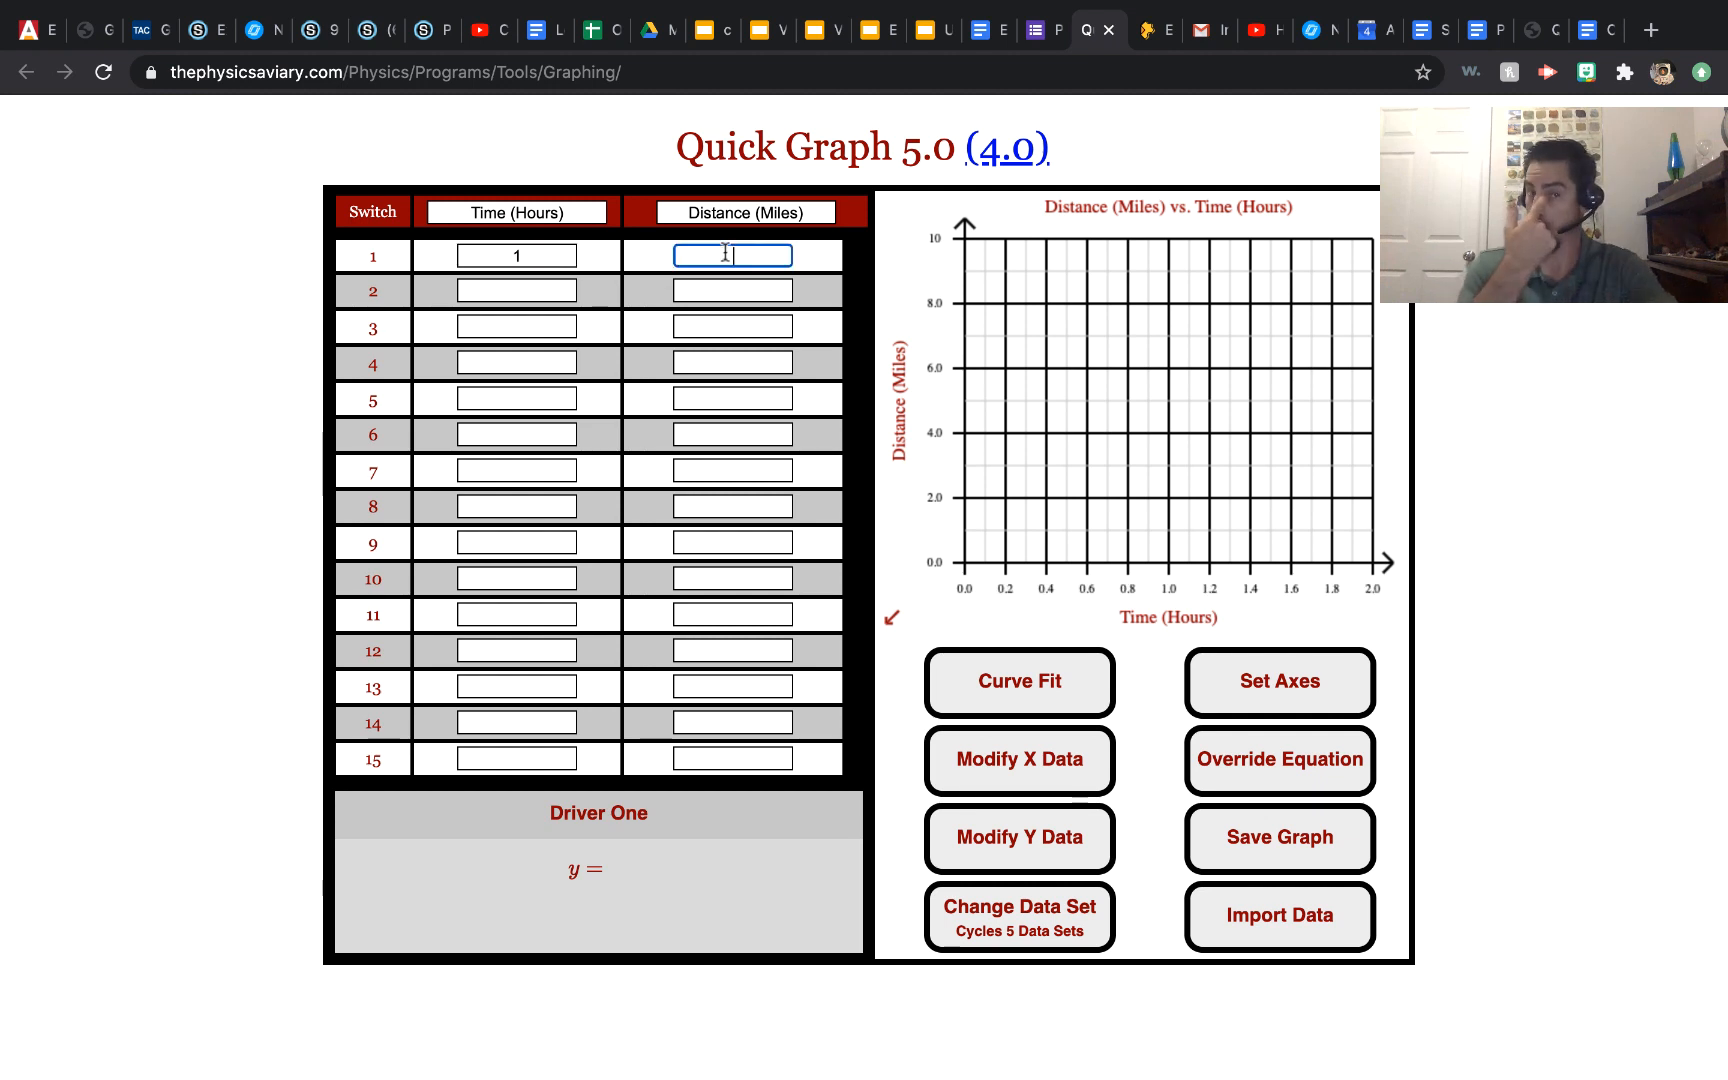
type("15")
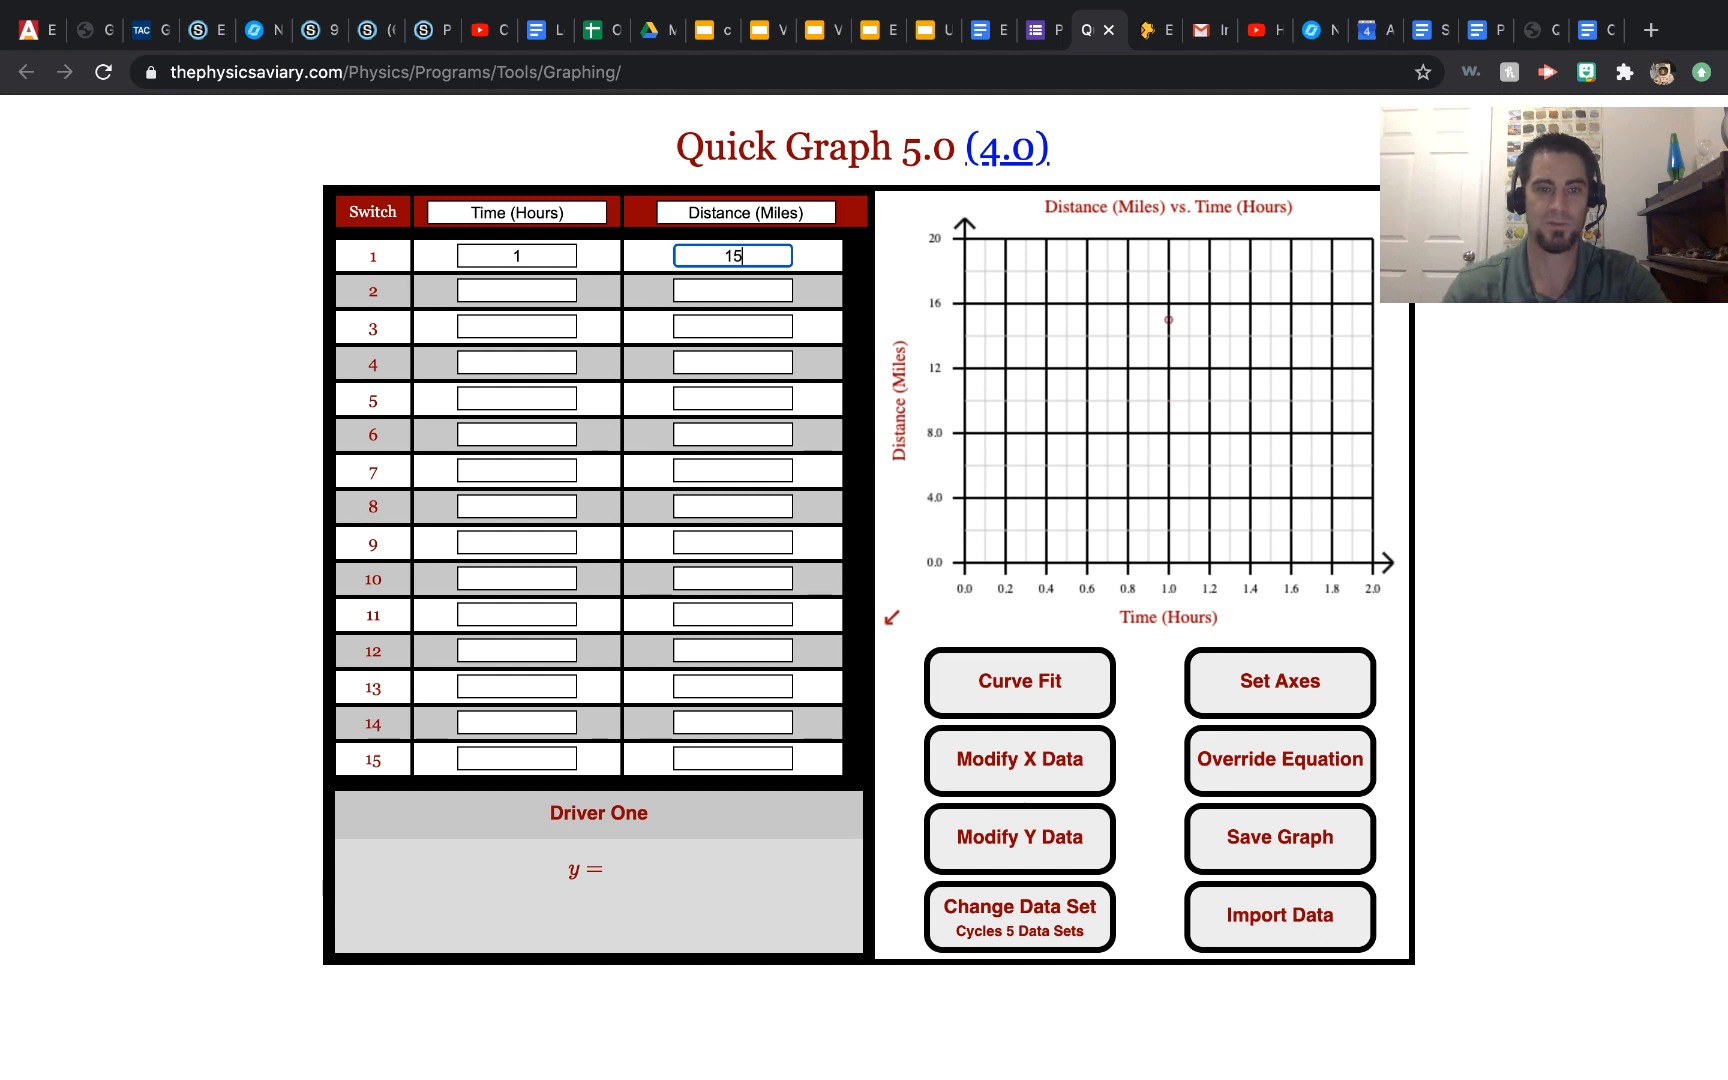
left_click(515, 290)
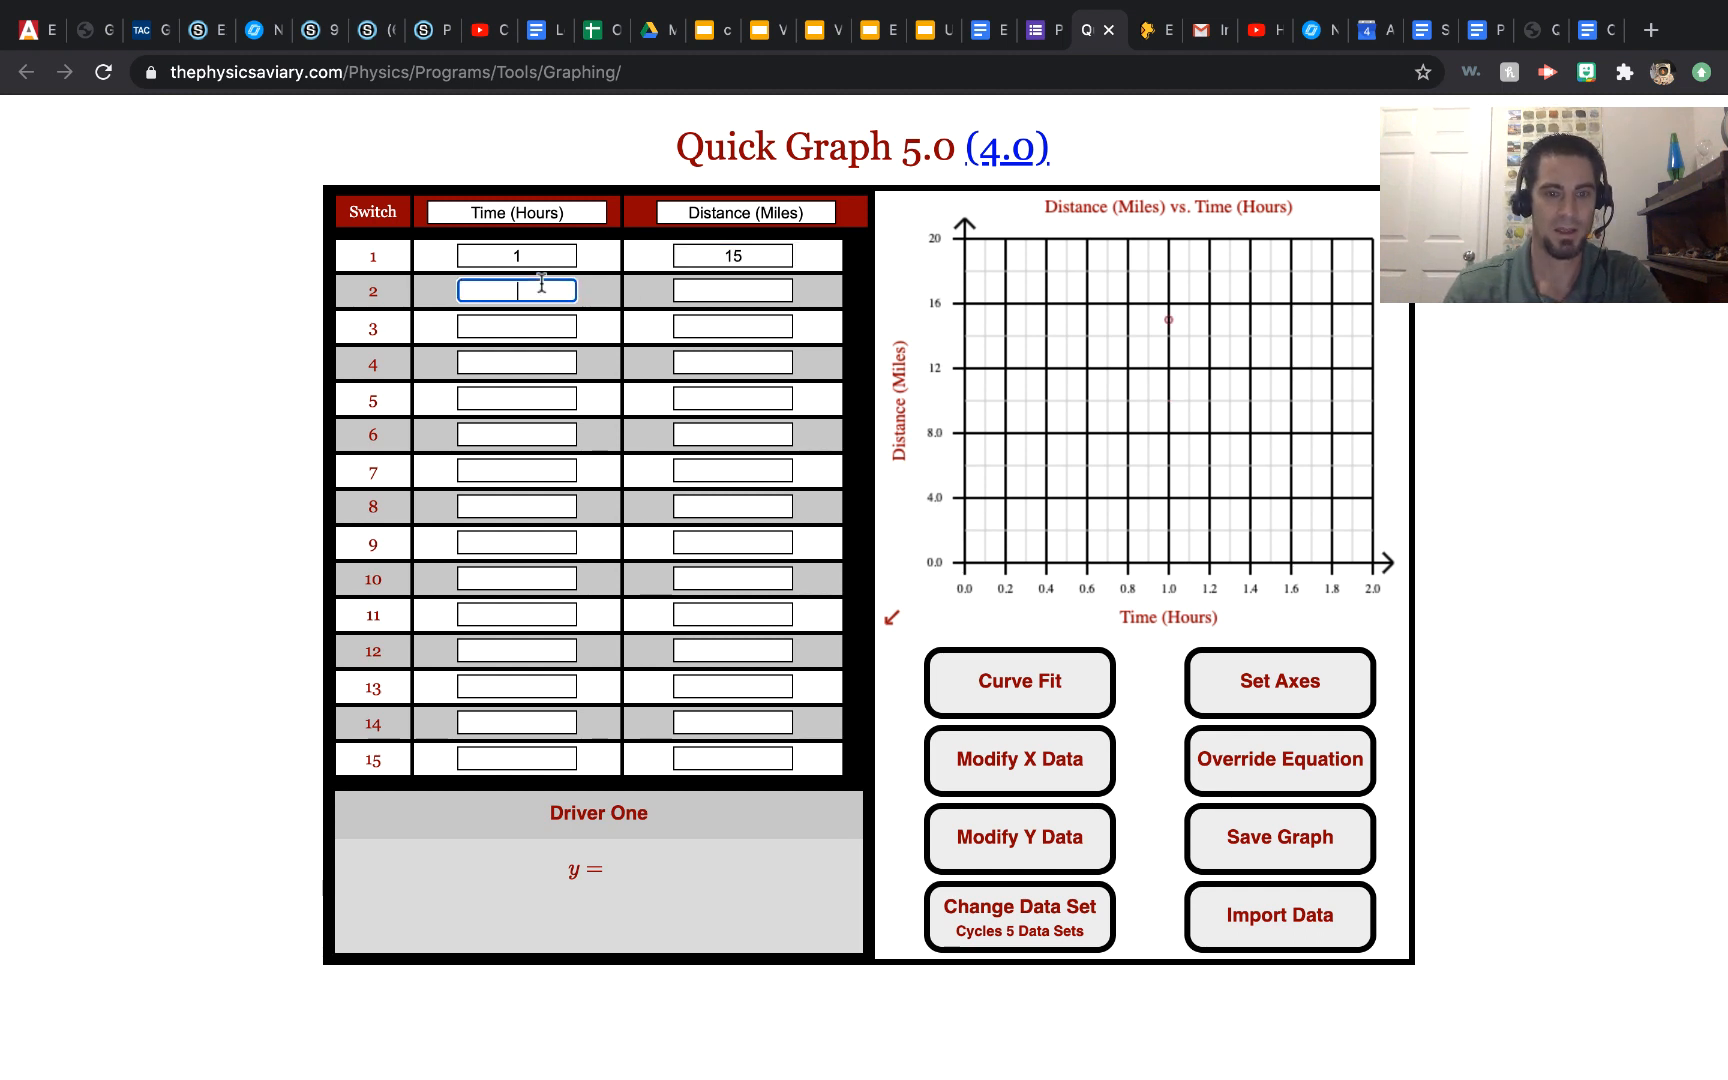
type("2")
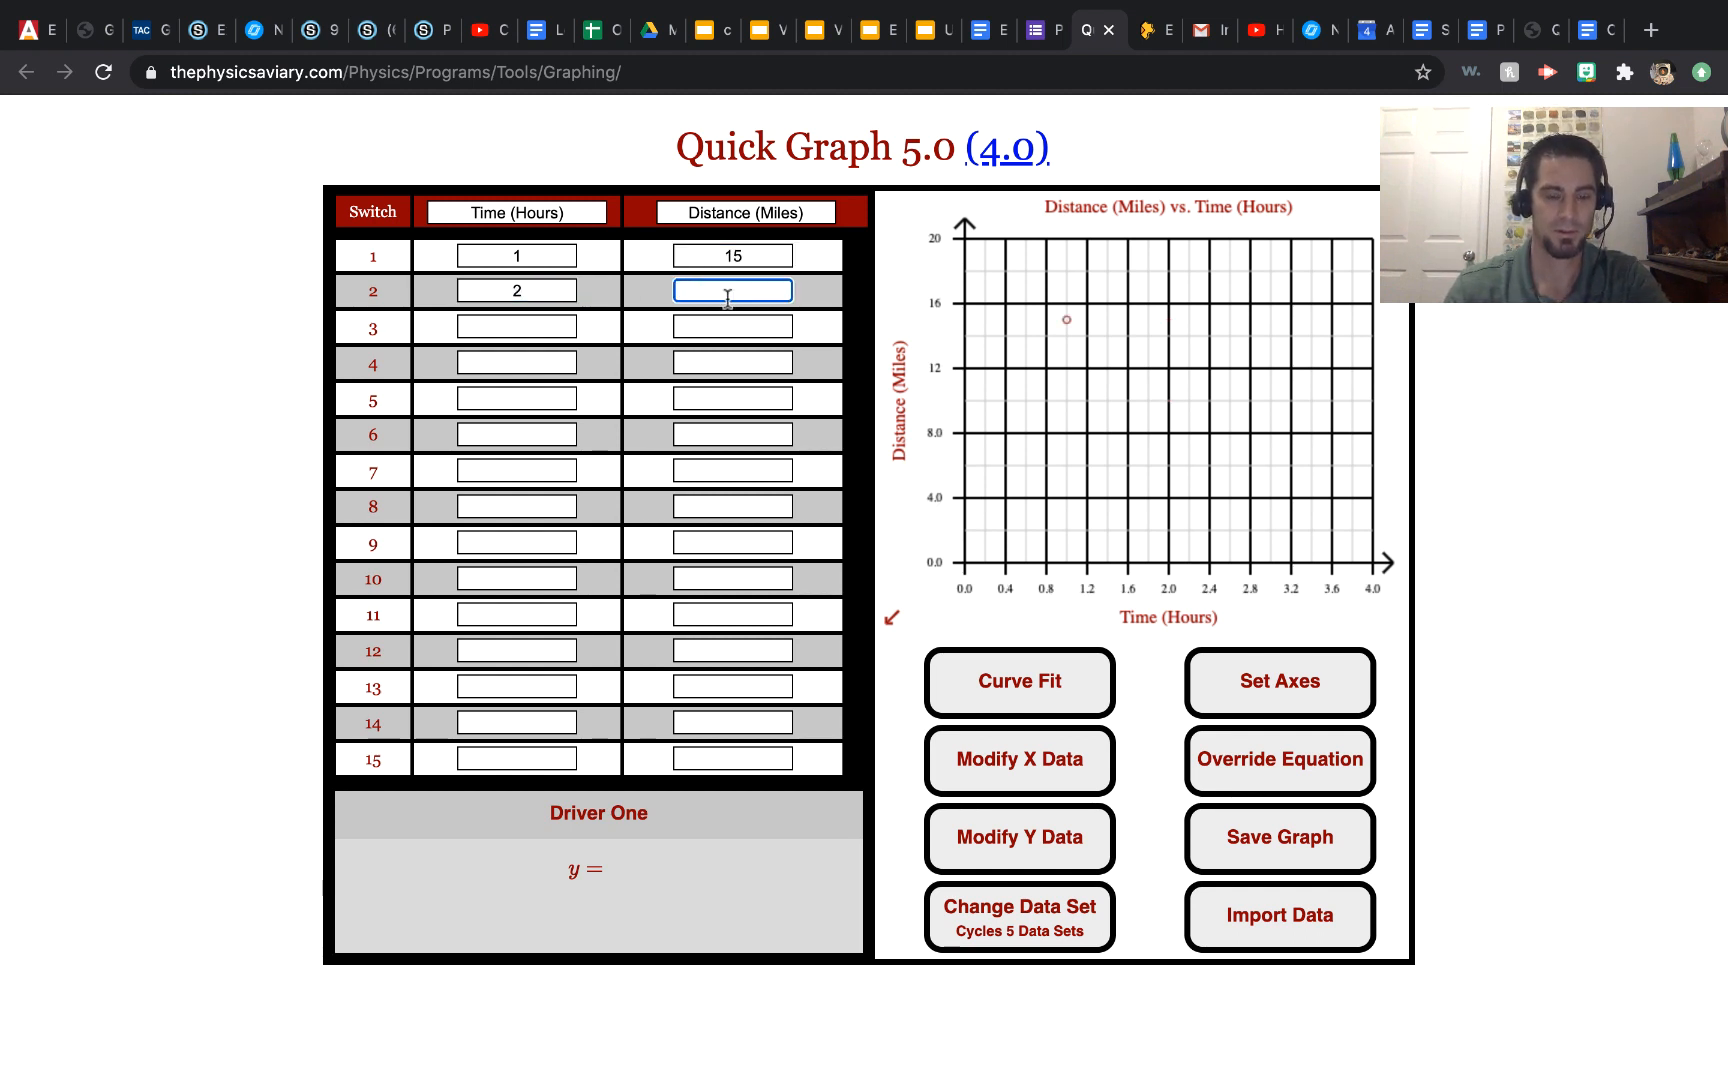
type("25")
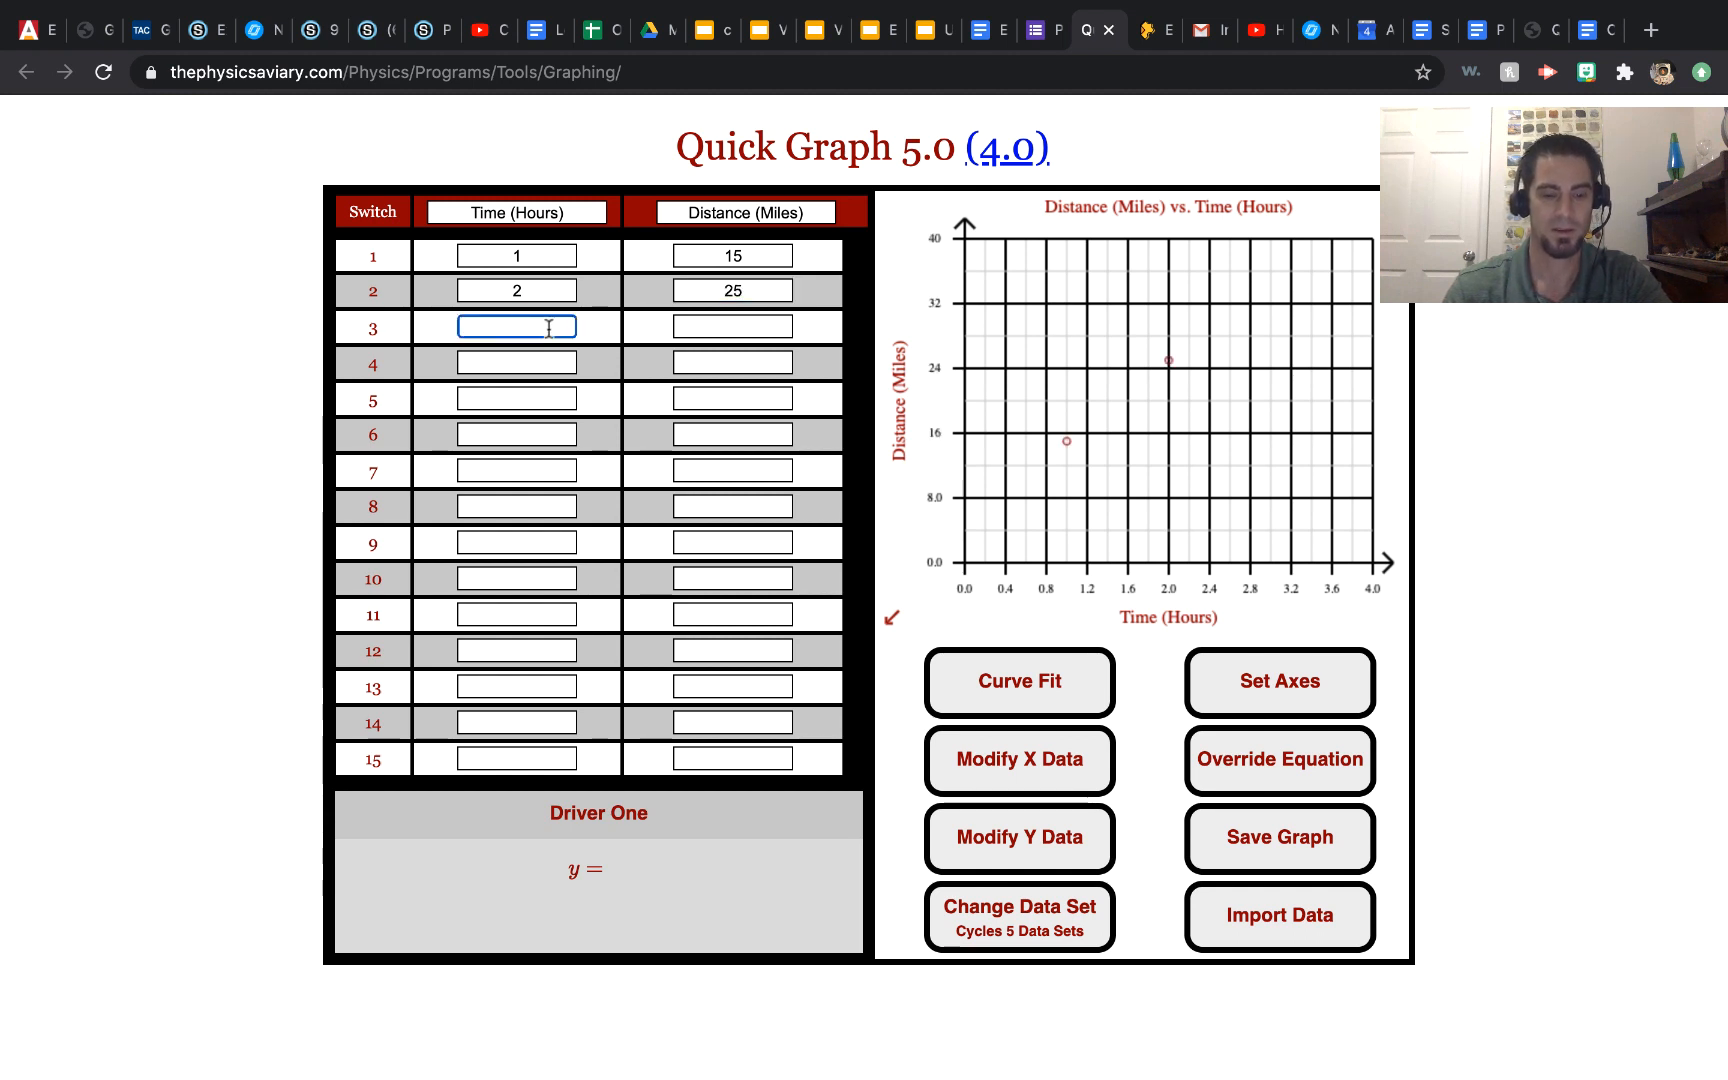
type("3")
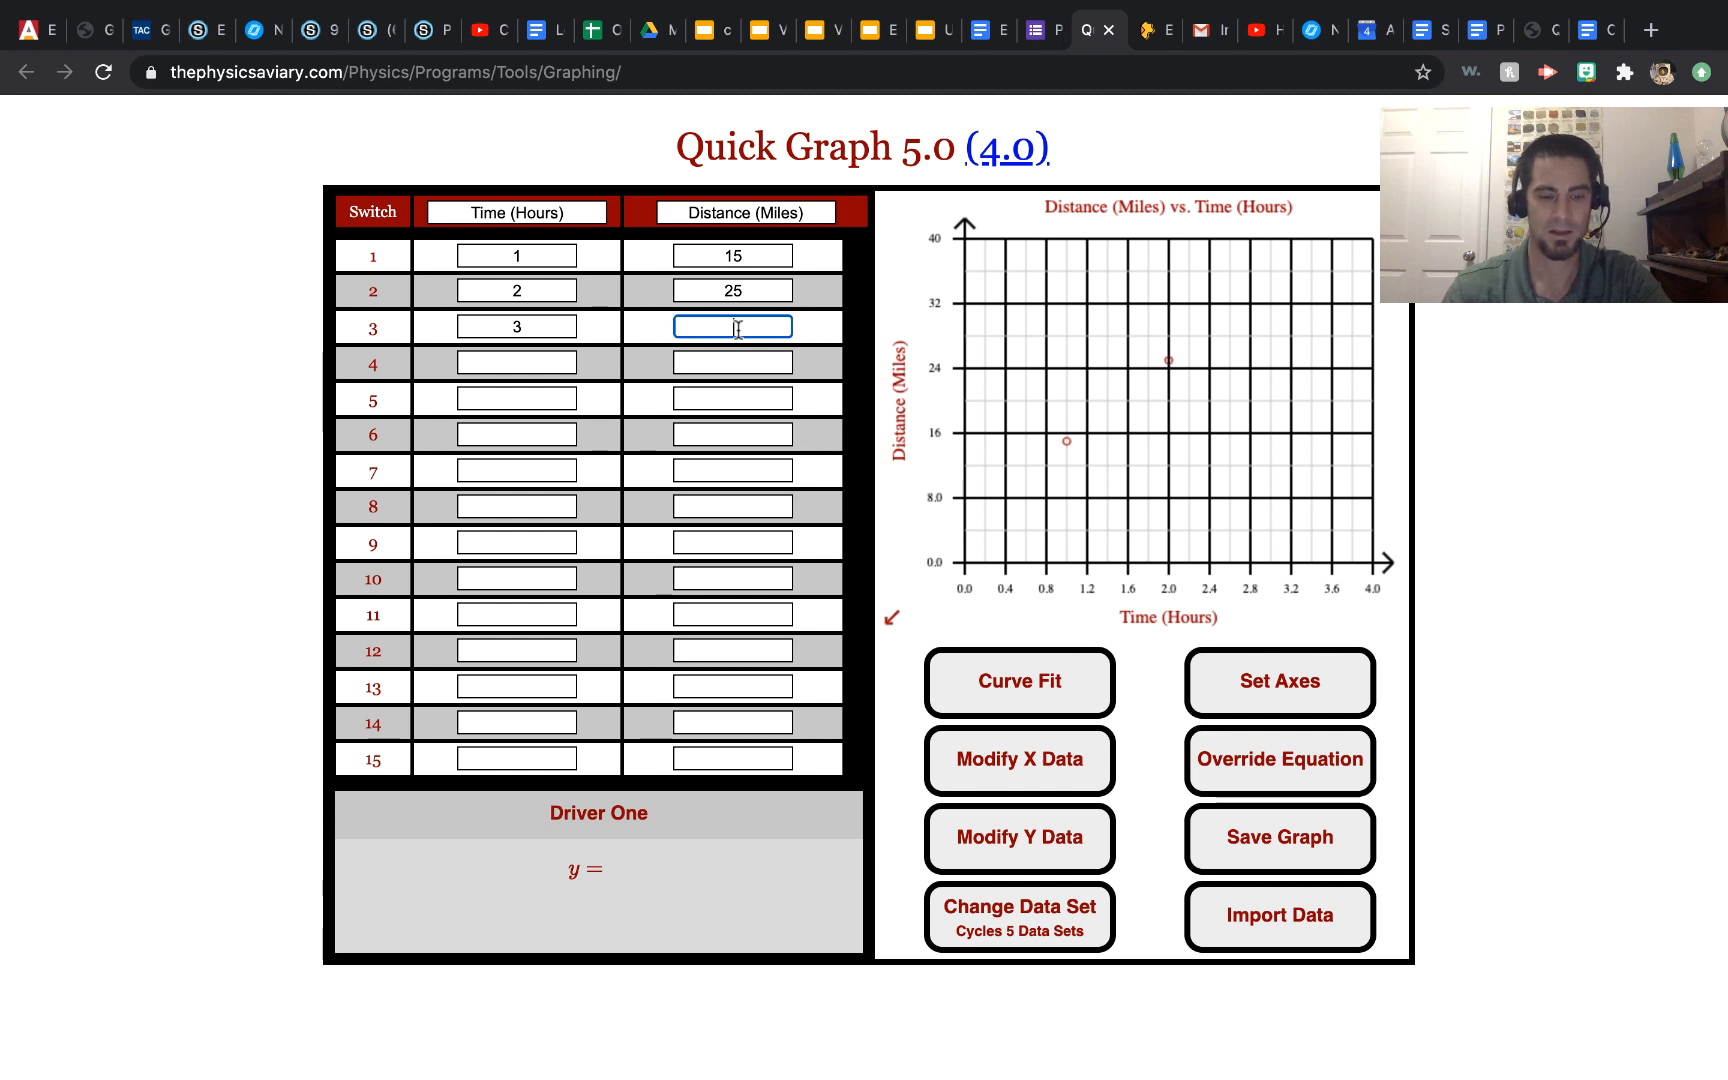
type("27")
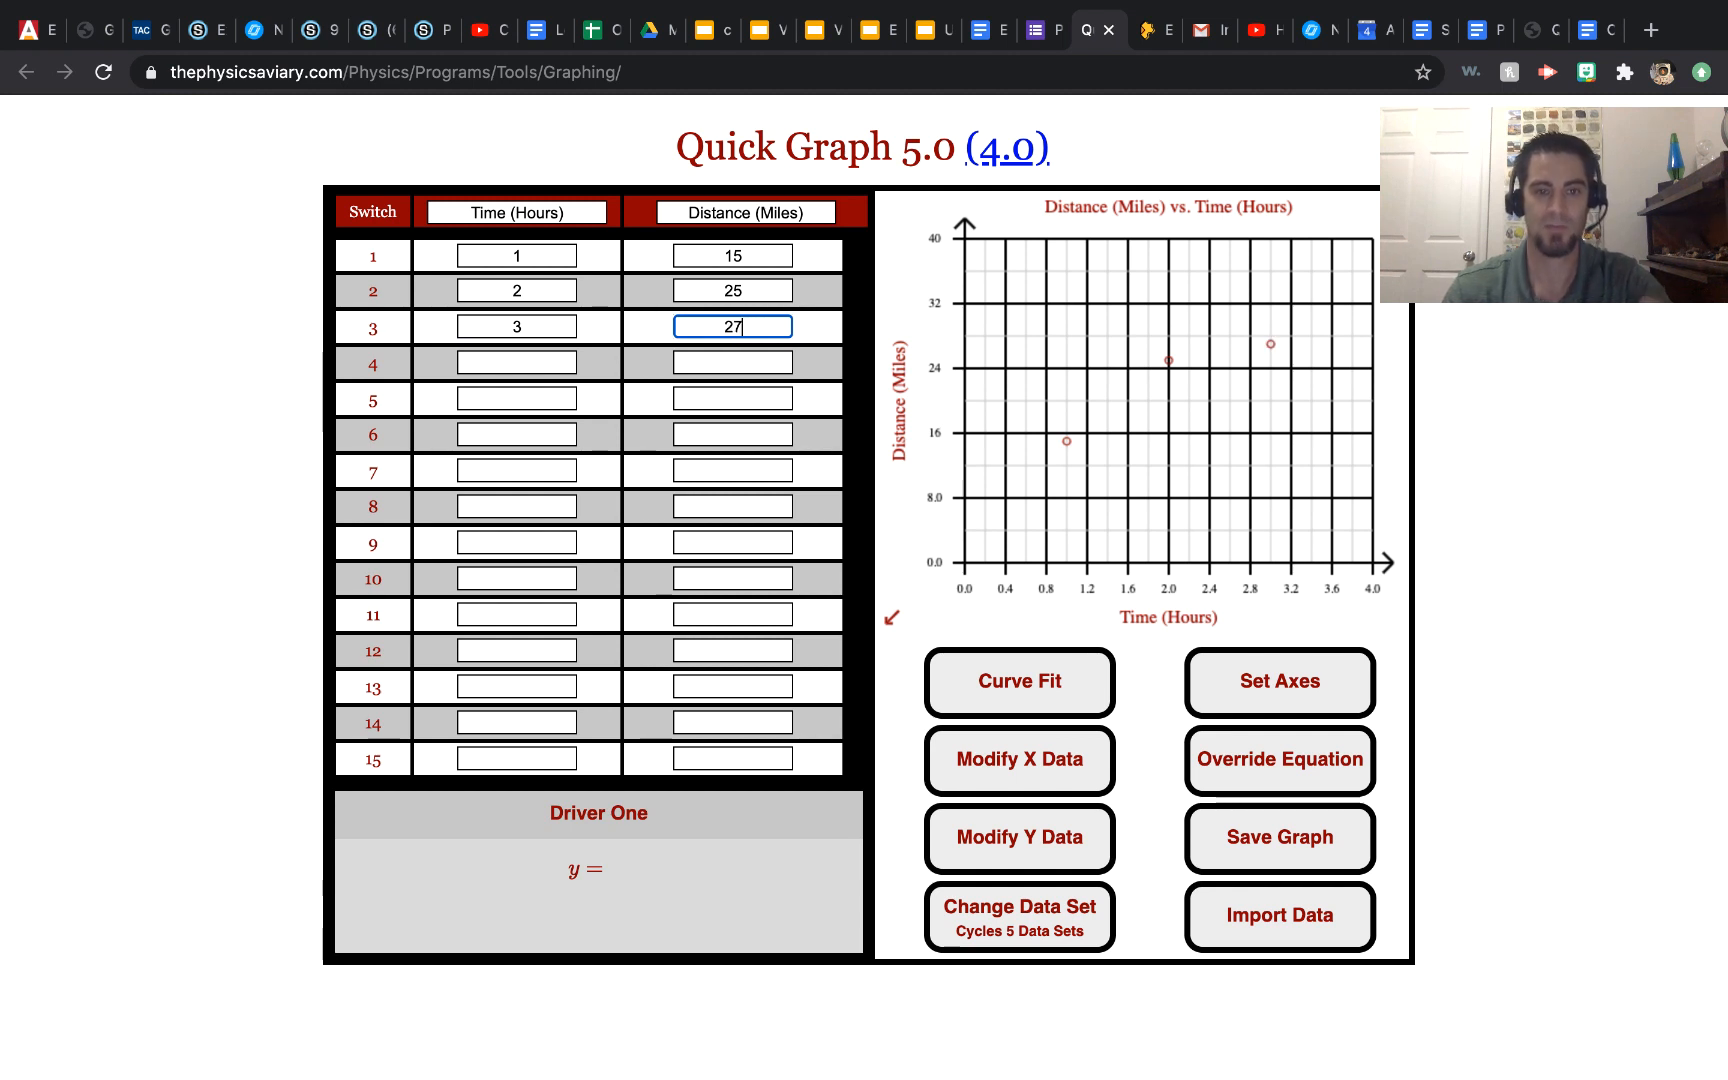
Add the fourth and fifth points (4, 40) and (4.5, 45.5)
left_click(516, 361)
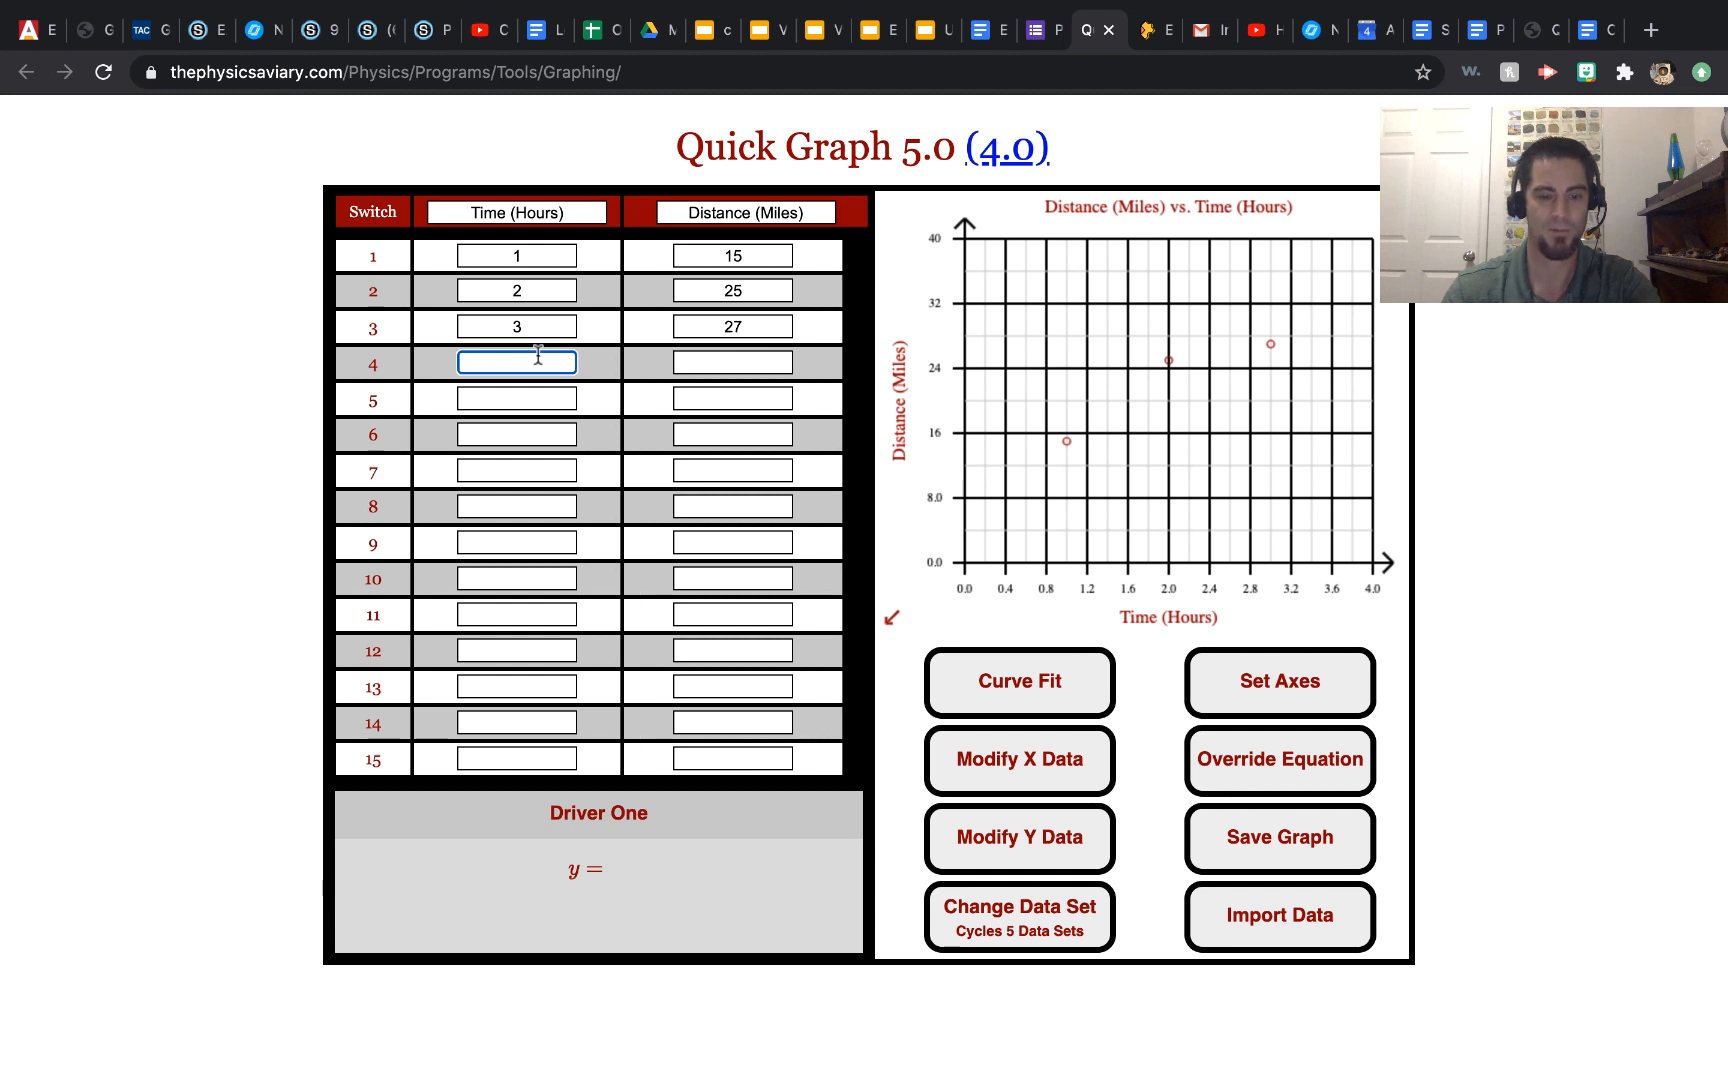
type("4")
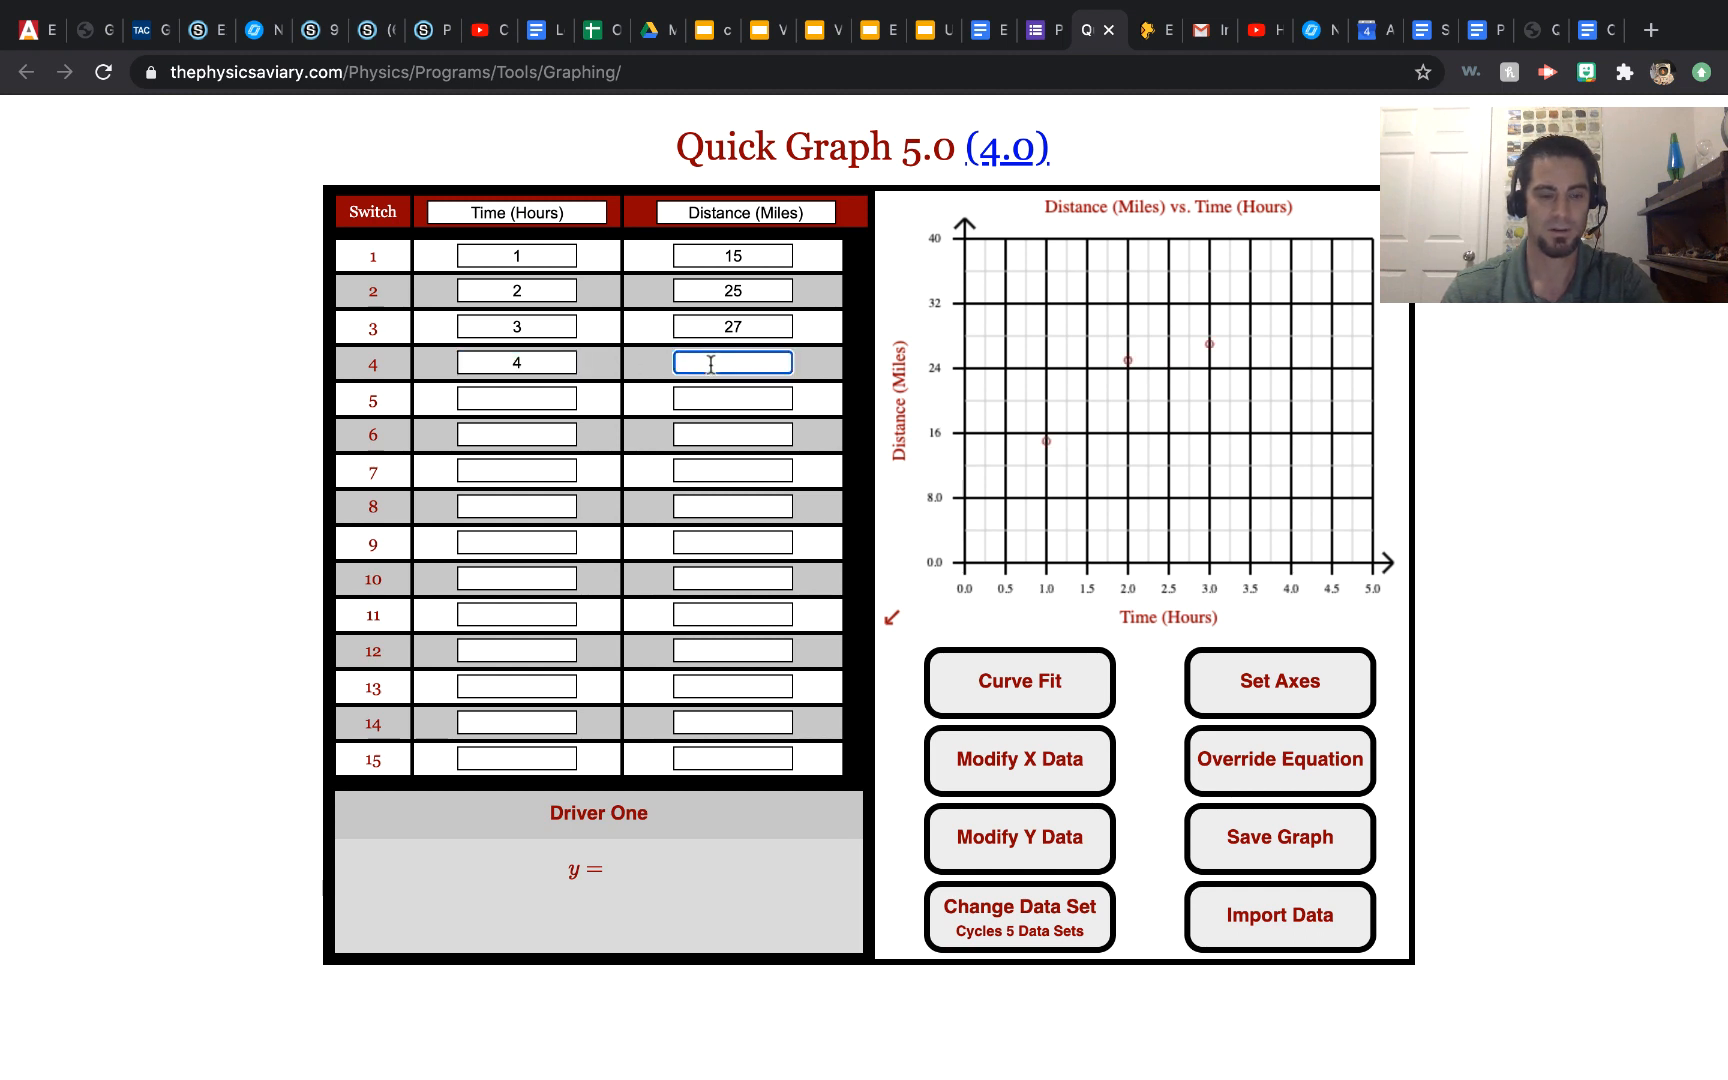
type("40")
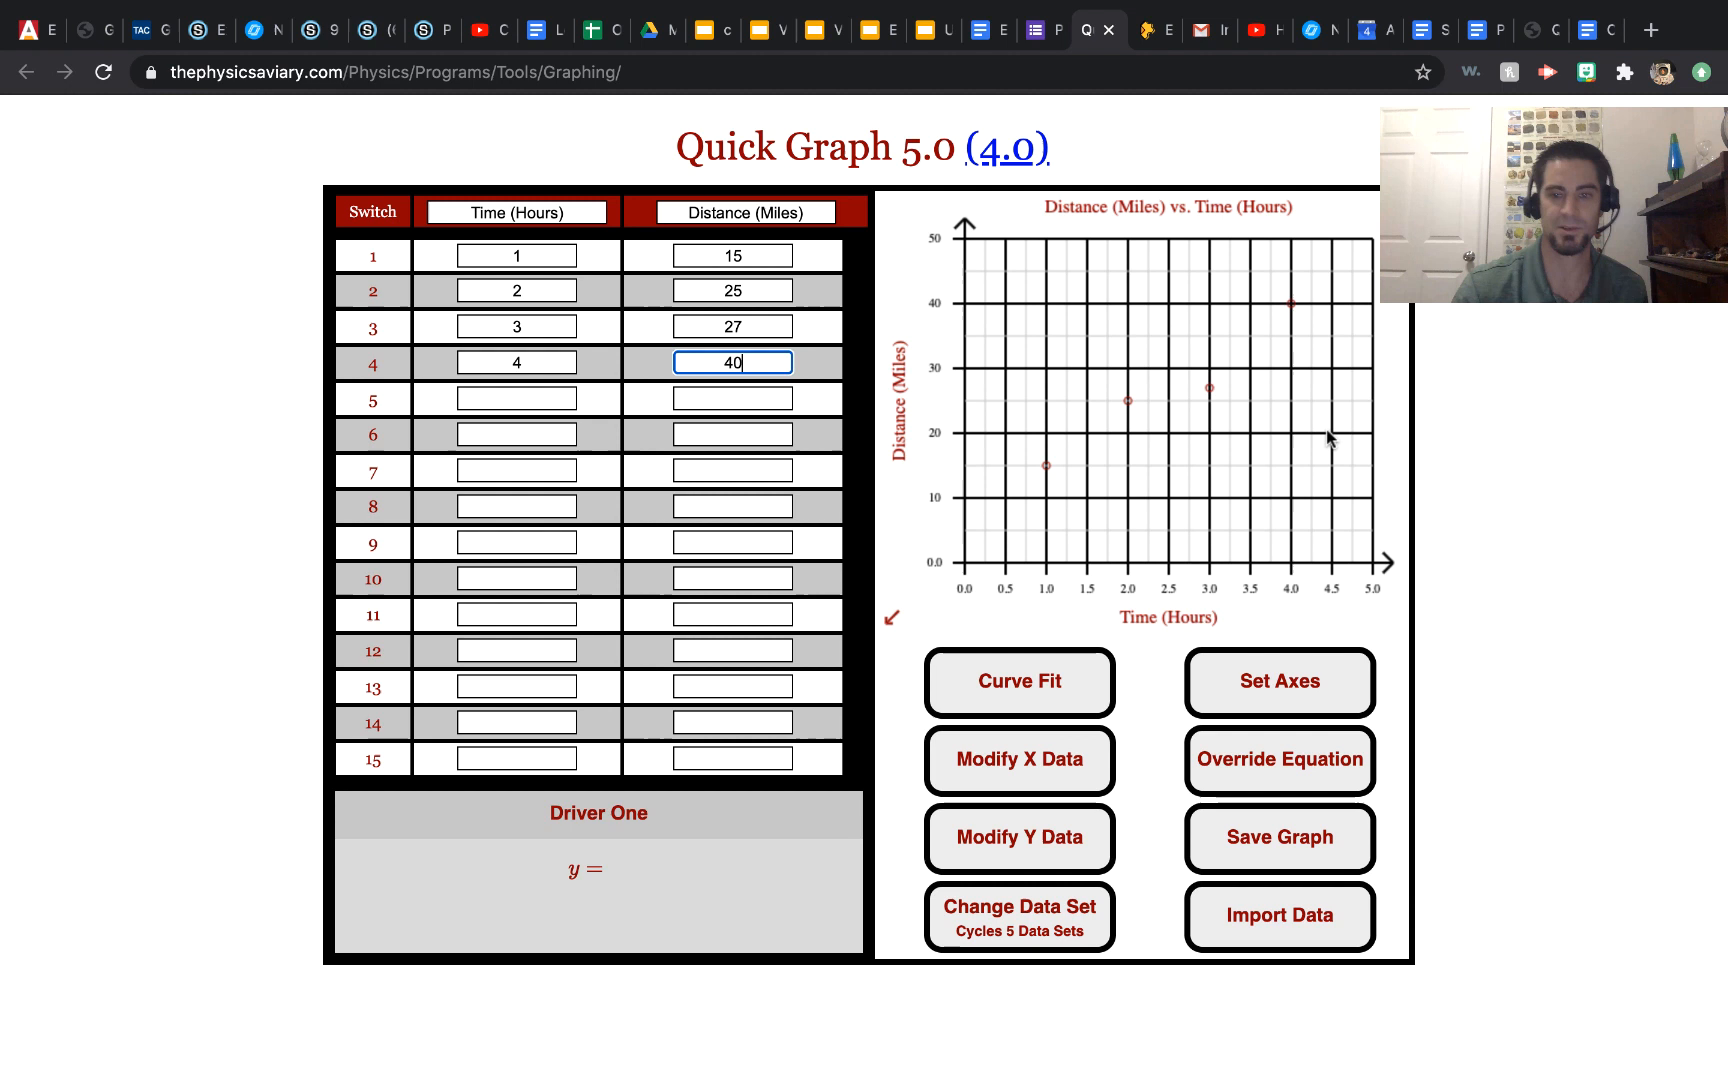
mouse_move(1055, 474)
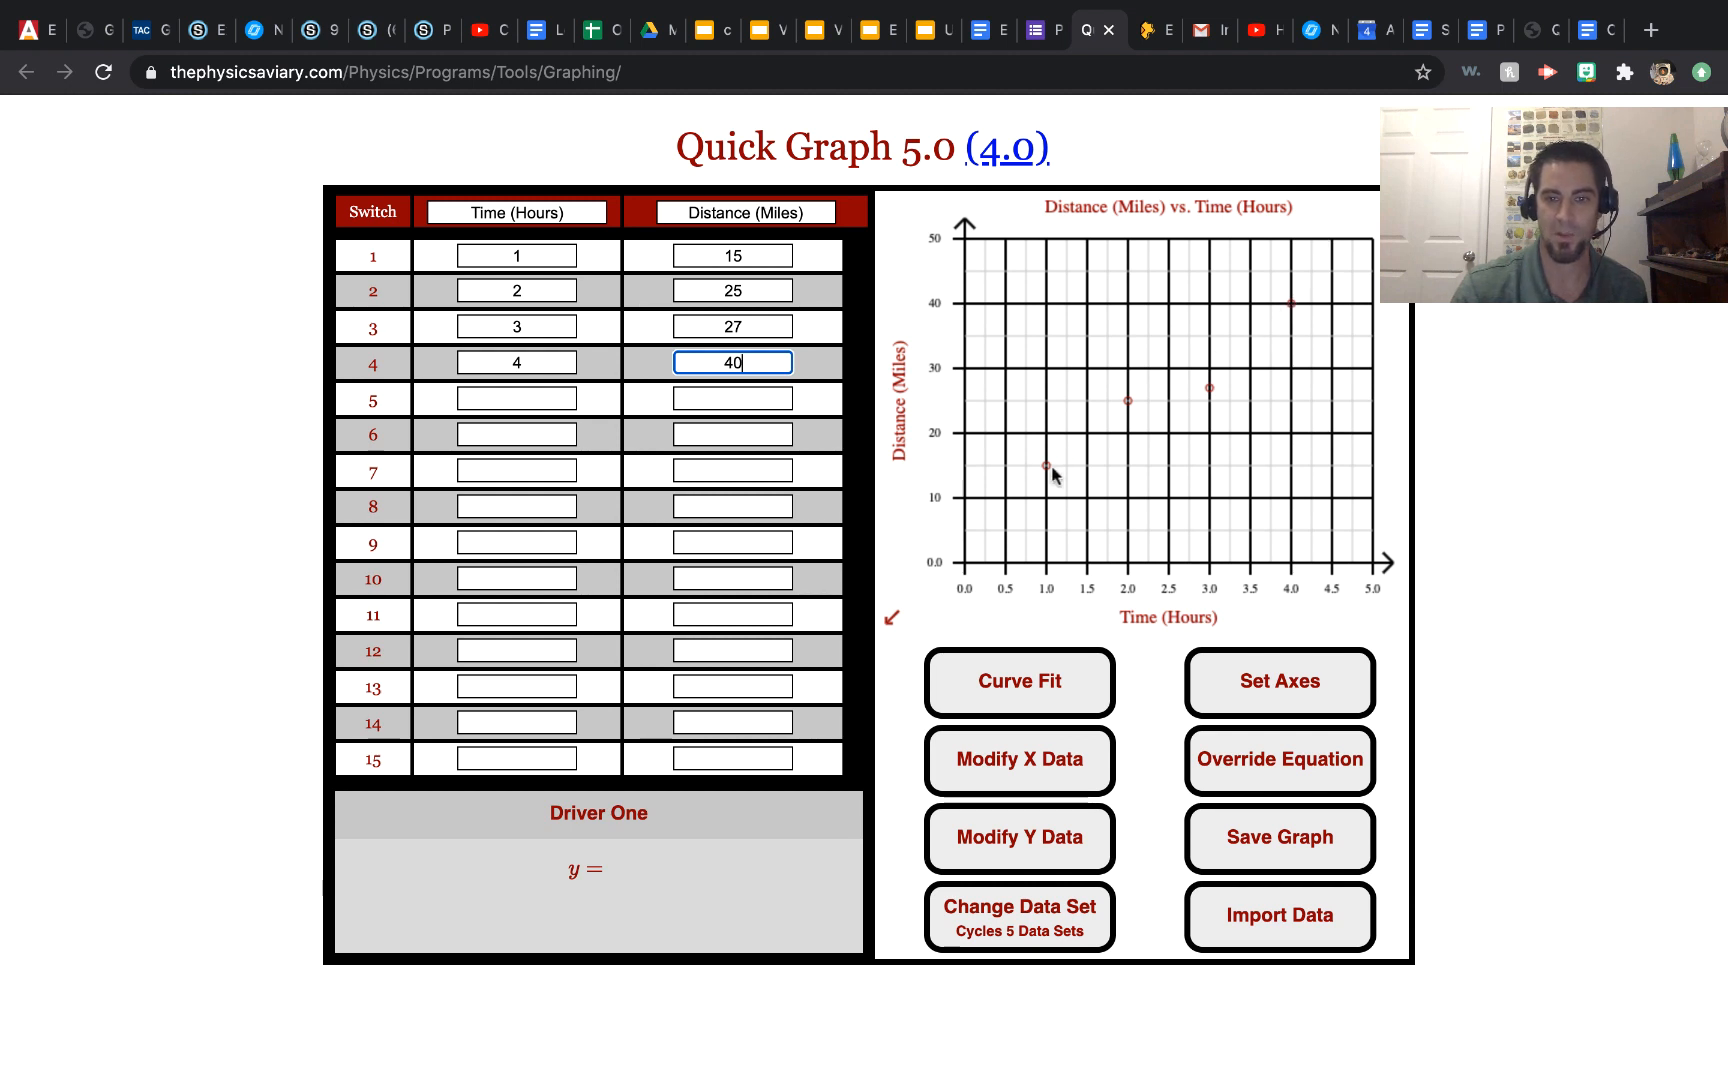
mouse_move(1300, 301)
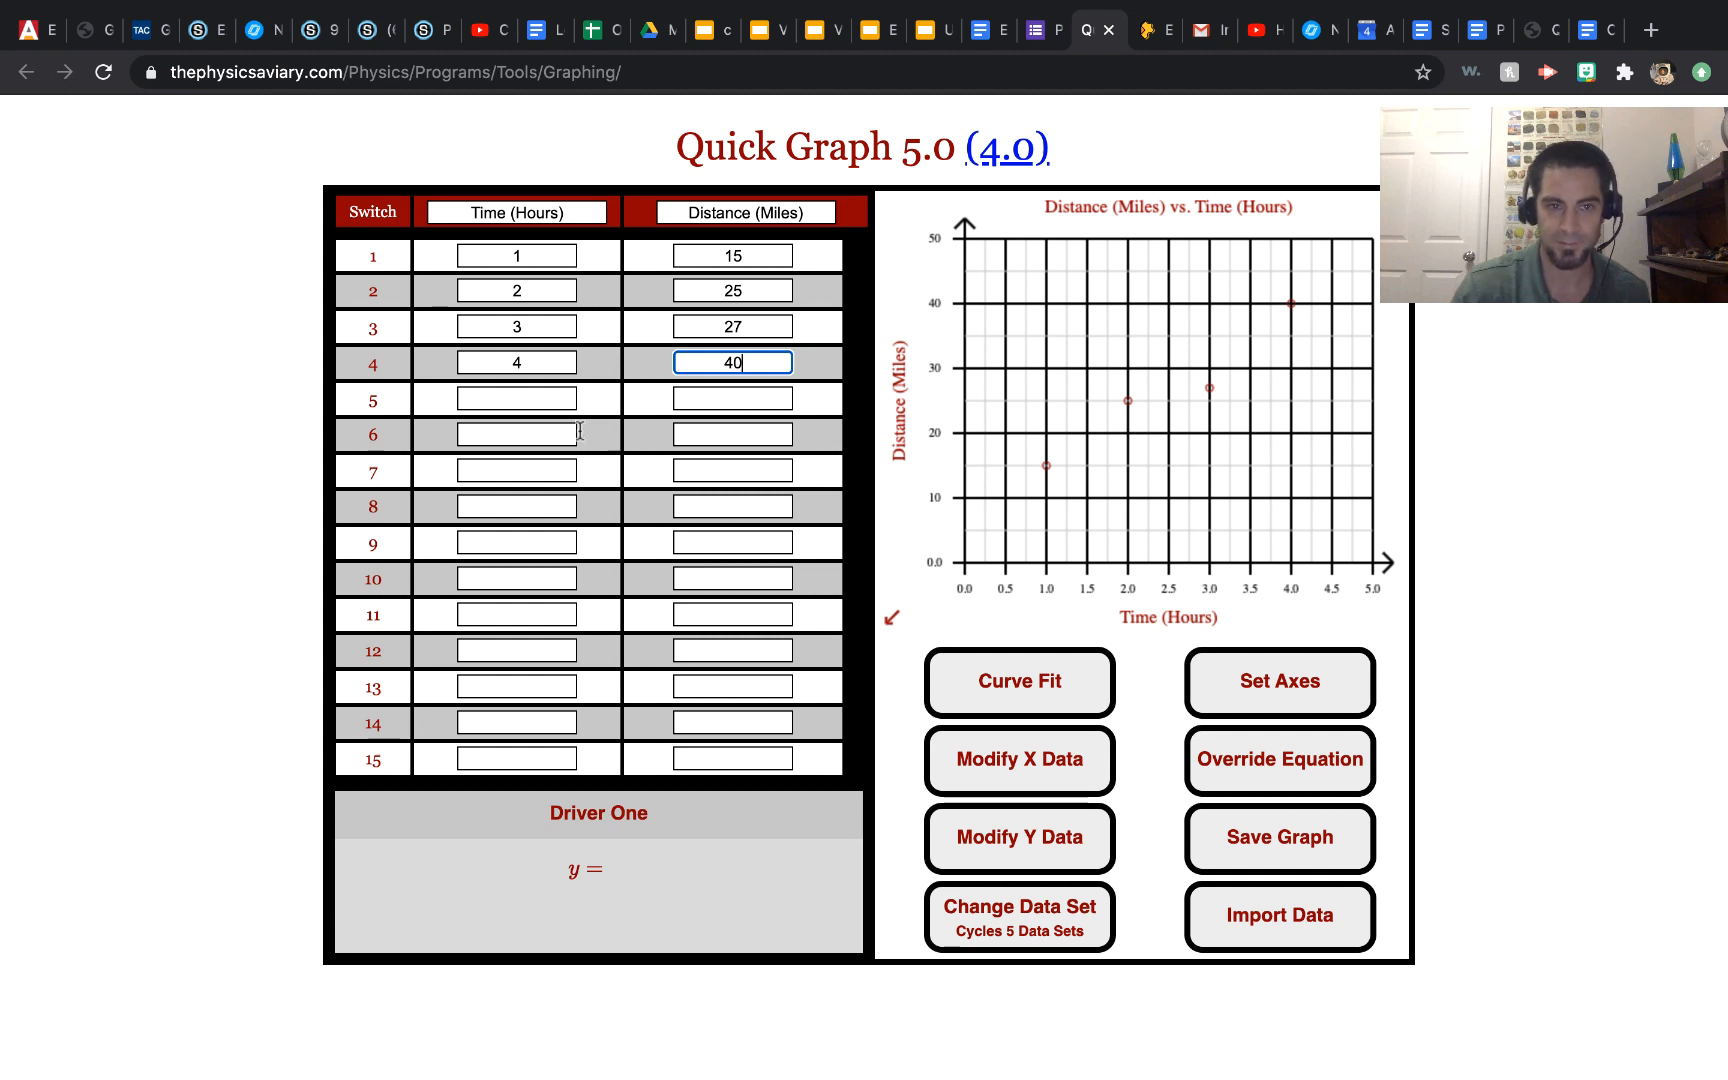
left_click(515, 398)
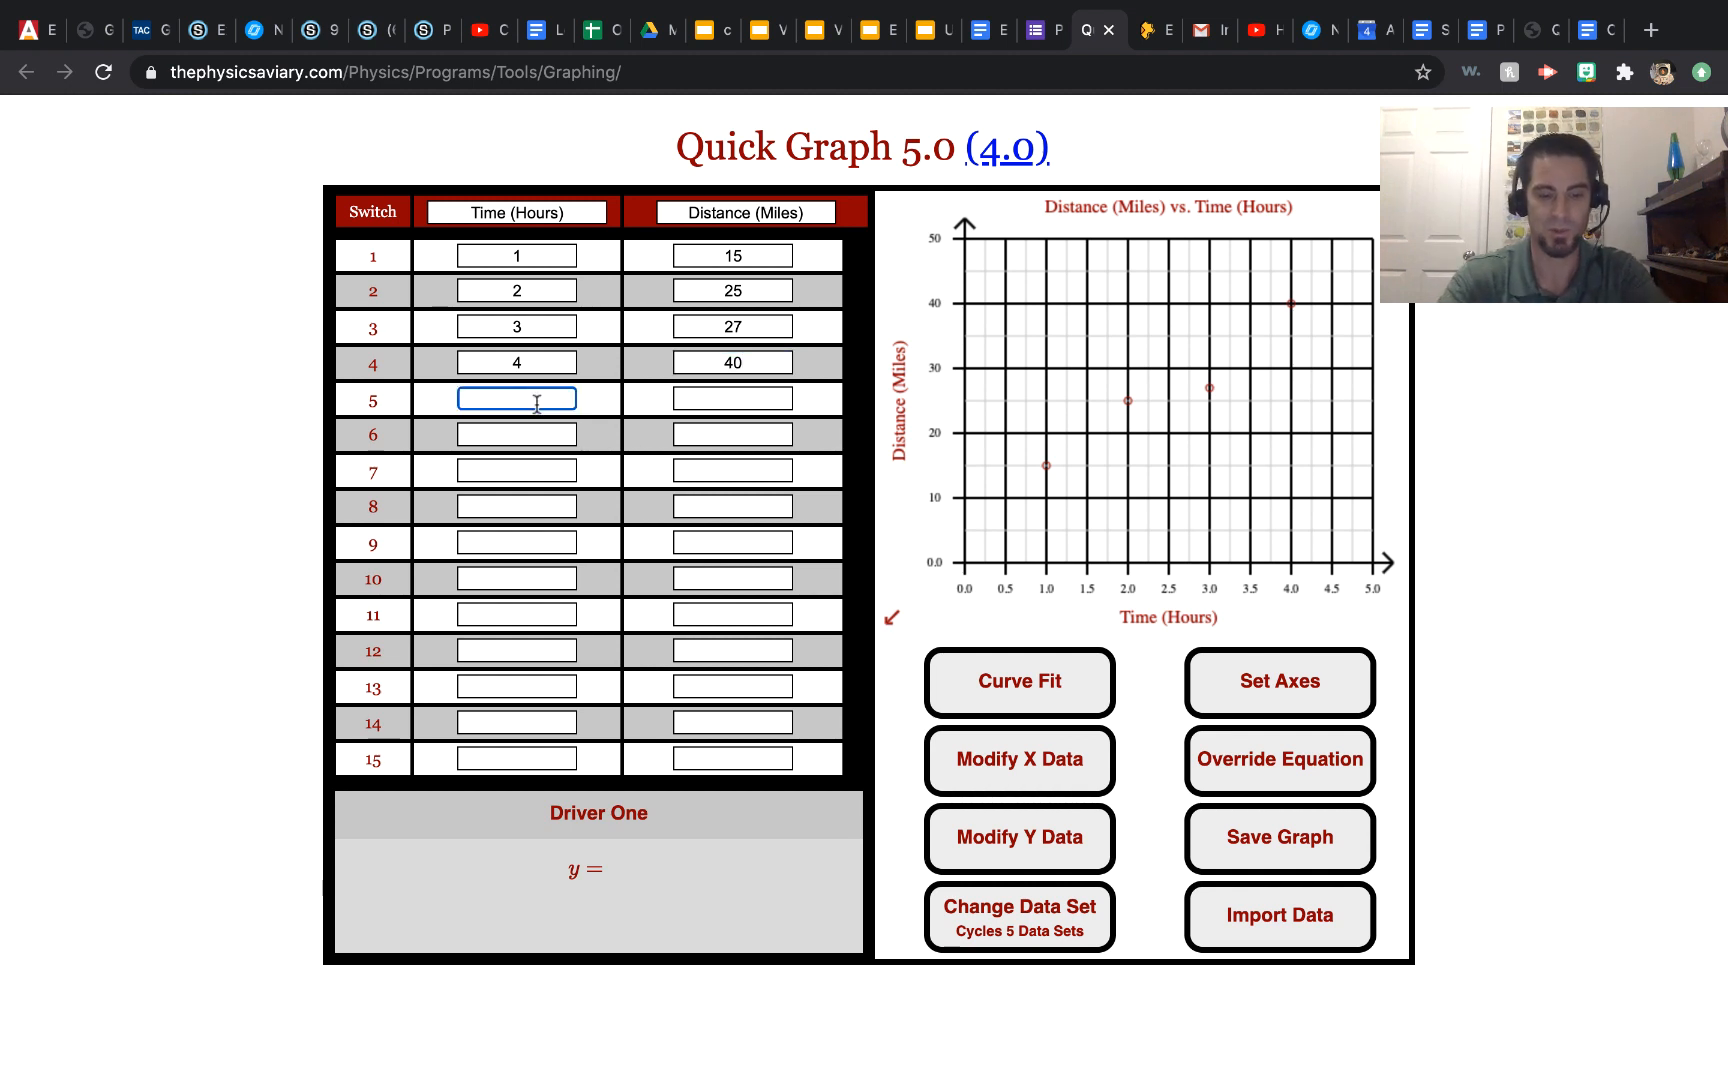
type("4.5")
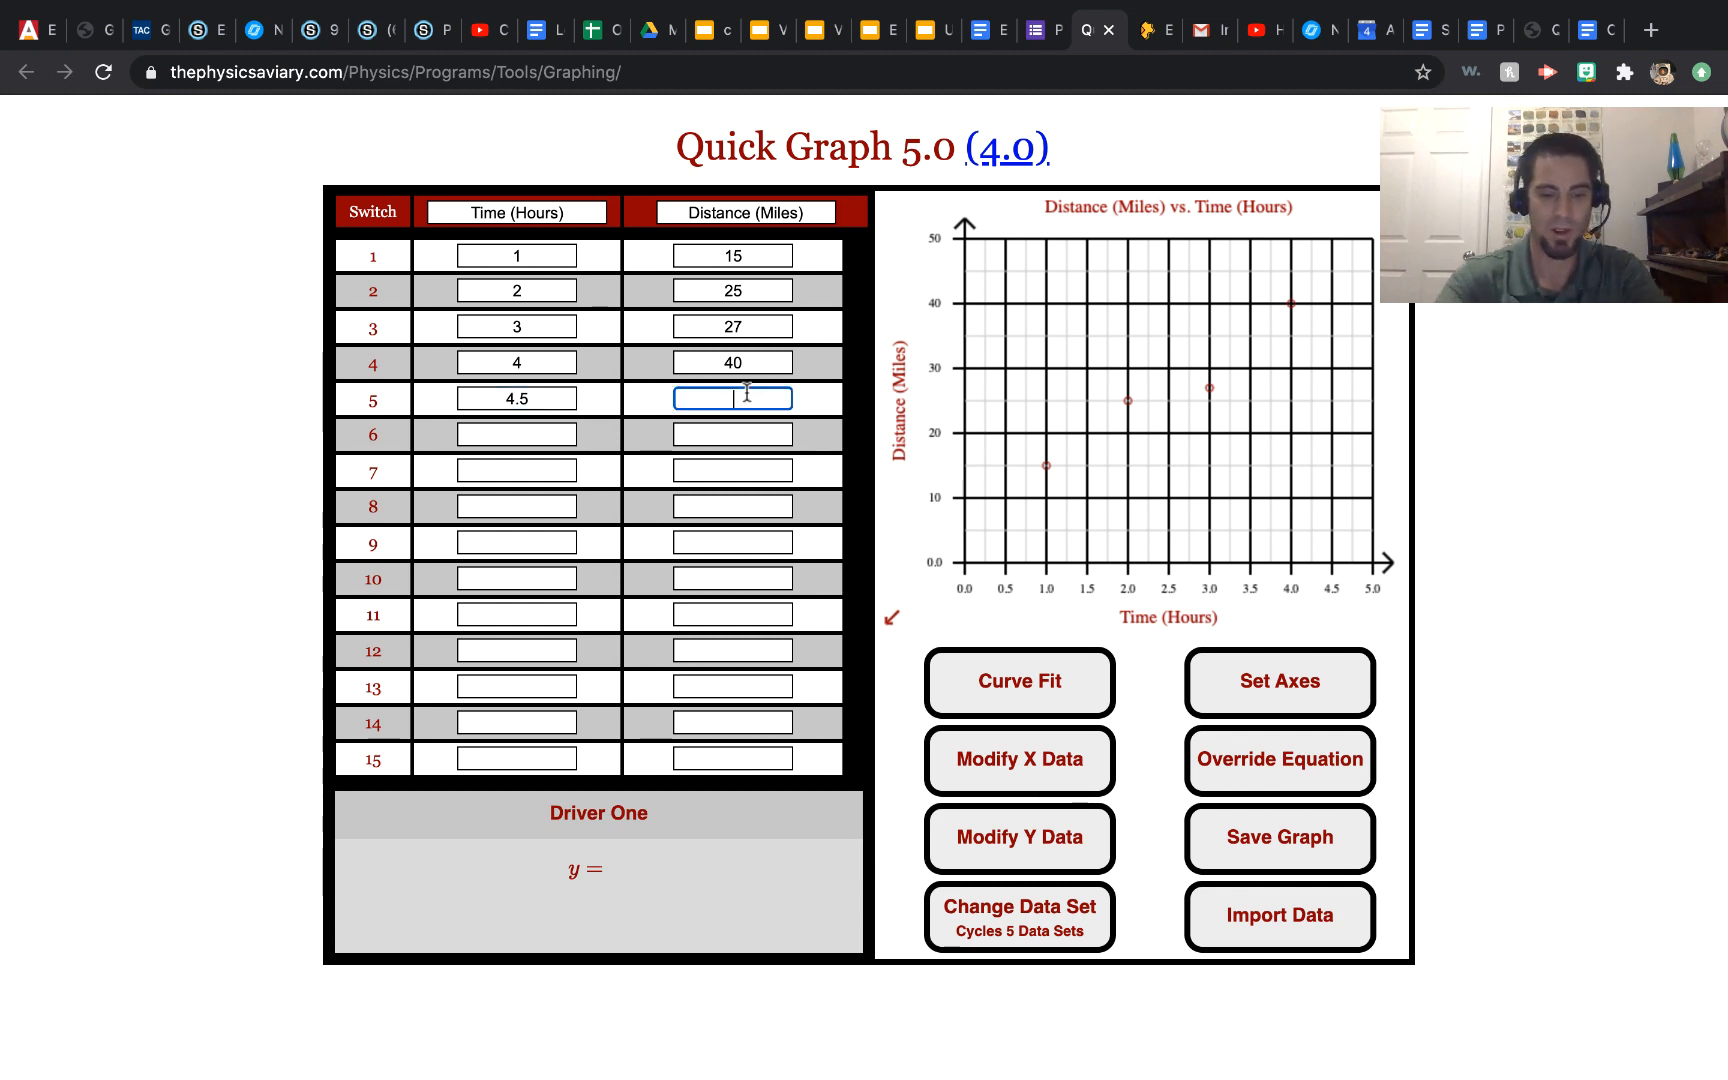
type("45.5")
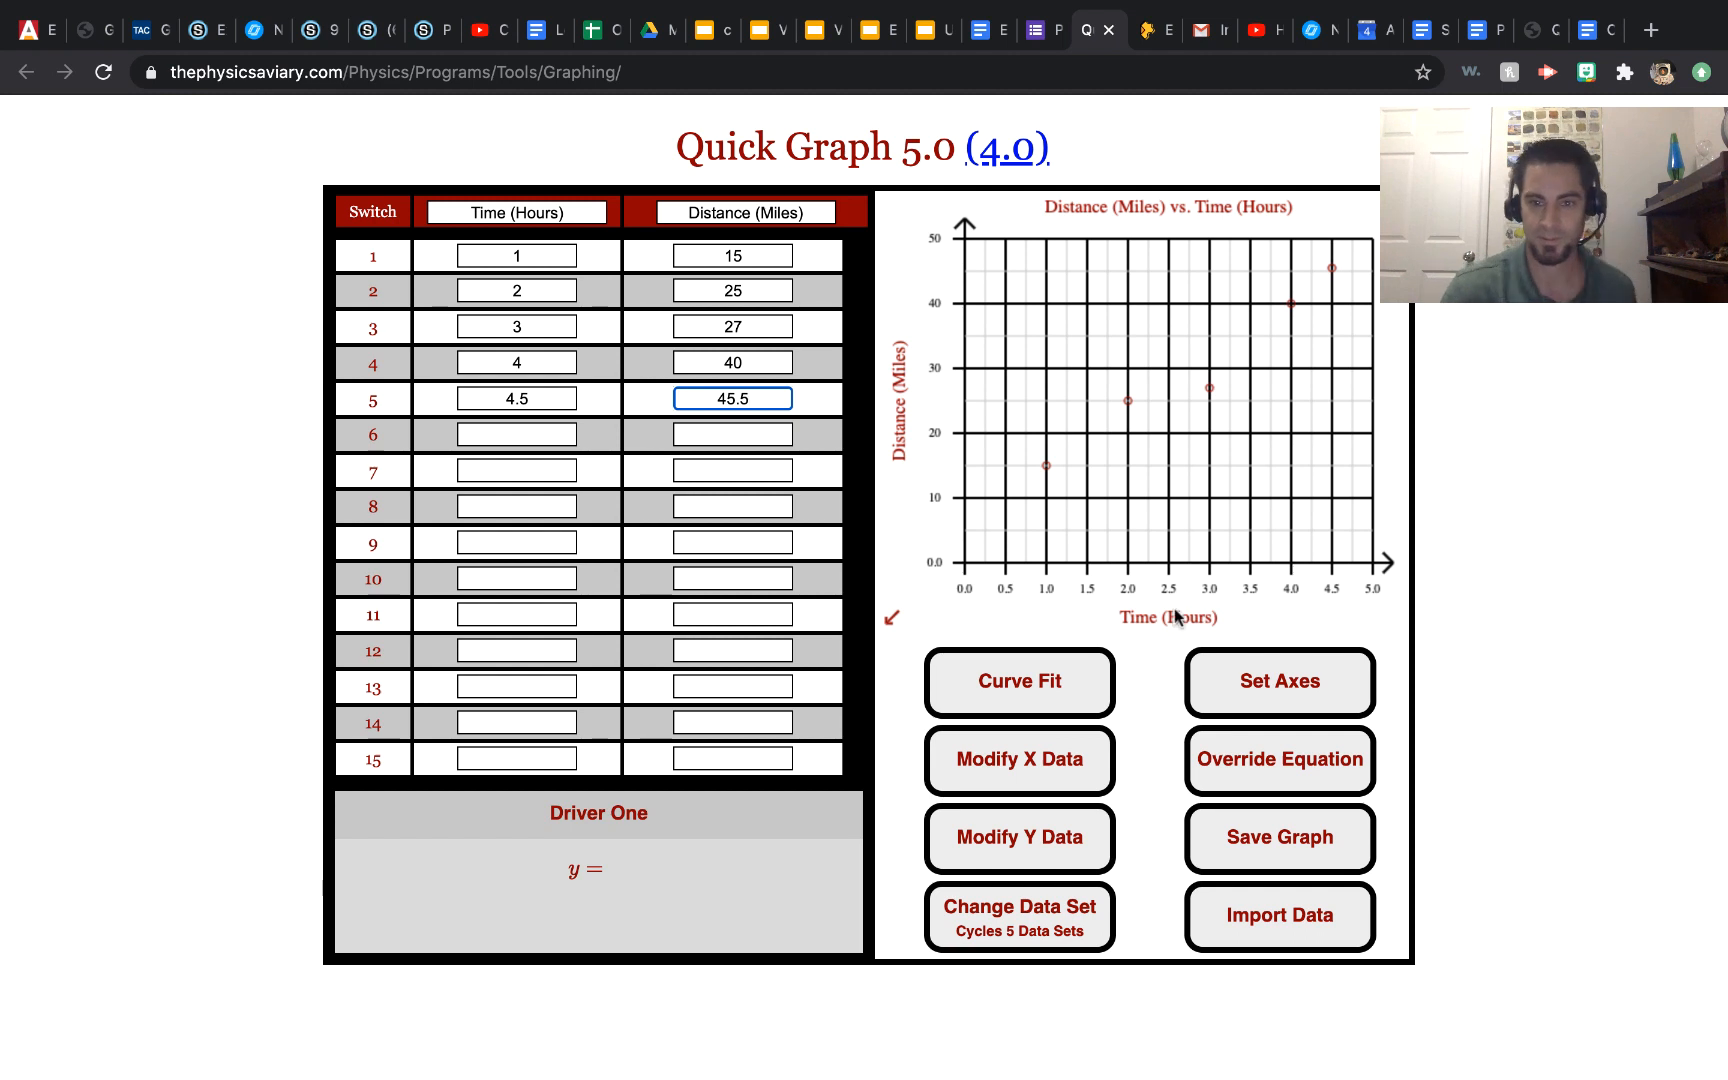
left_click(515, 433)
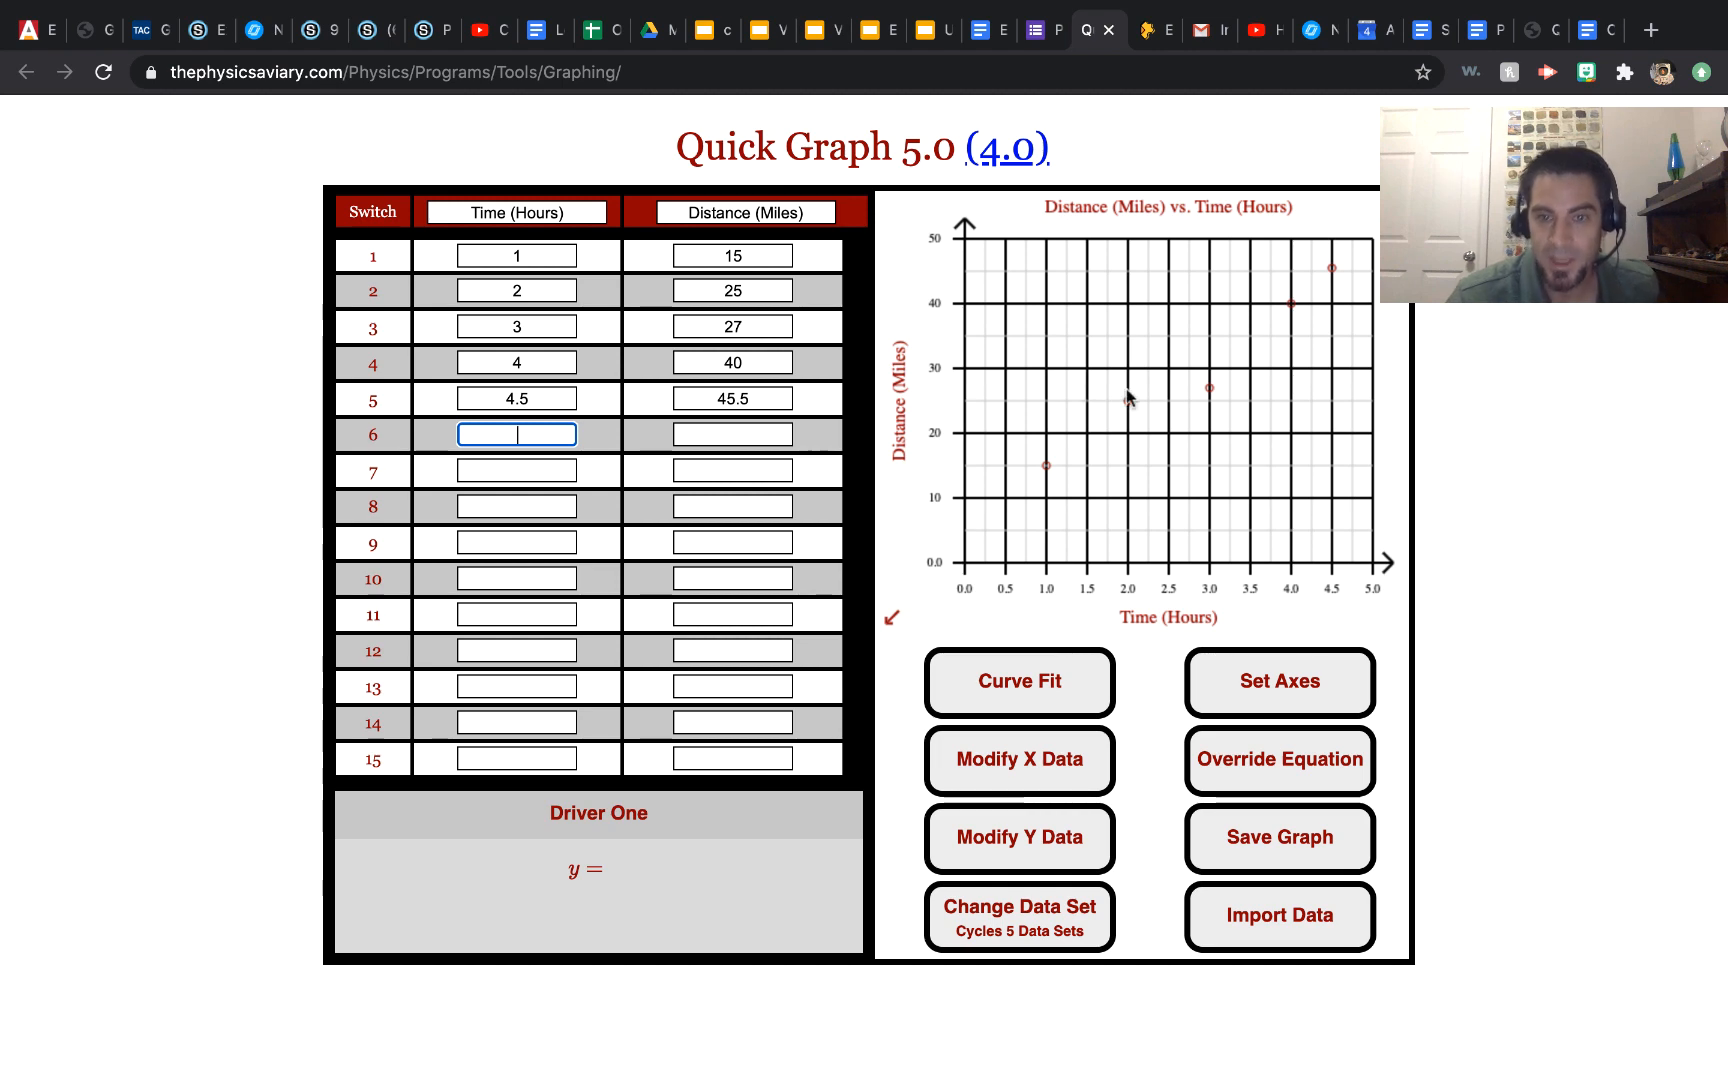
mouse_move(1047, 587)
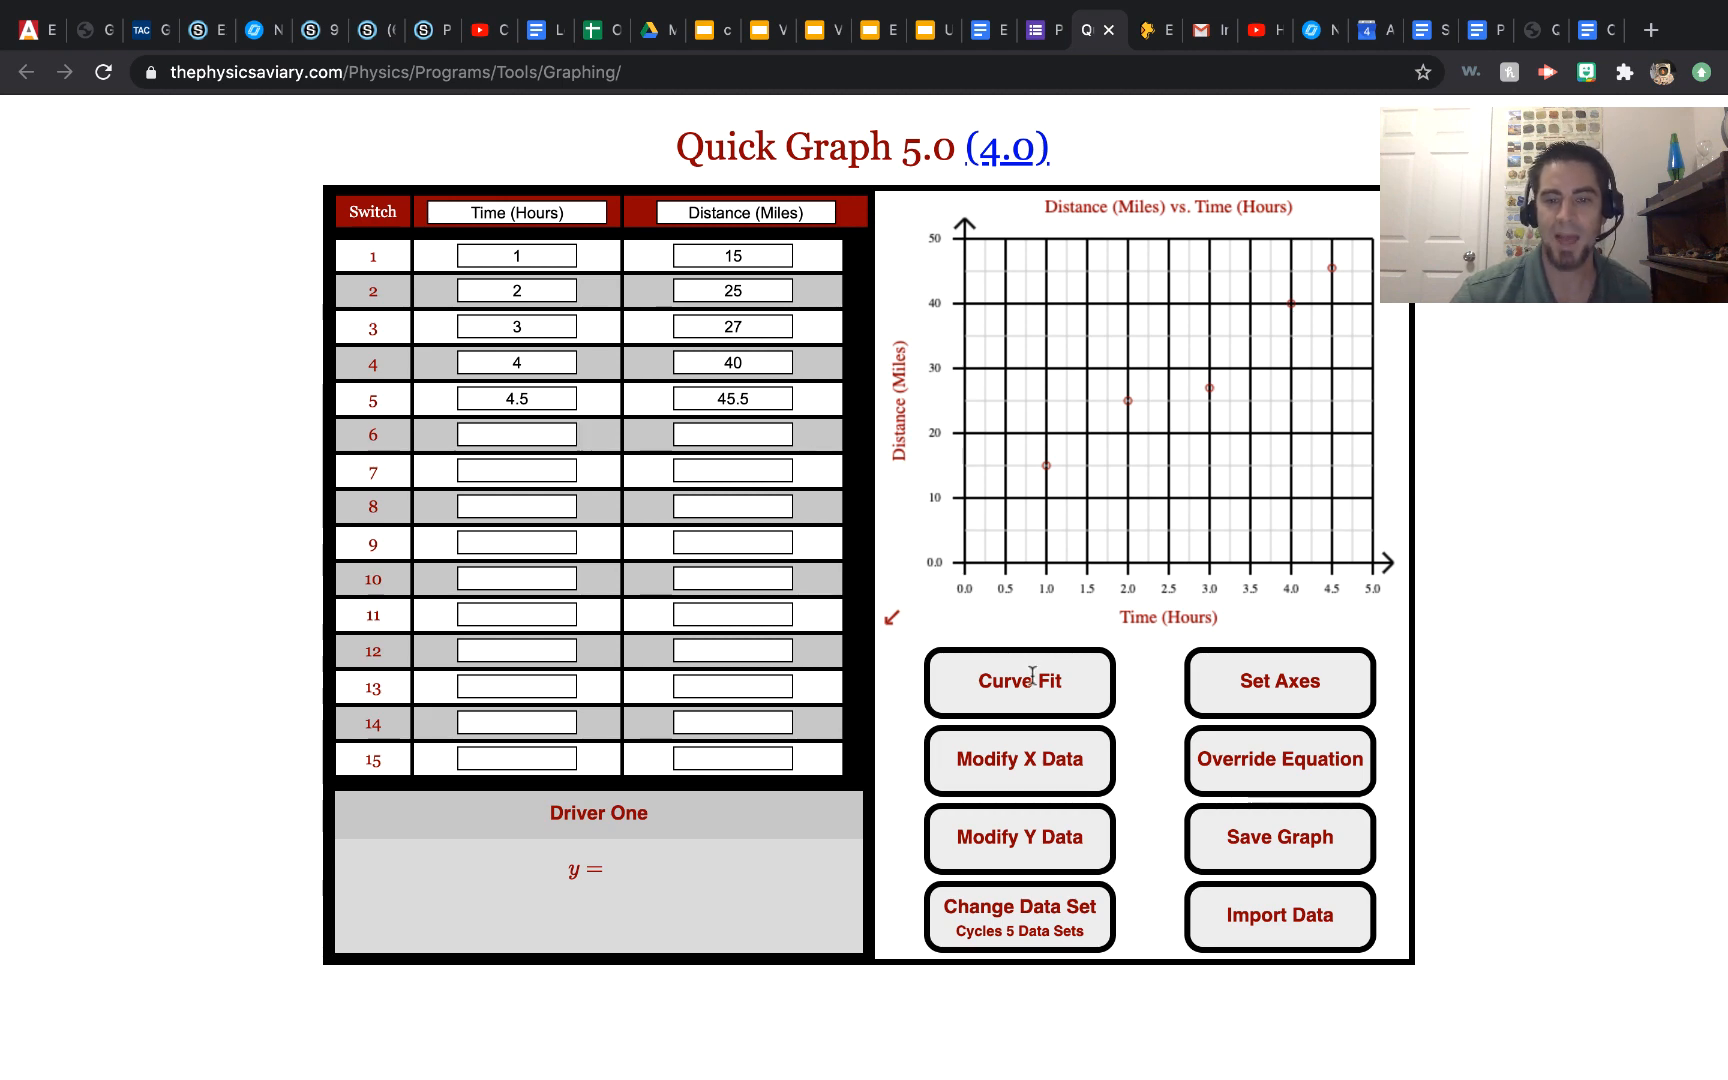
Apply a linear fit to Driver One (y = 8.354x + 6.274), then switch to Data Set 2
left_click(1017, 681)
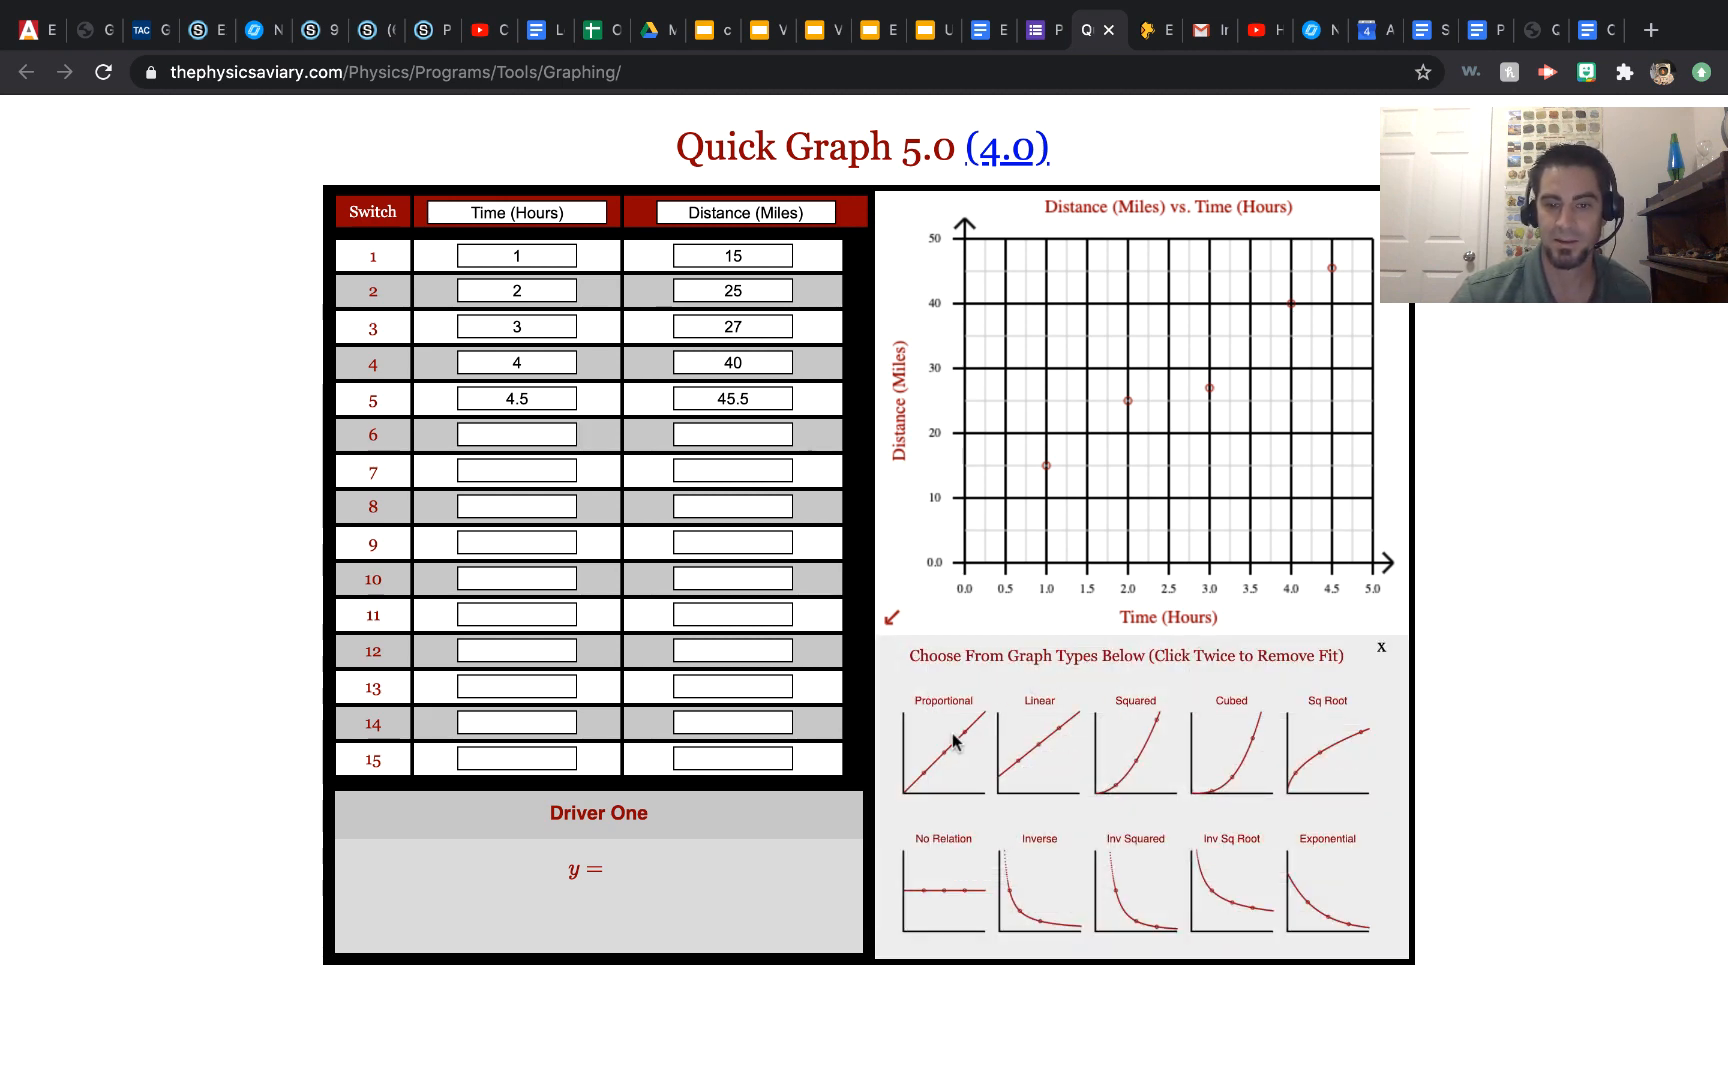
left_click(1037, 749)
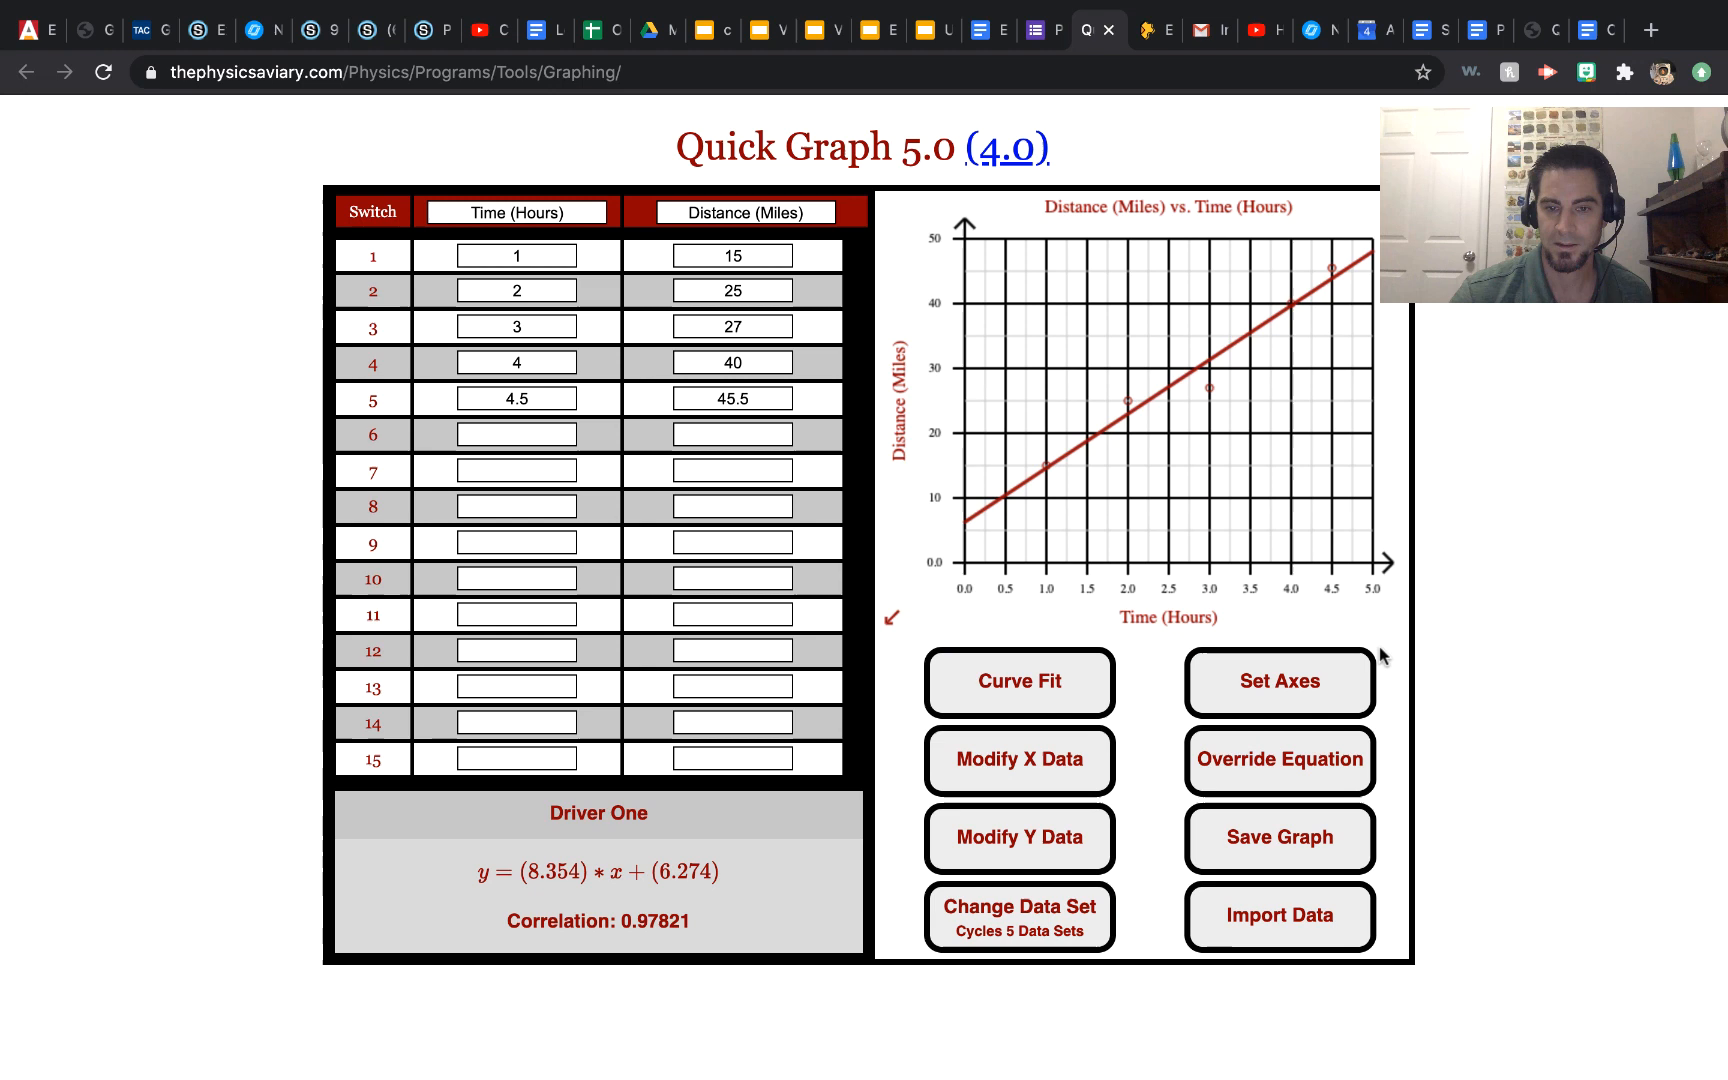
mouse_move(1155, 372)
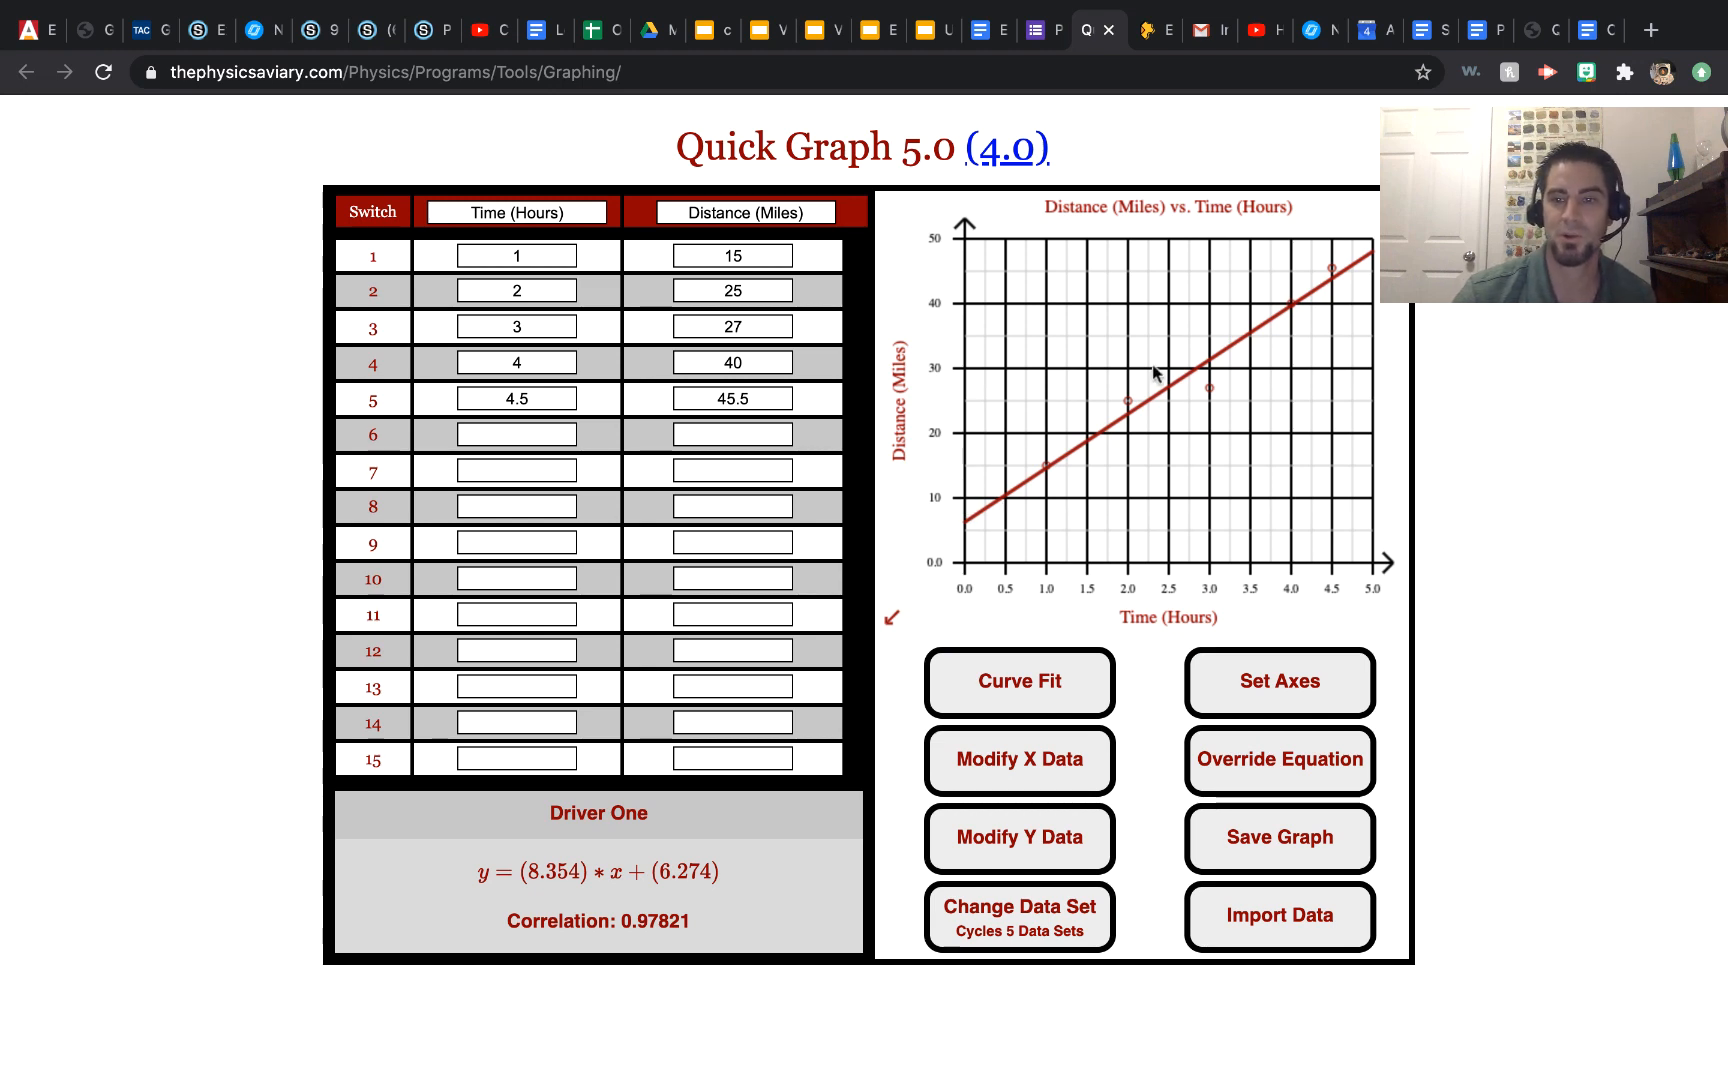
mouse_move(994, 532)
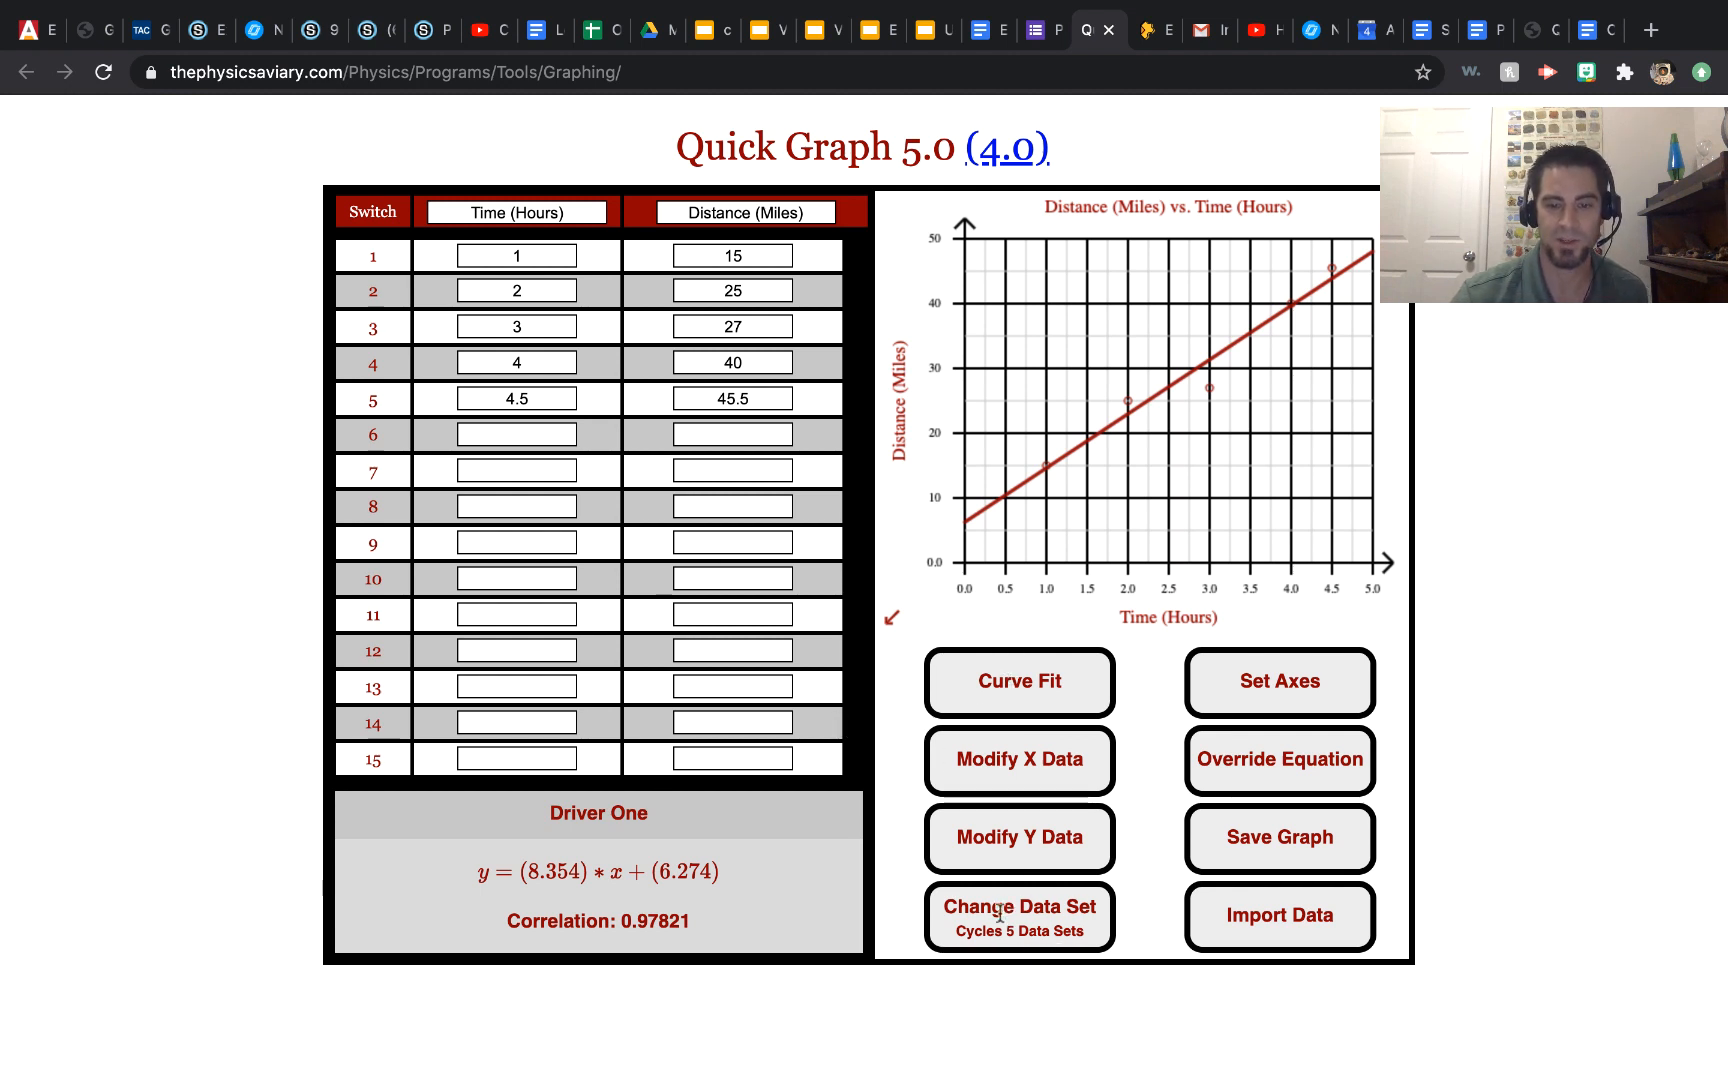
left_click(1016, 916)
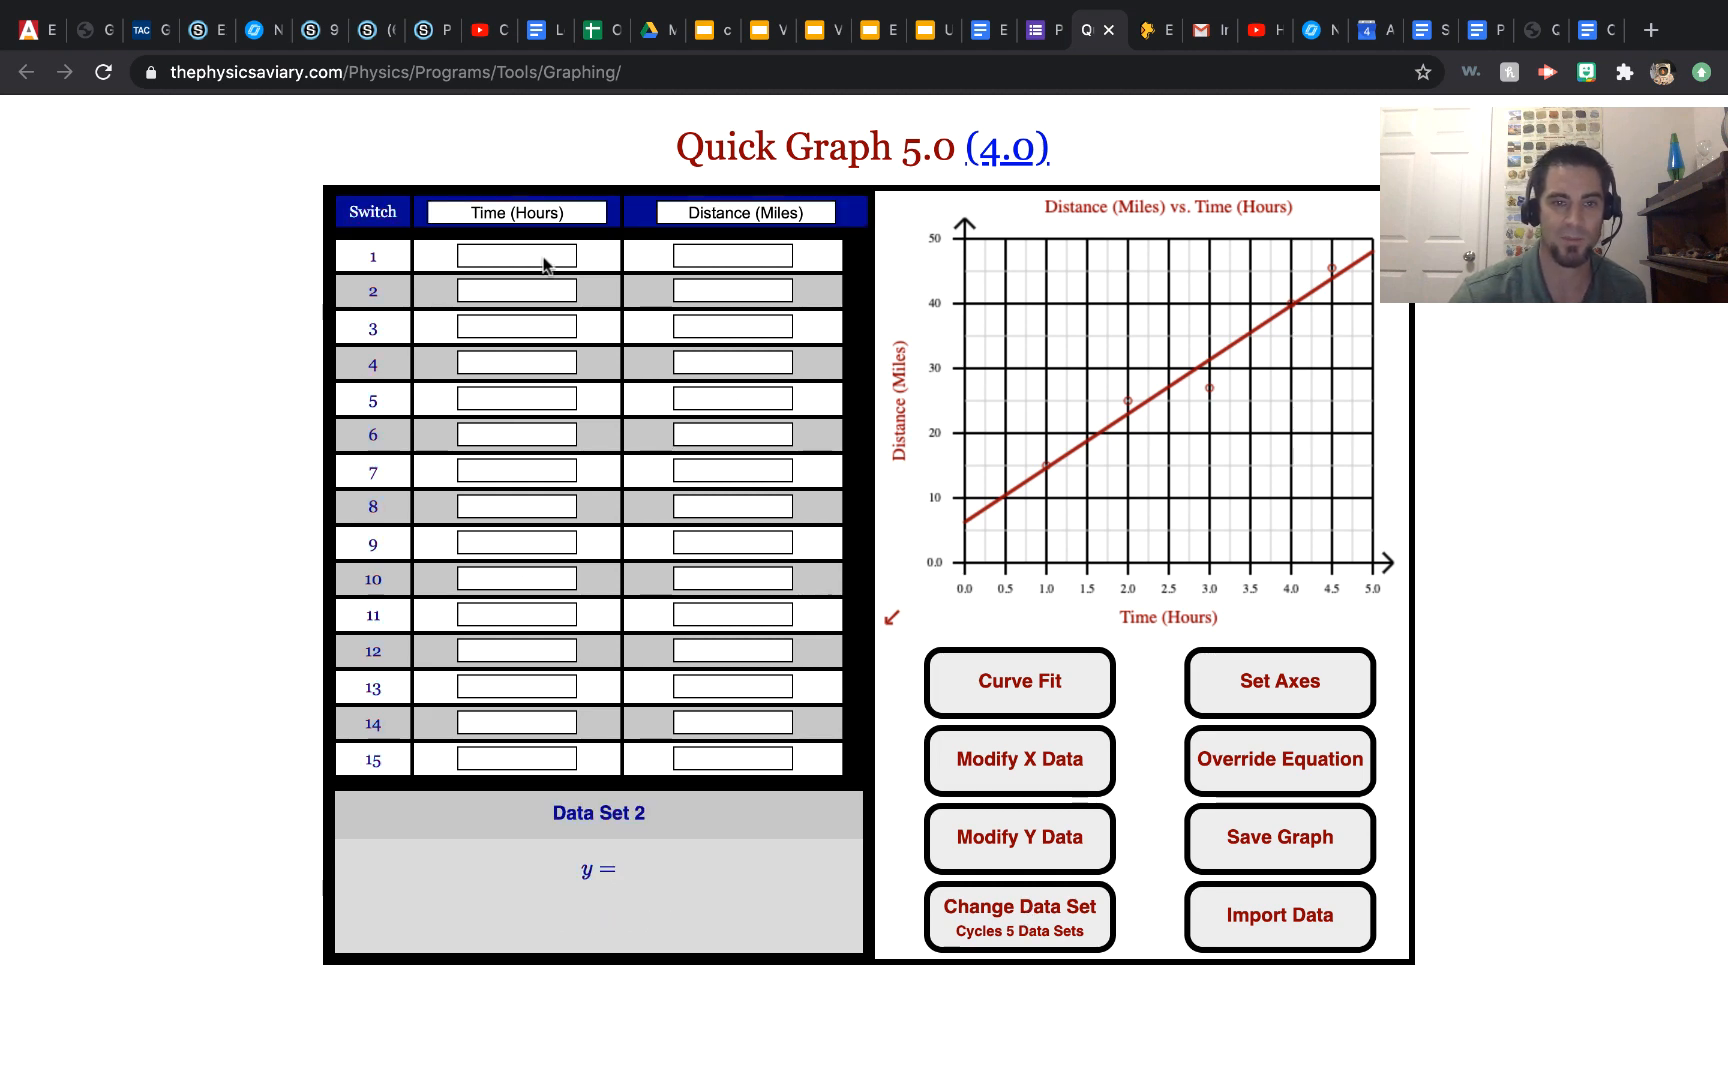
mouse_move(517, 669)
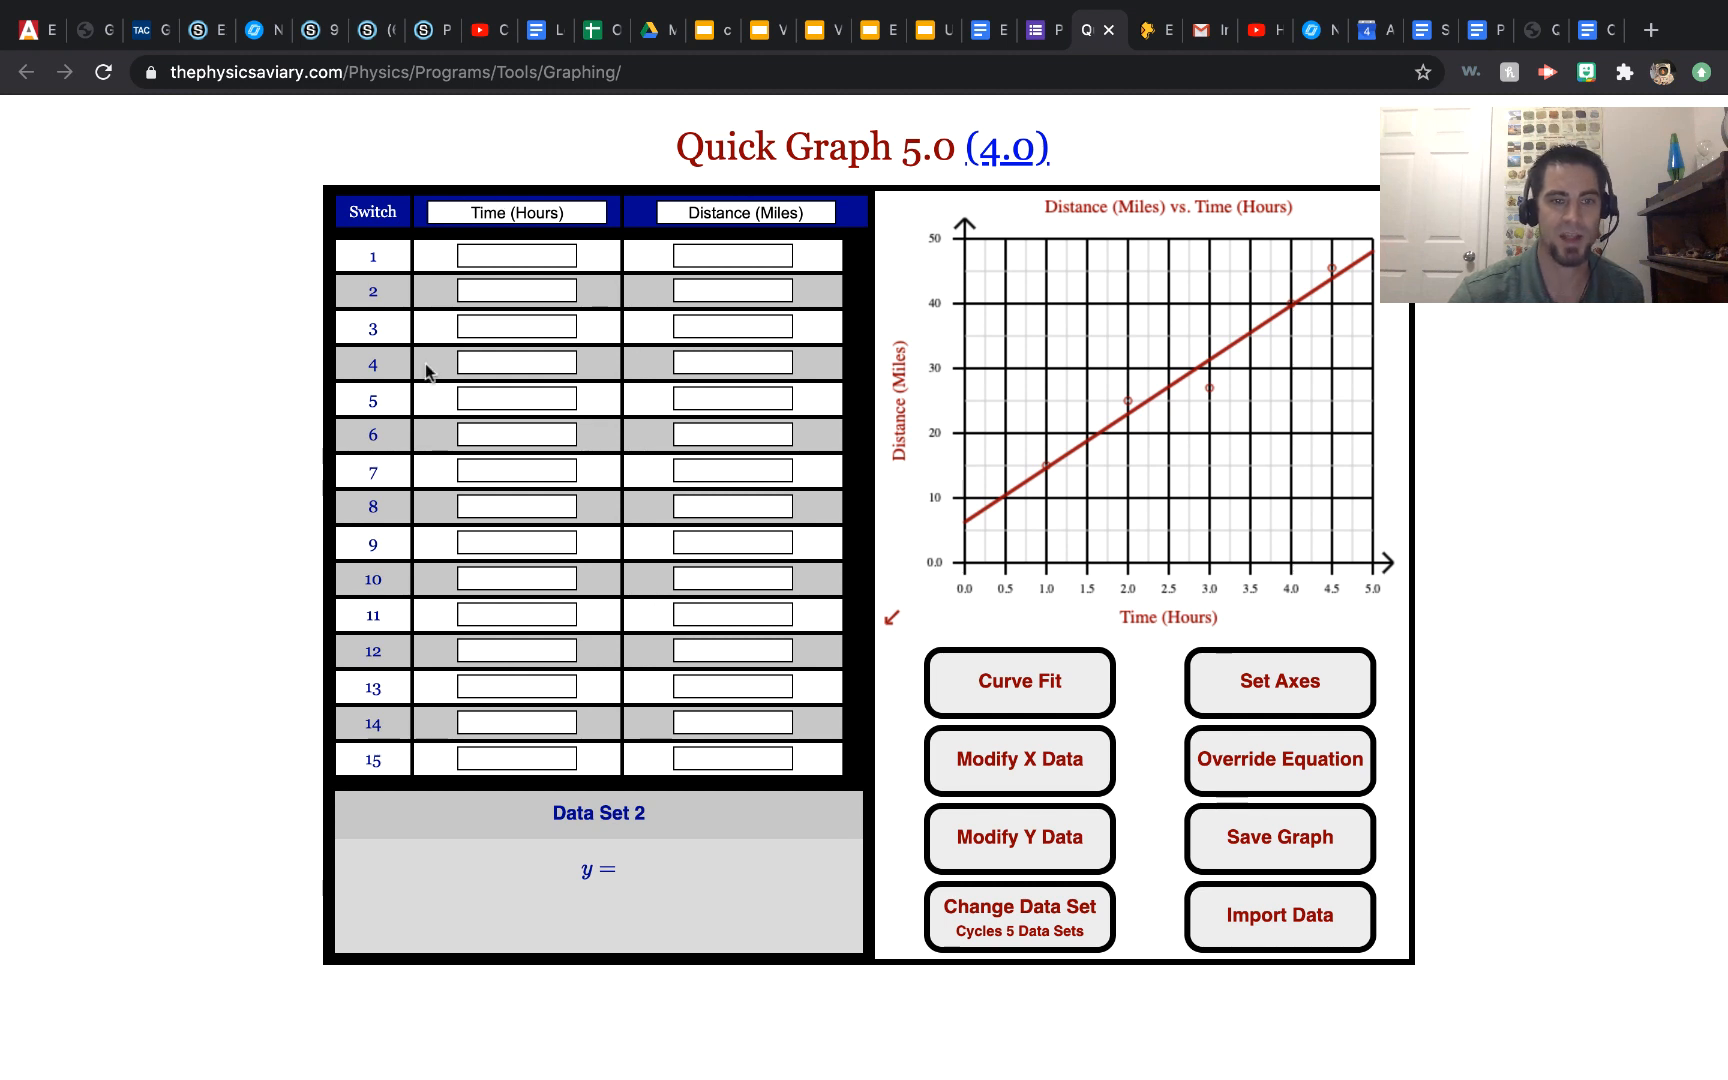
Rename Data Set 2 to 'Driver Two' through the name prompt
left_click(516, 255)
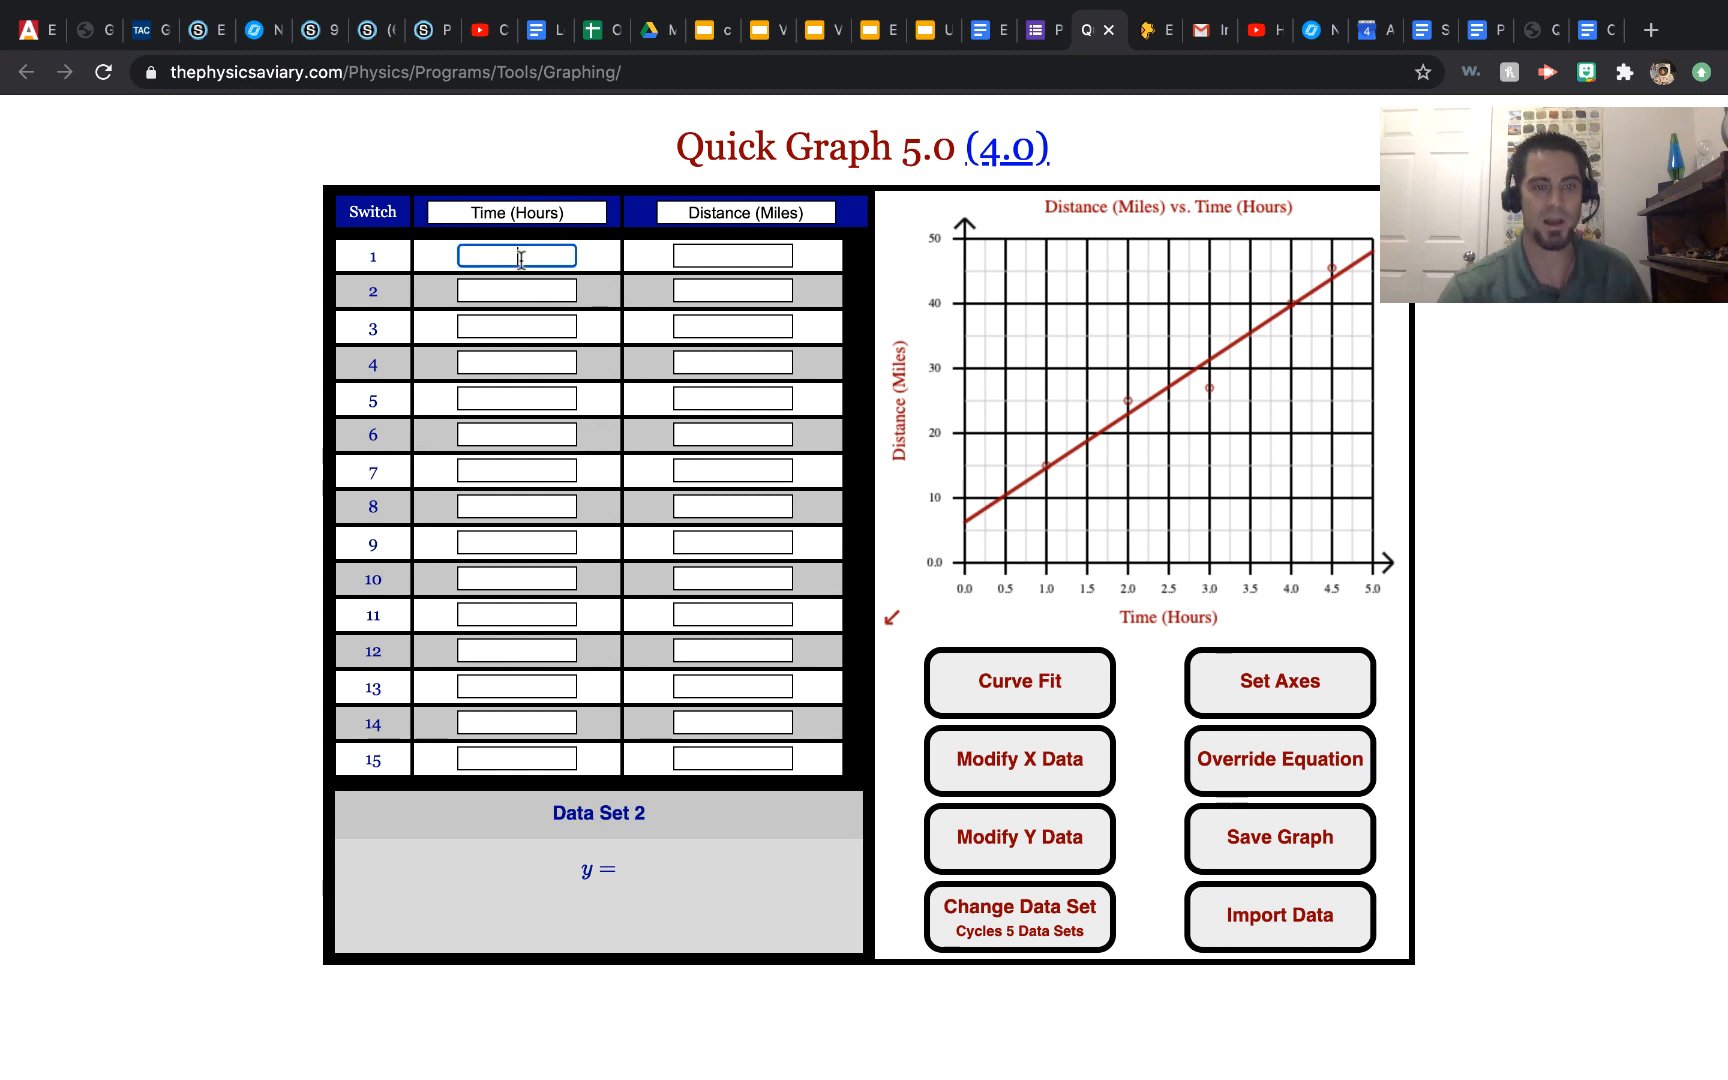
left_click(598, 813)
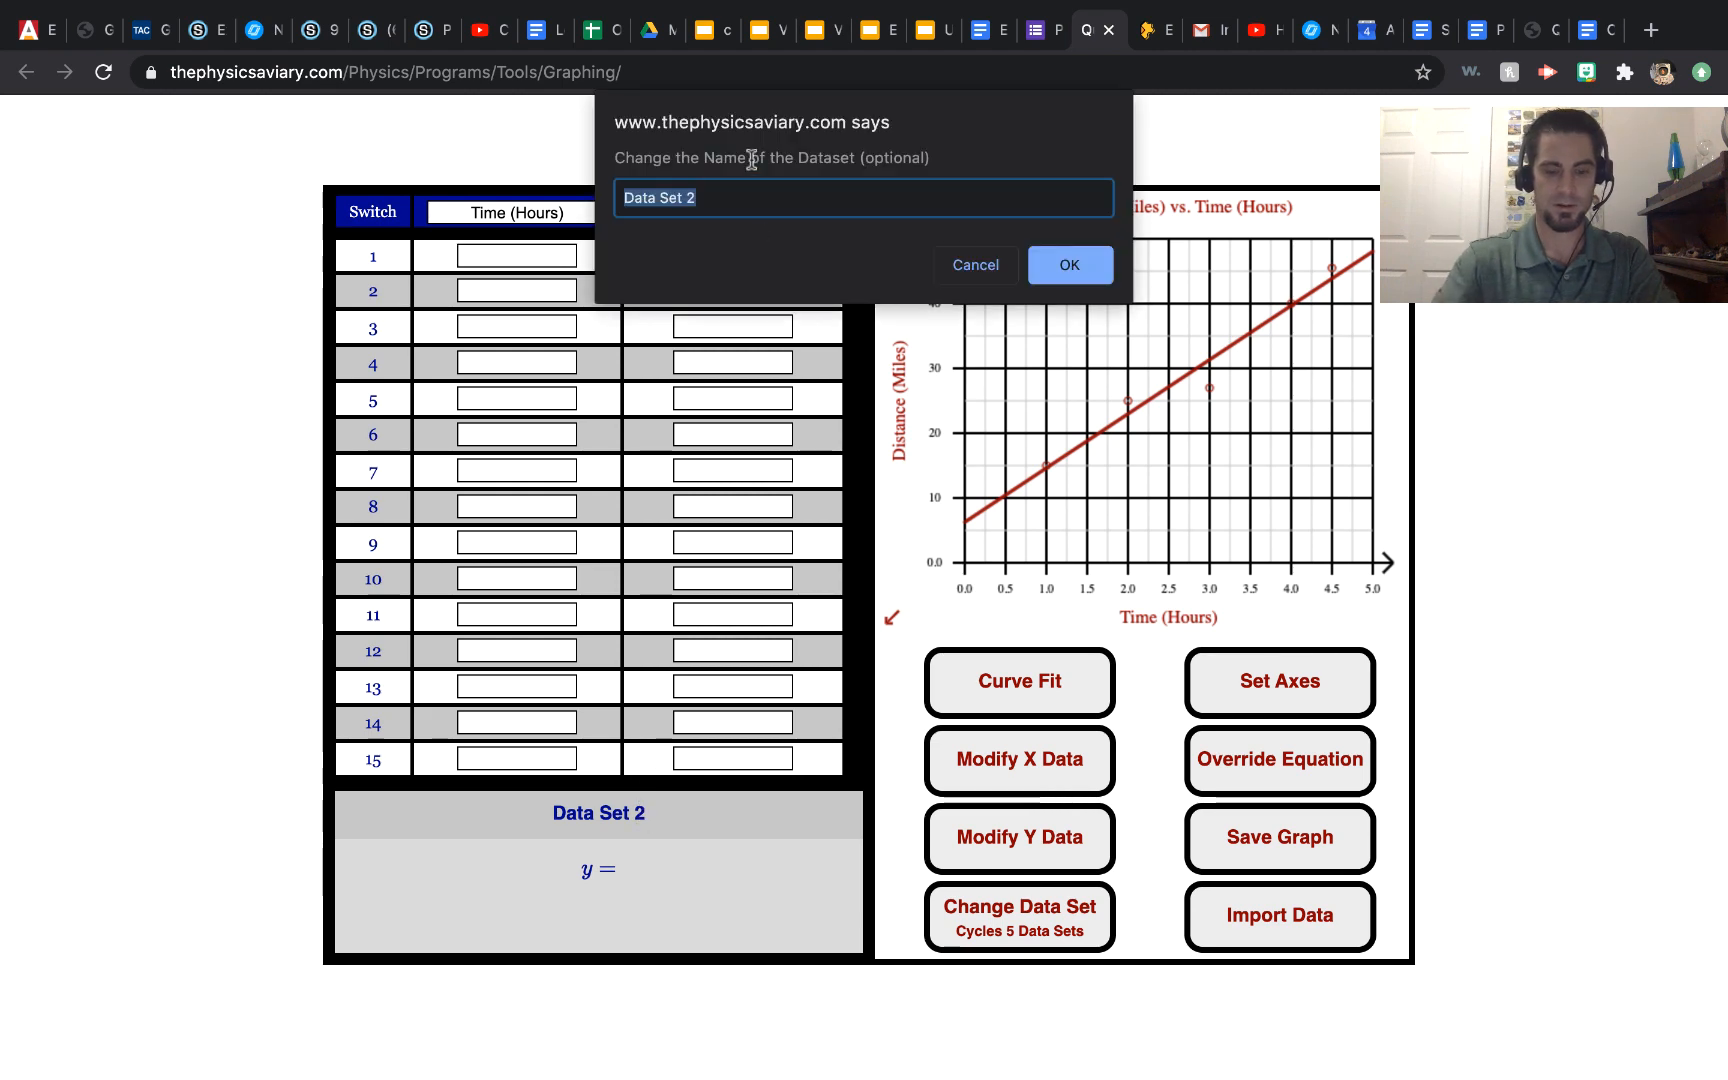
type("Driver T")
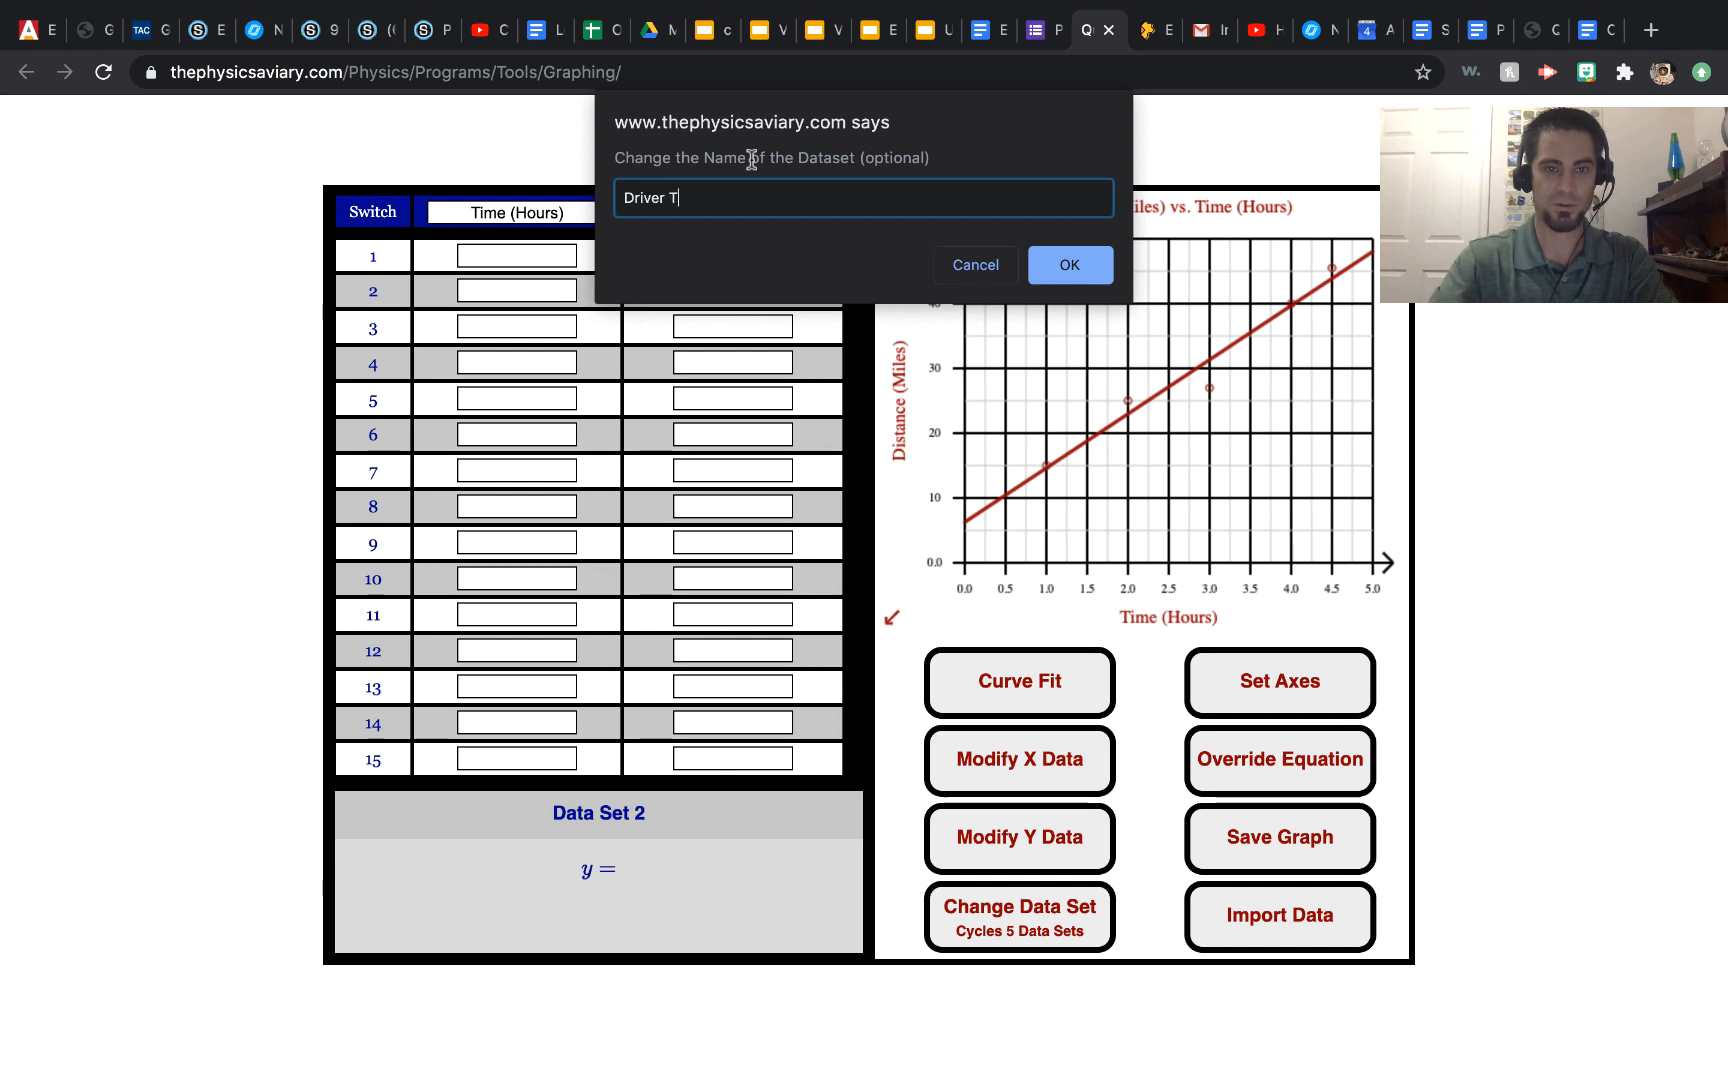
left_click(1068, 264)
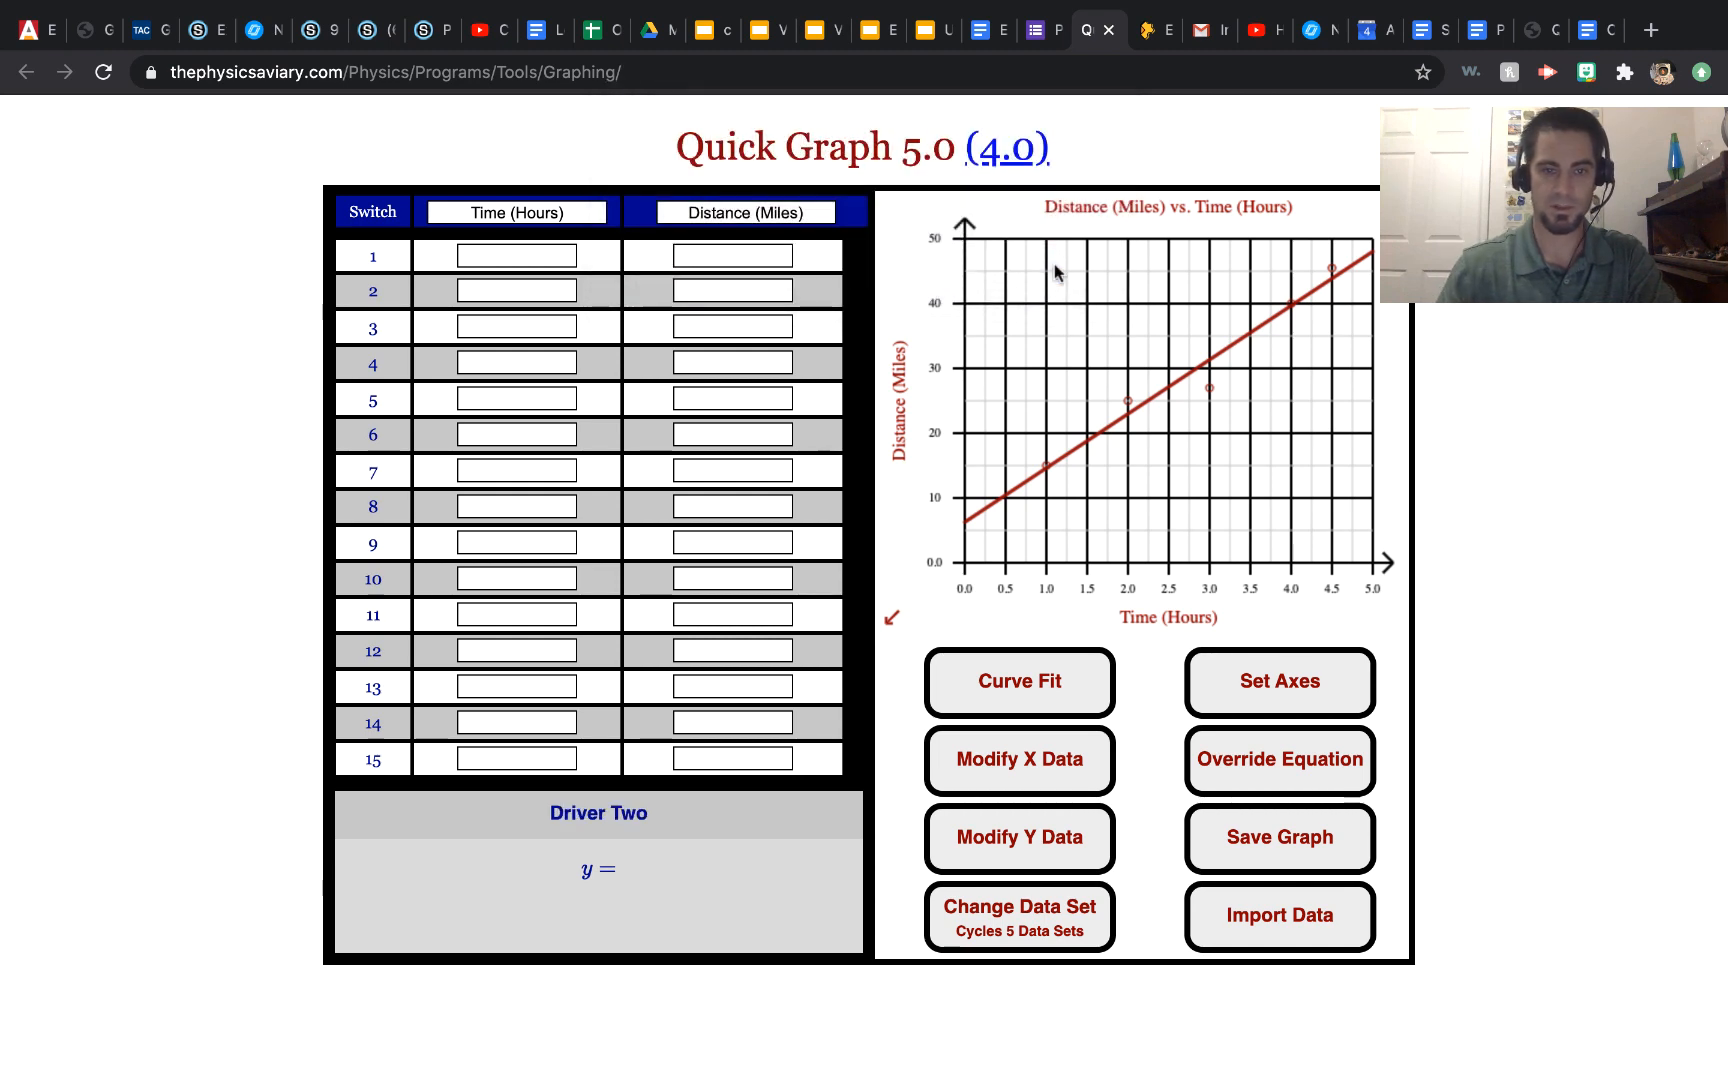
Enter Driver Two's four points: (1.5, 10), (2, 15), (3.5, 20), (5, 60)
left_click(516, 255)
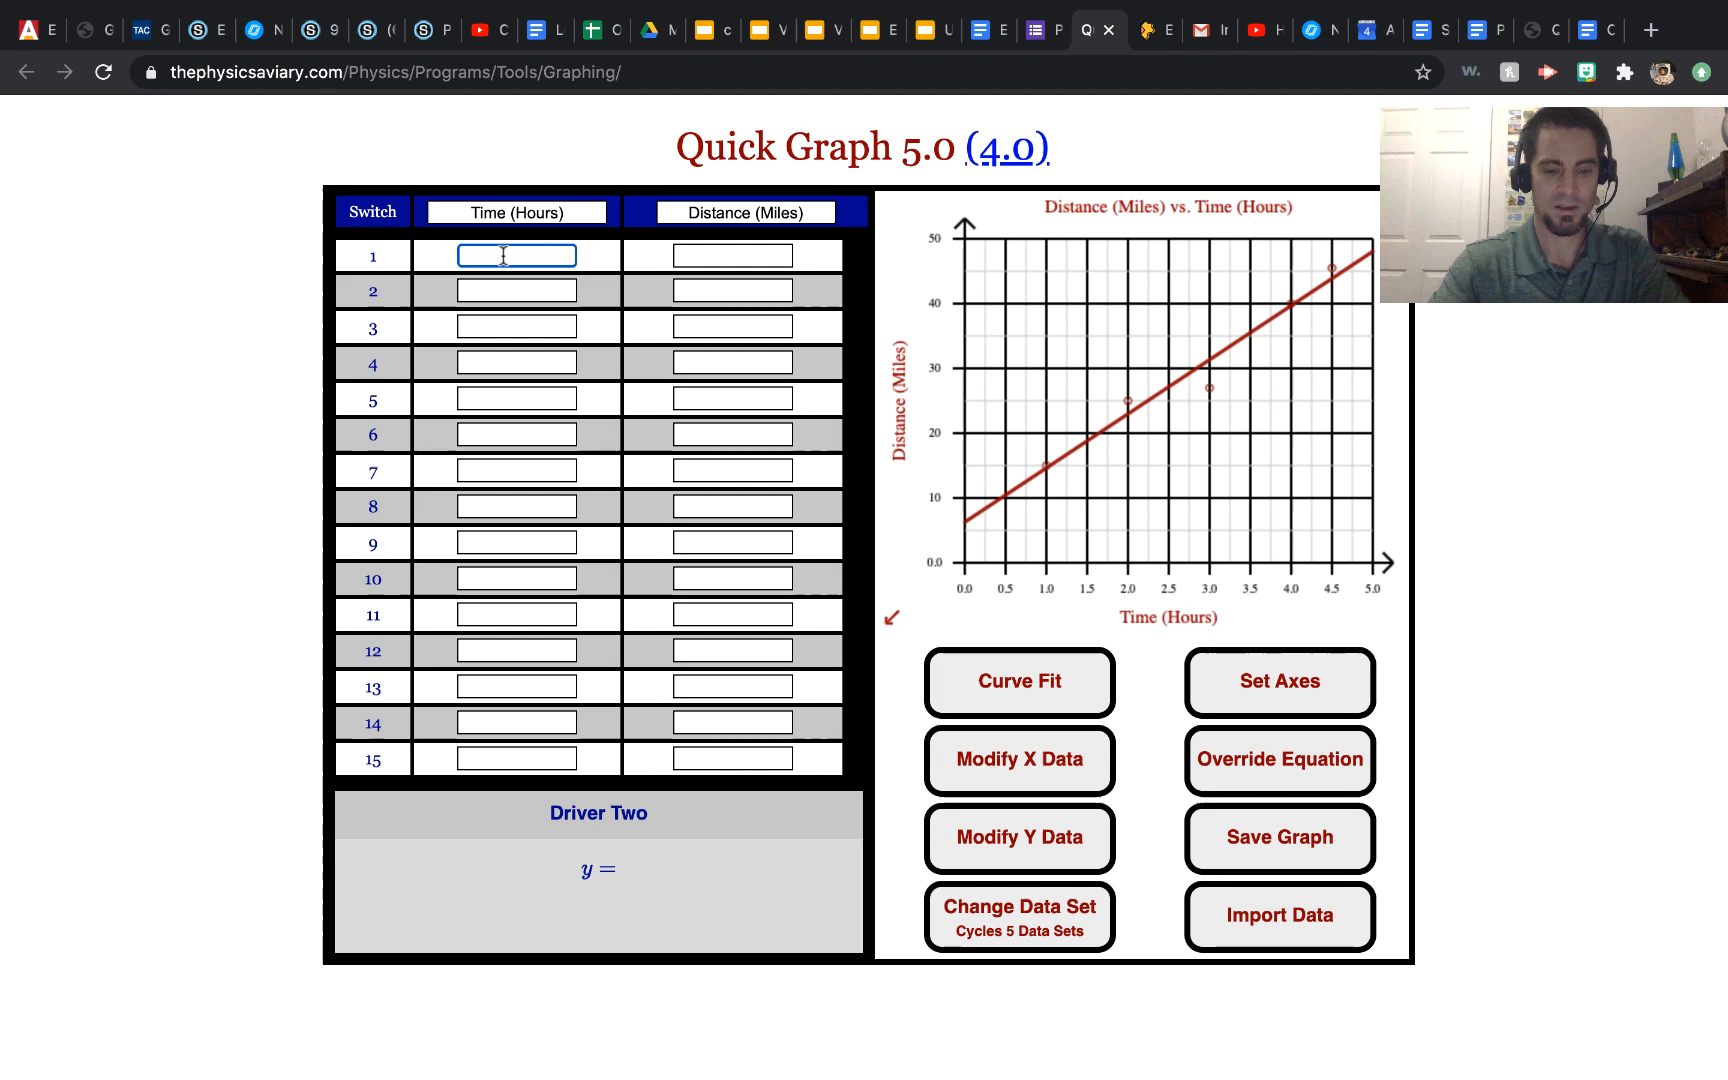
type("1")
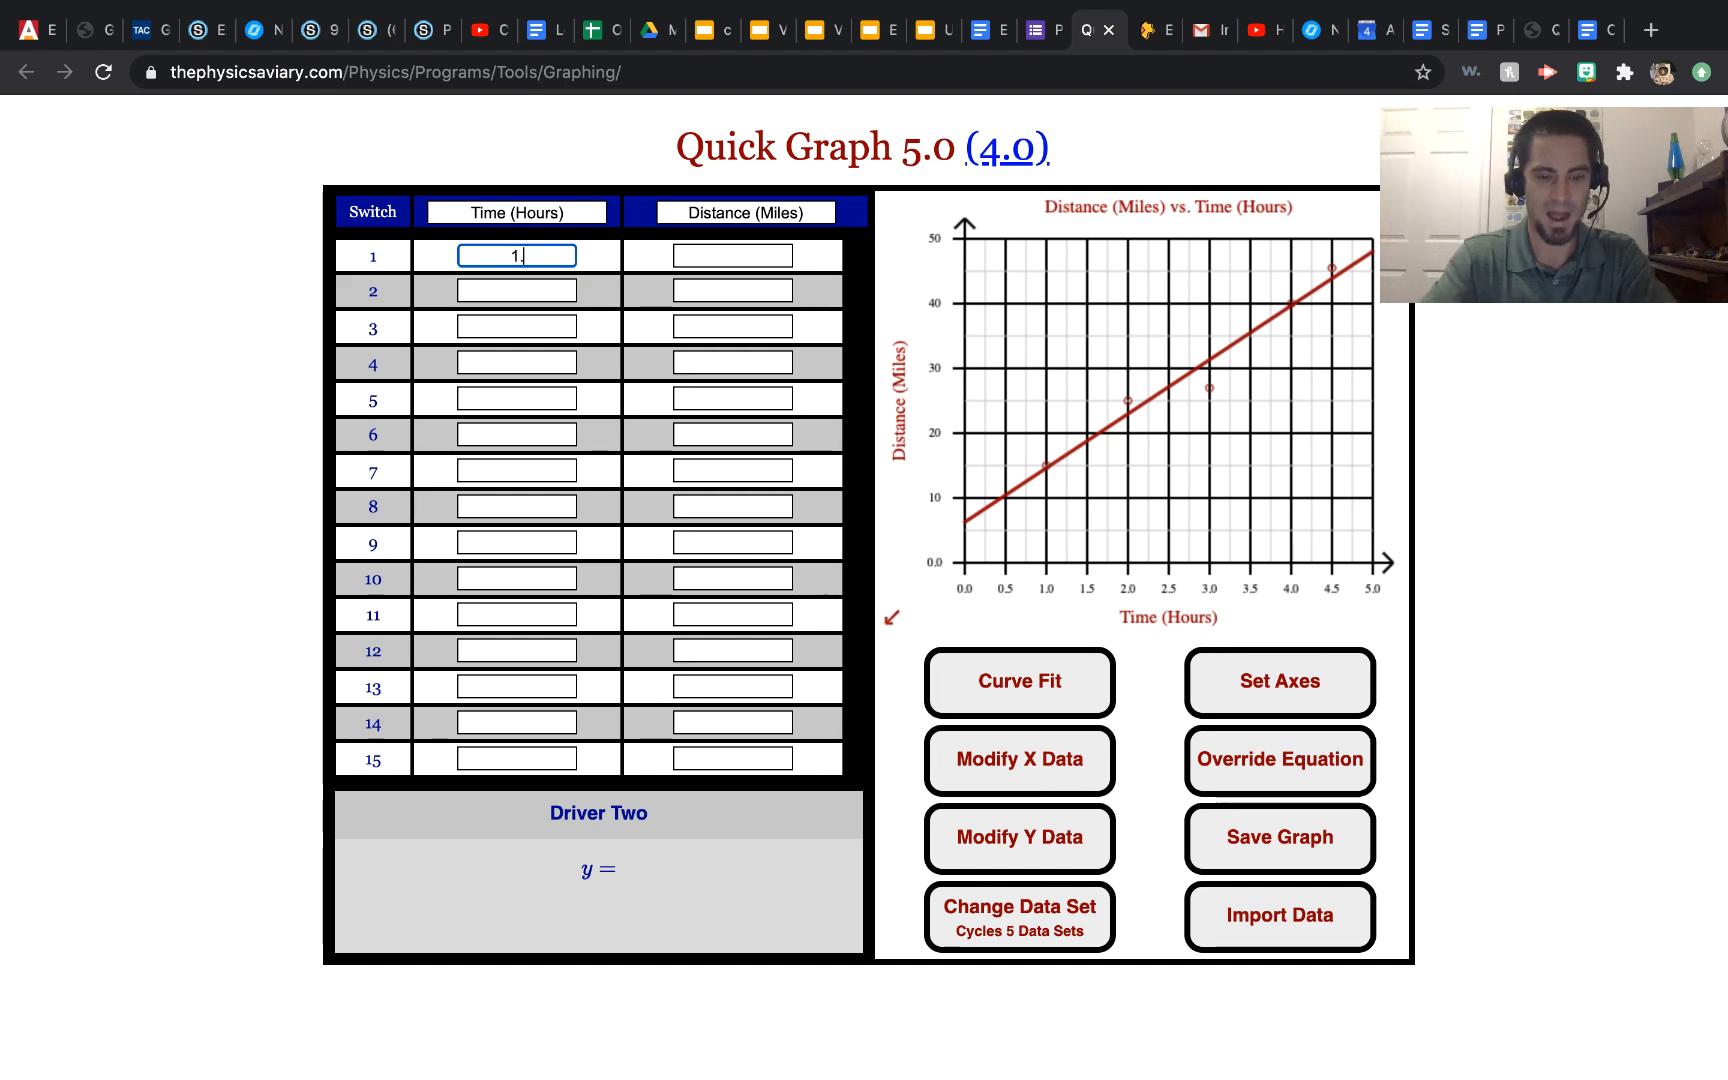
left_click(732, 255)
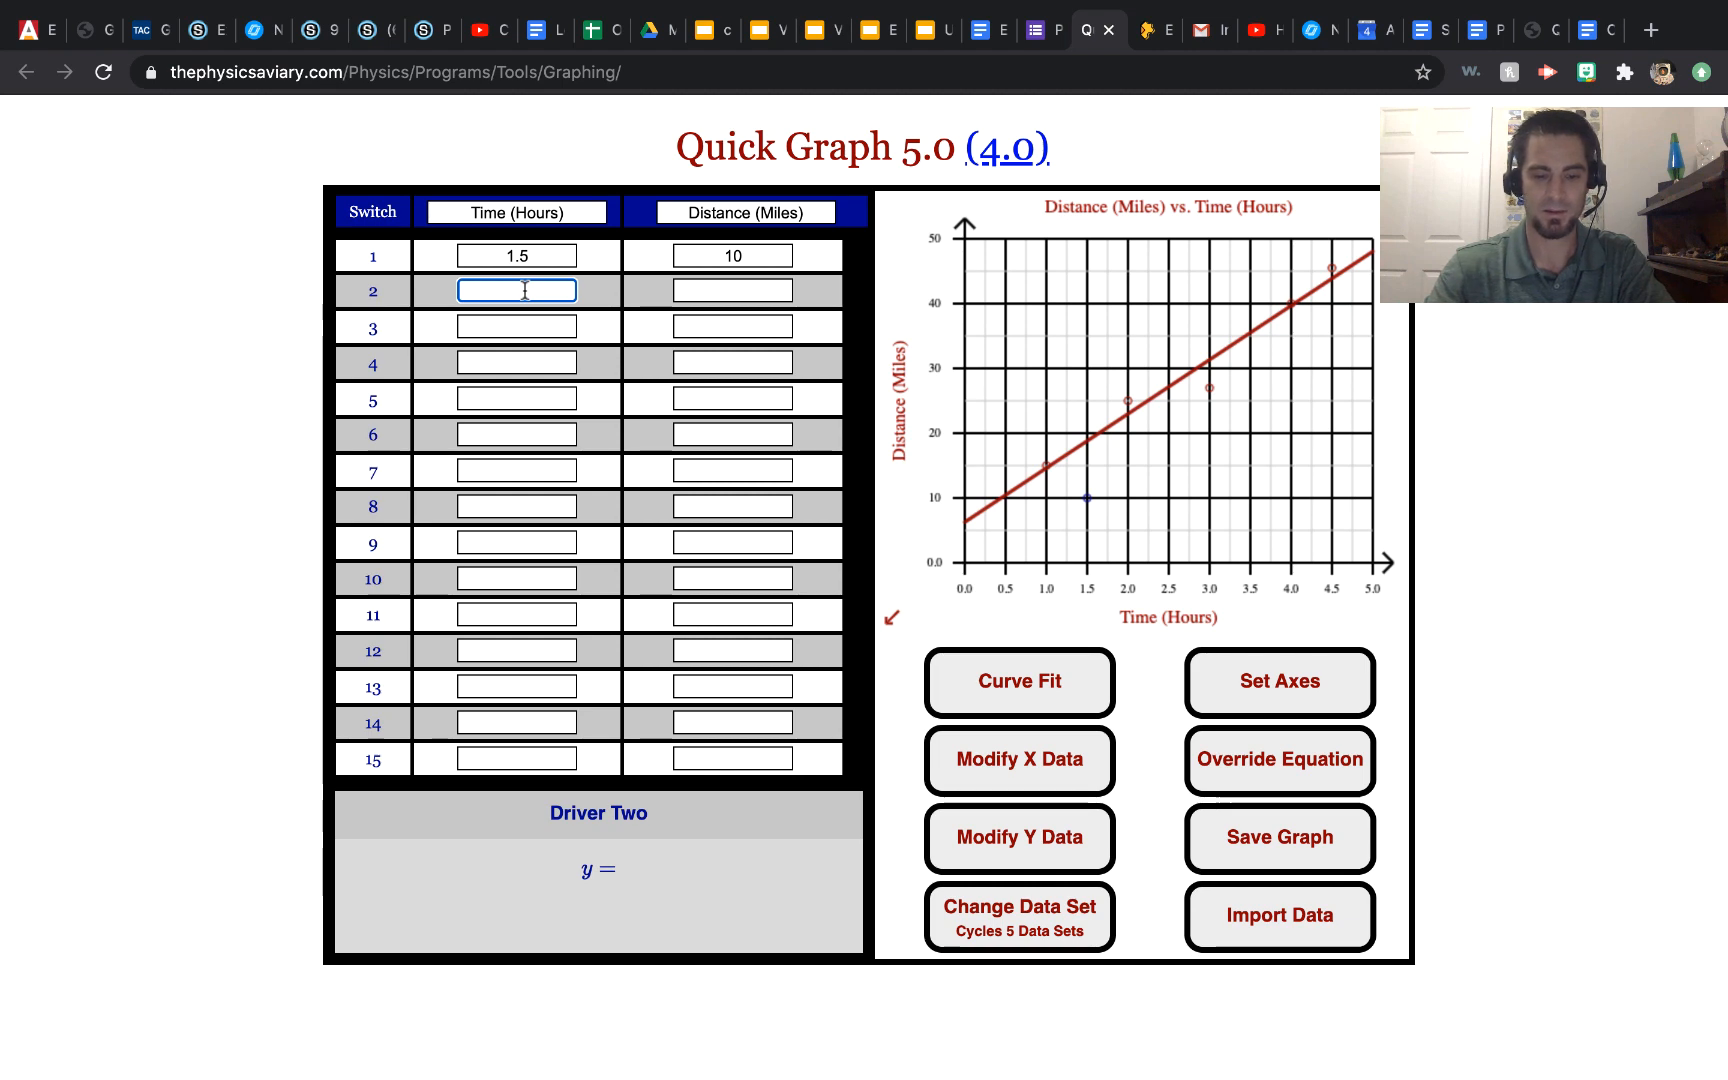
type("2")
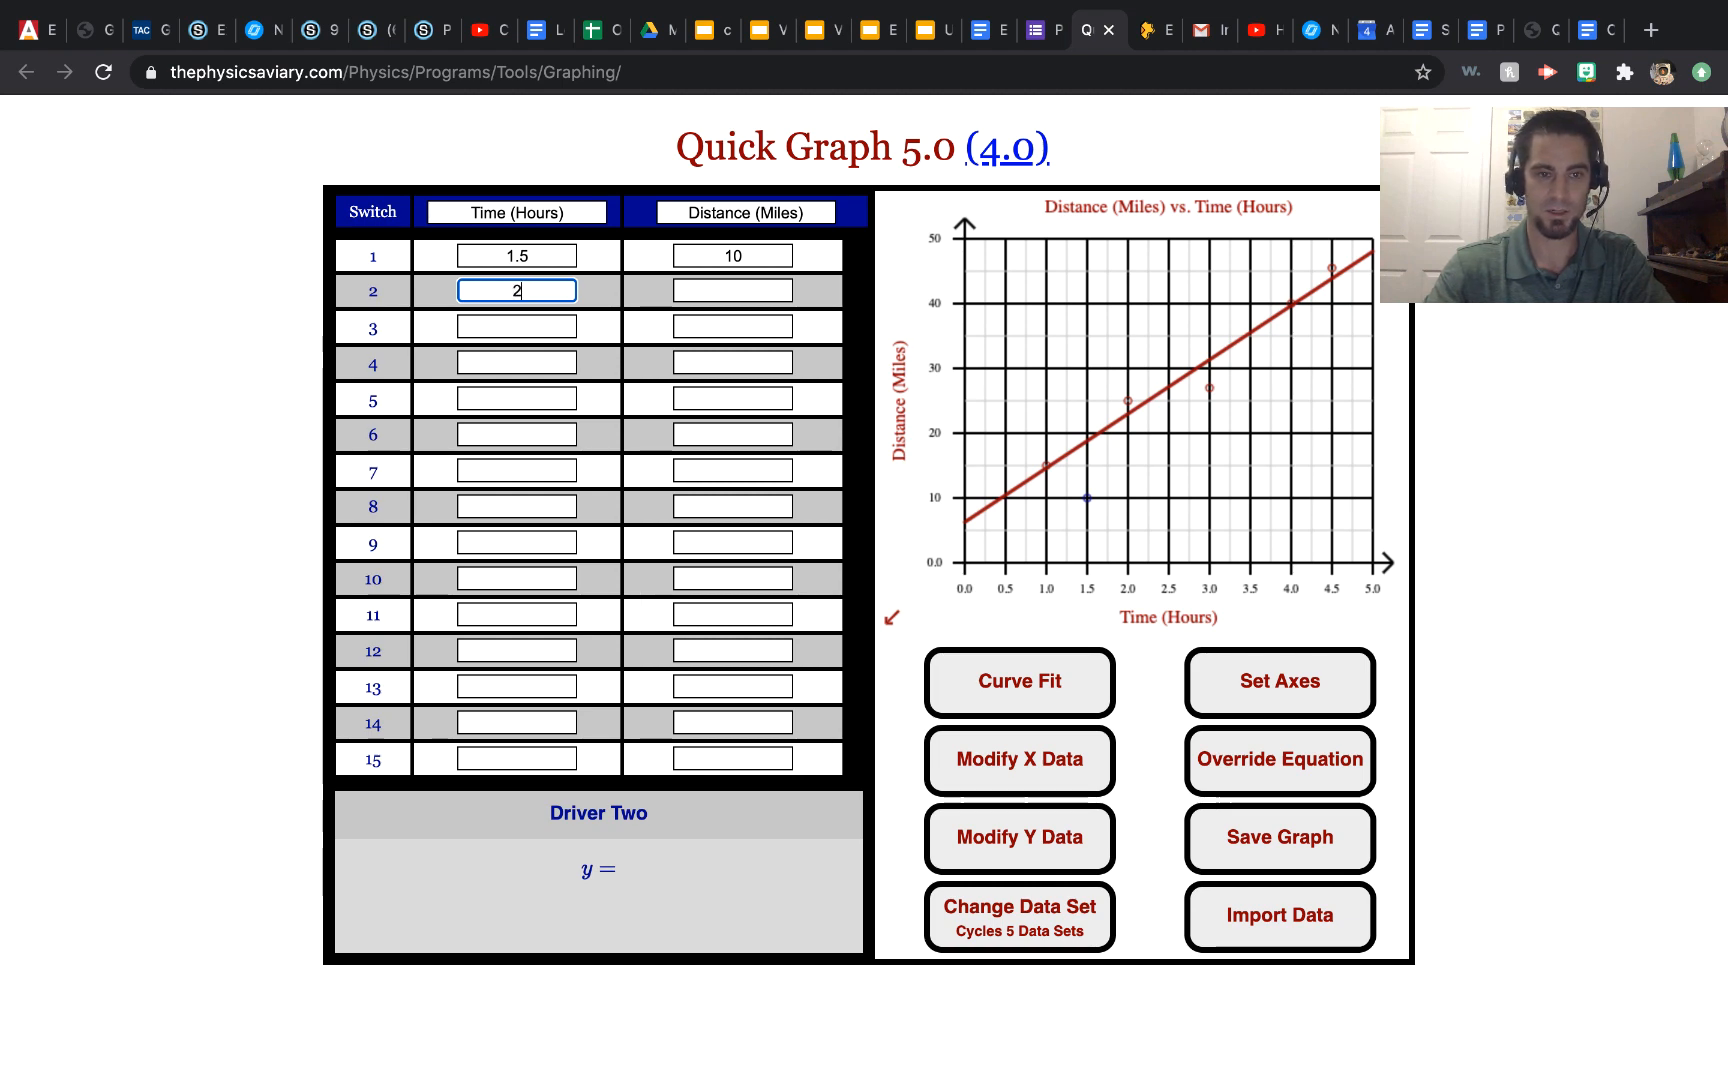
type("1")
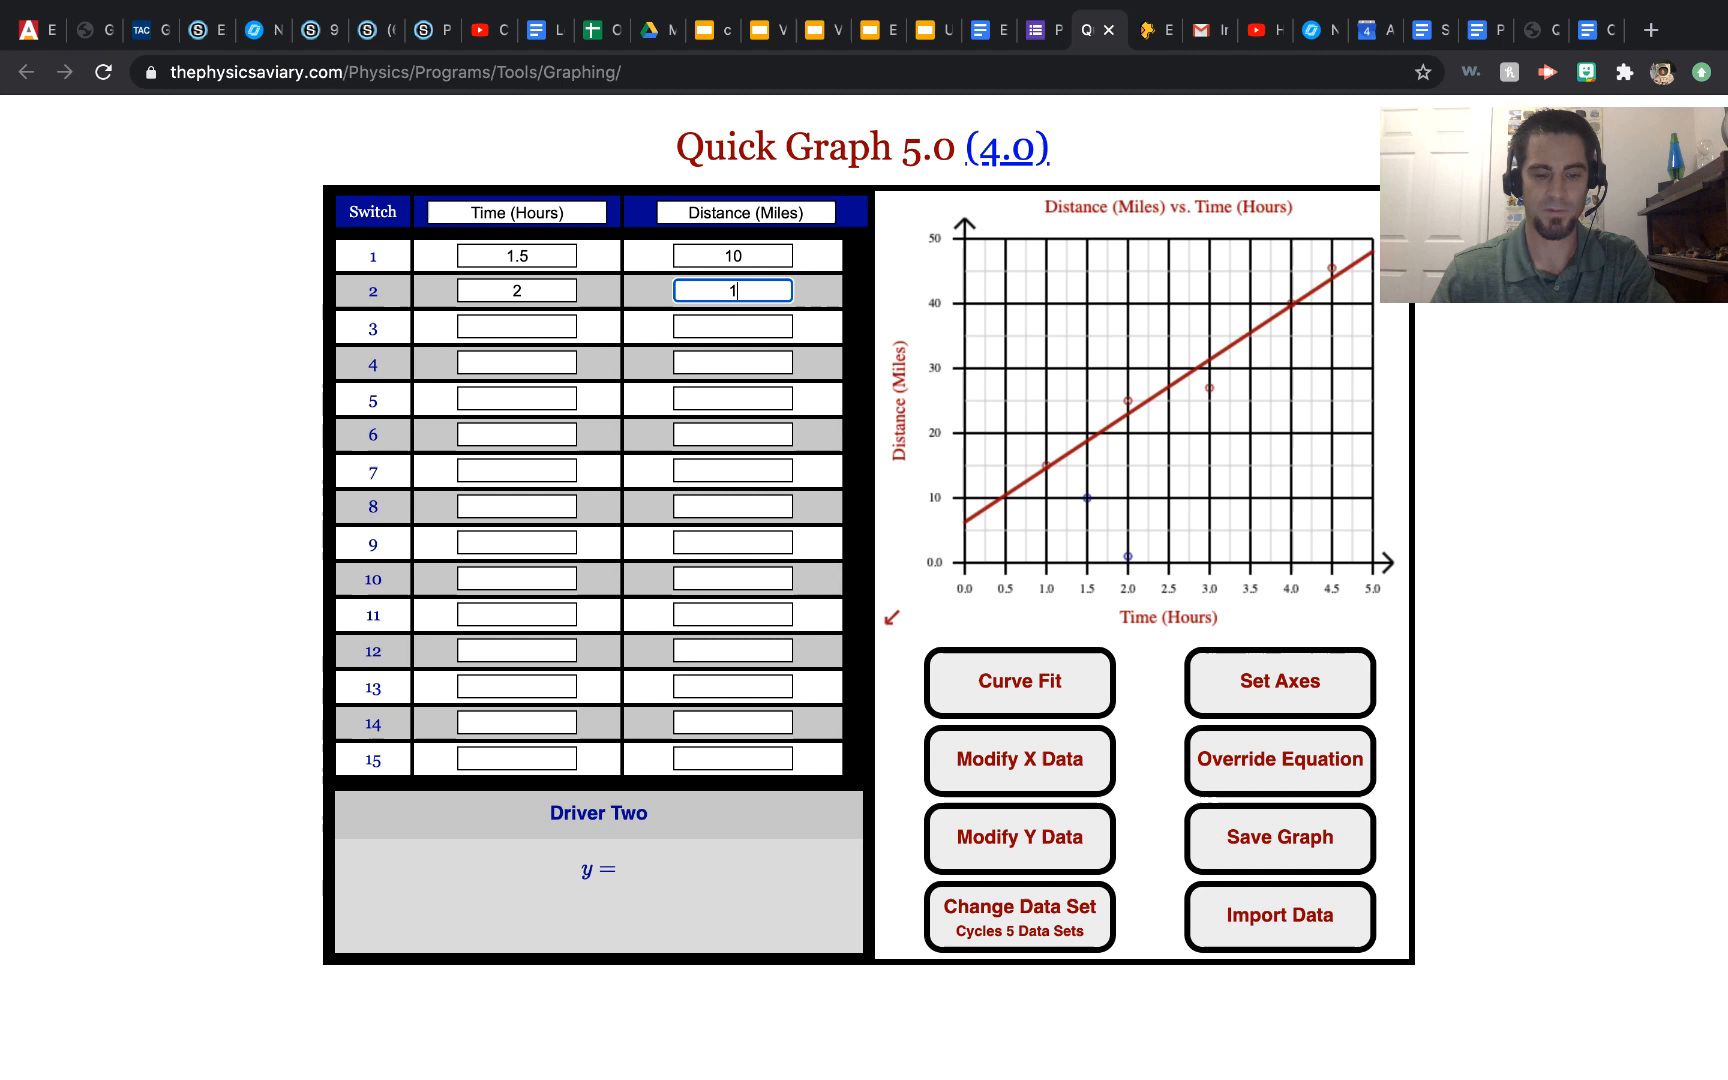
type("3")
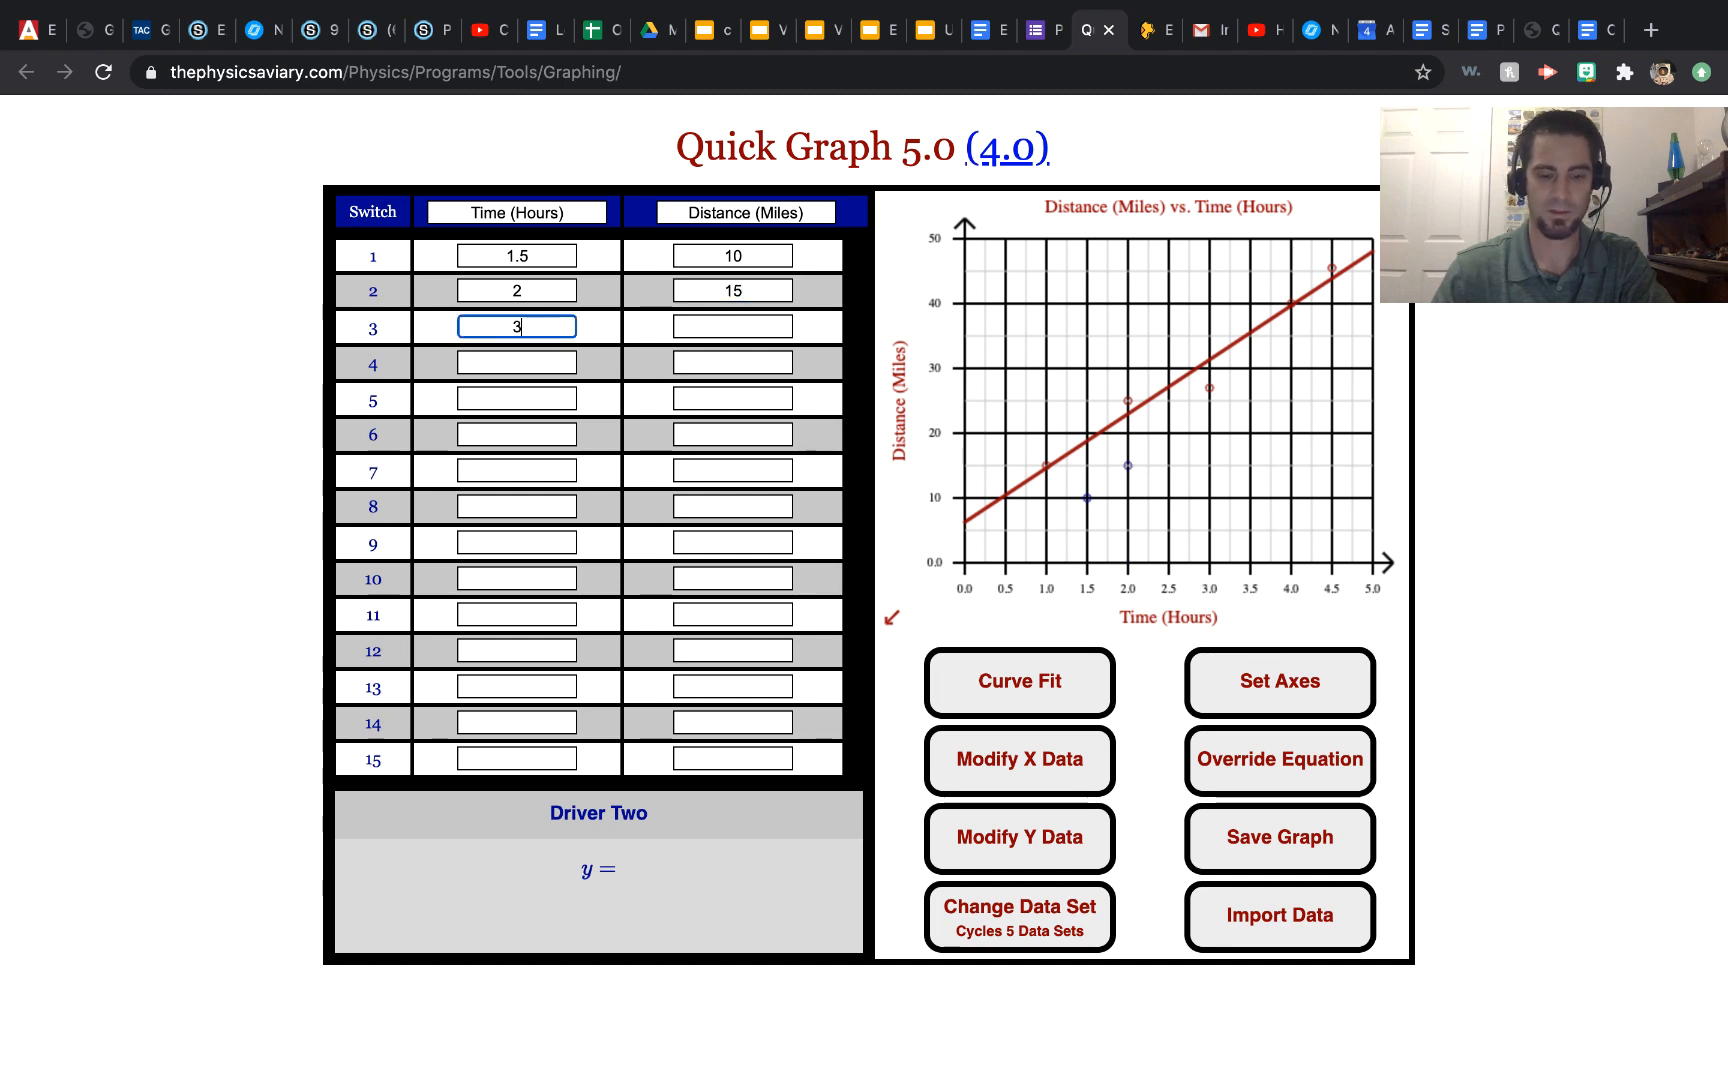
left_click(732, 326)
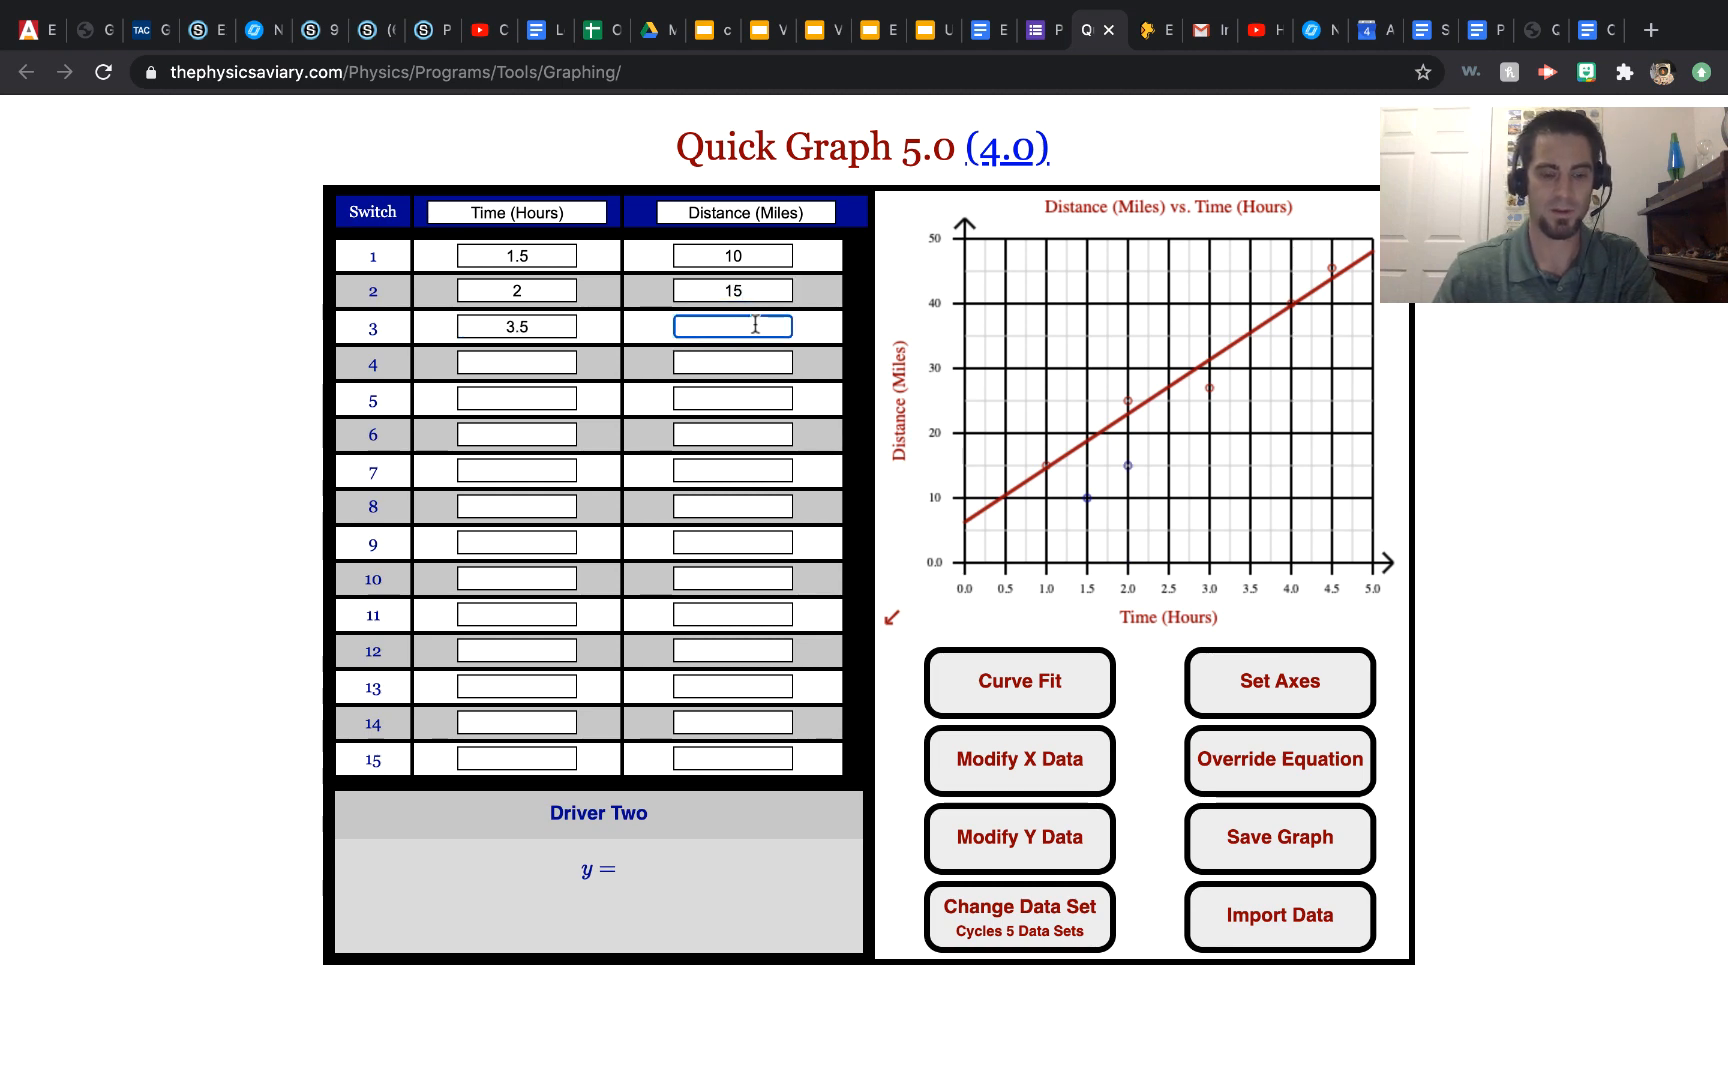
type("20")
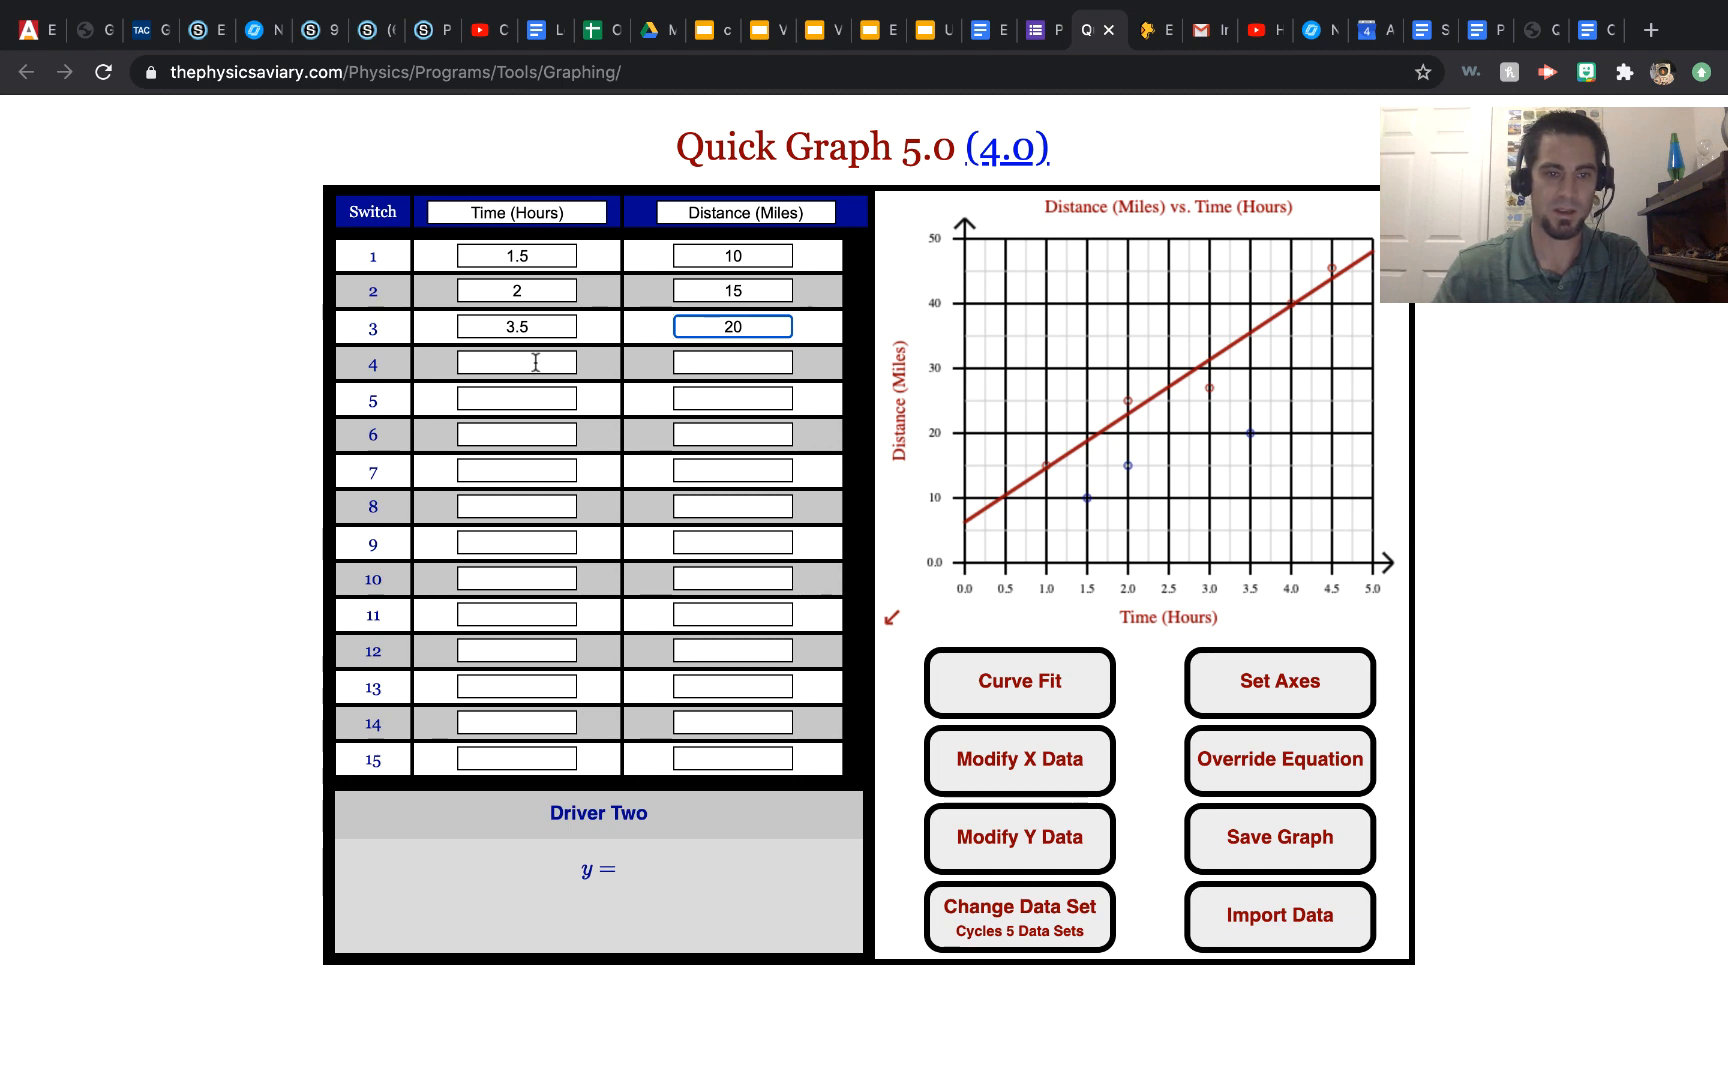
type("5")
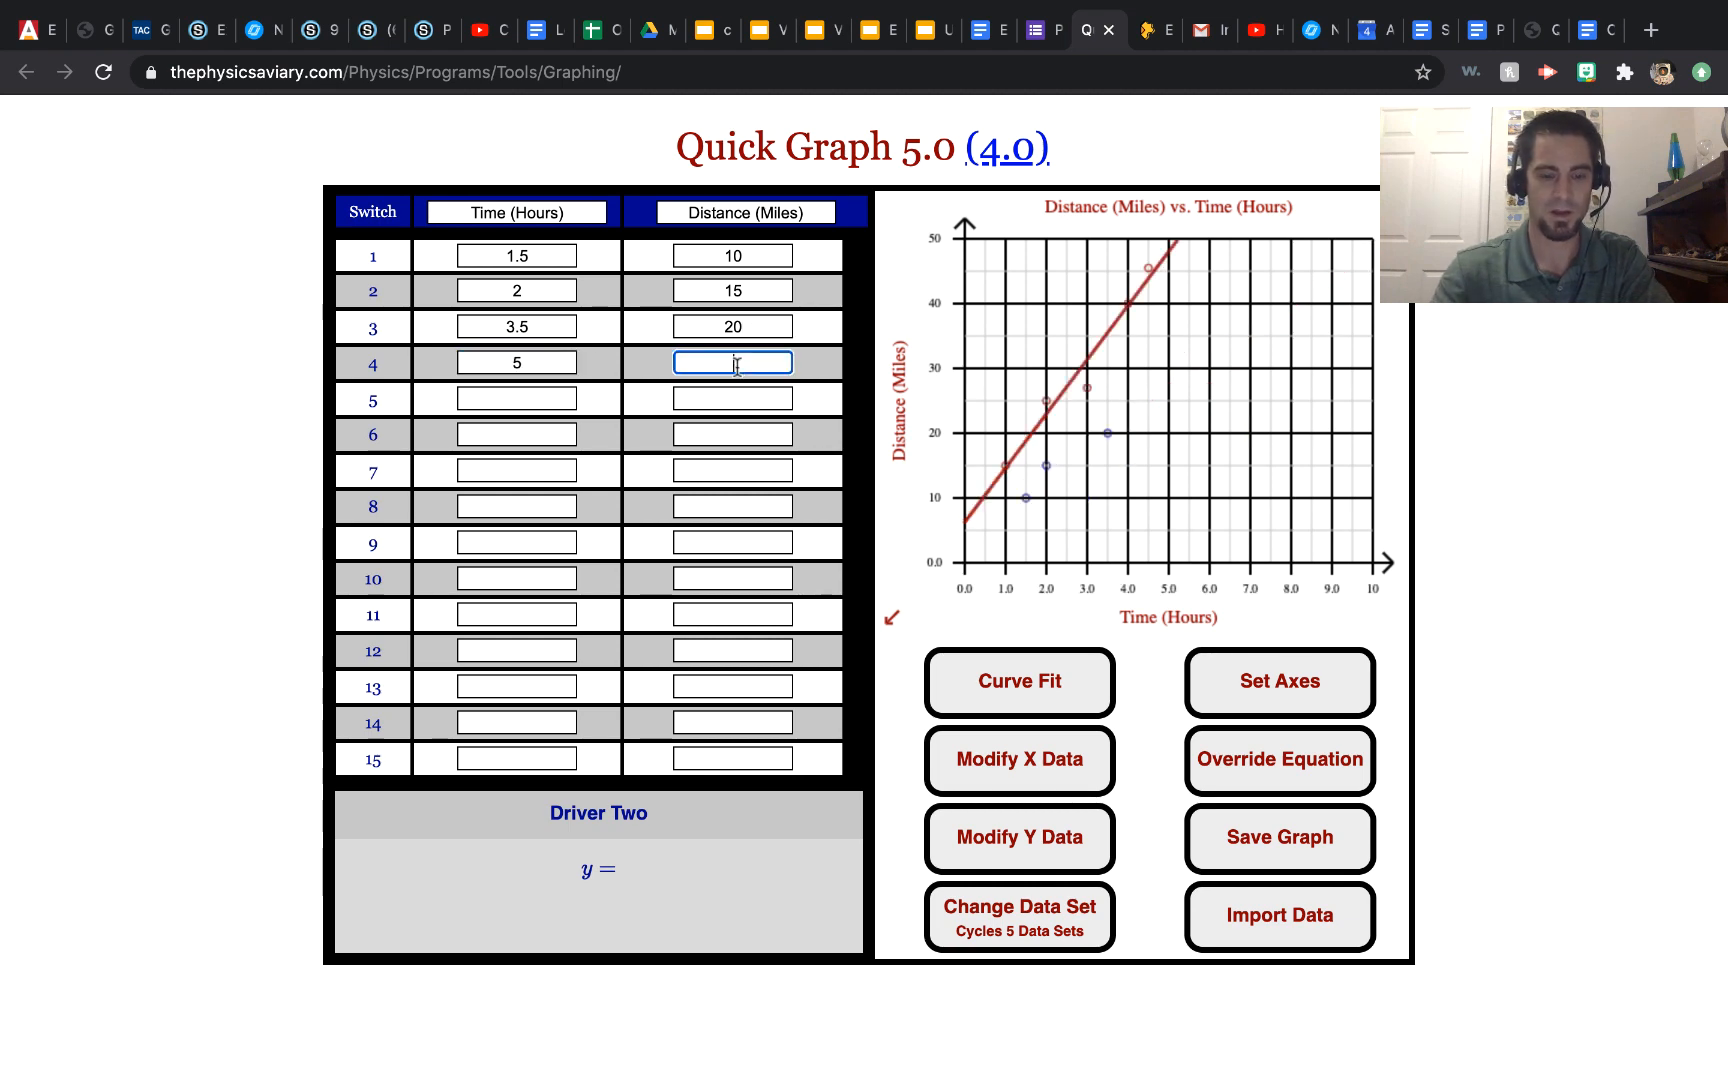
type("6")
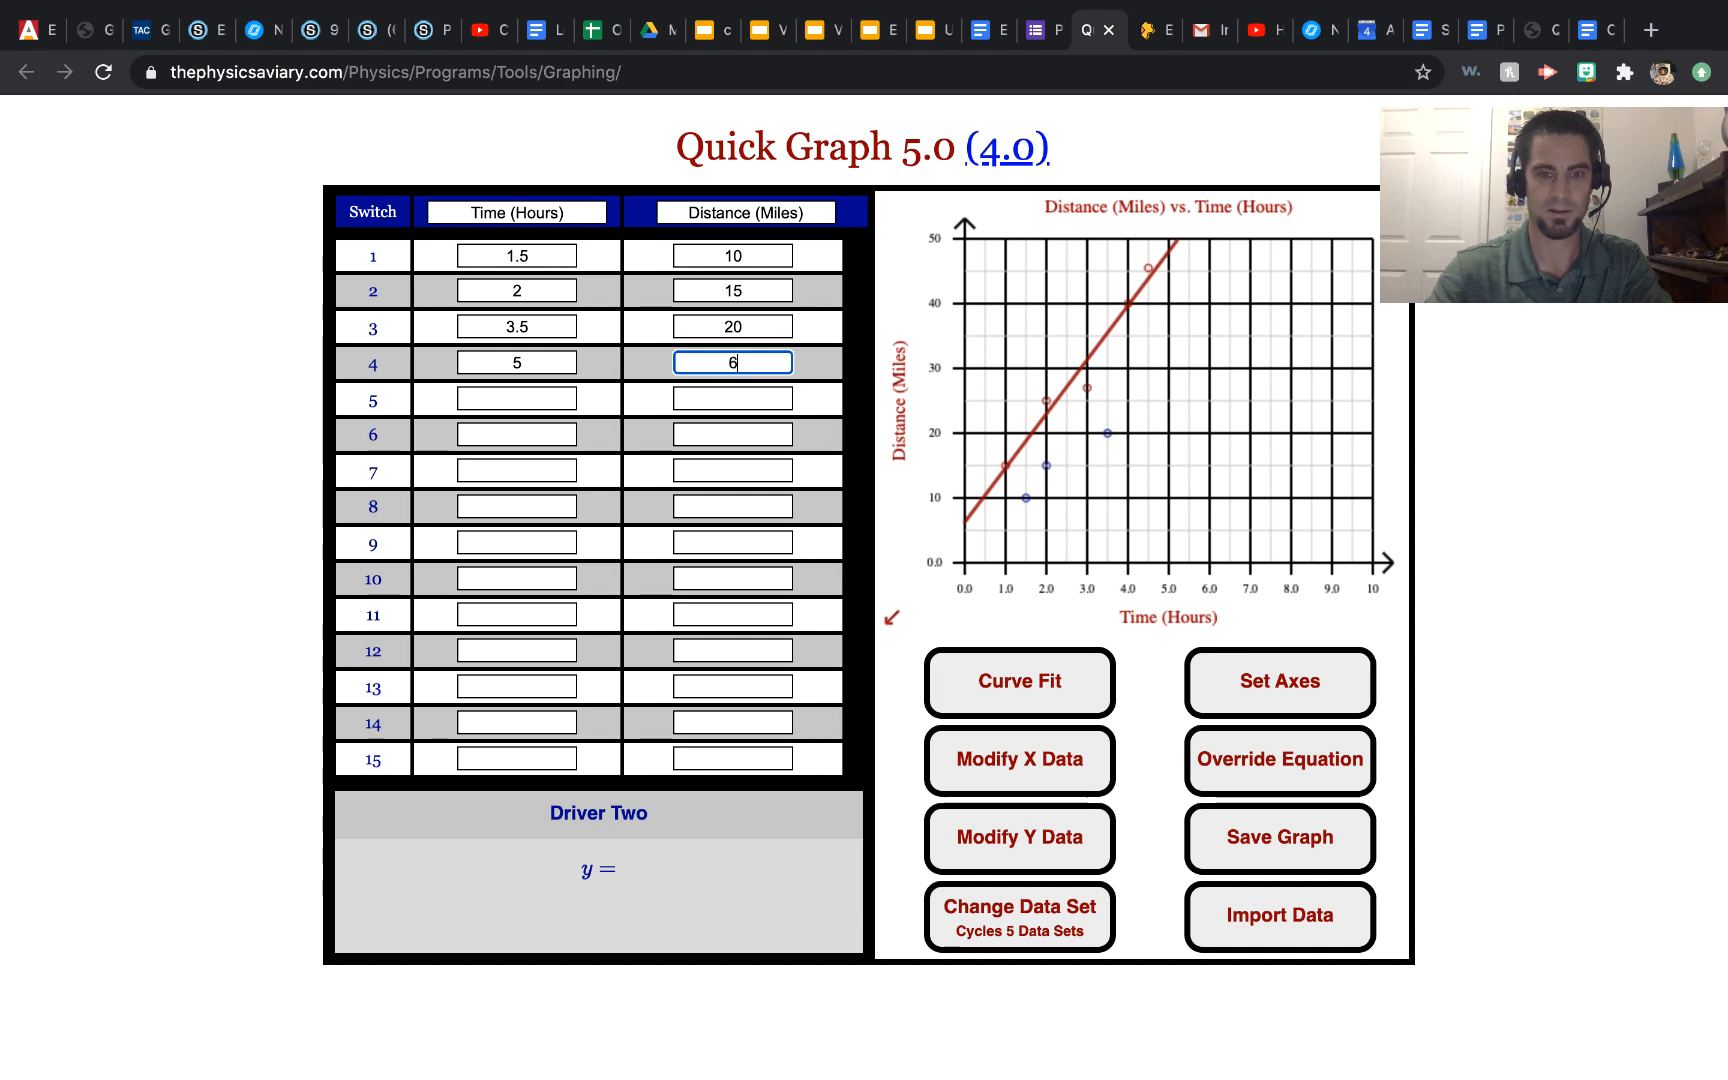
type("0")
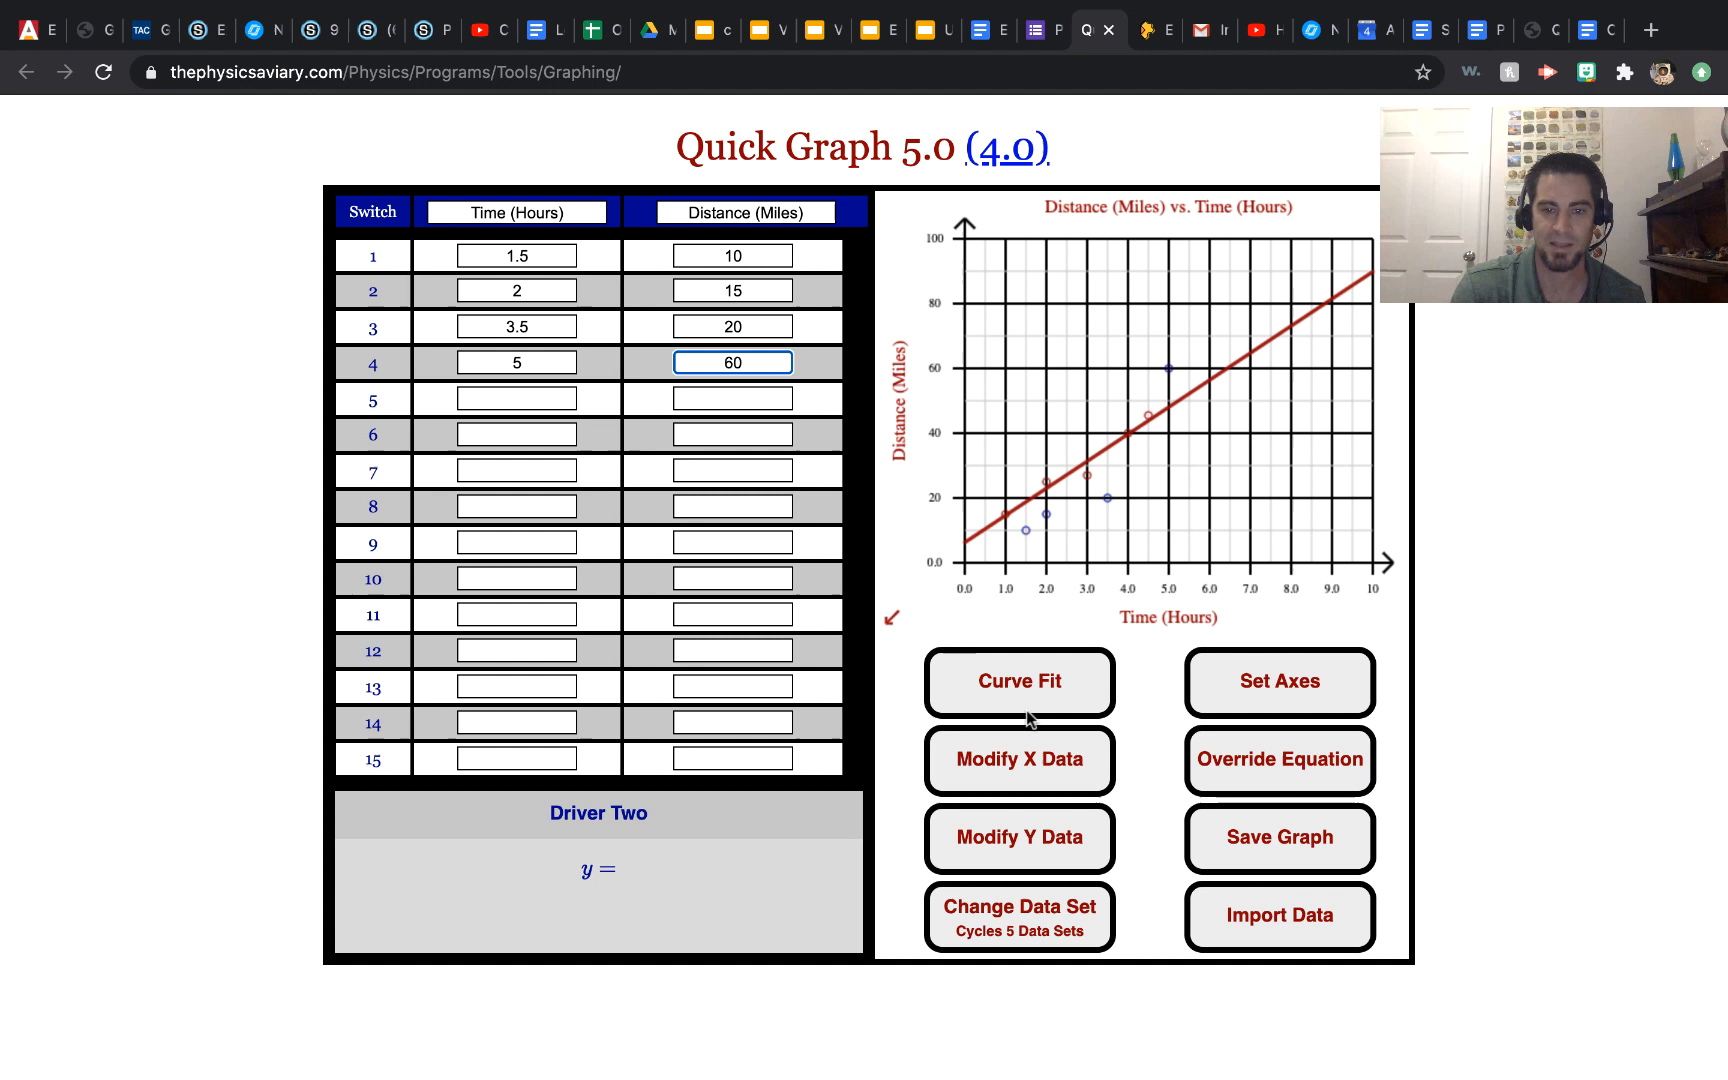
Apply a linear Curve Fit to Driver Two, giving y = 13.33x − 13.75
left_click(1016, 681)
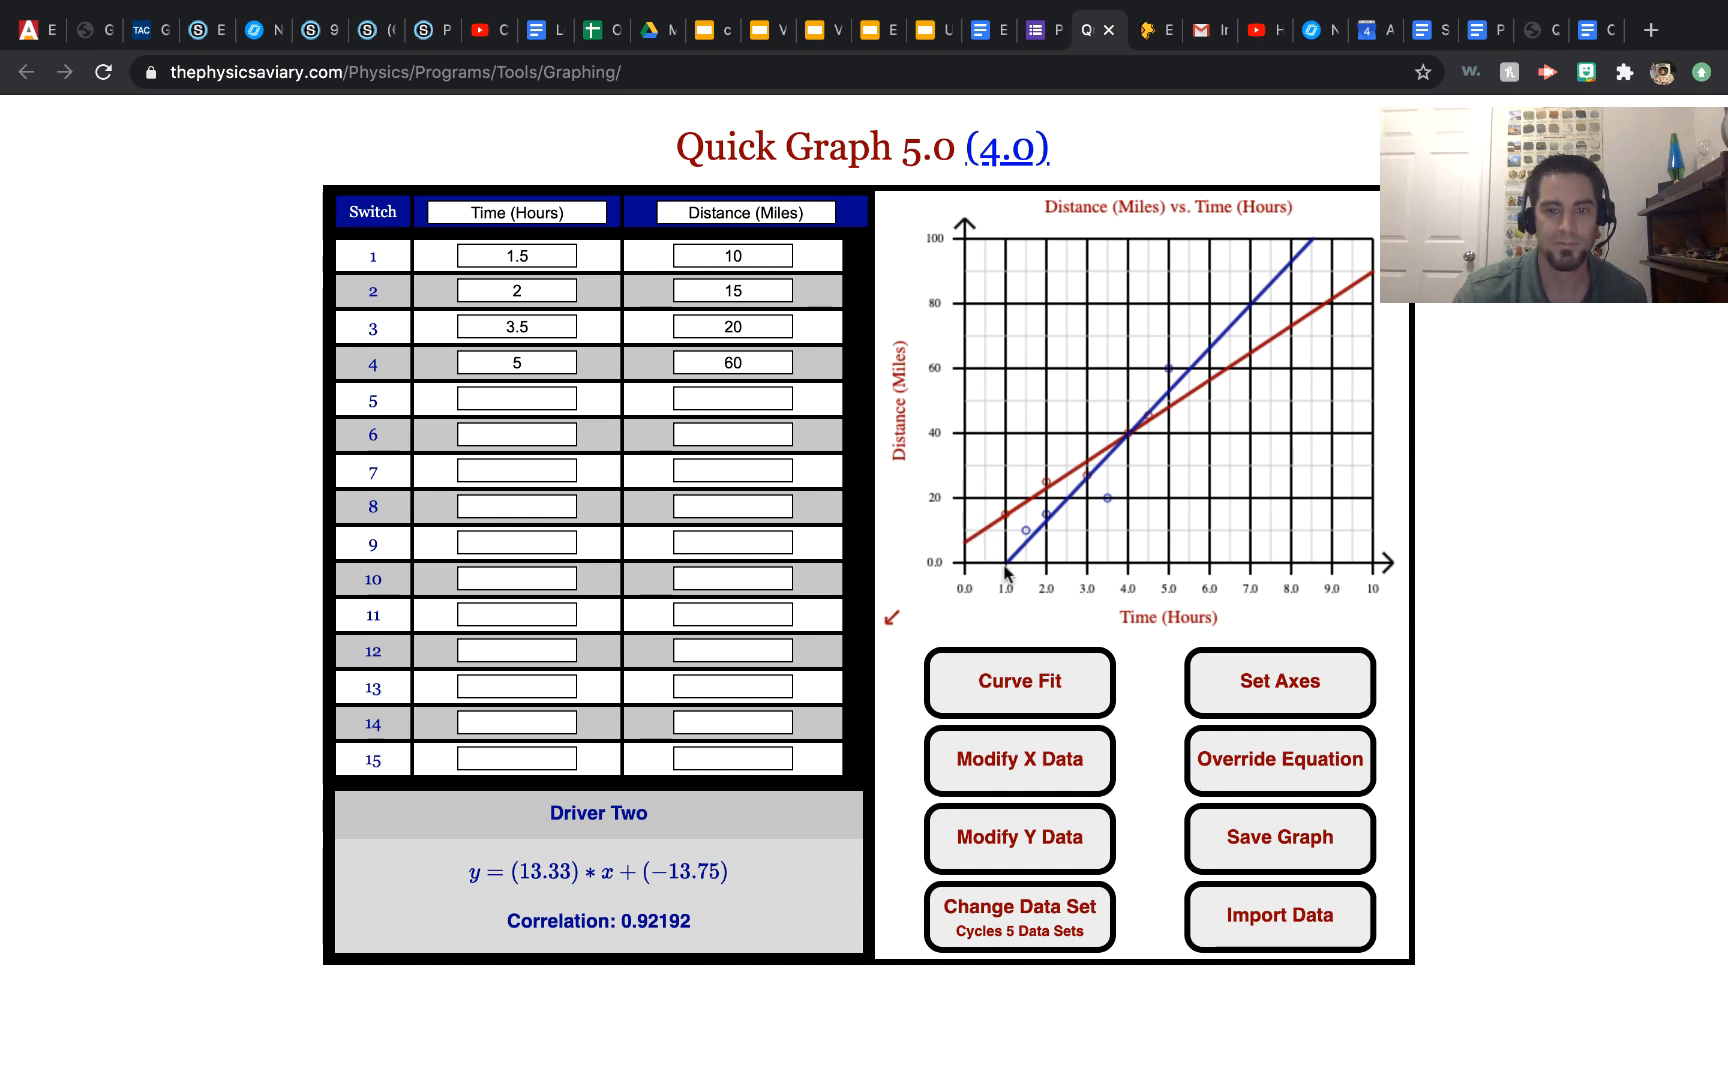
mouse_move(1099, 463)
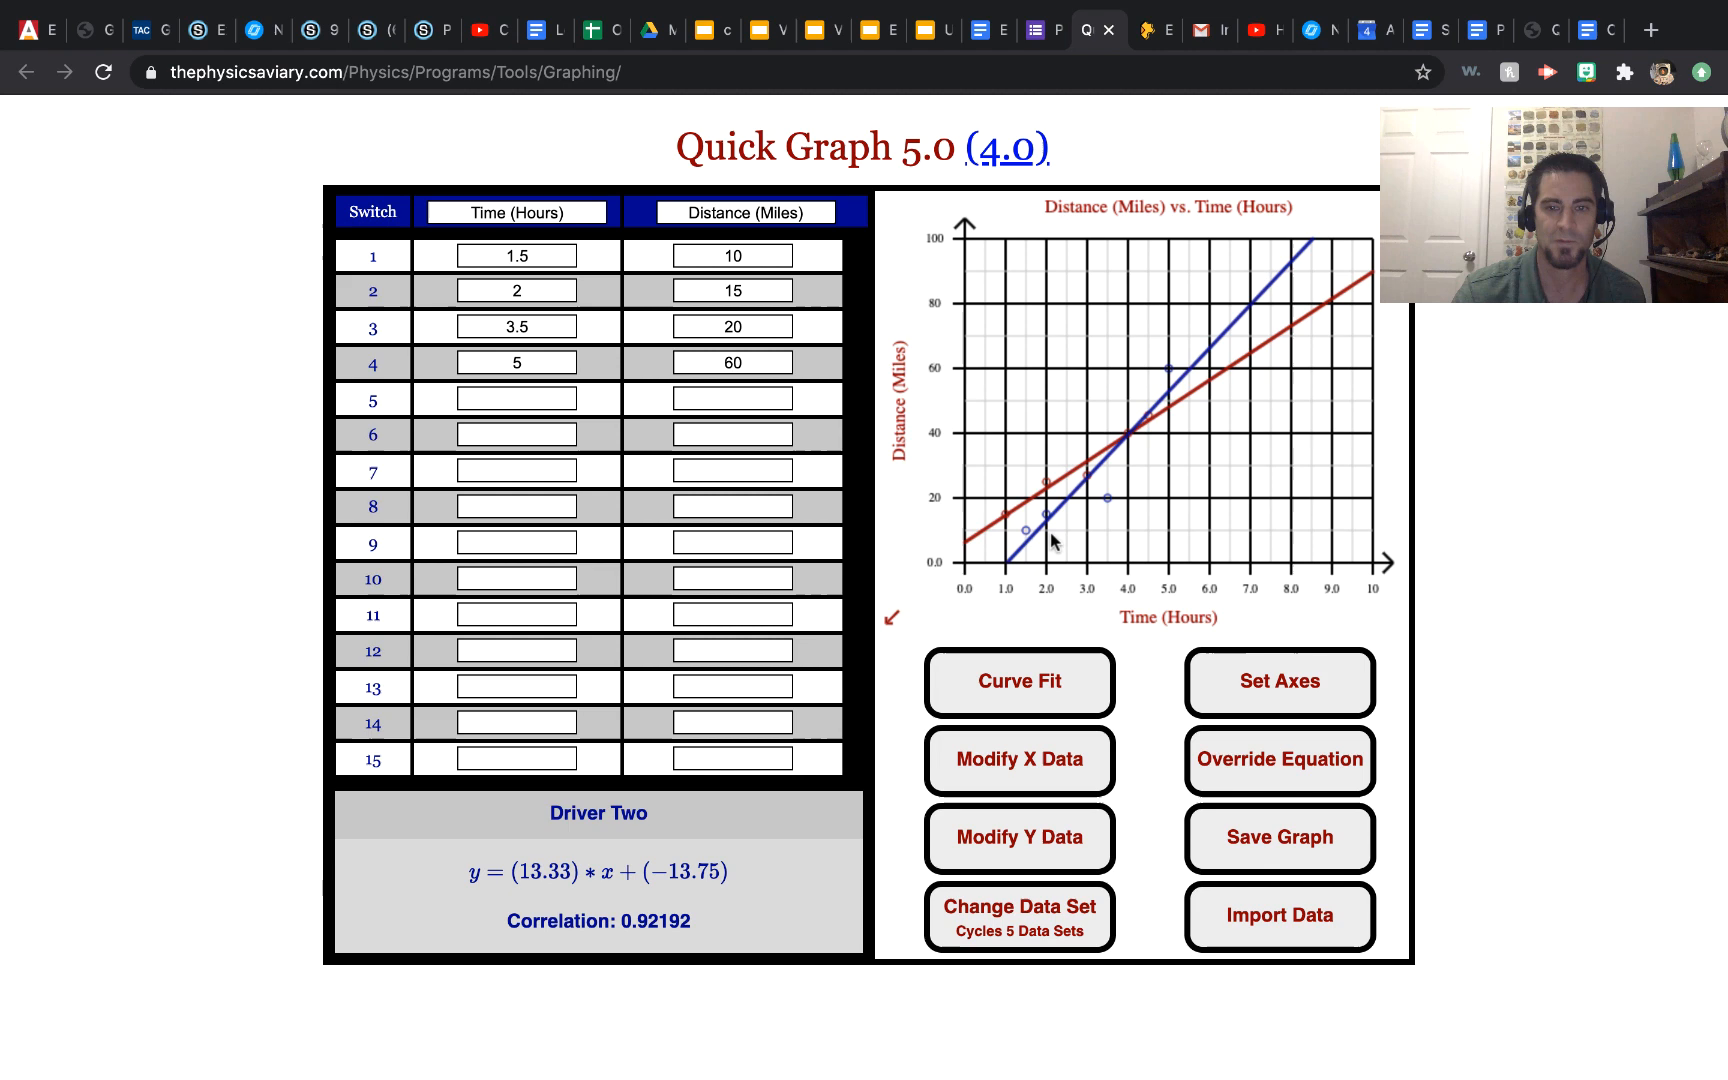
mouse_move(1062, 520)
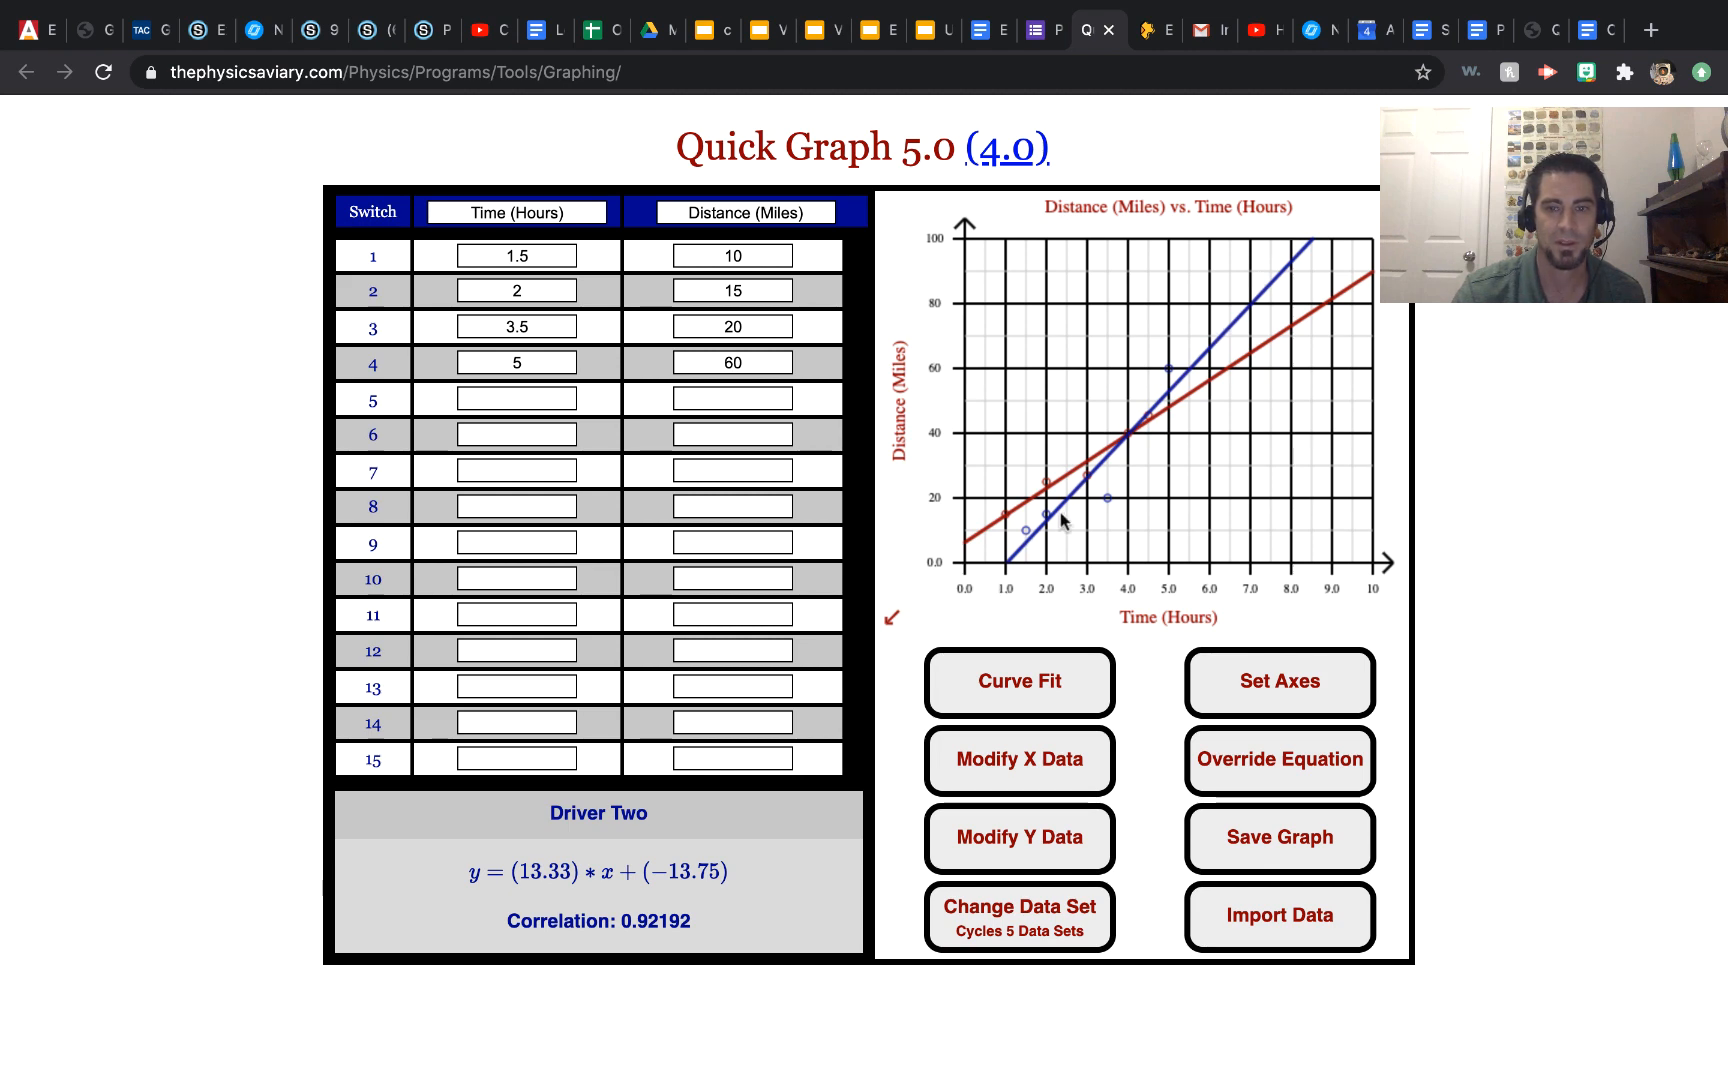
mouse_move(1014, 576)
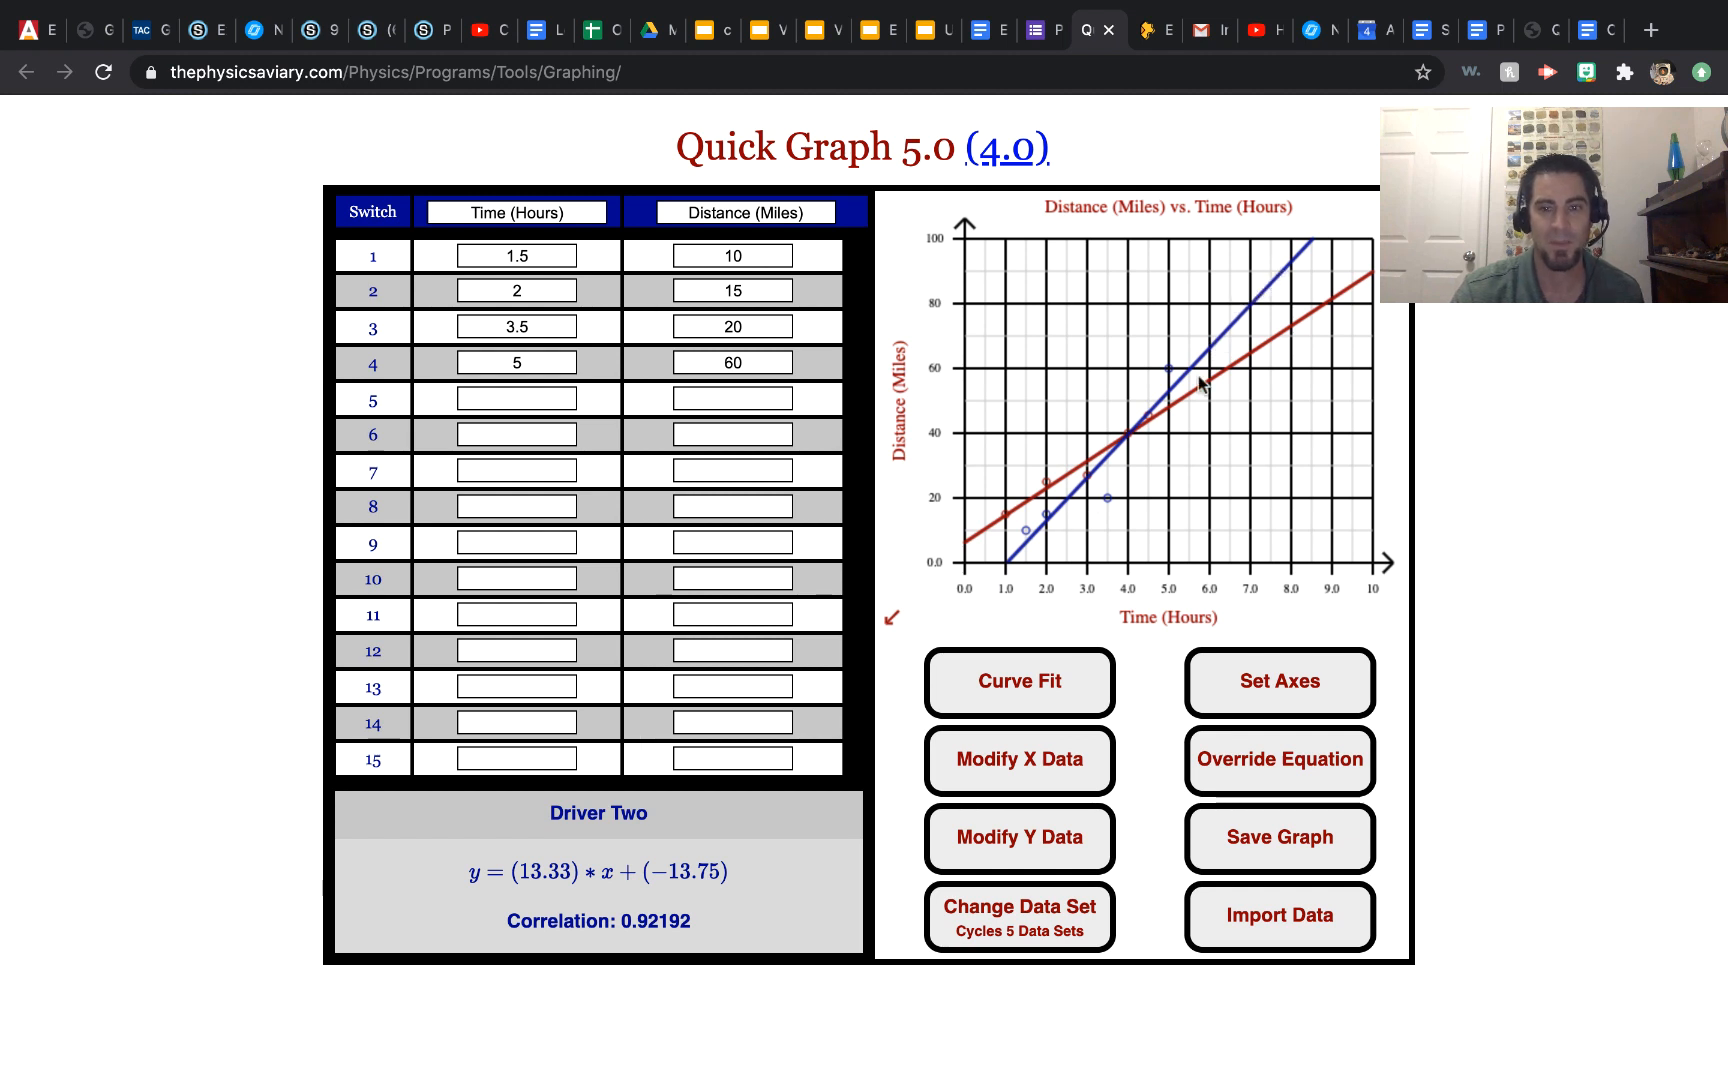
mouse_move(975, 540)
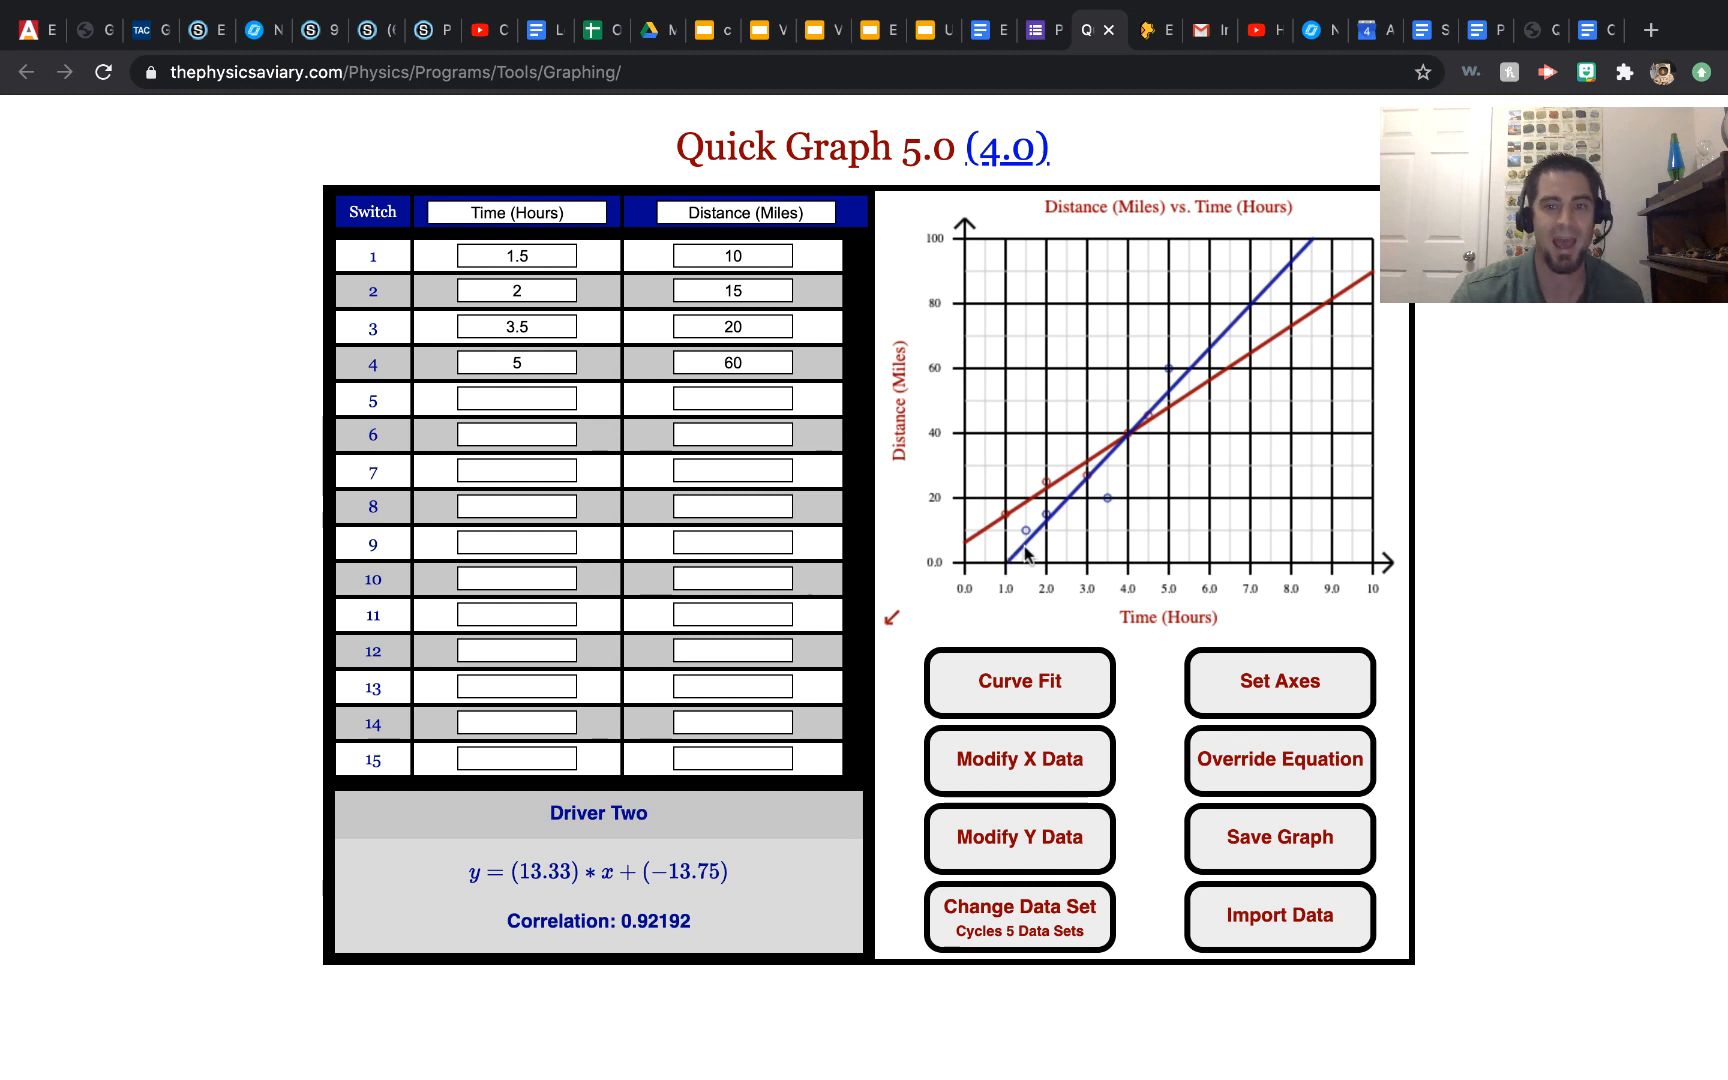
mouse_move(1319, 228)
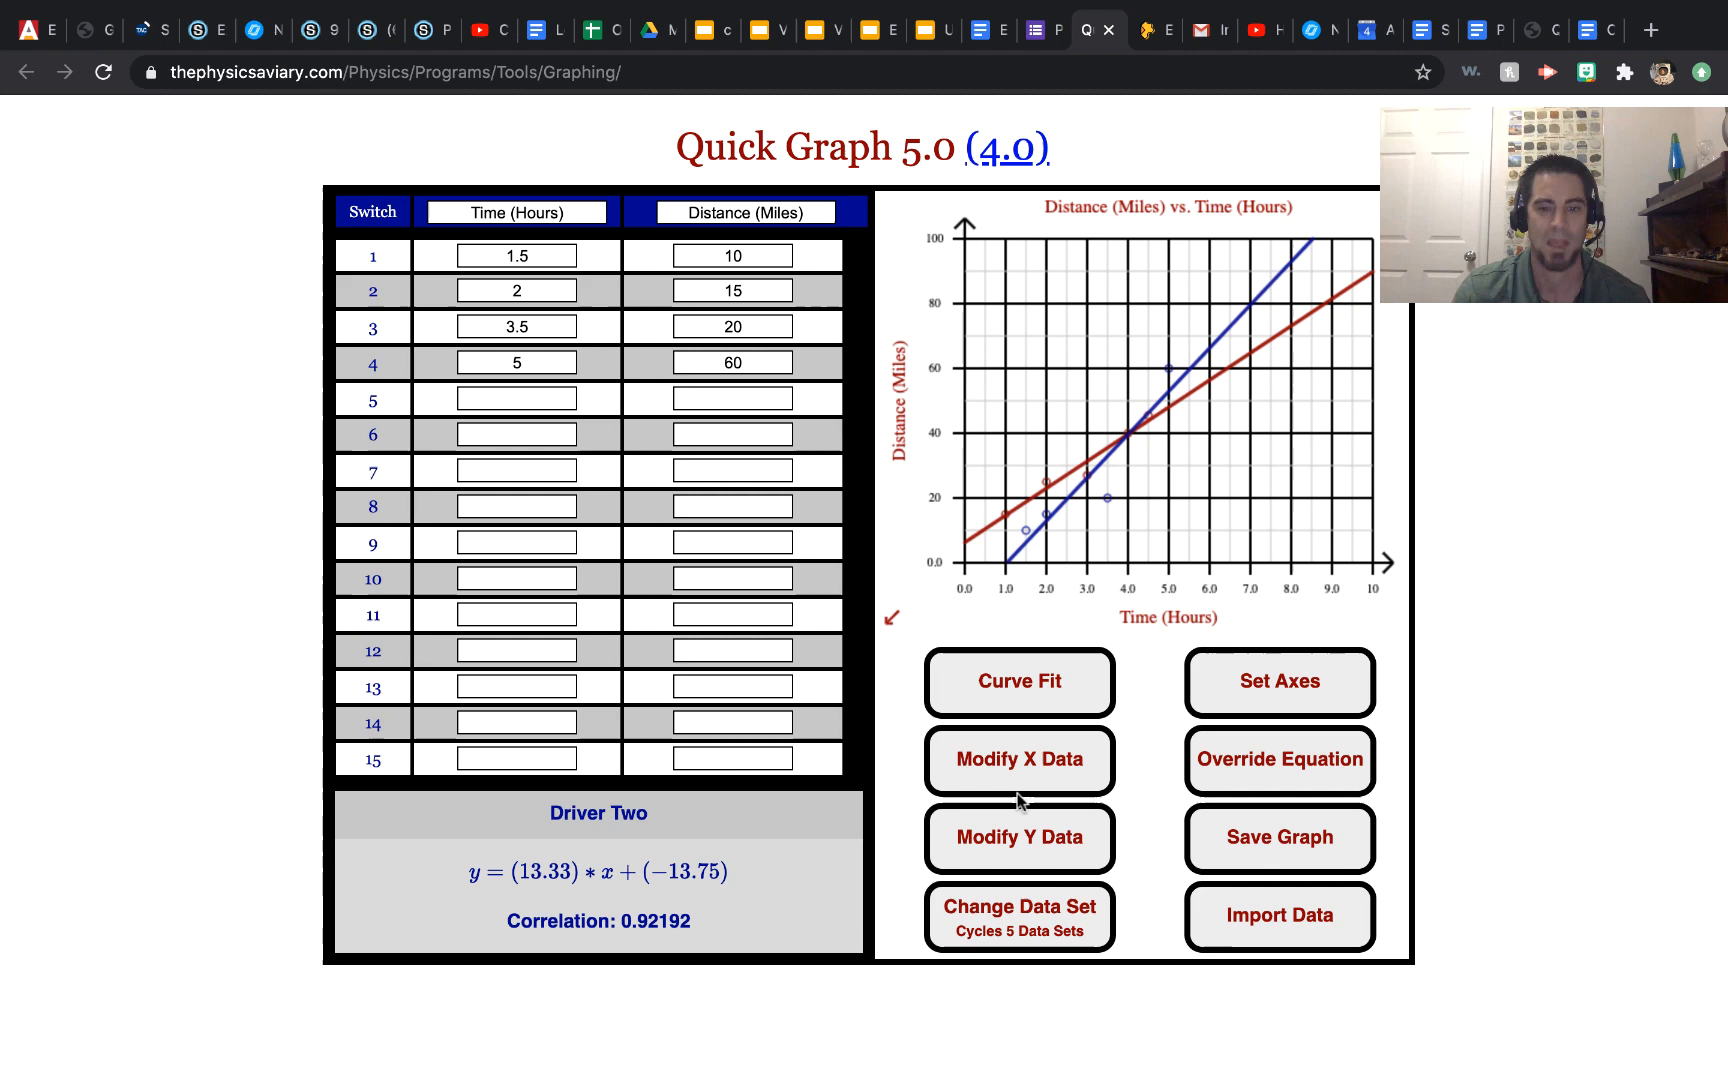
Switch to a new empty data set and name it 'Driver 3'
left_click(1017, 906)
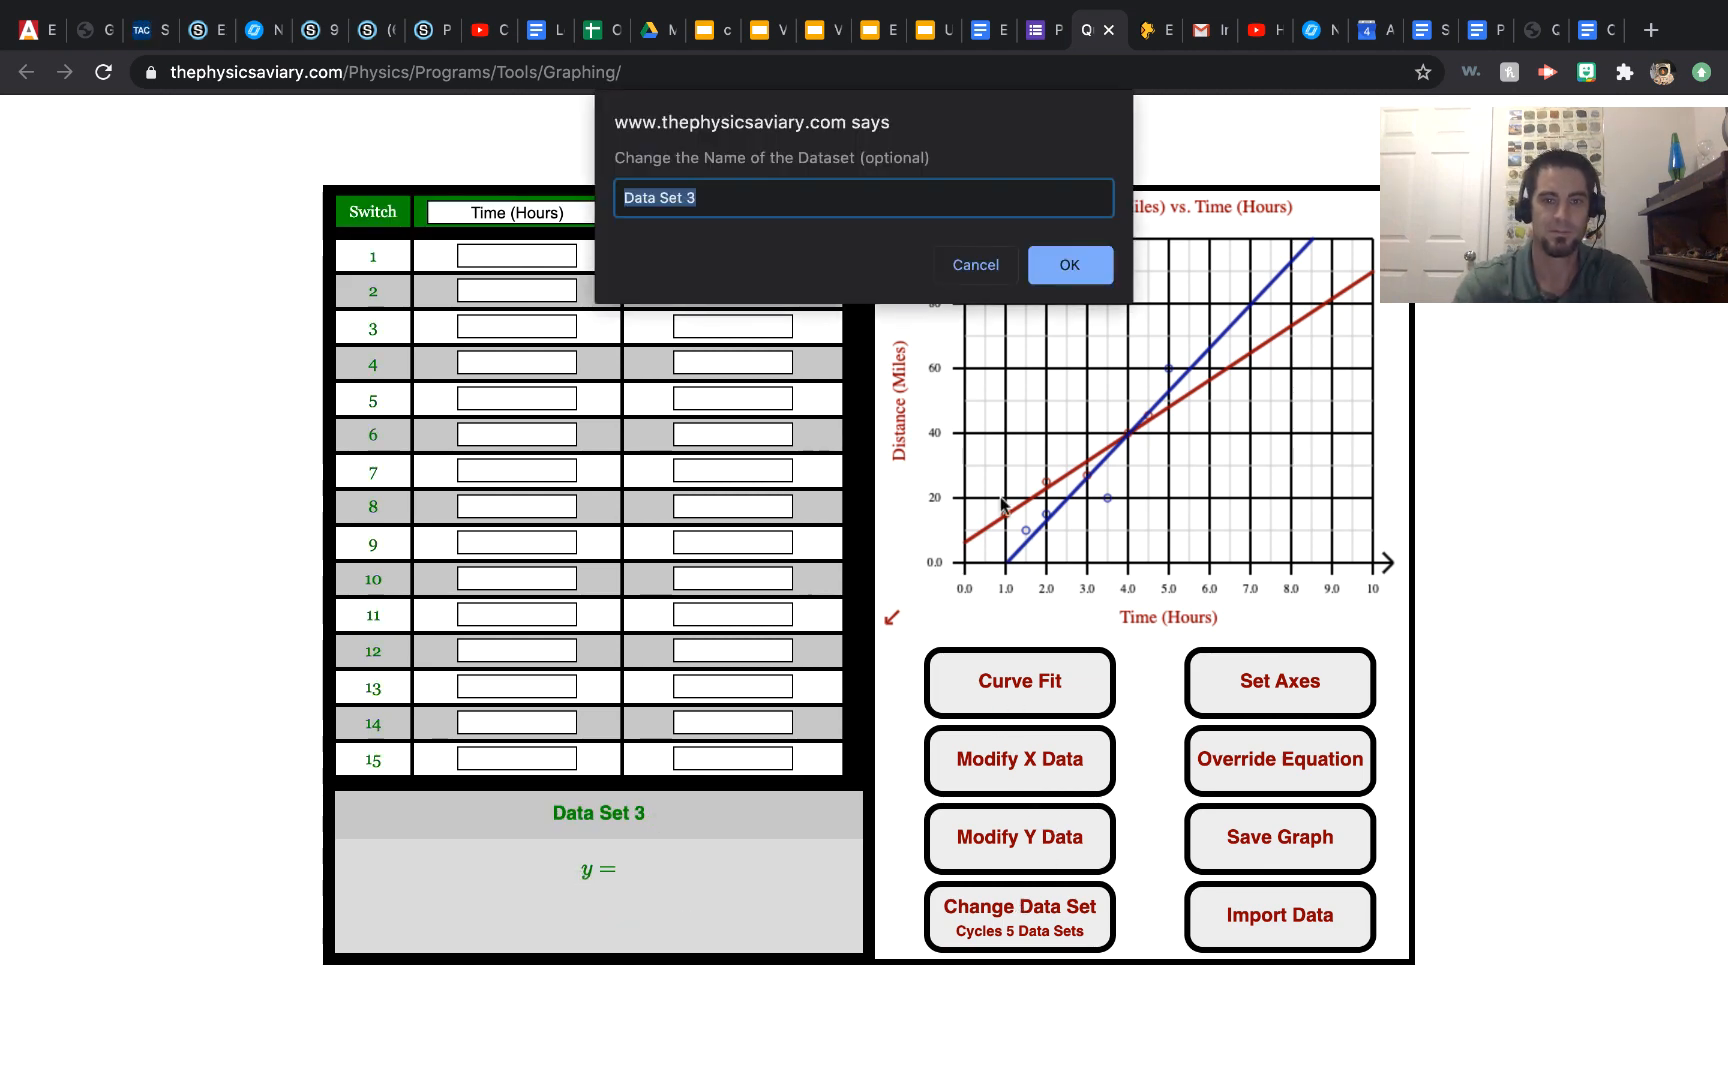
type("Driver 3")
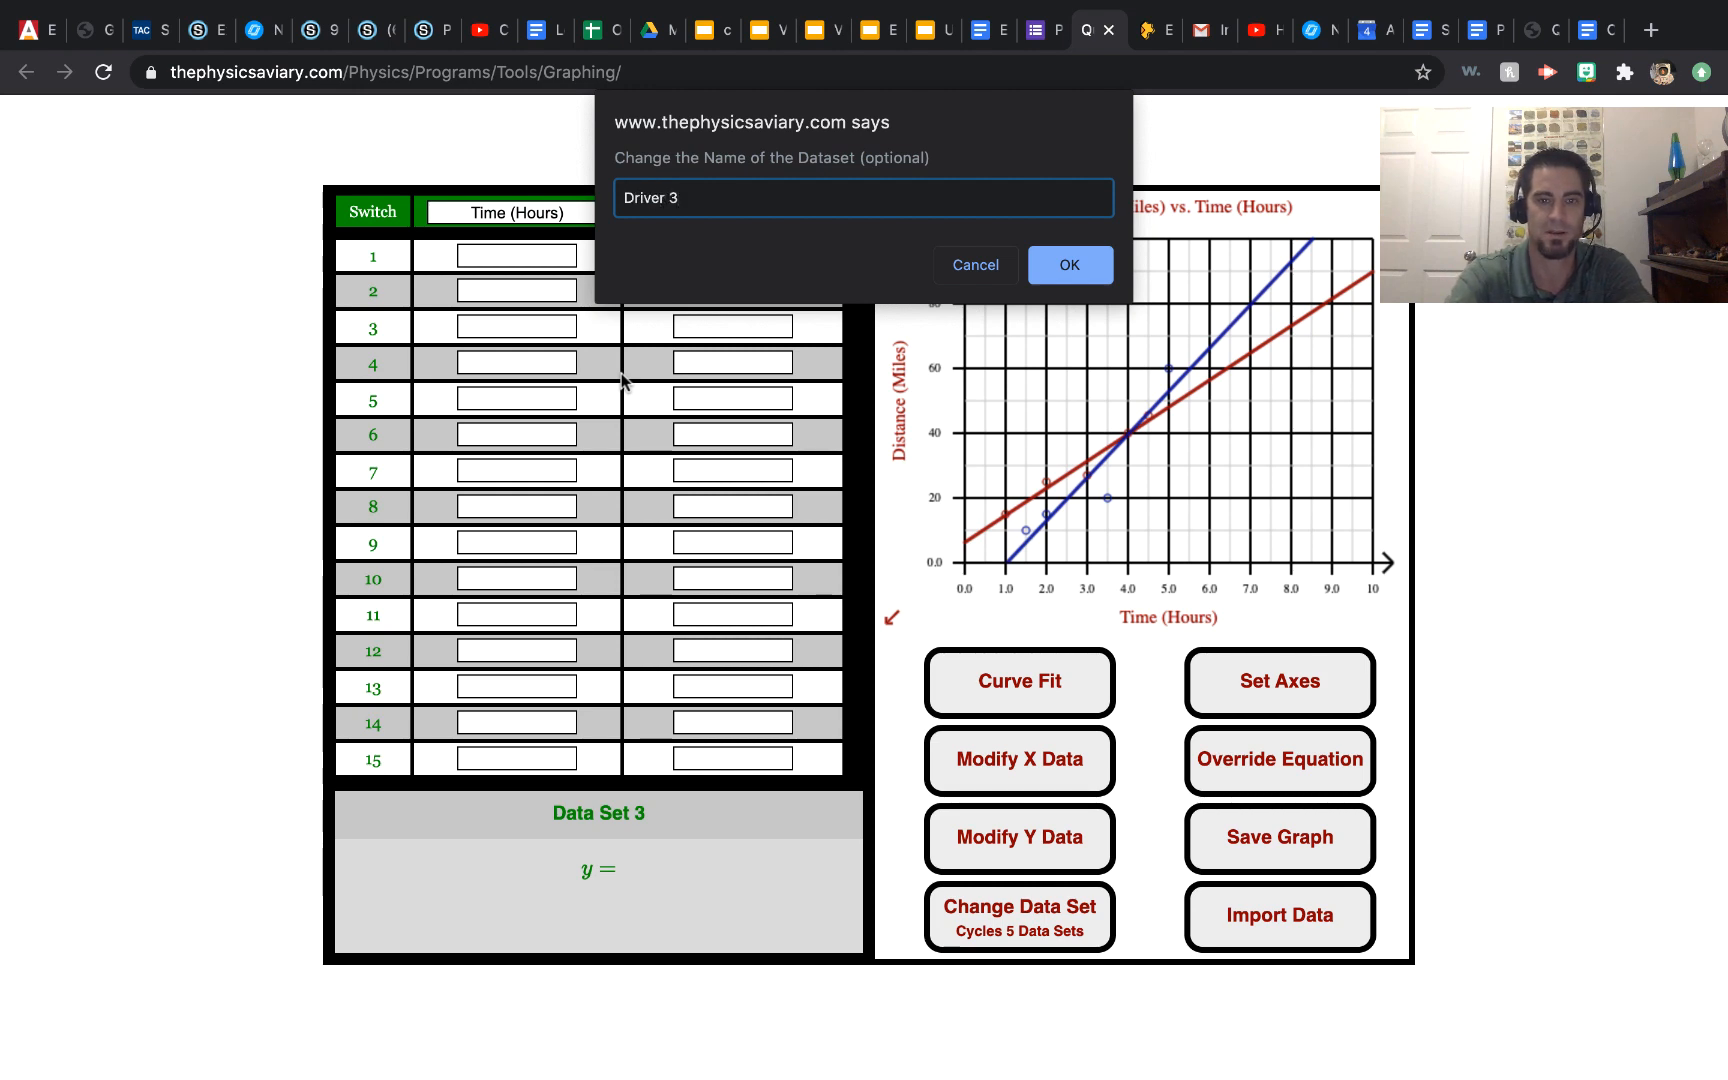
left_click(1068, 264)
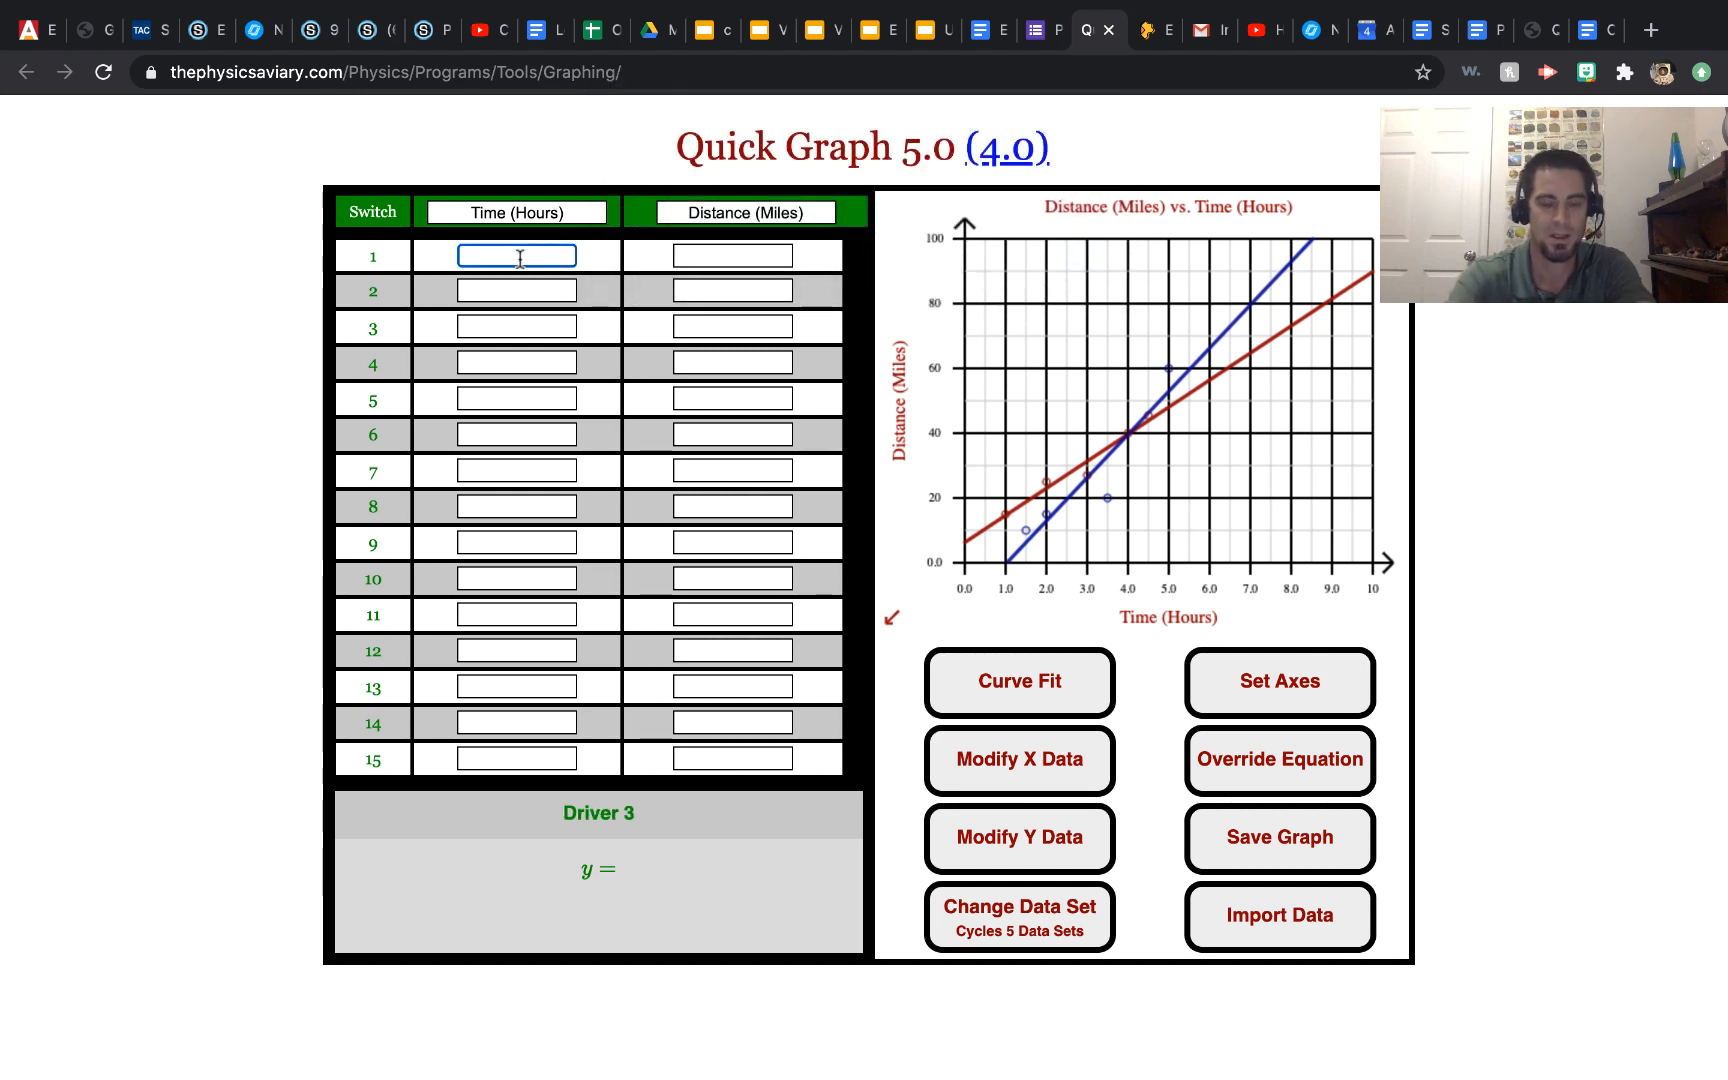
Enter Driver 3's points (0.5, 1), (1, 2), (2, 5) and (3, 8)
type(".5")
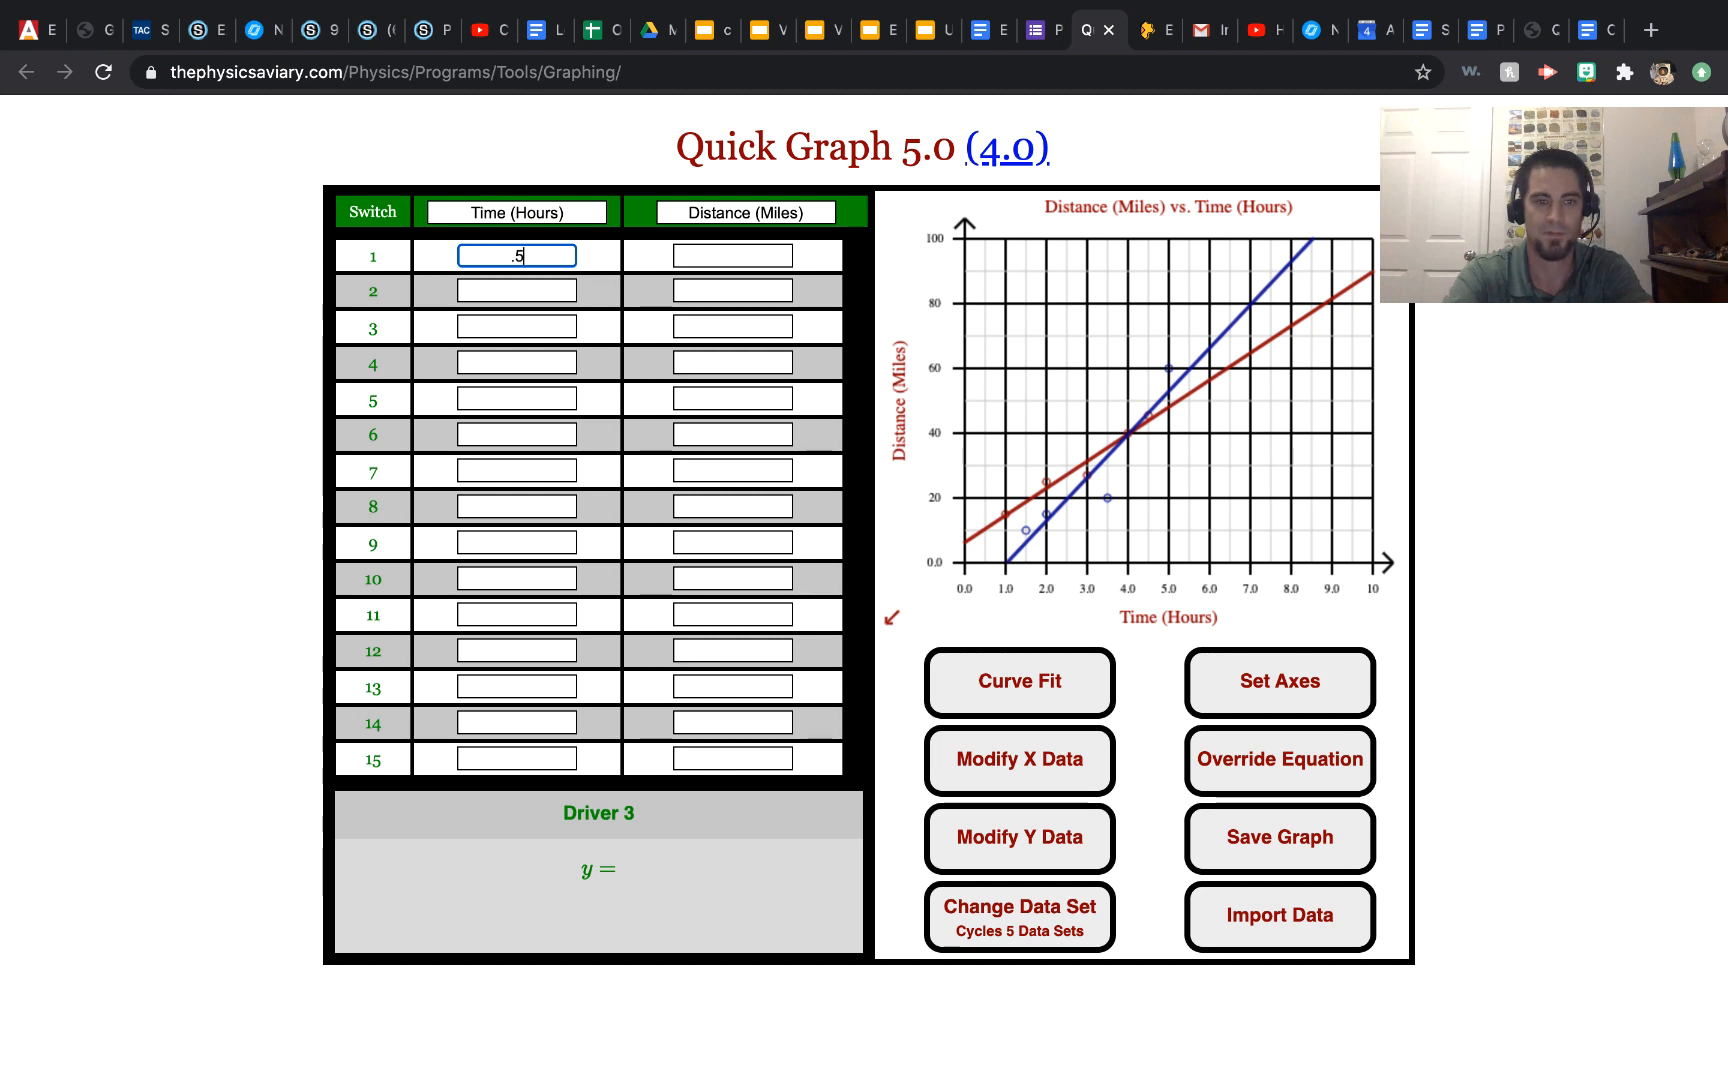
left_click(732, 255)
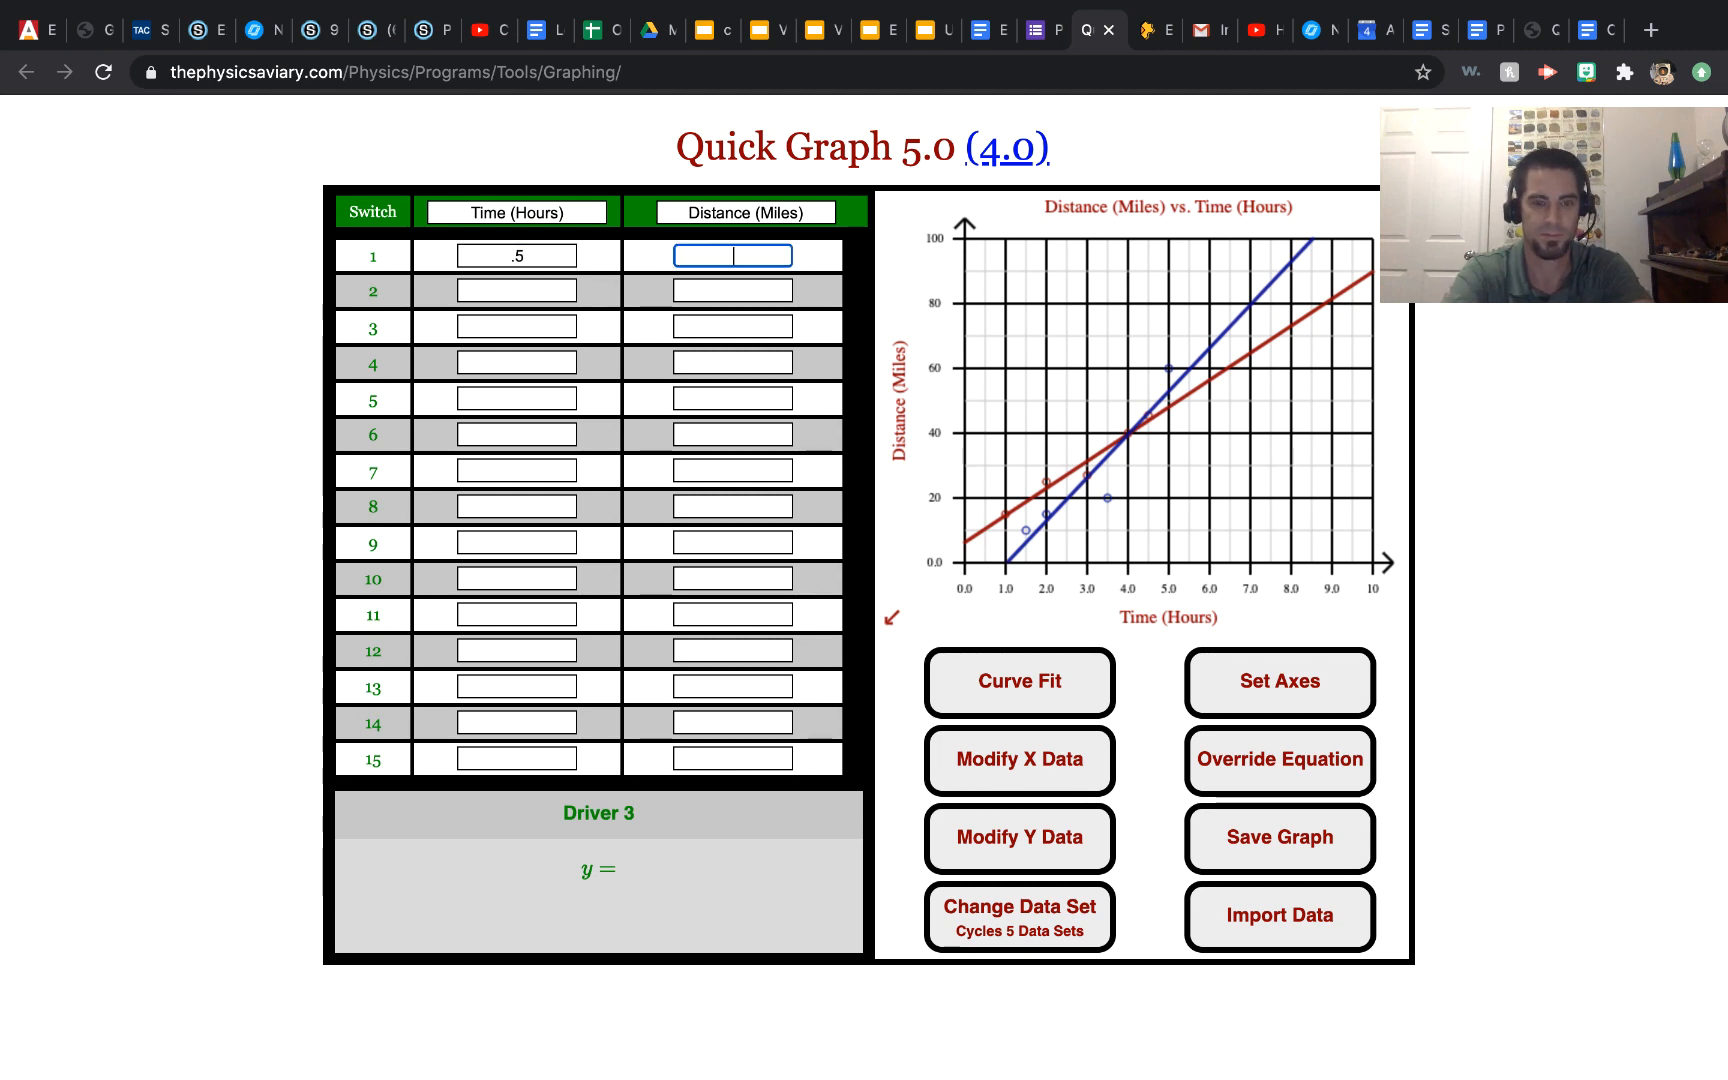
type("1")
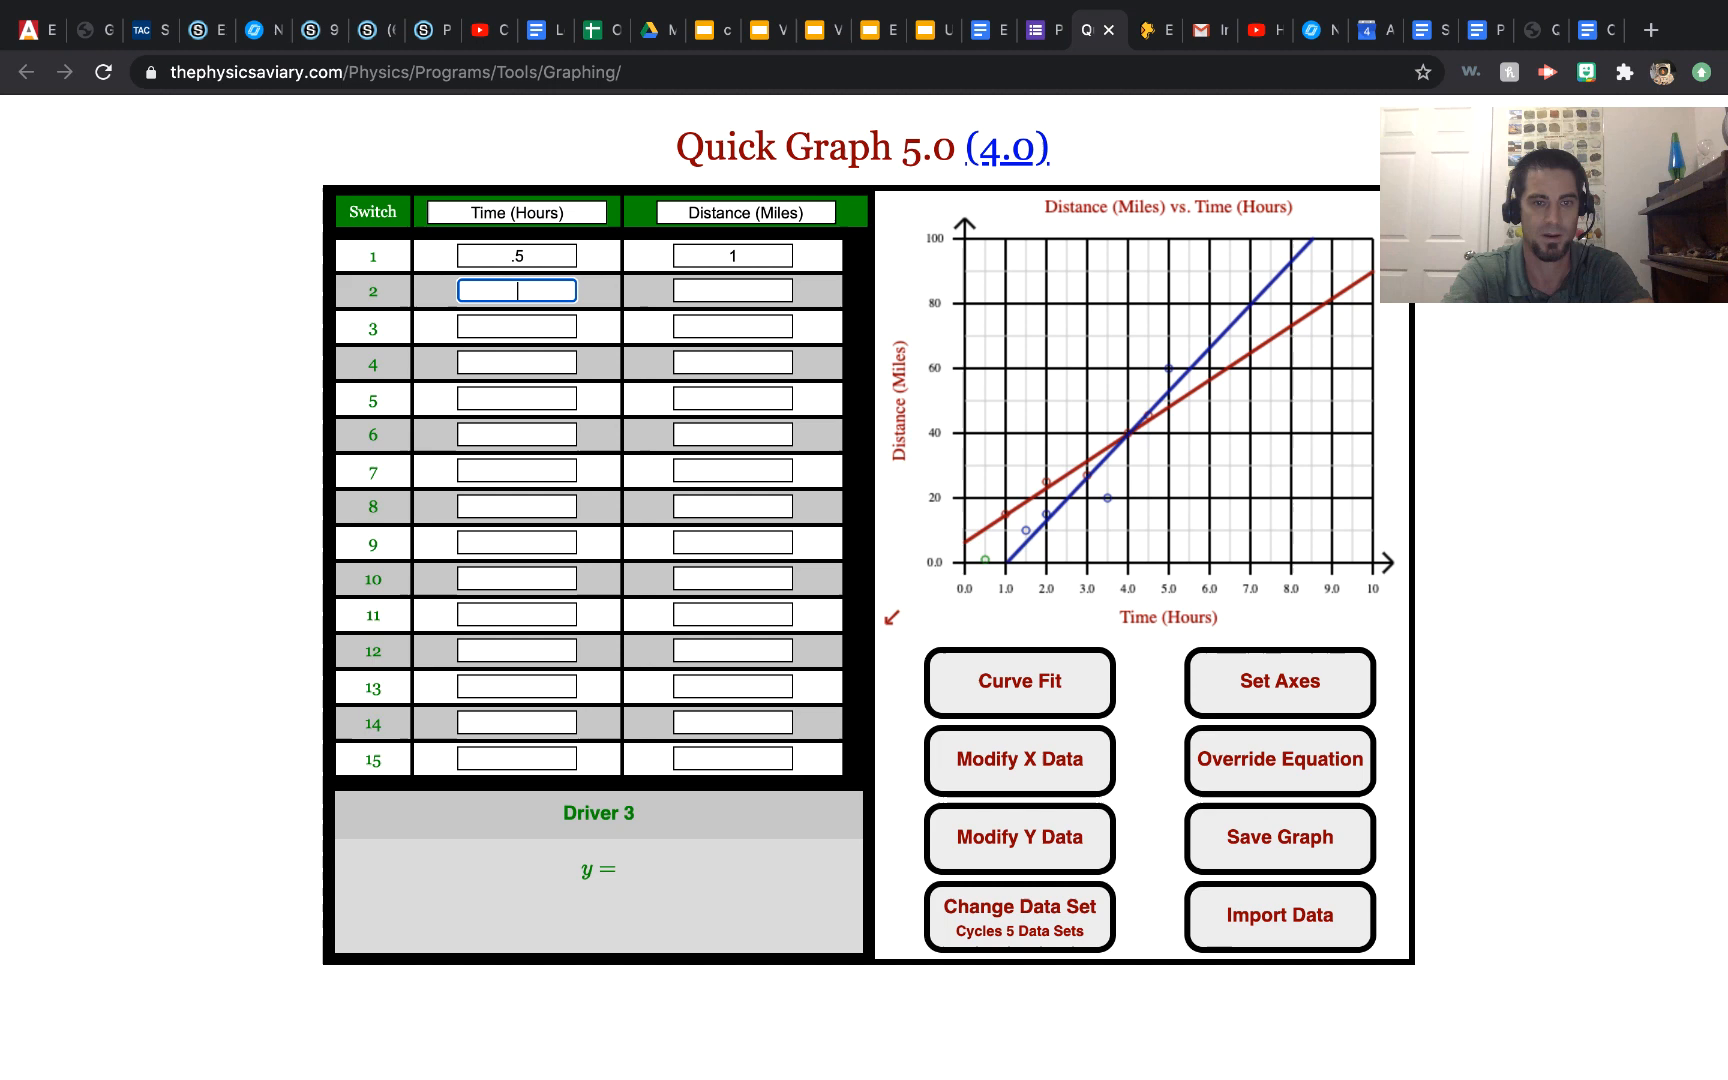
type("1")
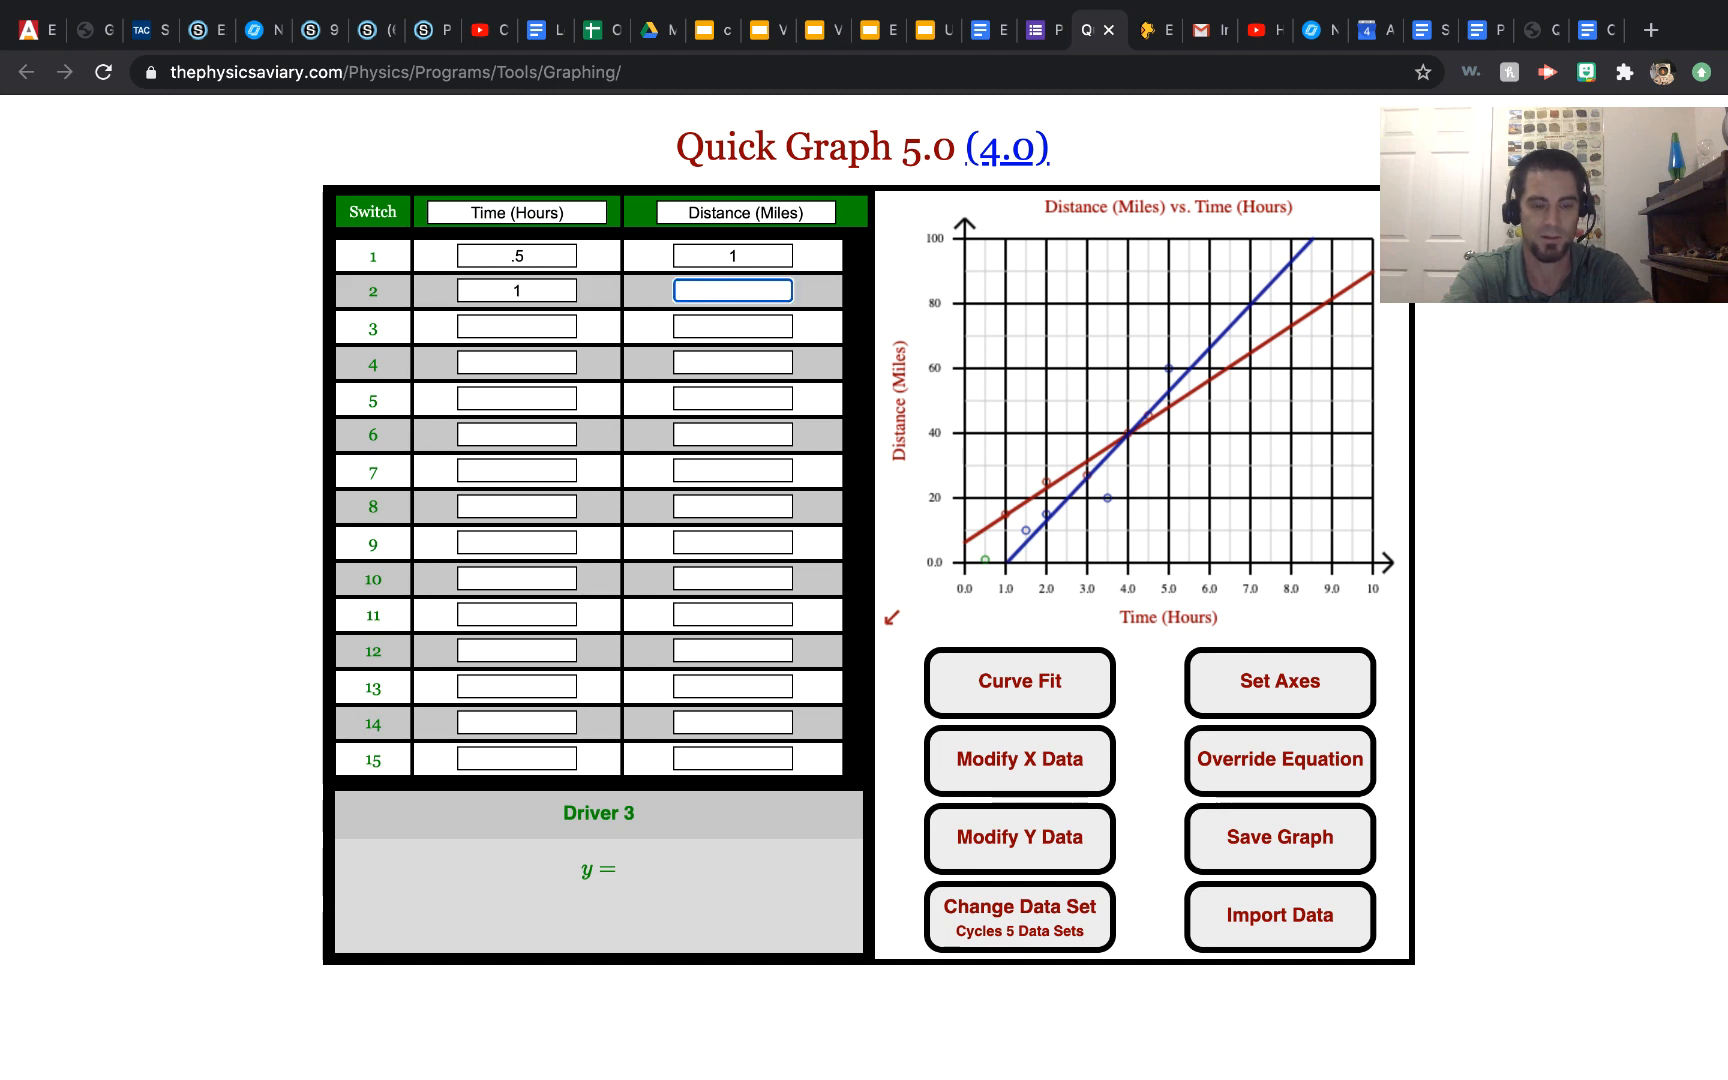
type("2")
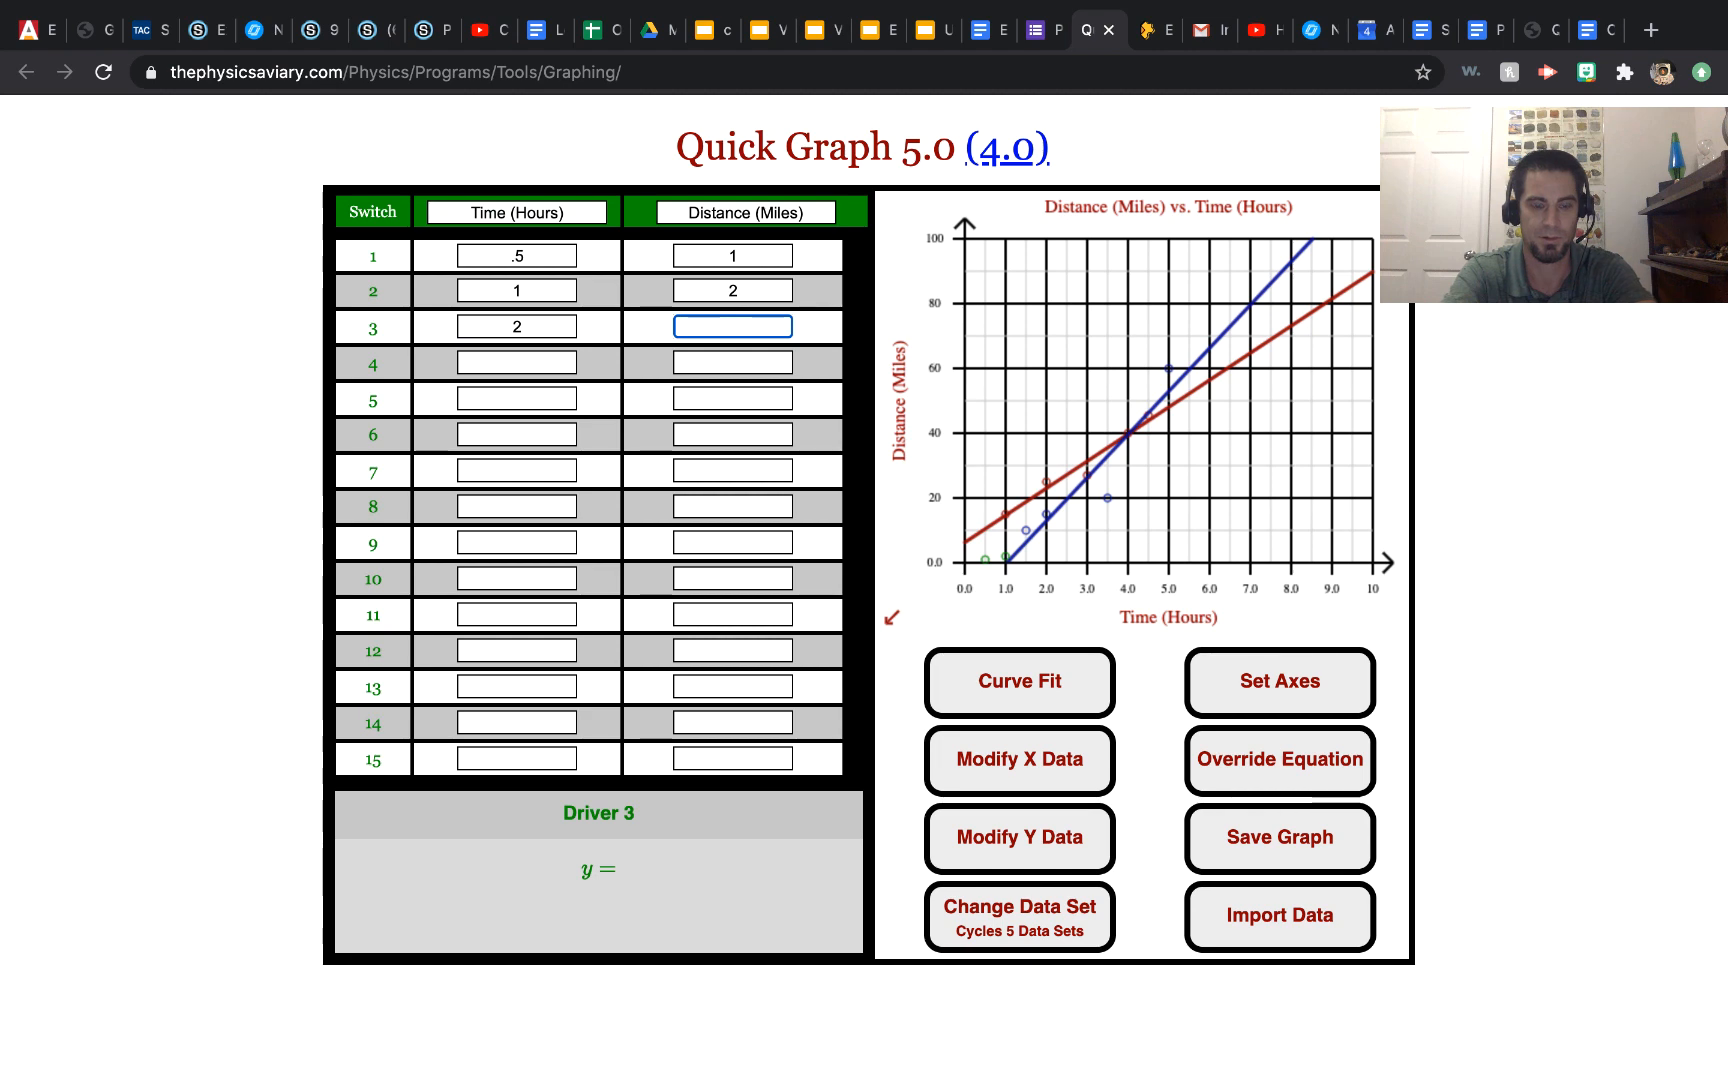
type("5")
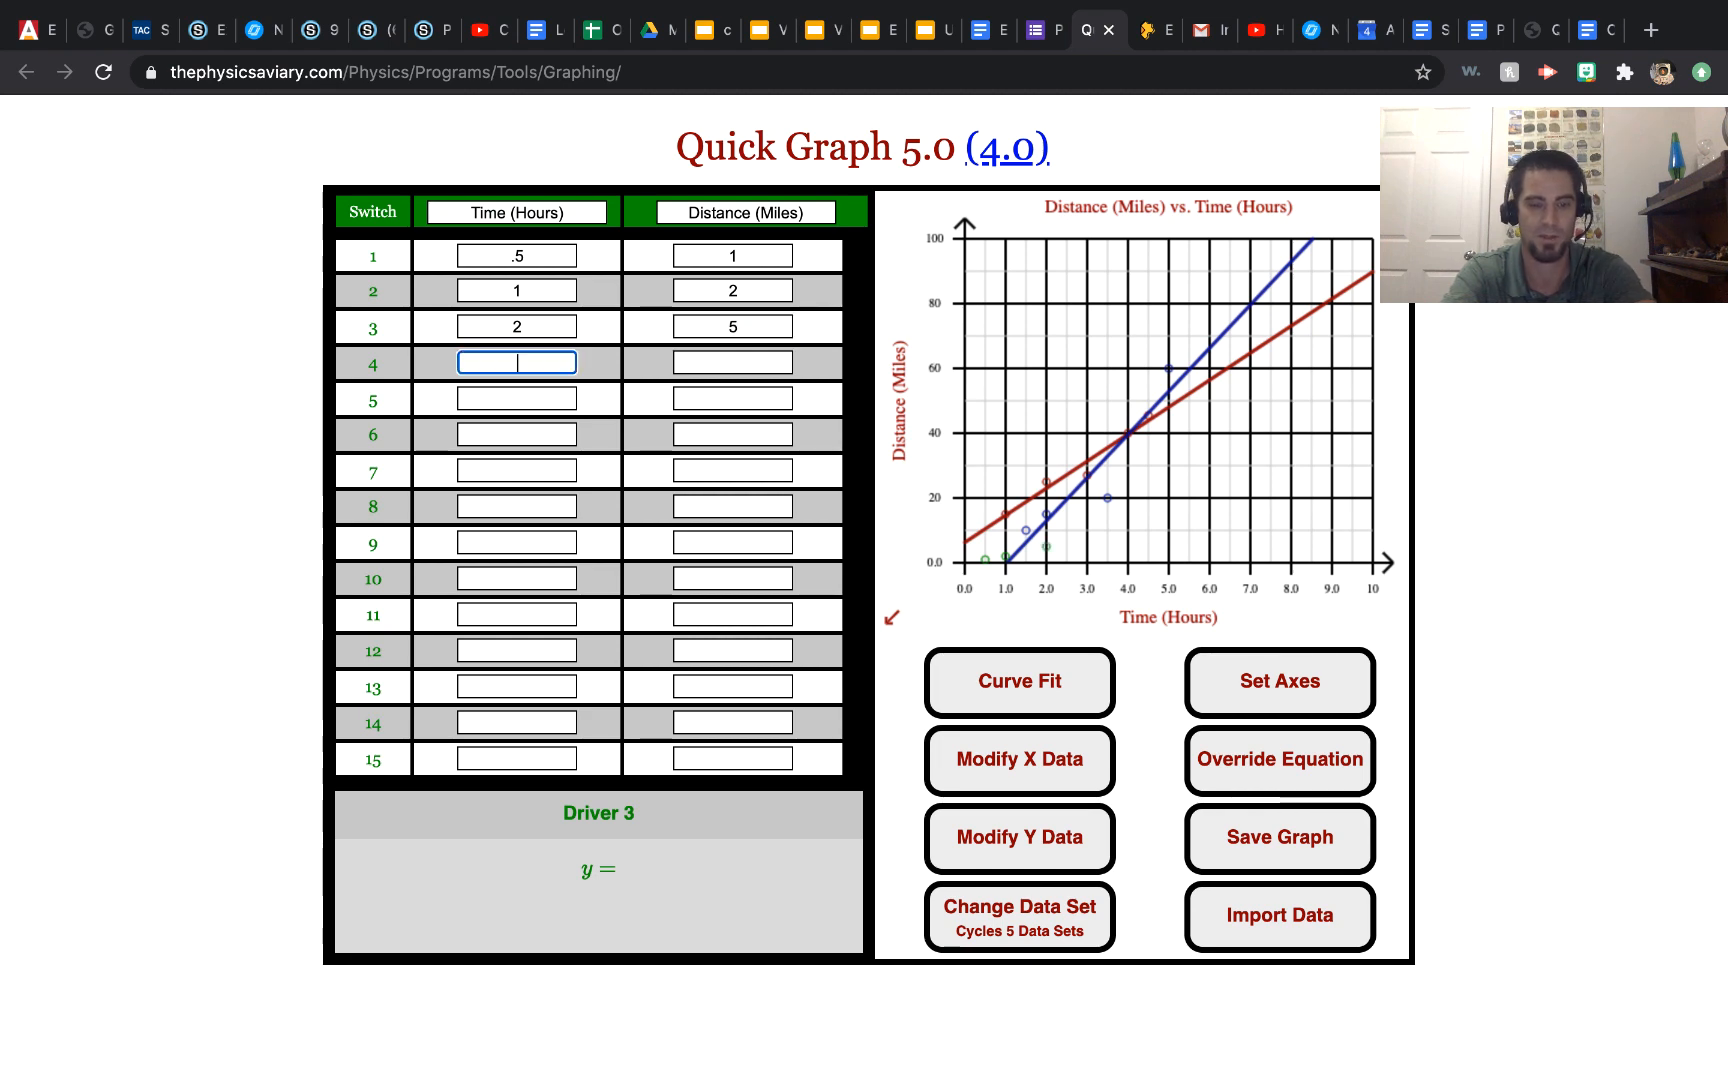
type("3")
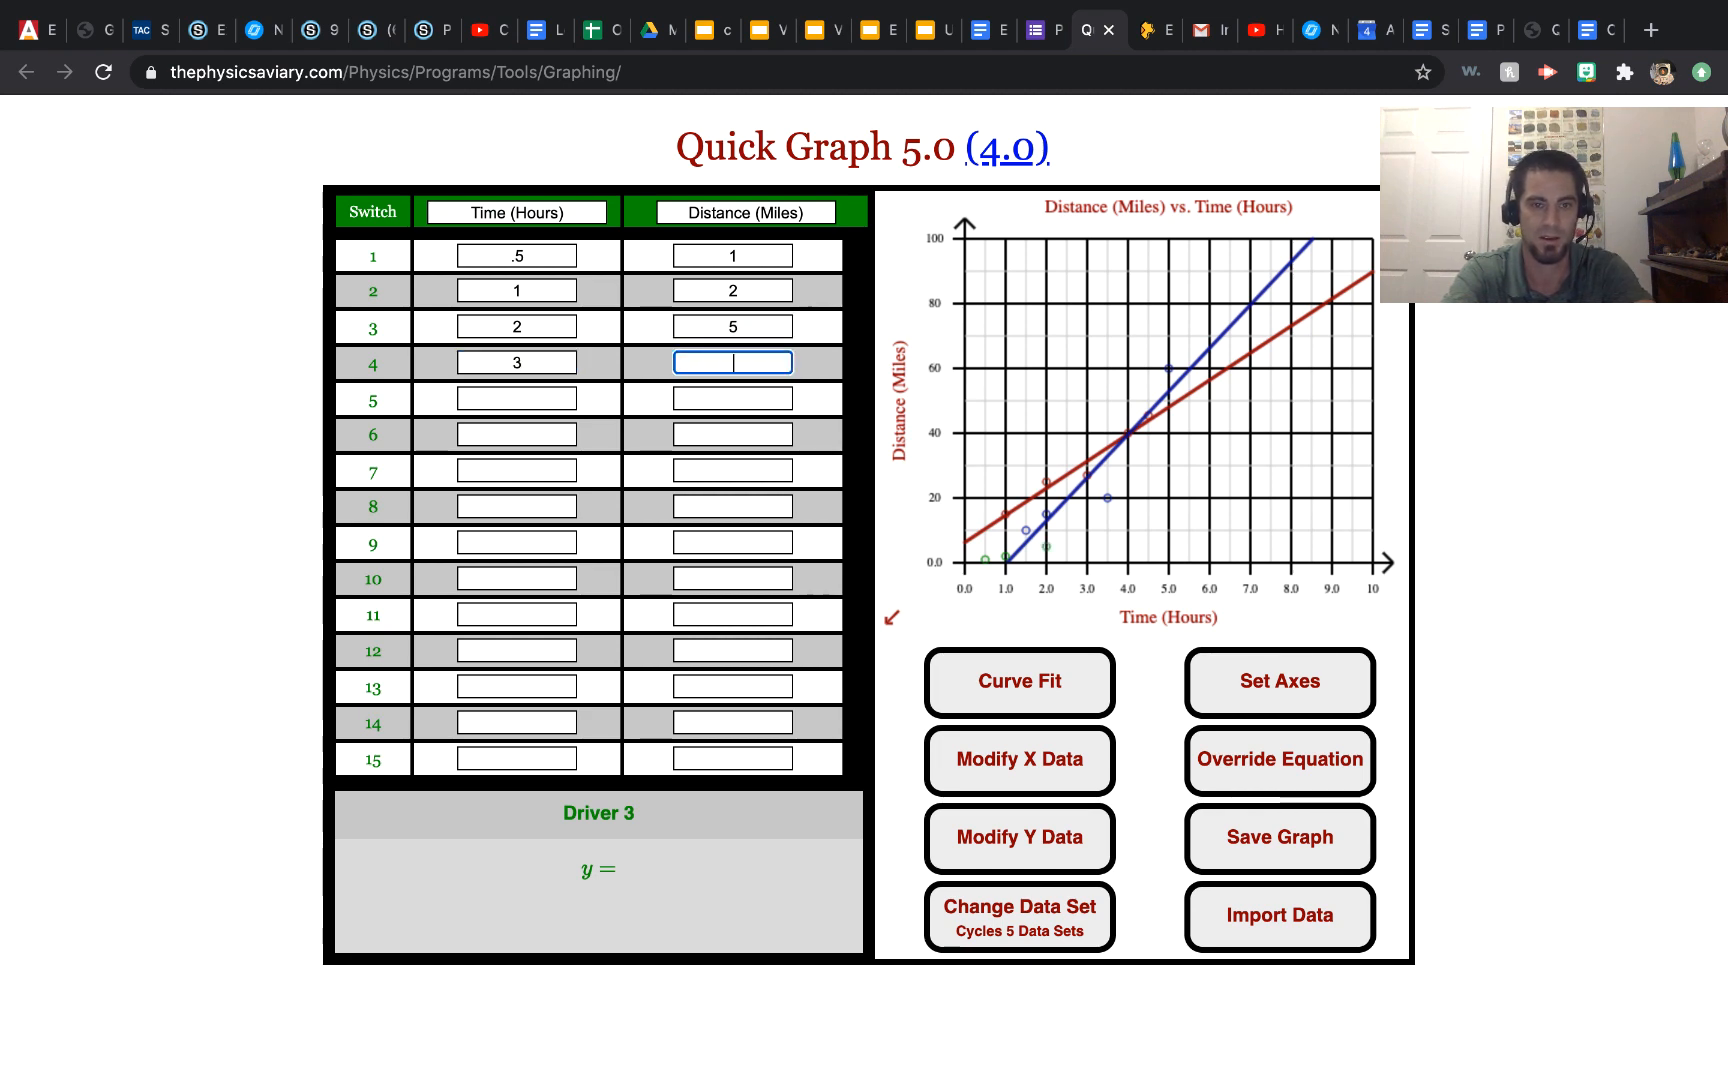
type("8")
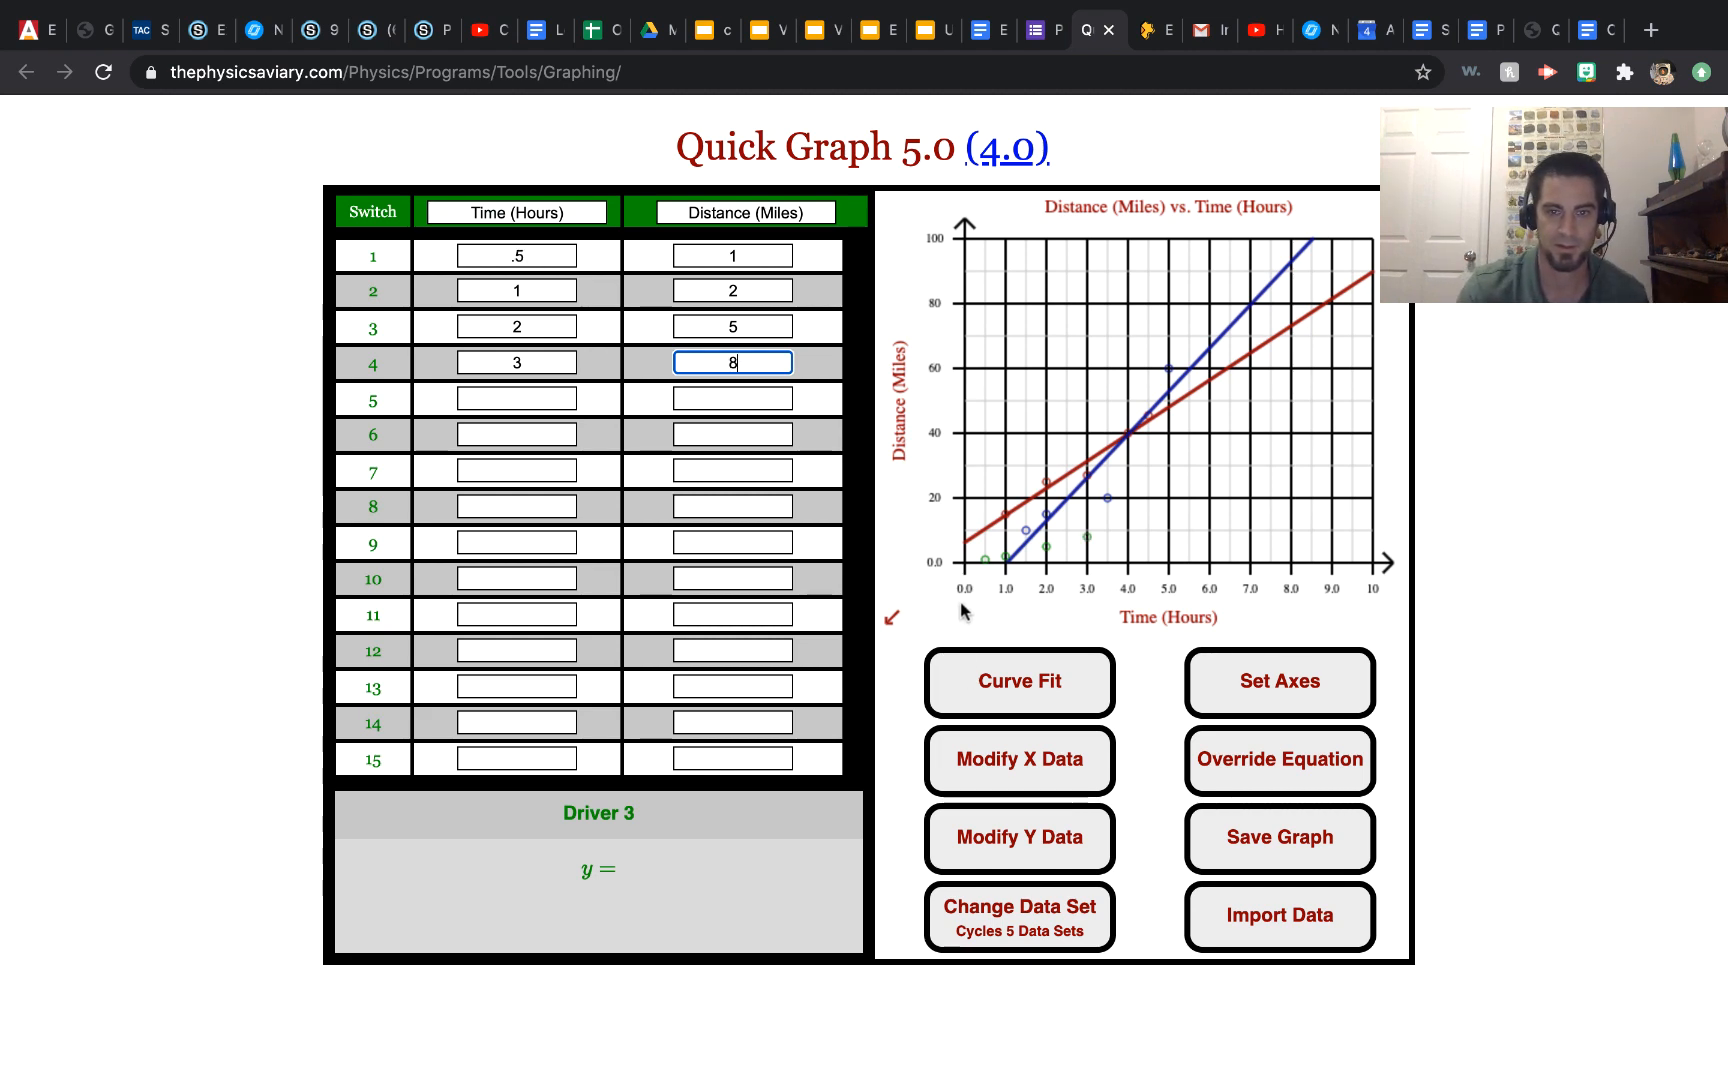
Apply a linear fit to Driver 3, giving y = 2.847x − 0.6271 (r 0.99830)
left_click(1017, 681)
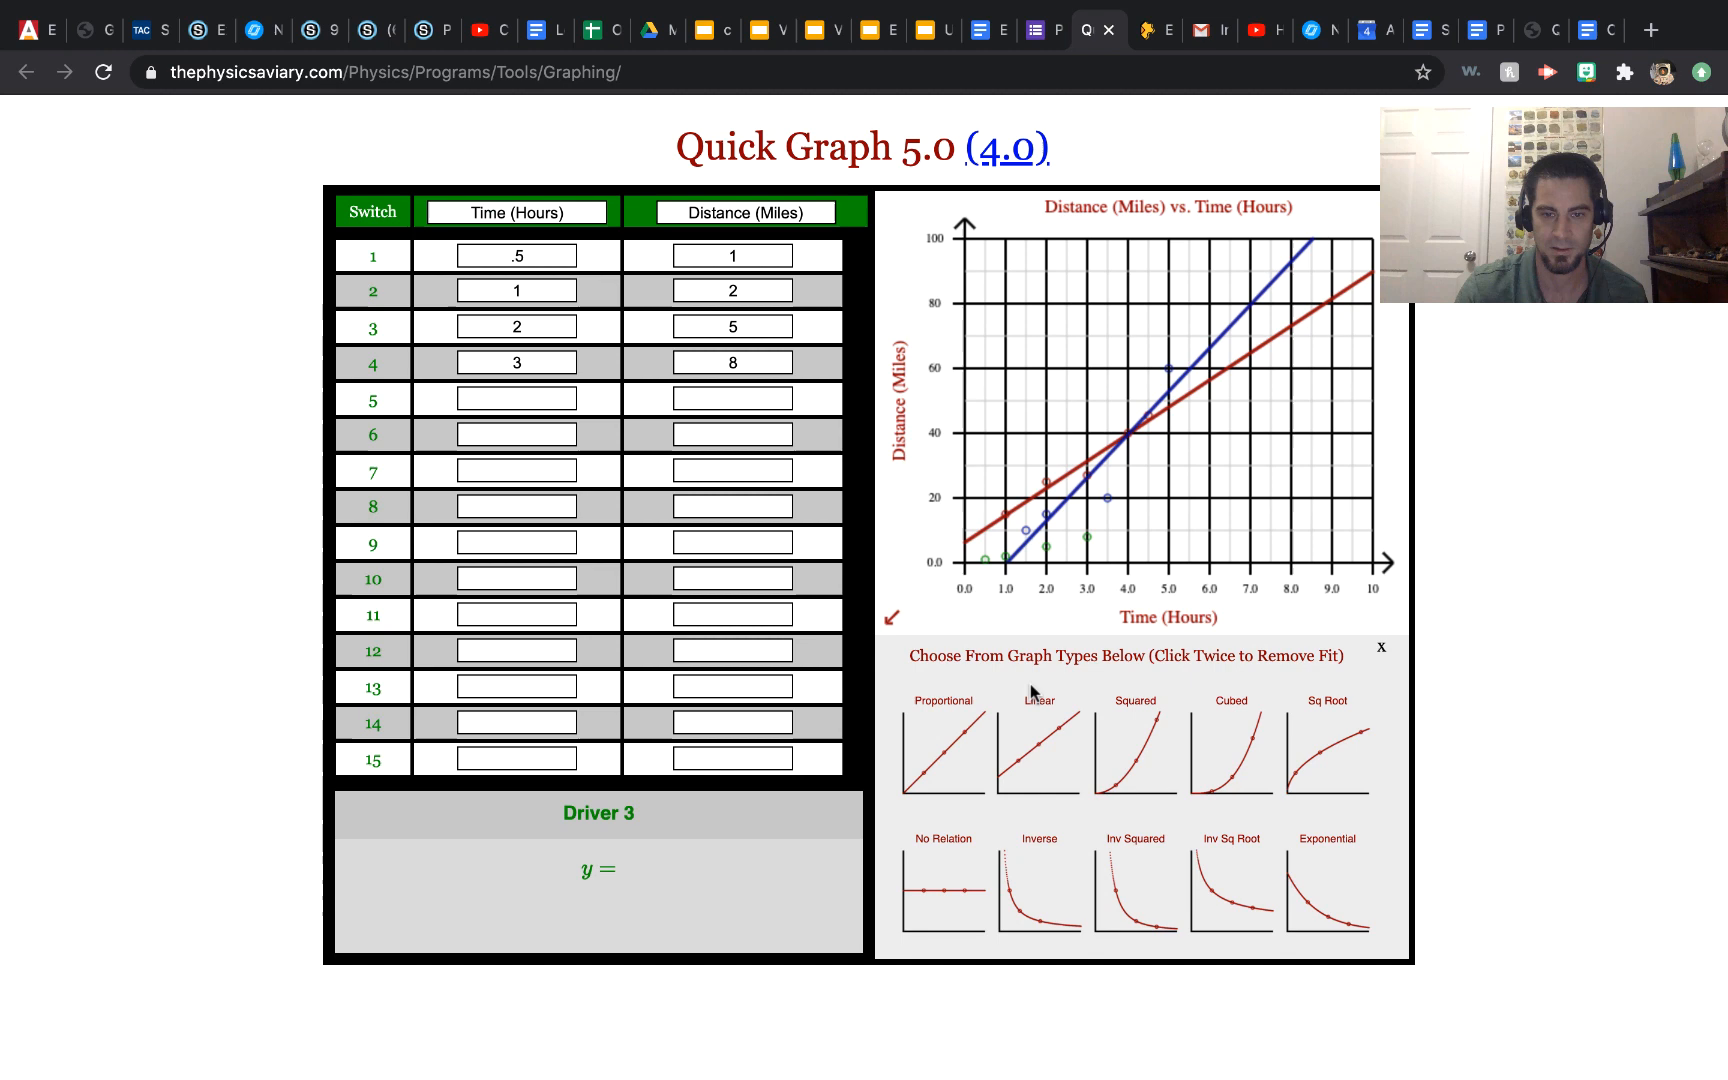
left_click(1037, 738)
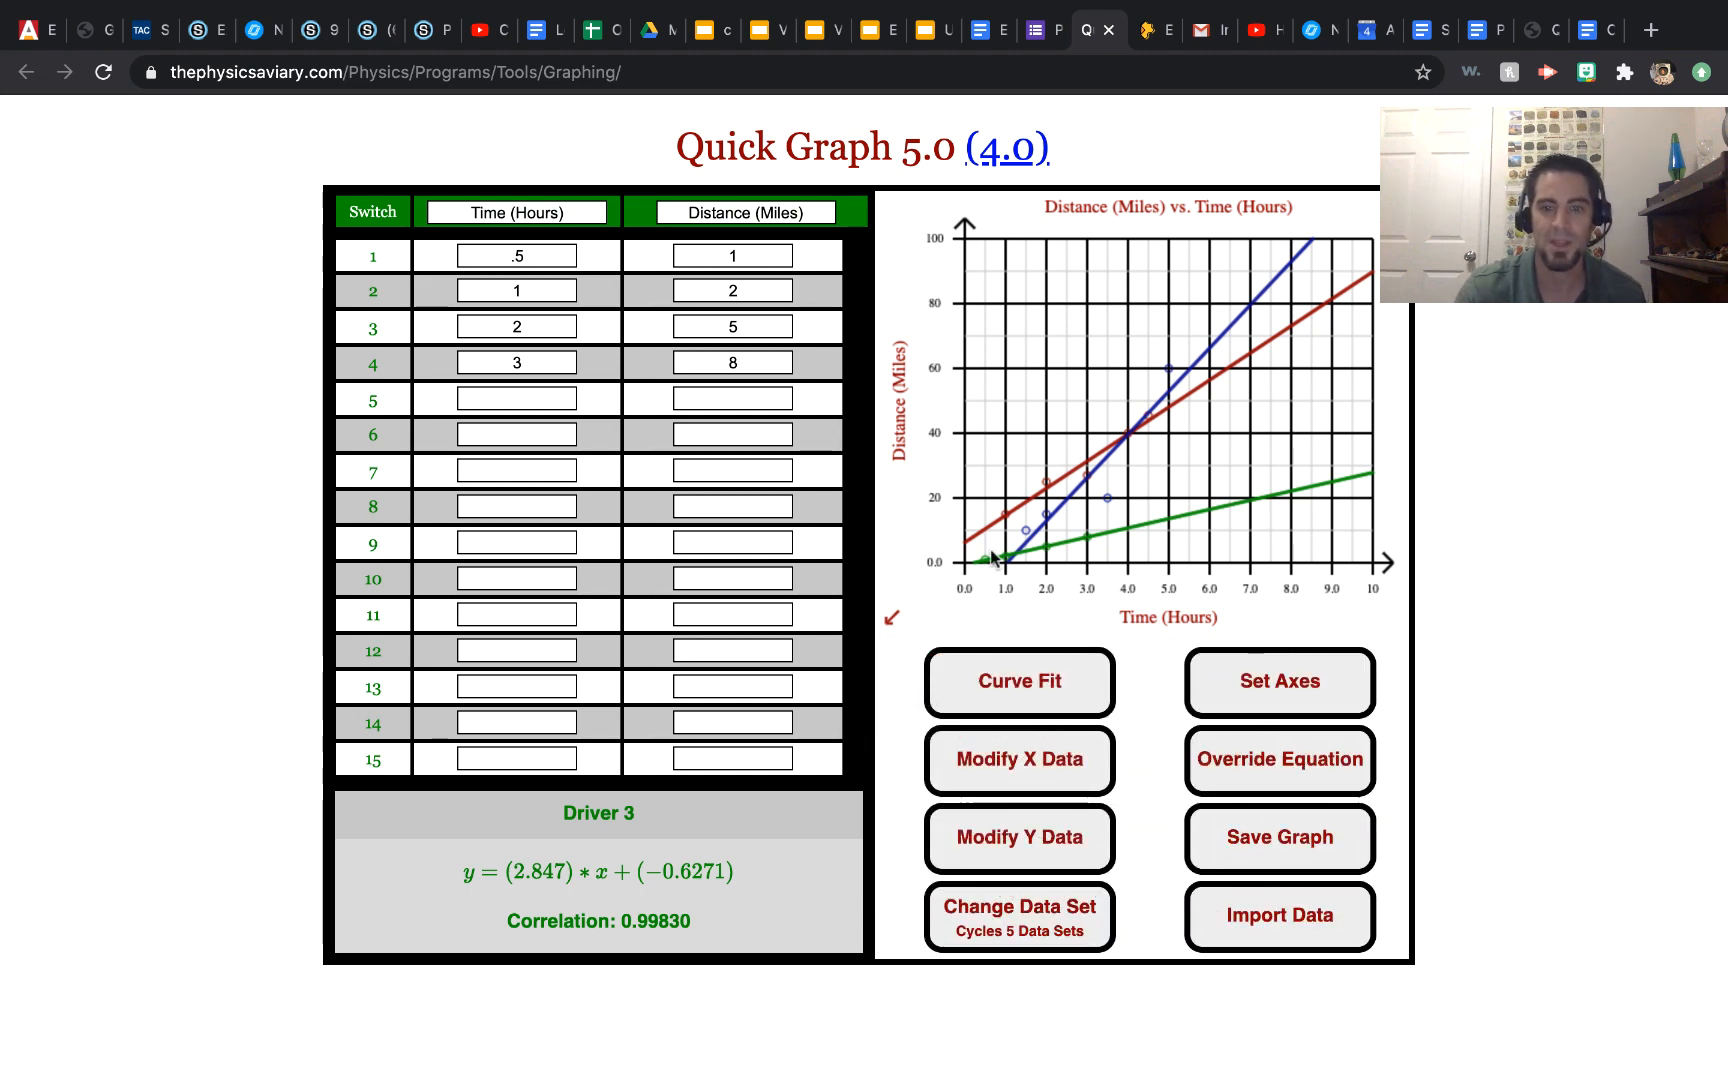
mouse_move(966, 572)
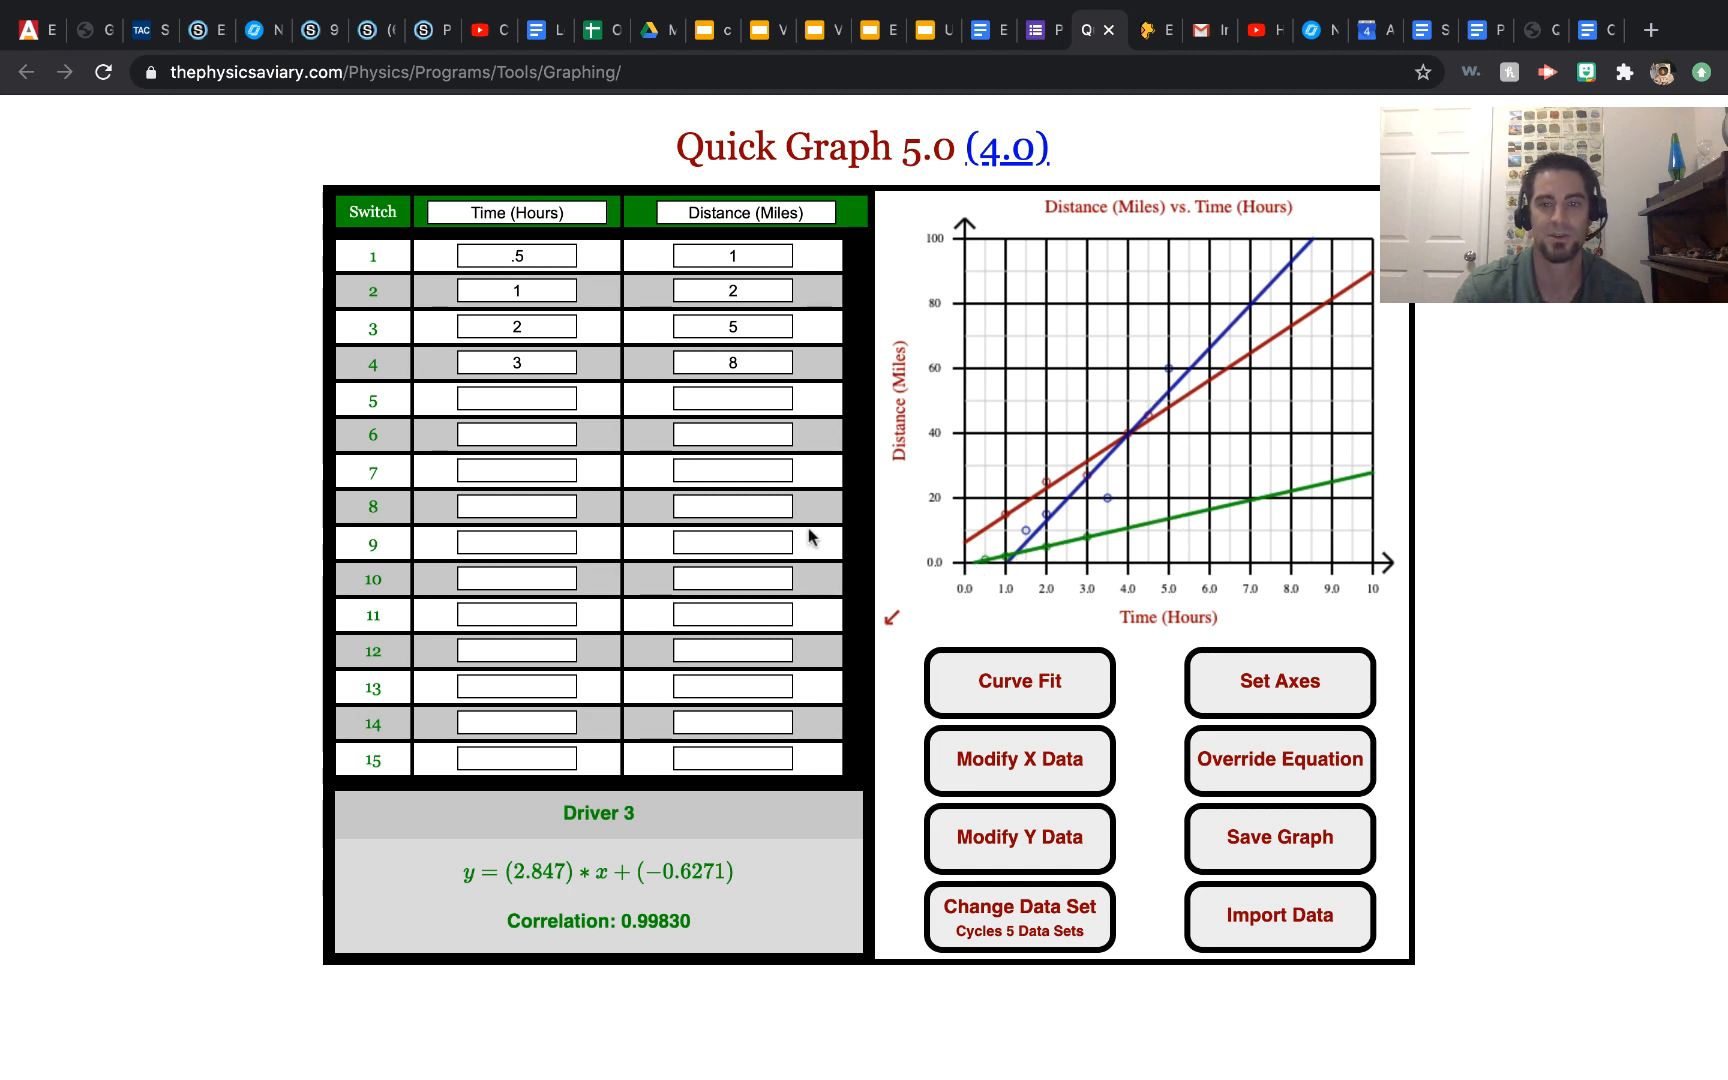
mouse_move(1515, 318)
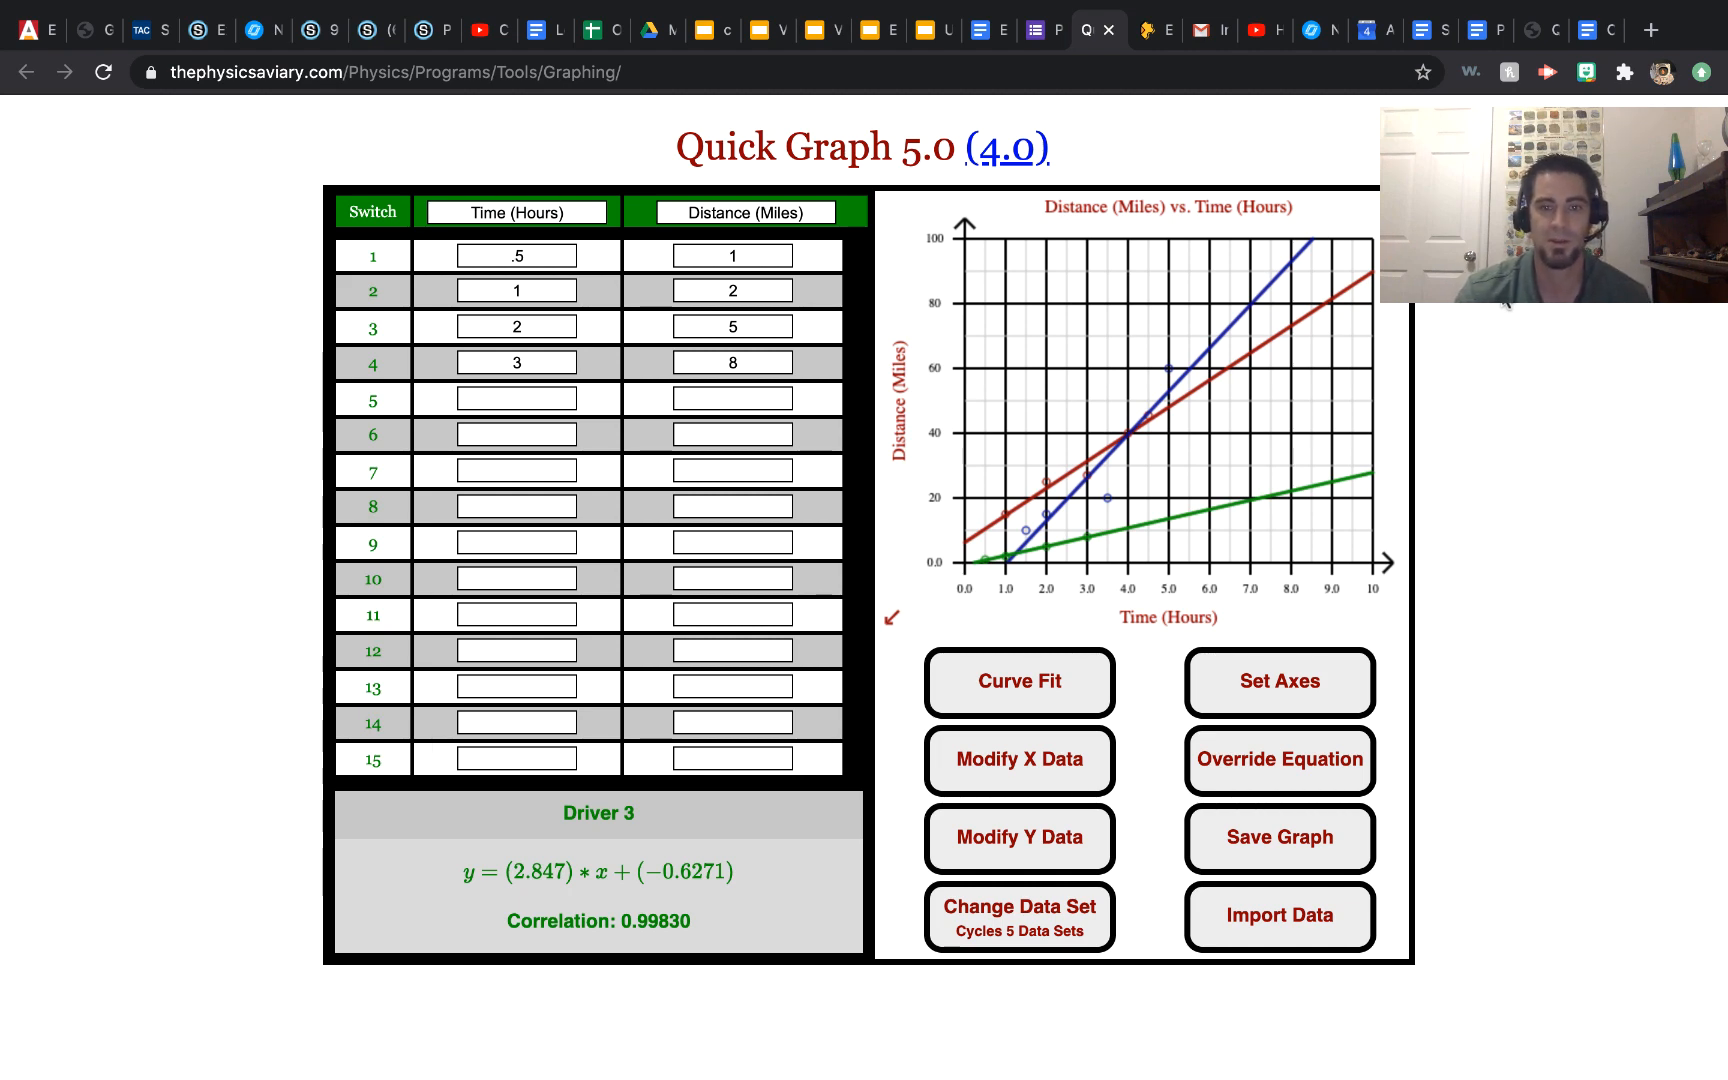
mouse_move(968, 278)
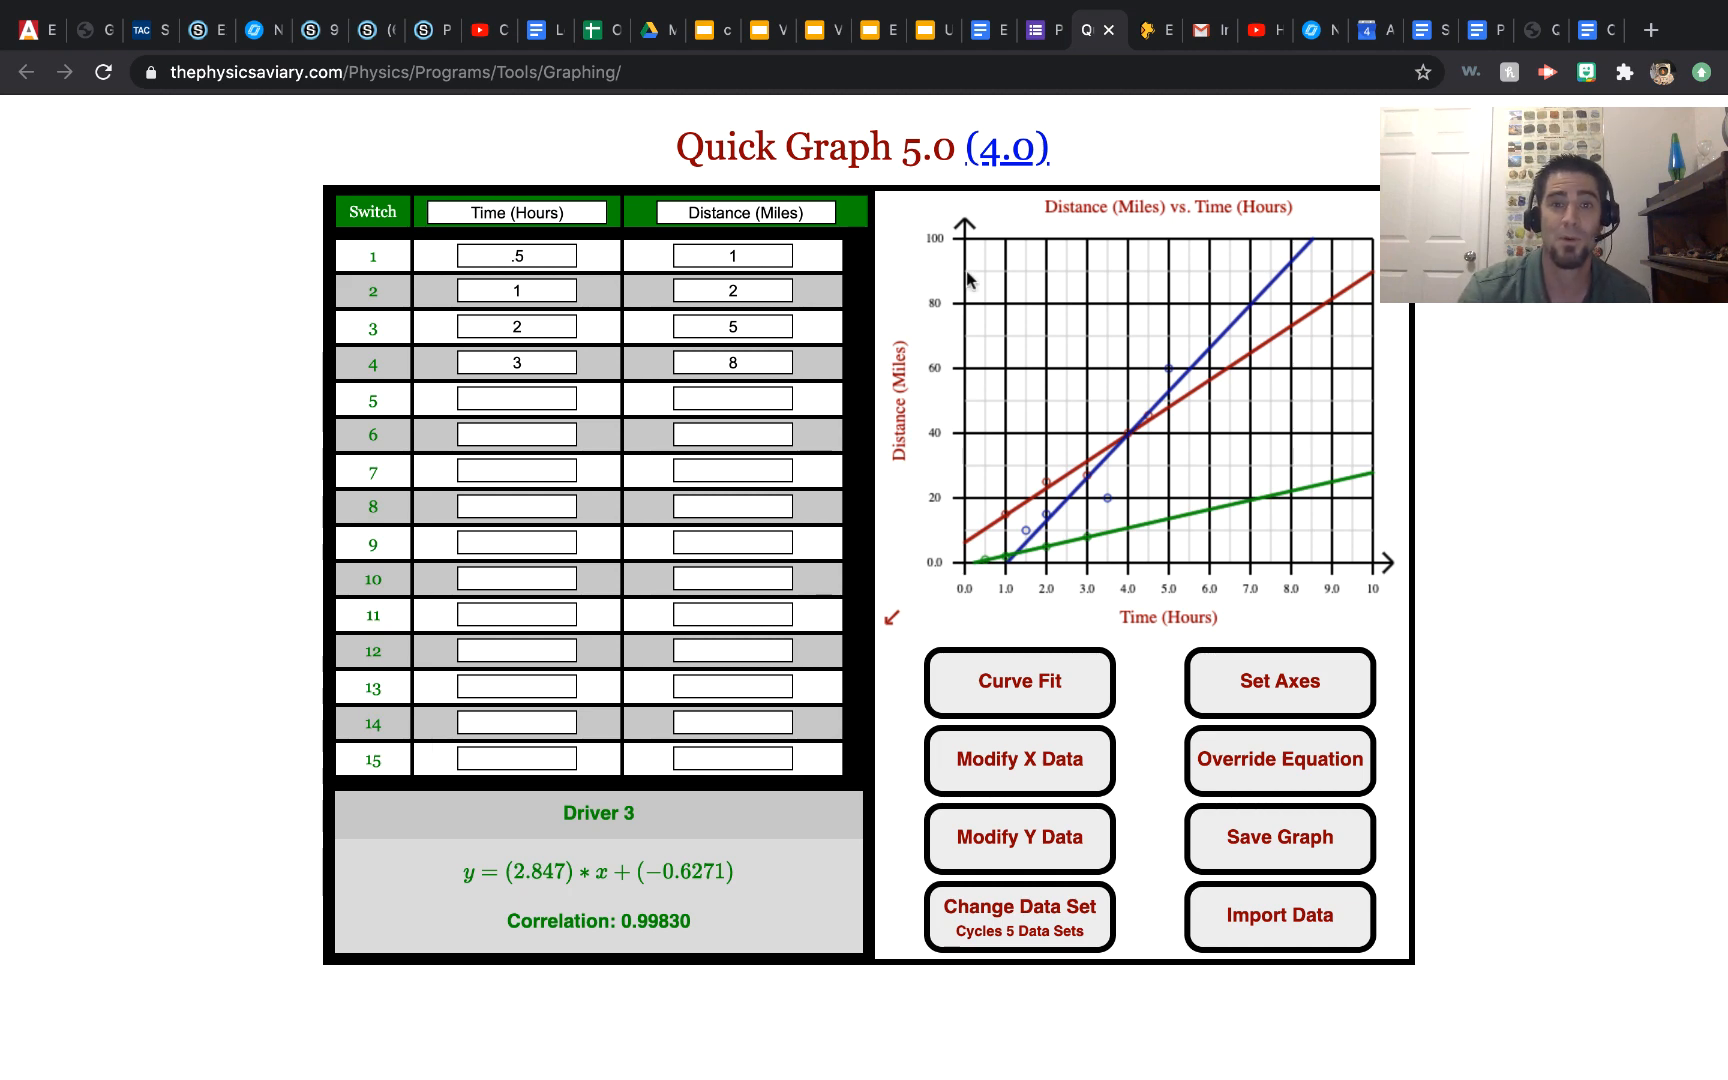